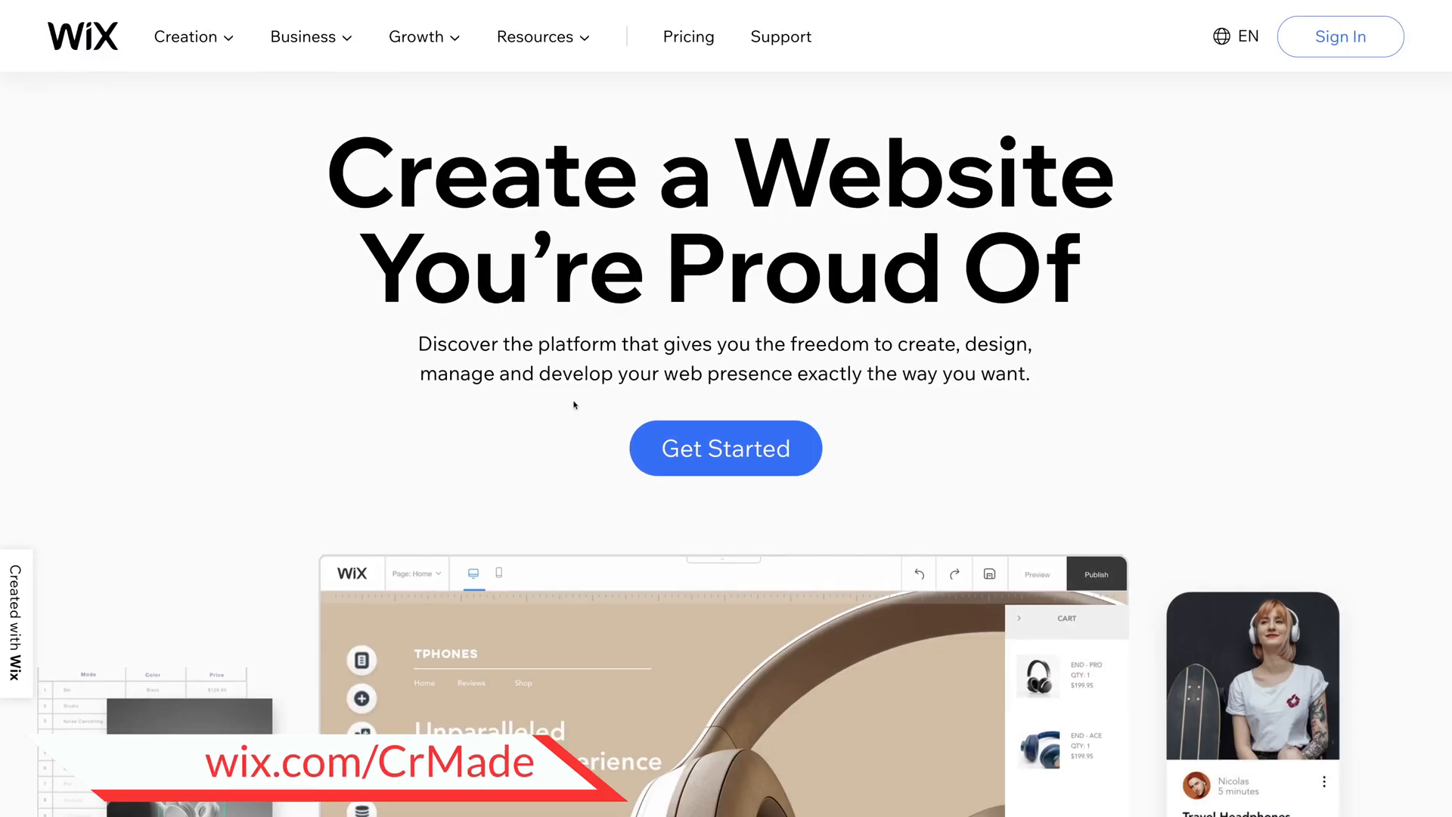
Step: Start a new Wix site and choose Online Store as the website type
left_click(724, 447)
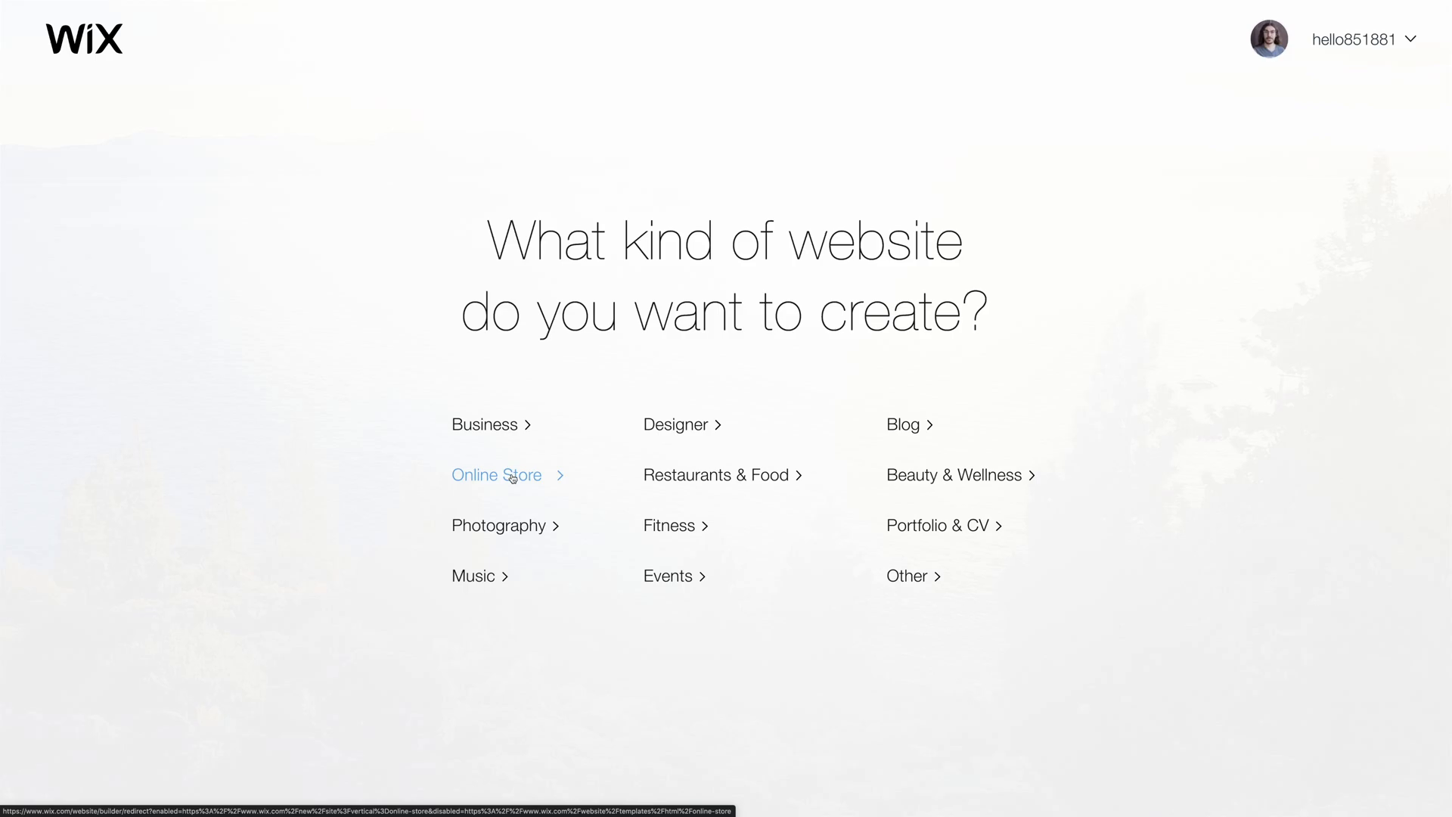
left_click(496, 474)
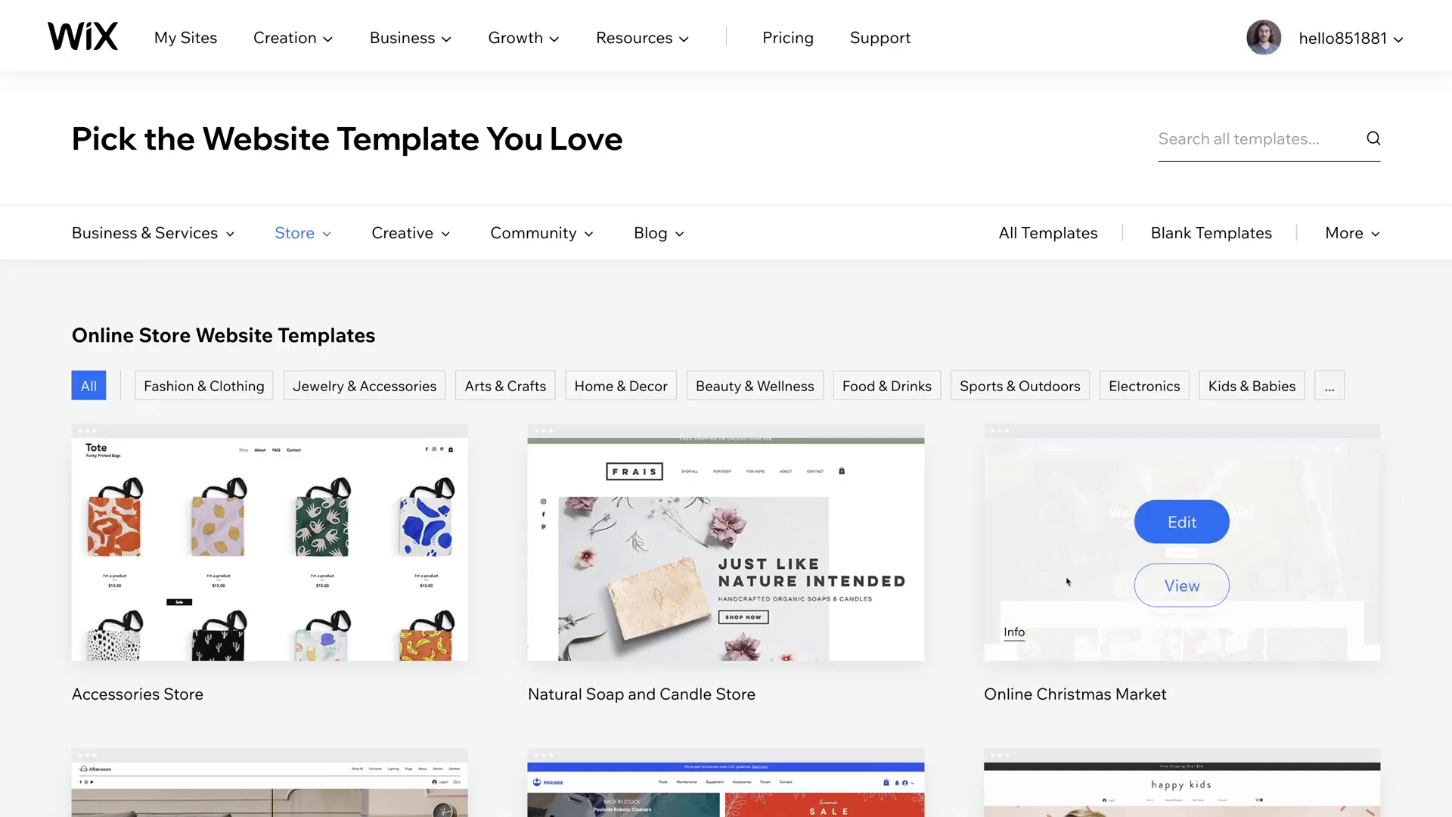
mouse_move(927, 563)
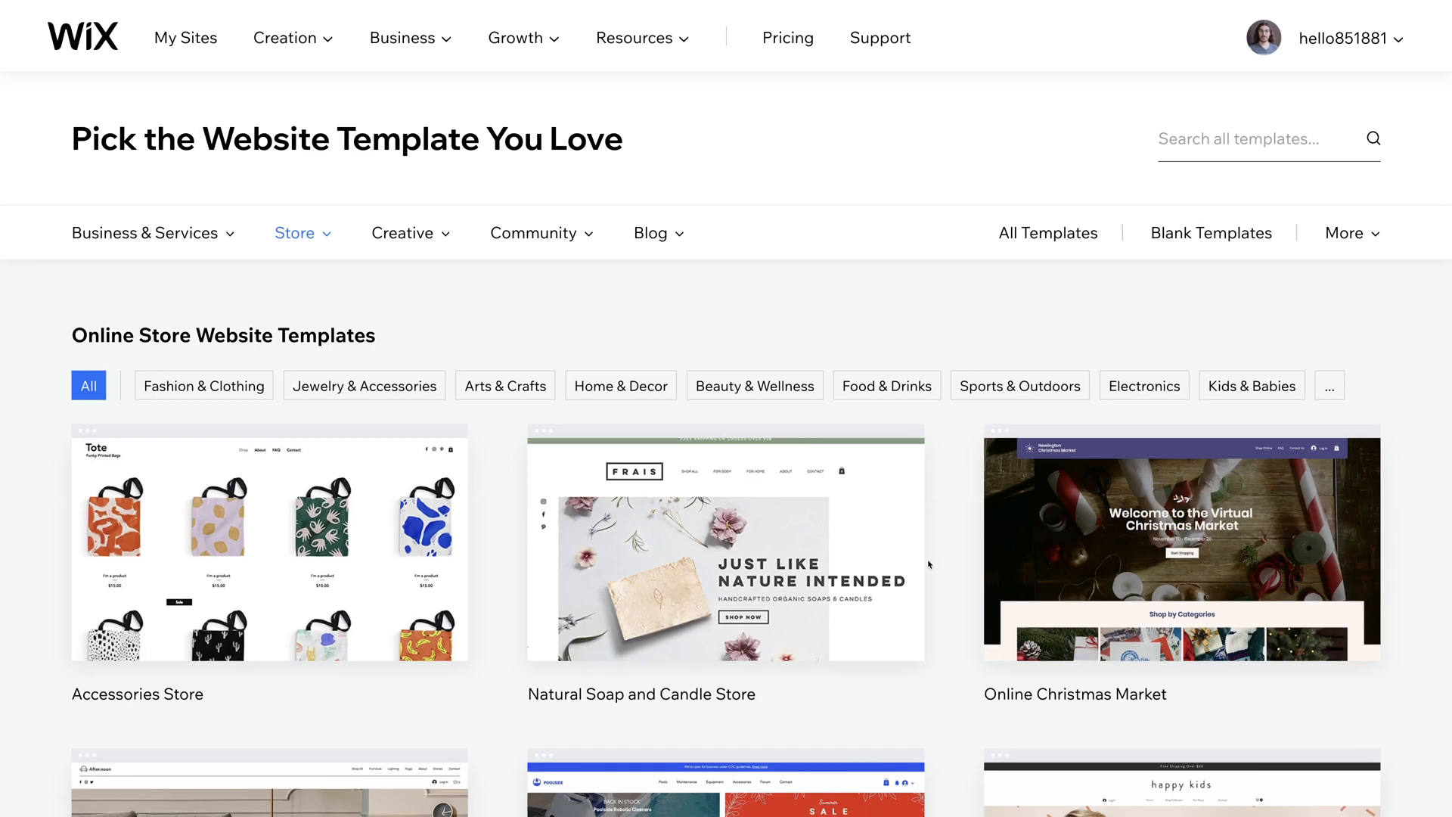
Step: Browse Food & Drinks and Electronics templates, then start editing the Accessories Store template
scroll("down", 3)
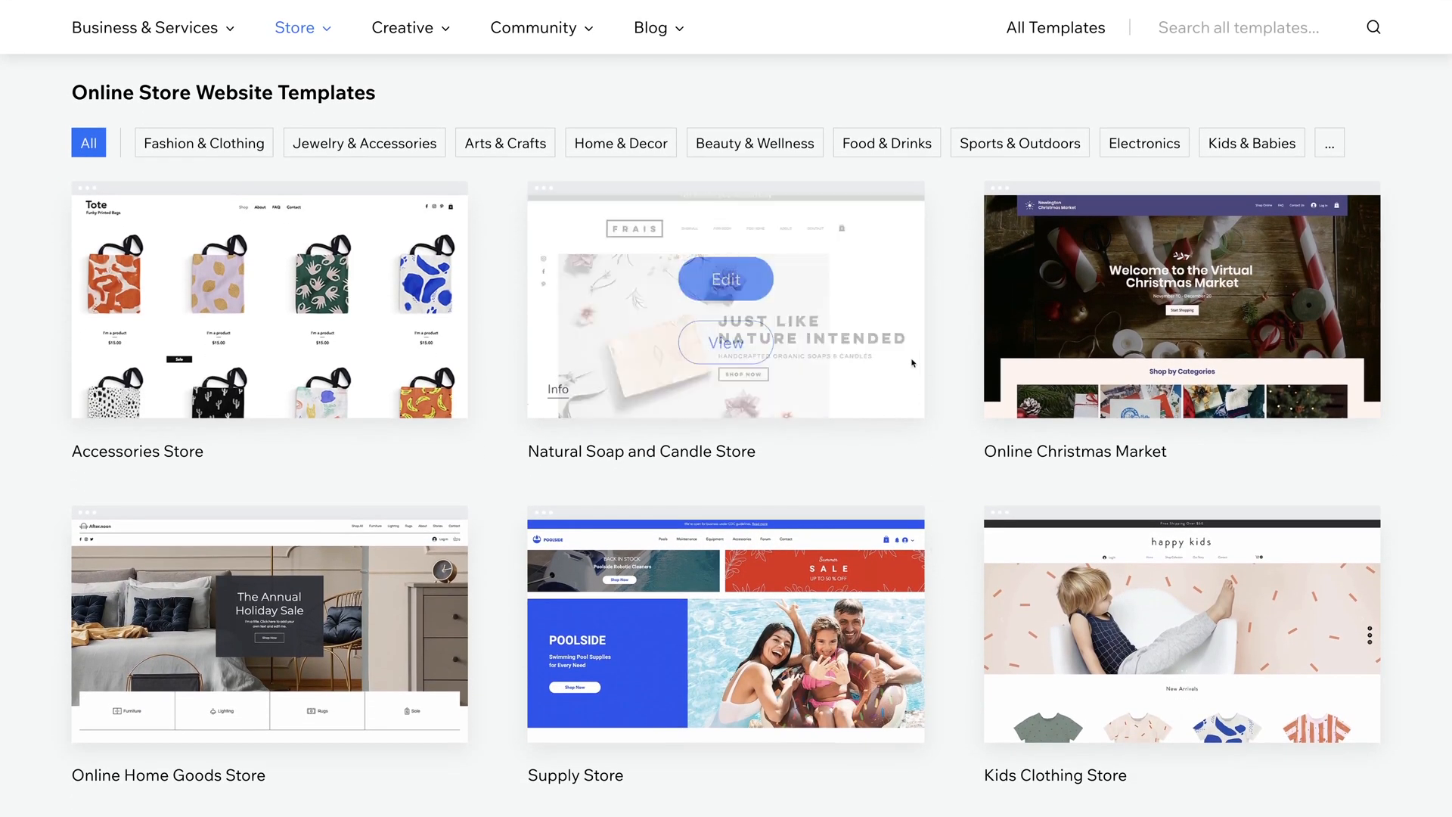
left_click(886, 142)
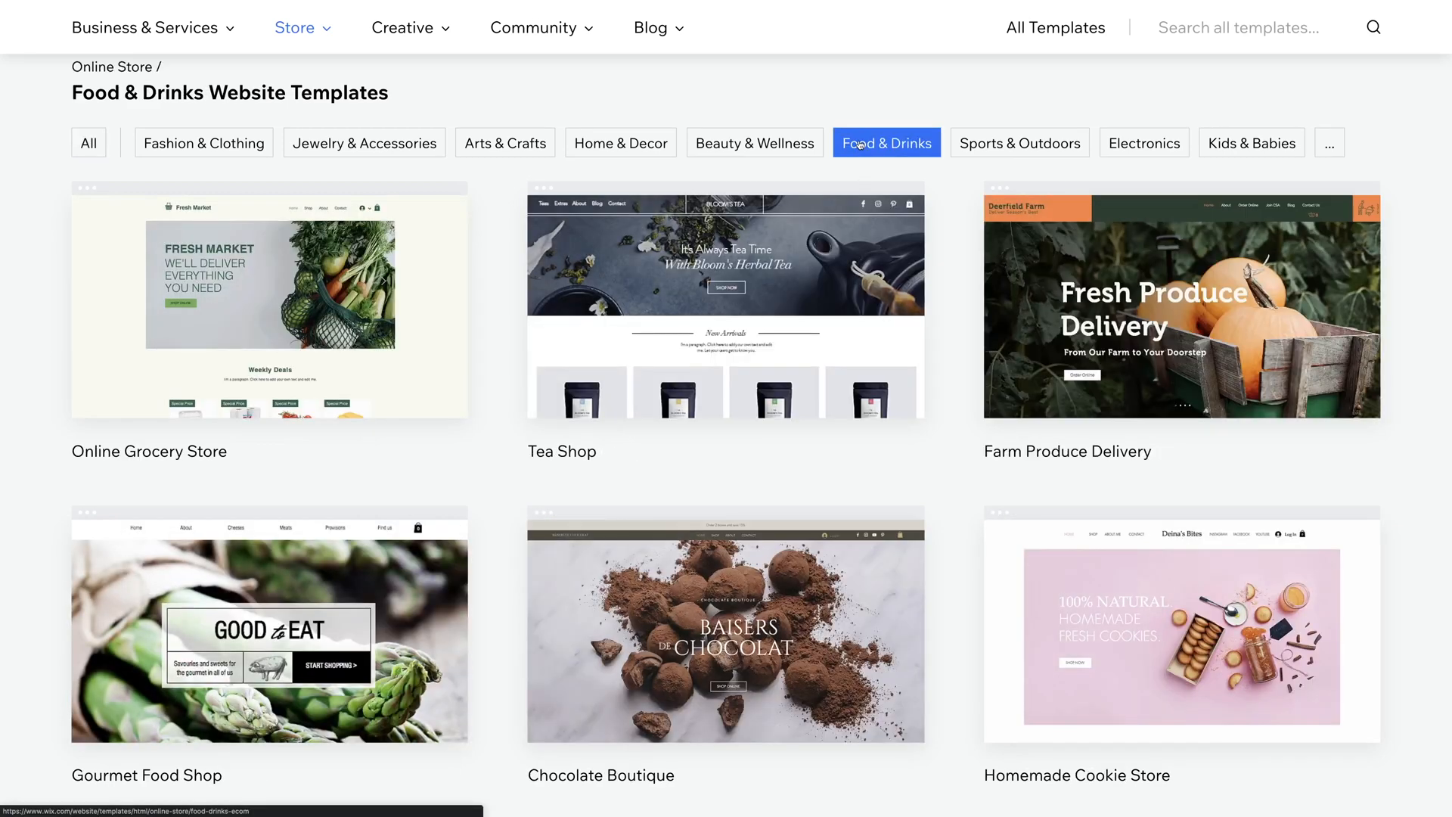
mouse_move(938, 469)
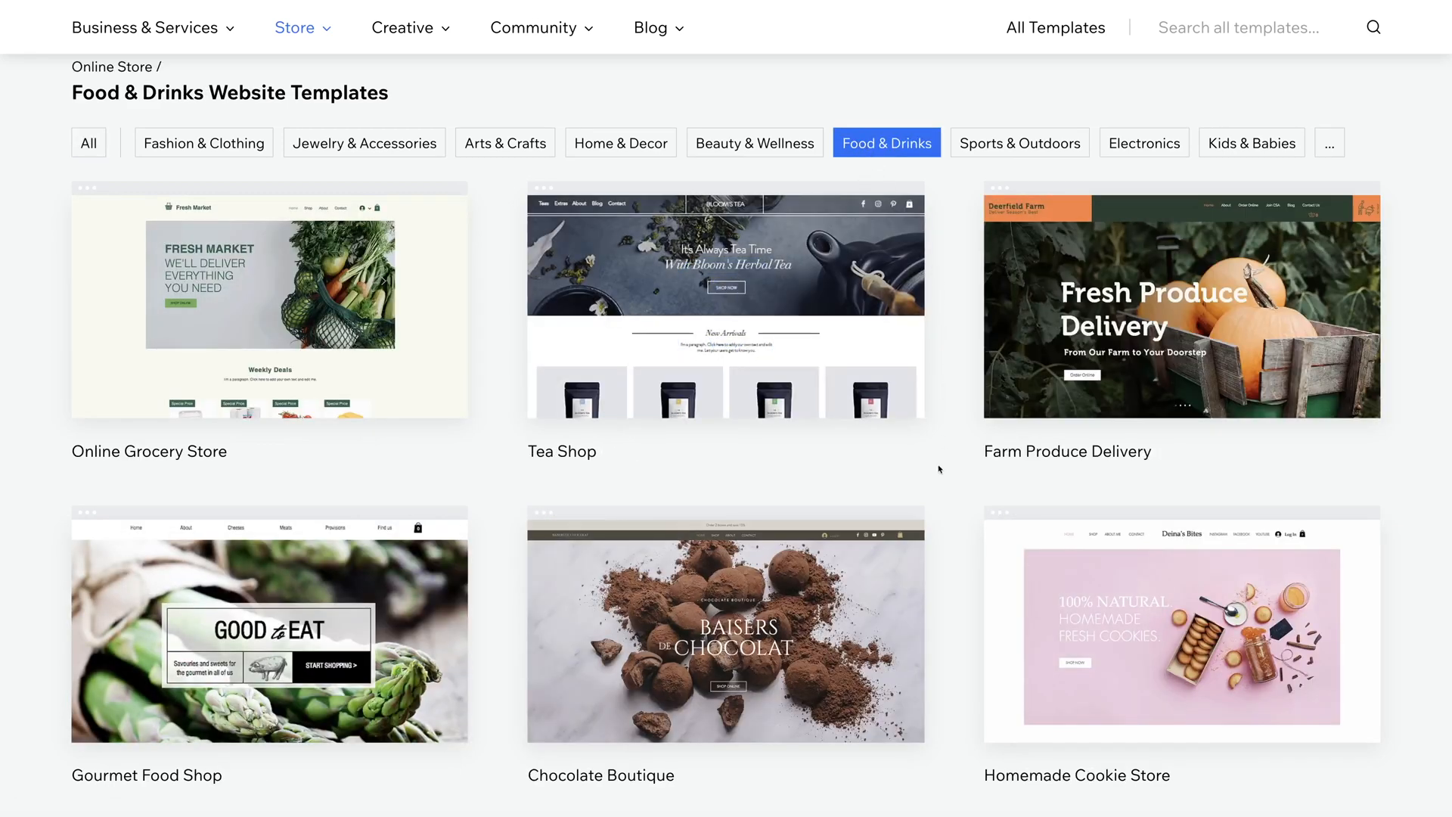
mouse_move(1143, 142)
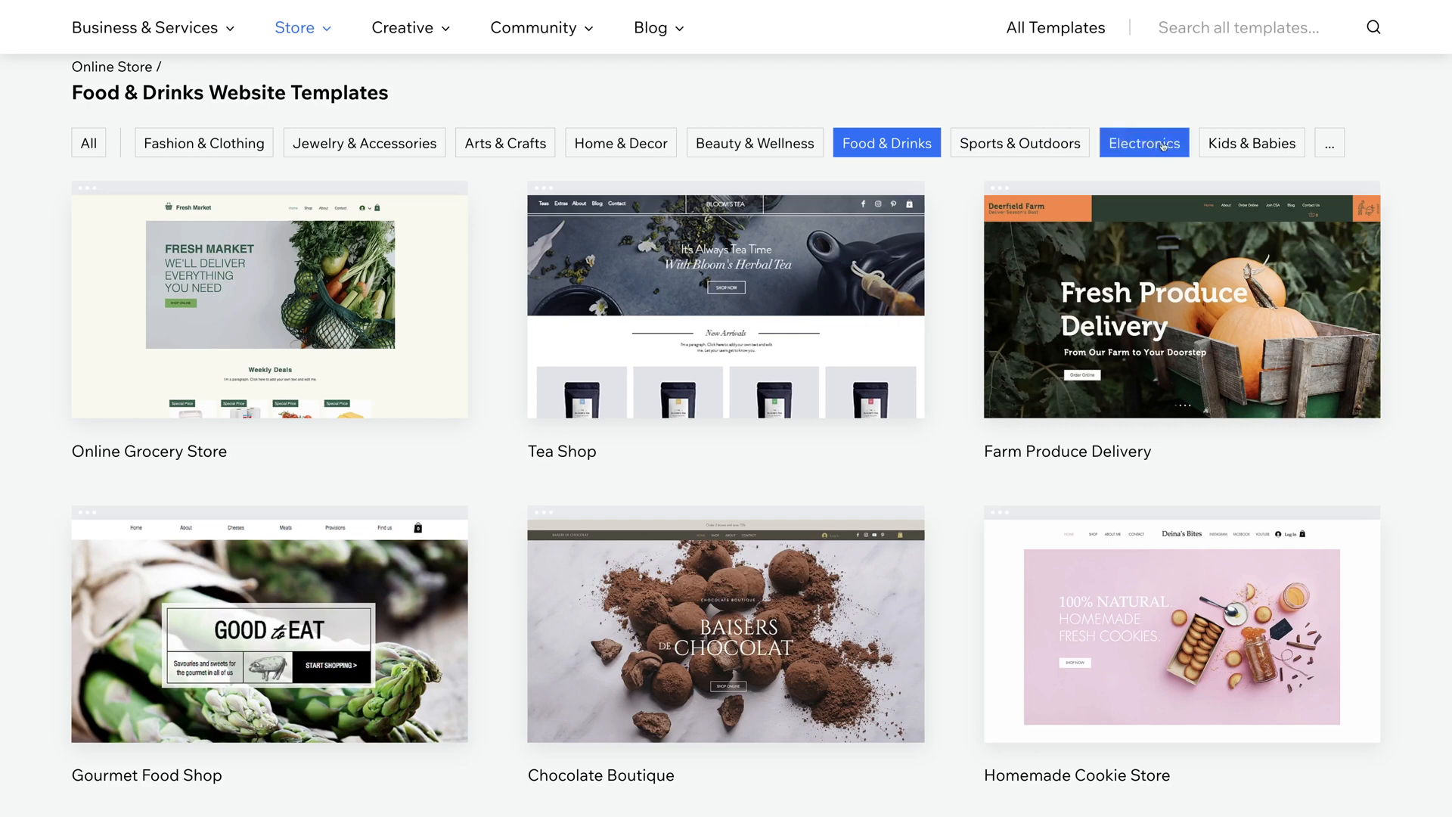
left_click(1144, 142)
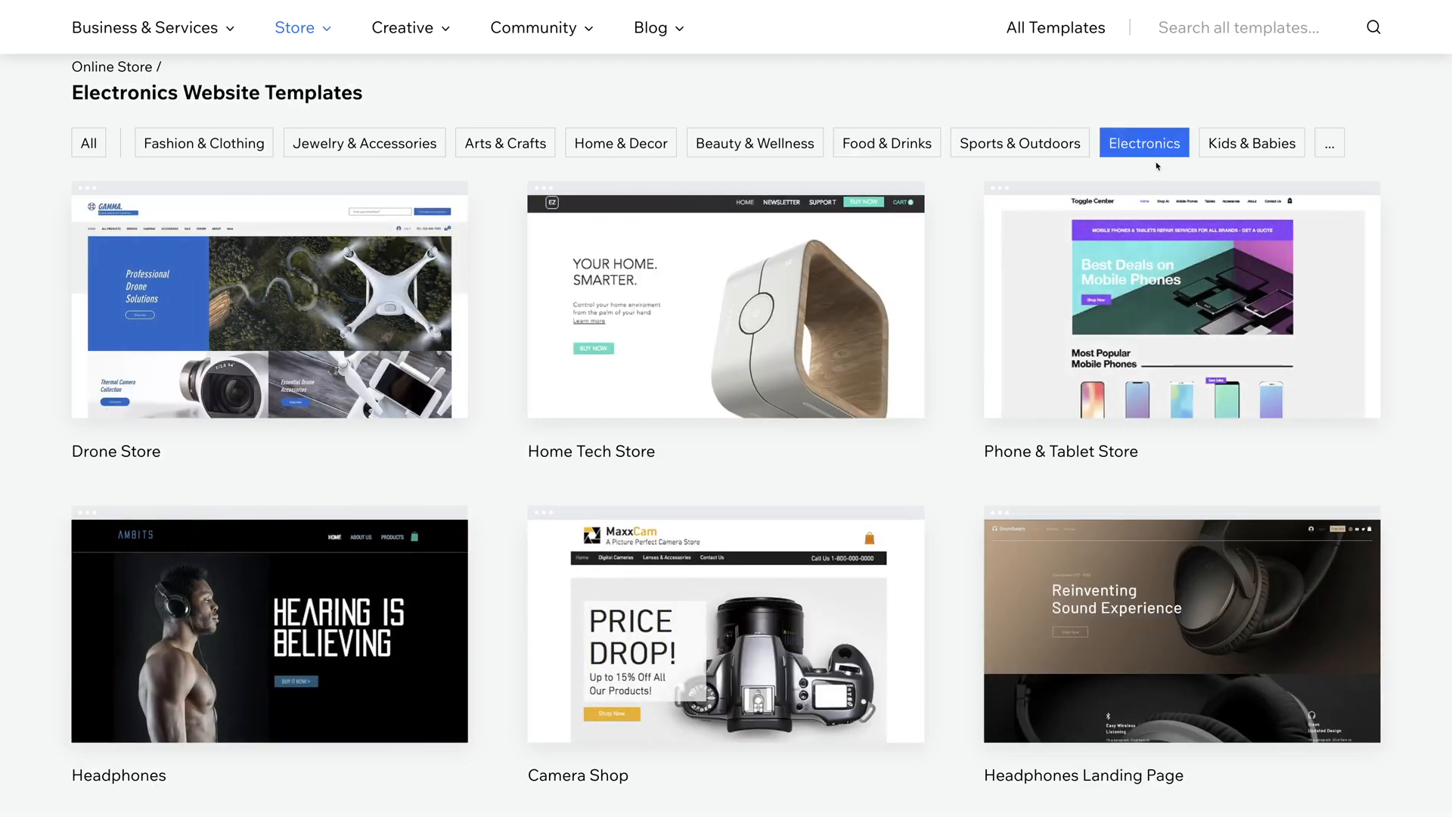
mouse_move(525, 97)
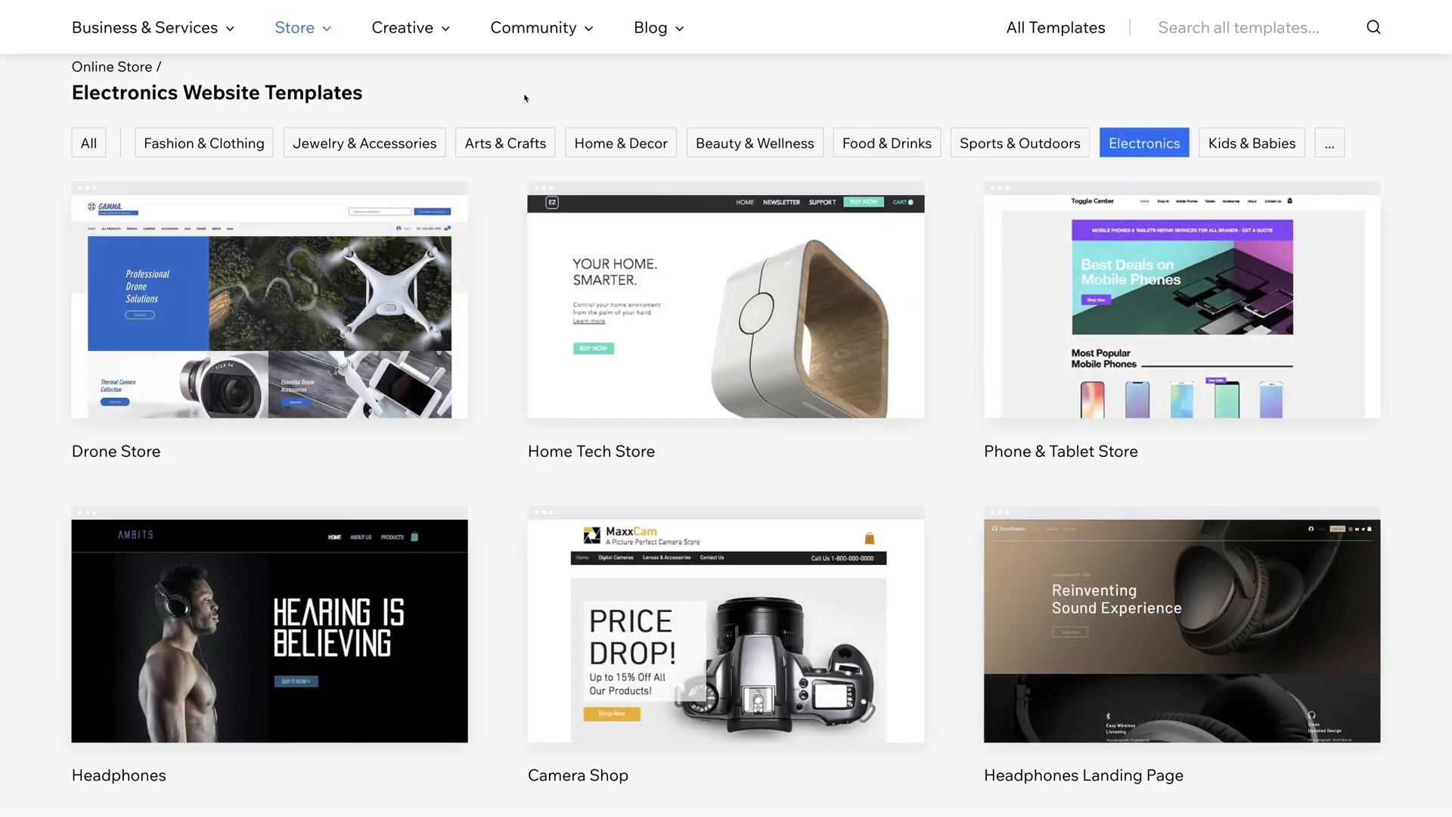
left_click(87, 142)
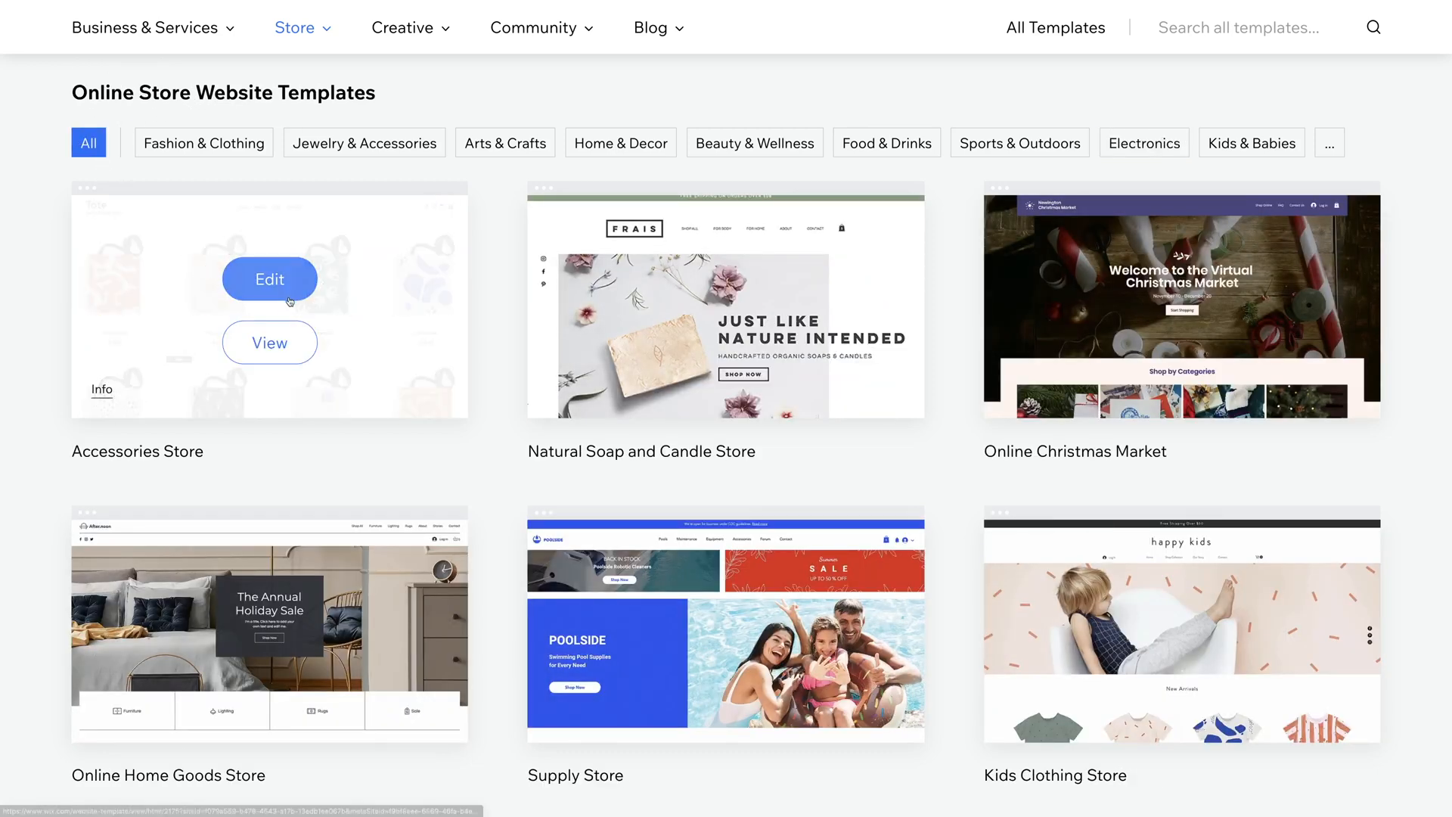
left_click(269, 278)
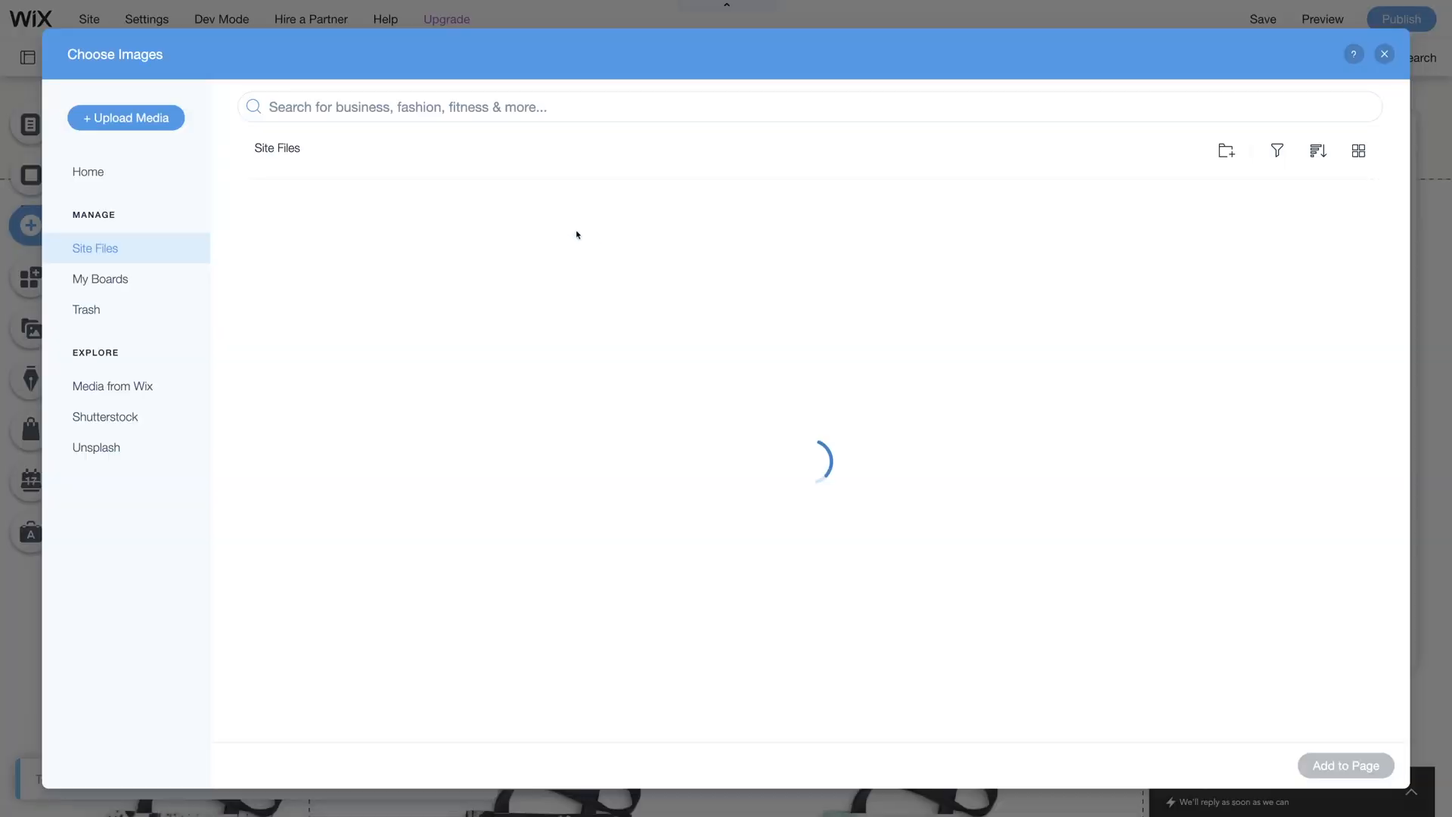
Step: Upload cropped-WebsiteLogo.png, add it to the header and shrink it to fit
left_click(125, 118)
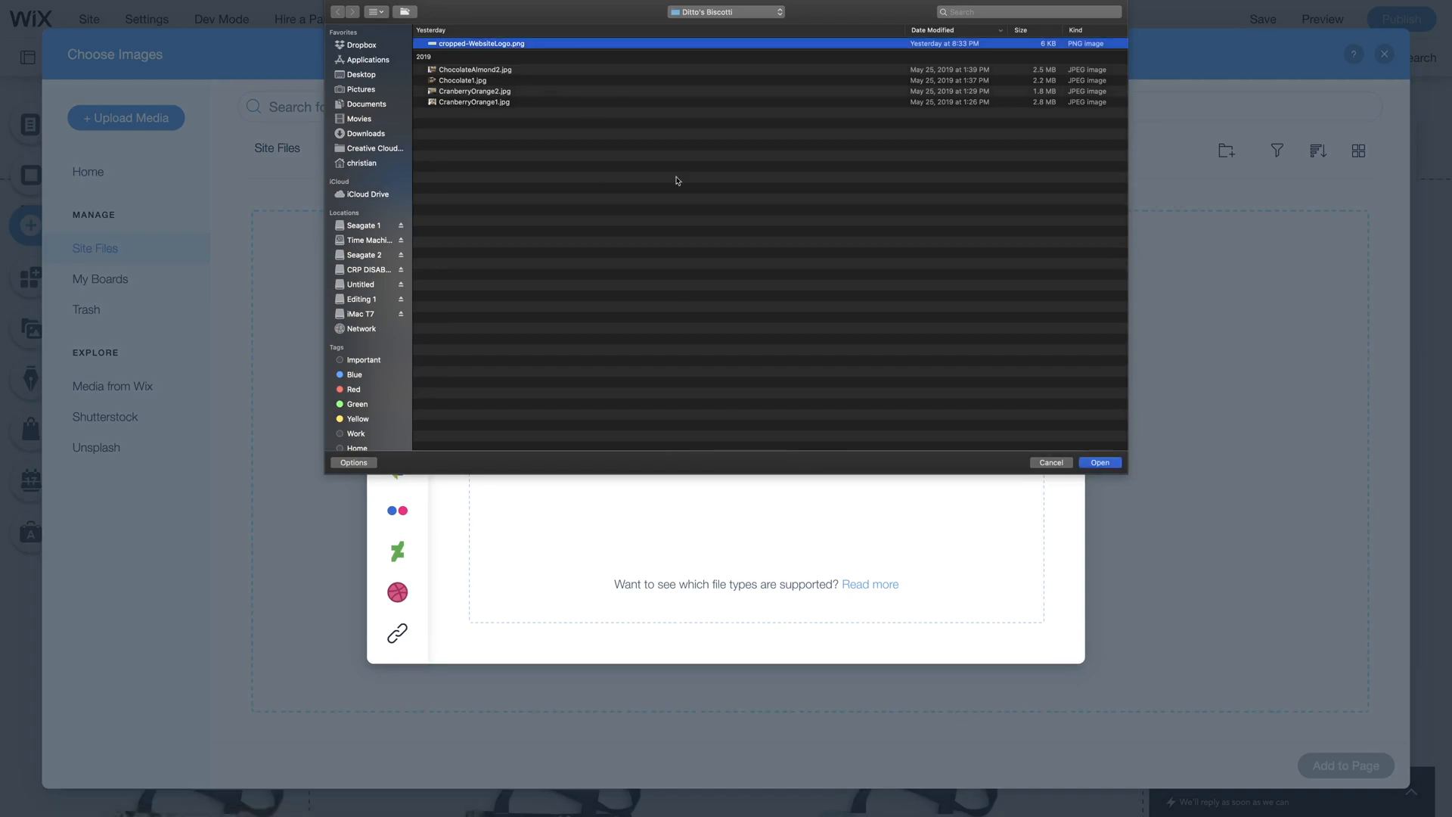
left_click(1099, 463)
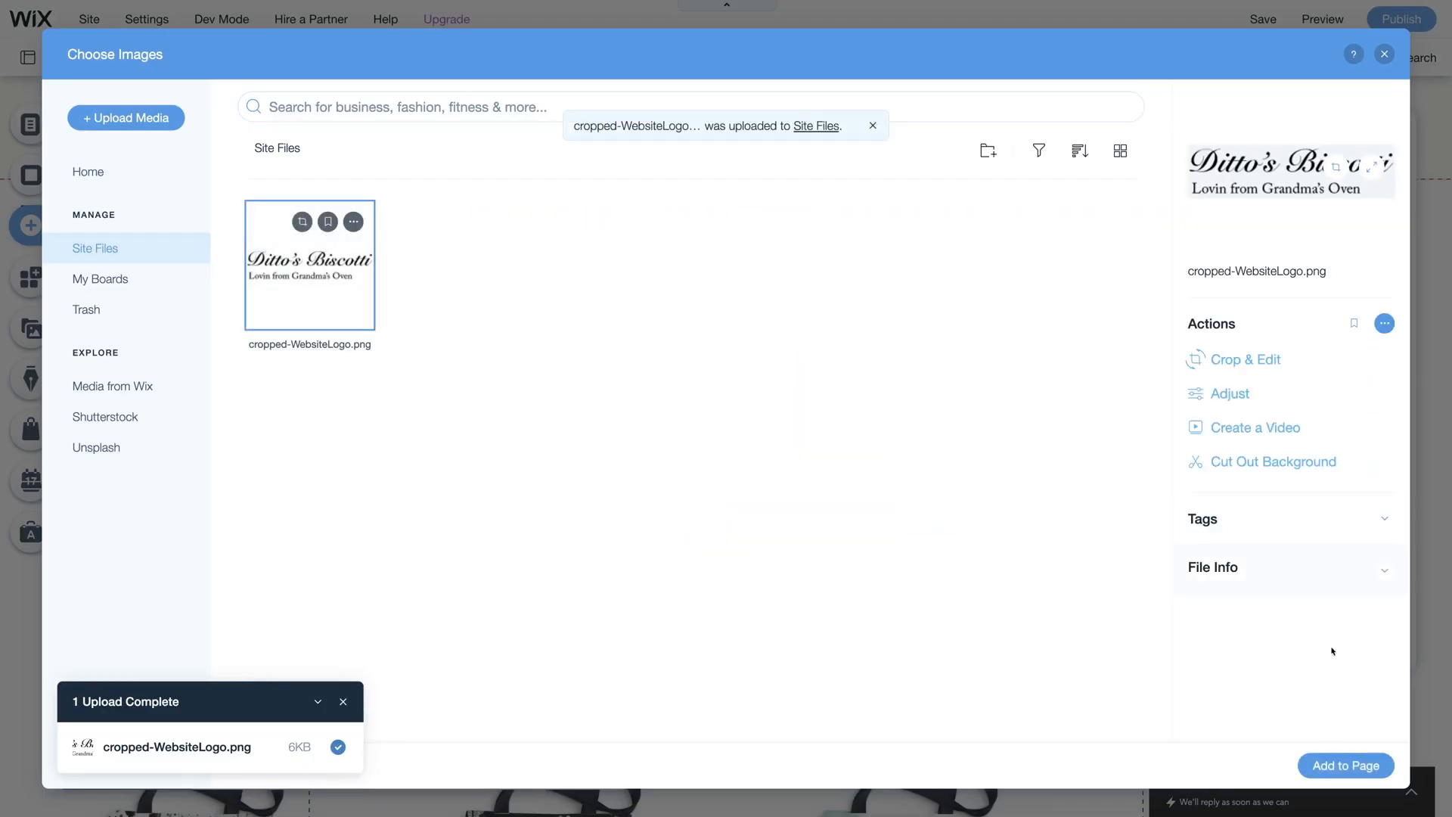
left_click(1345, 765)
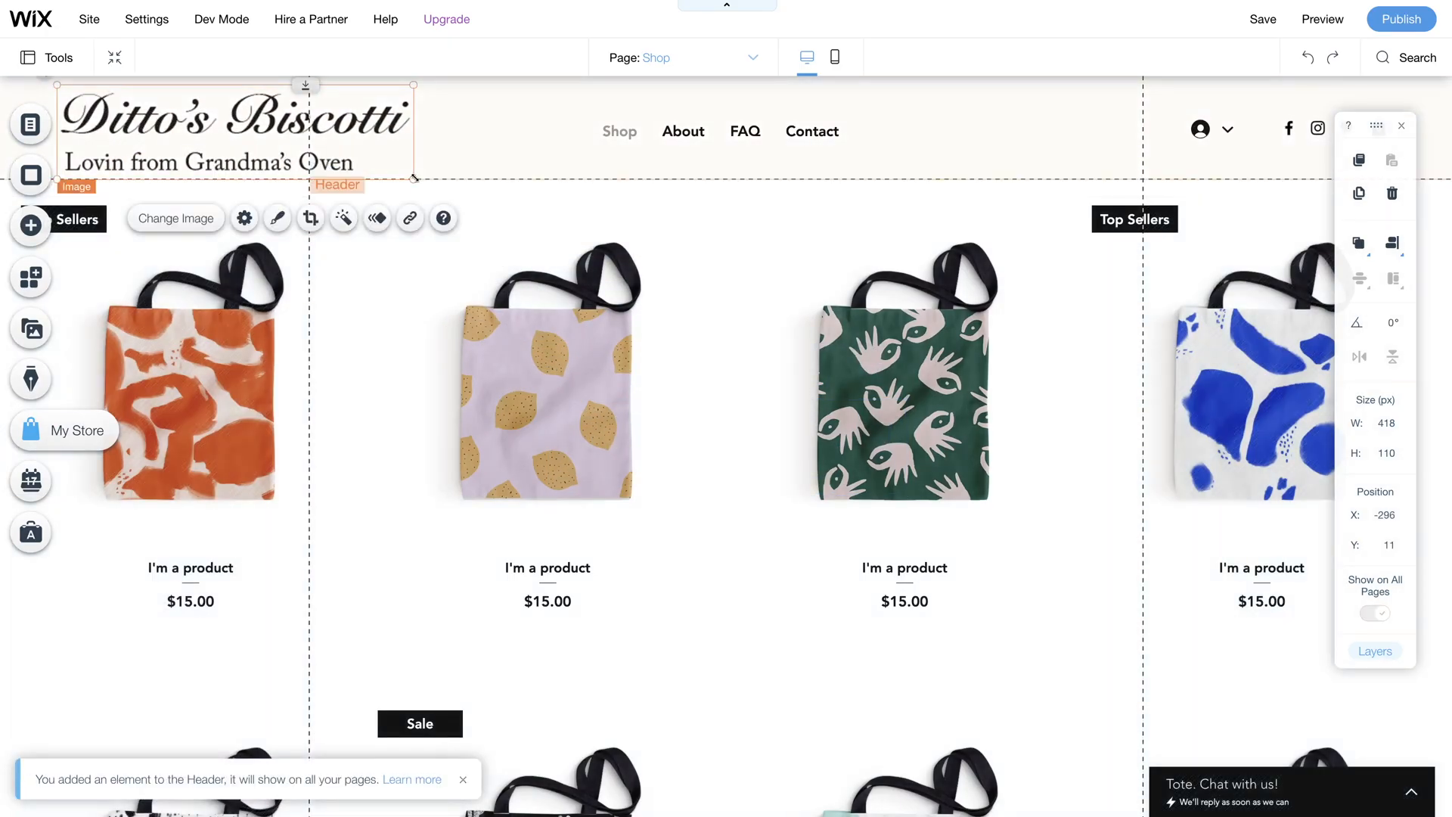
left_click_drag(416, 179, 278, 142)
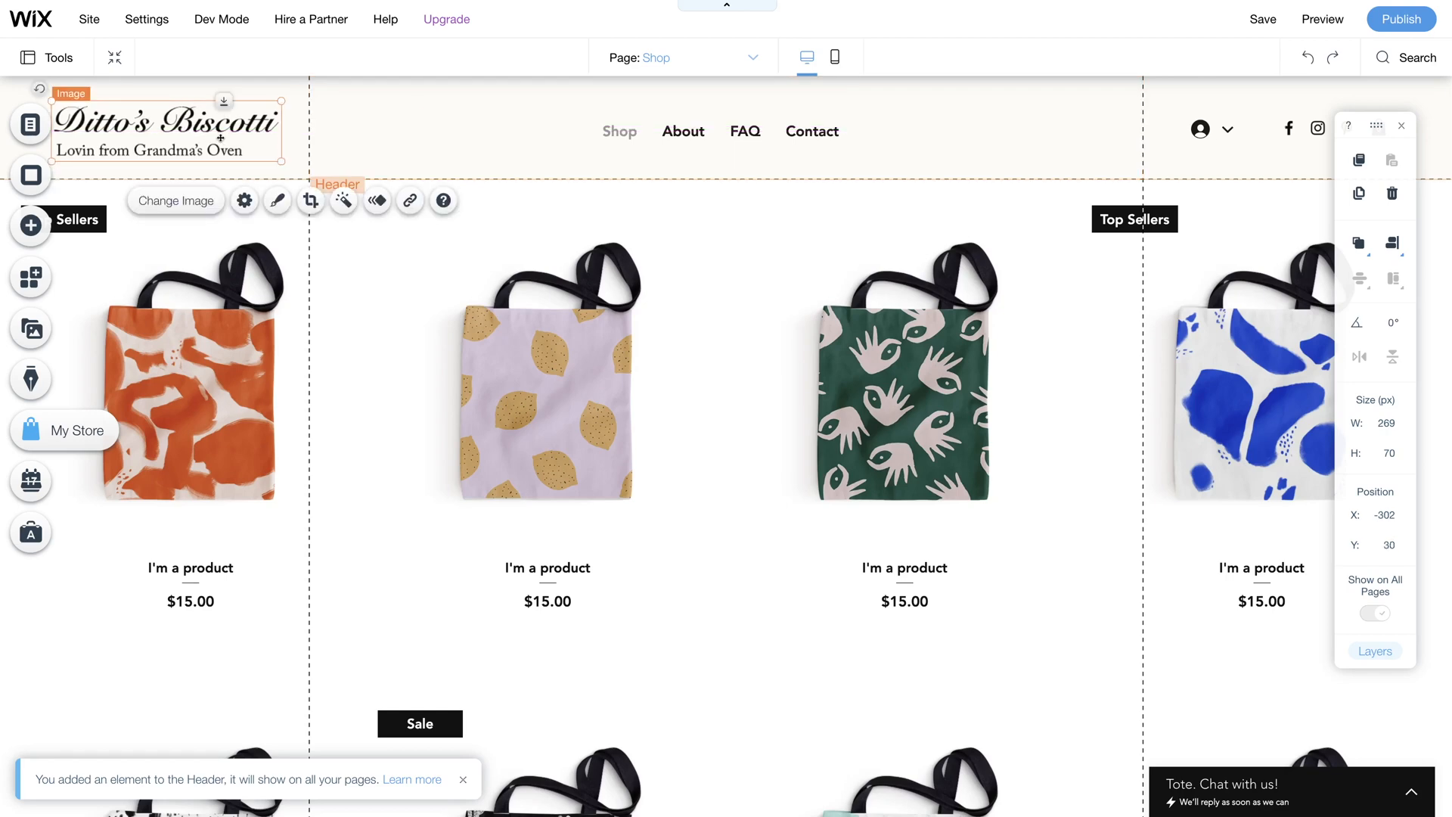
Step: Link the header logo to the Shop page and check the Facebook and Instagram icon links
left_click(409, 200)
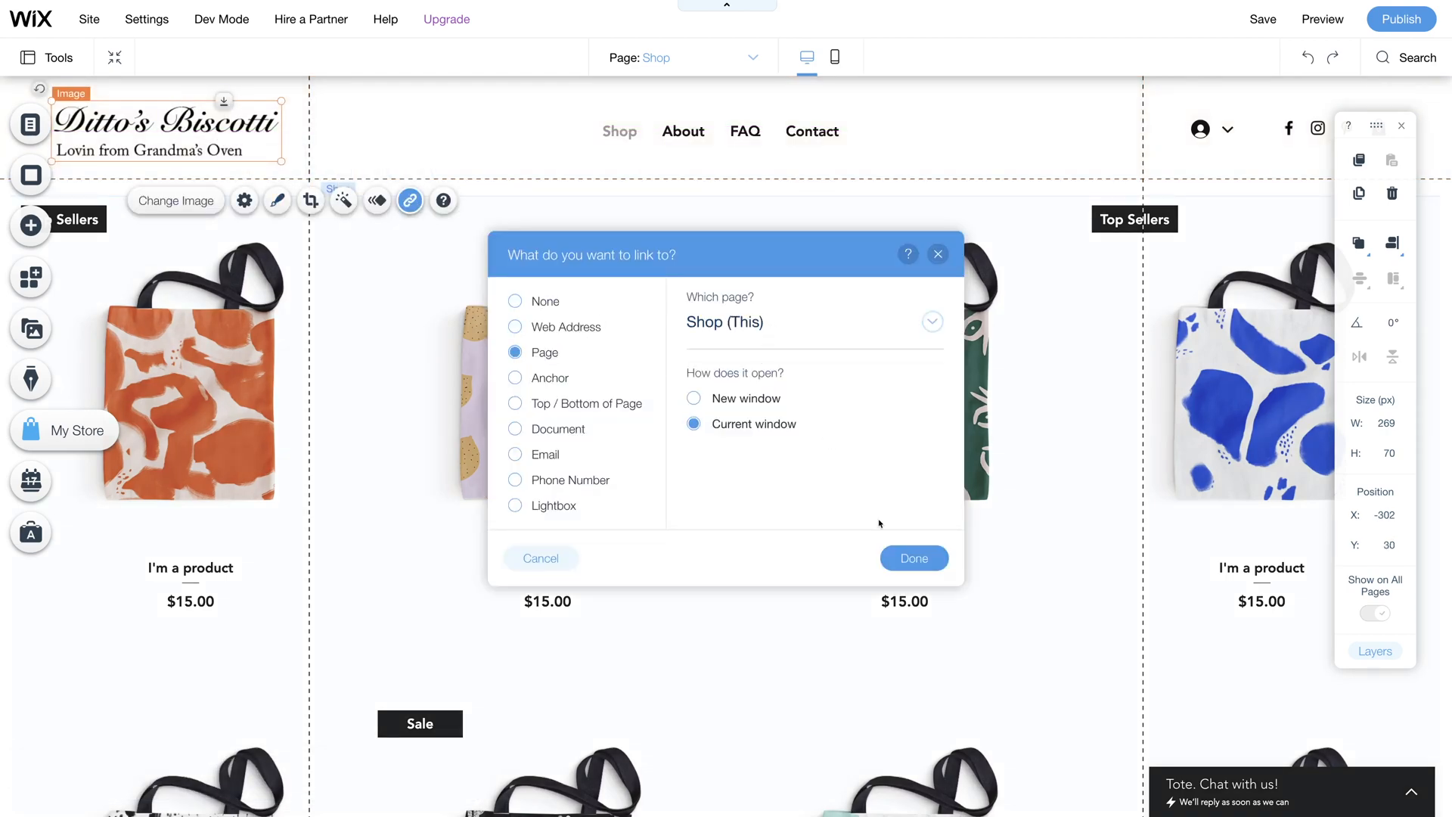
left_click(912, 558)
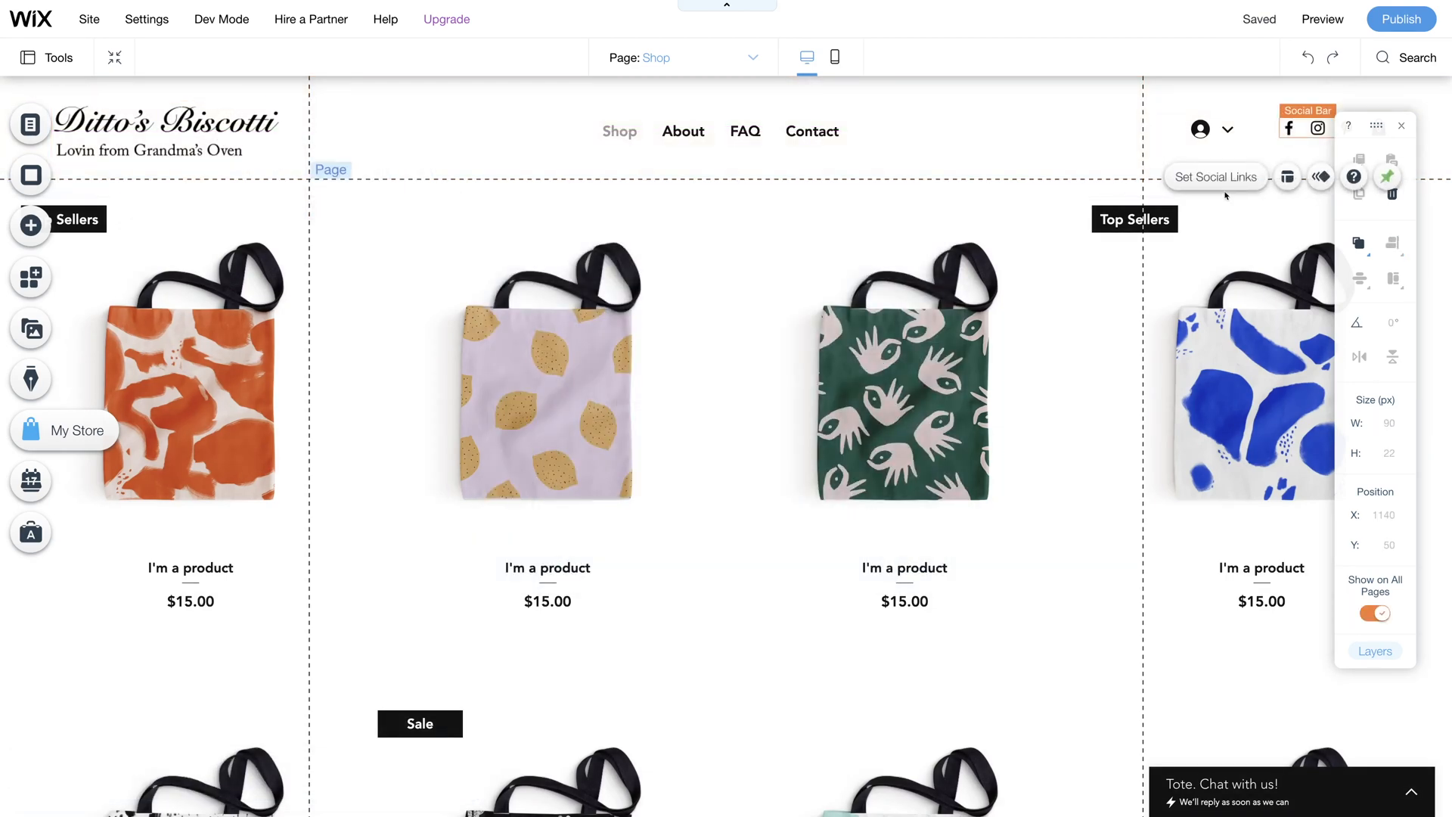
left_click(1214, 177)
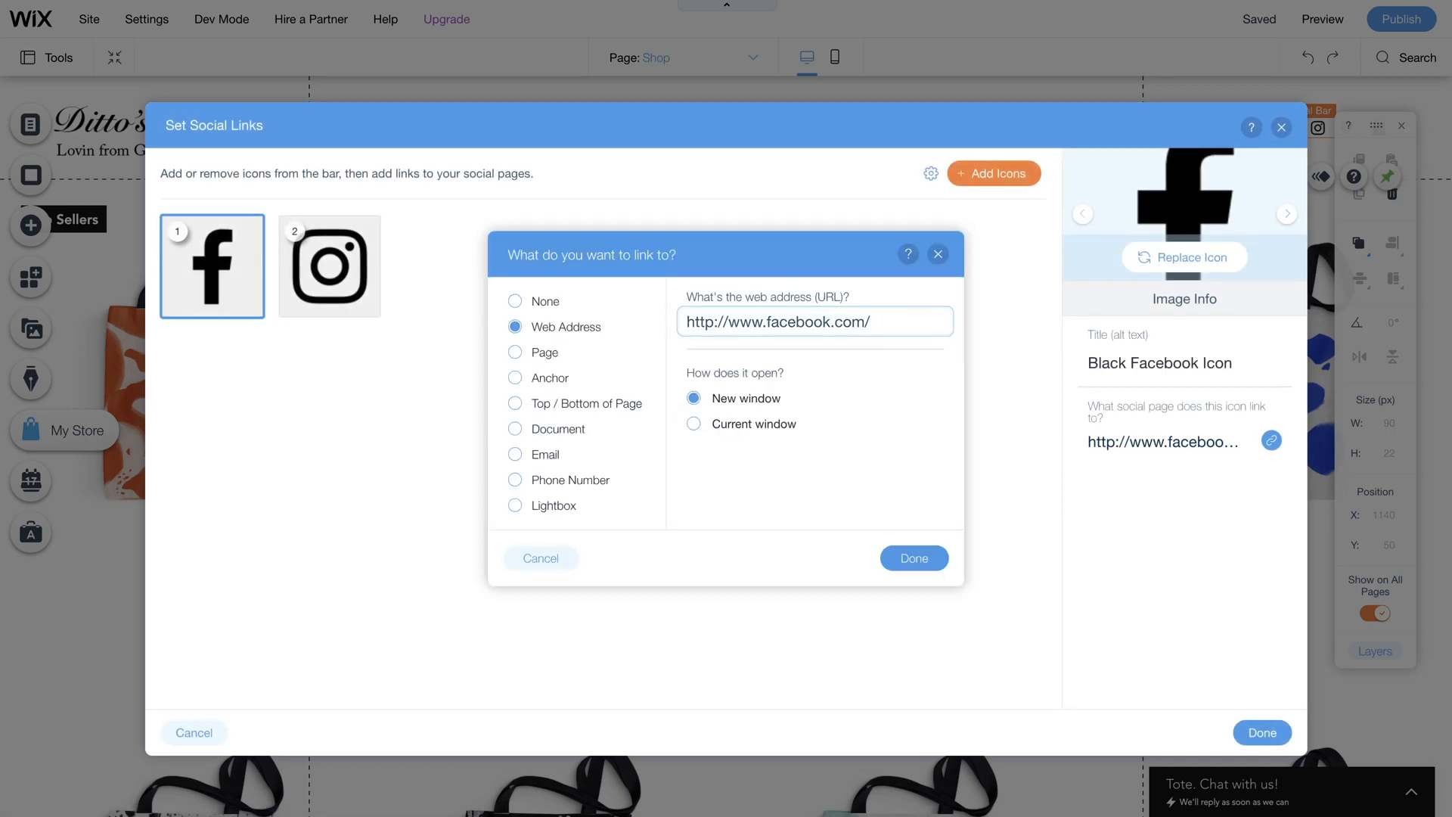
left_click(328, 266)
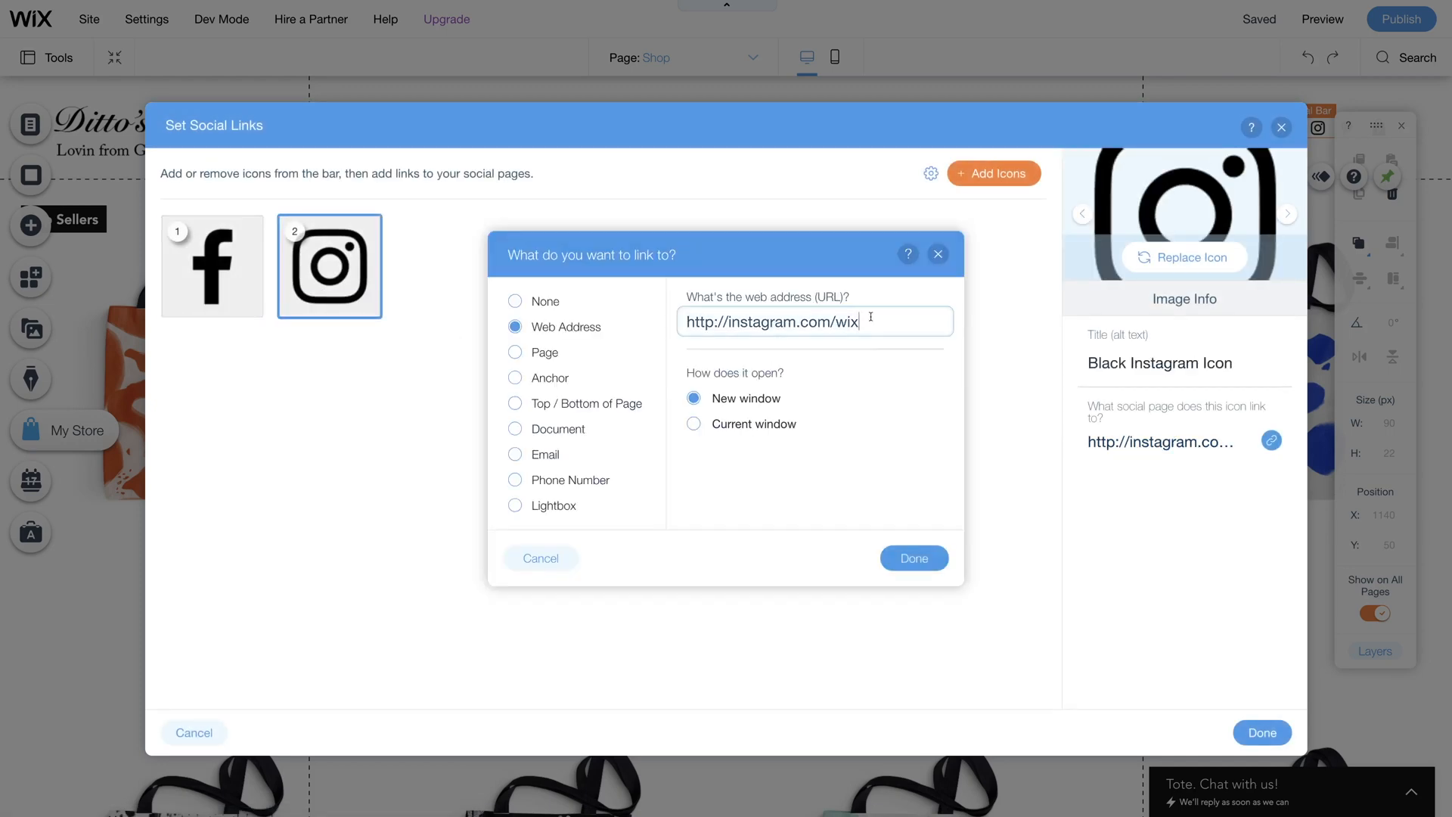
left_click(913, 558)
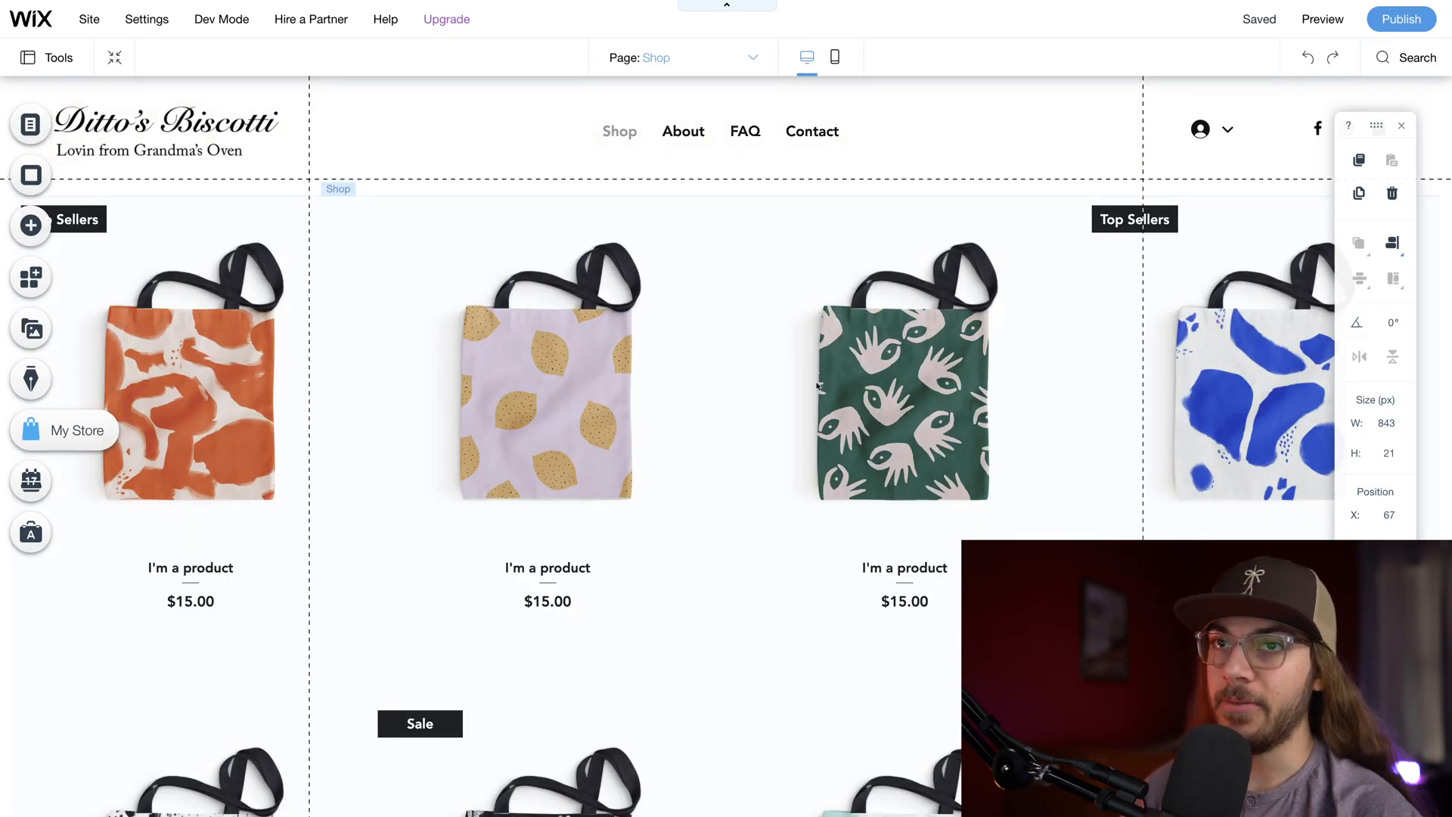
scroll("down", 3)
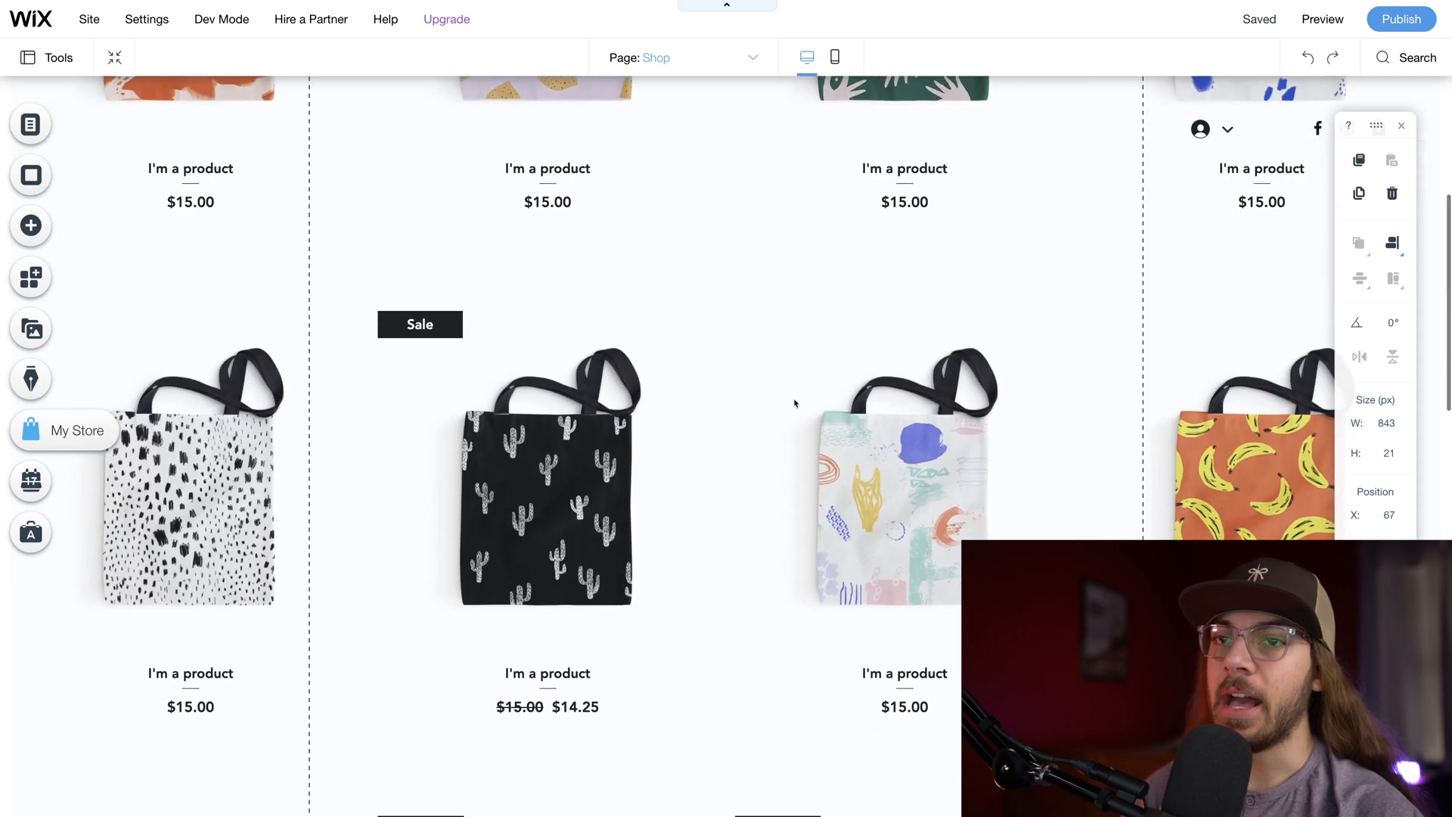
scroll("up", 3)
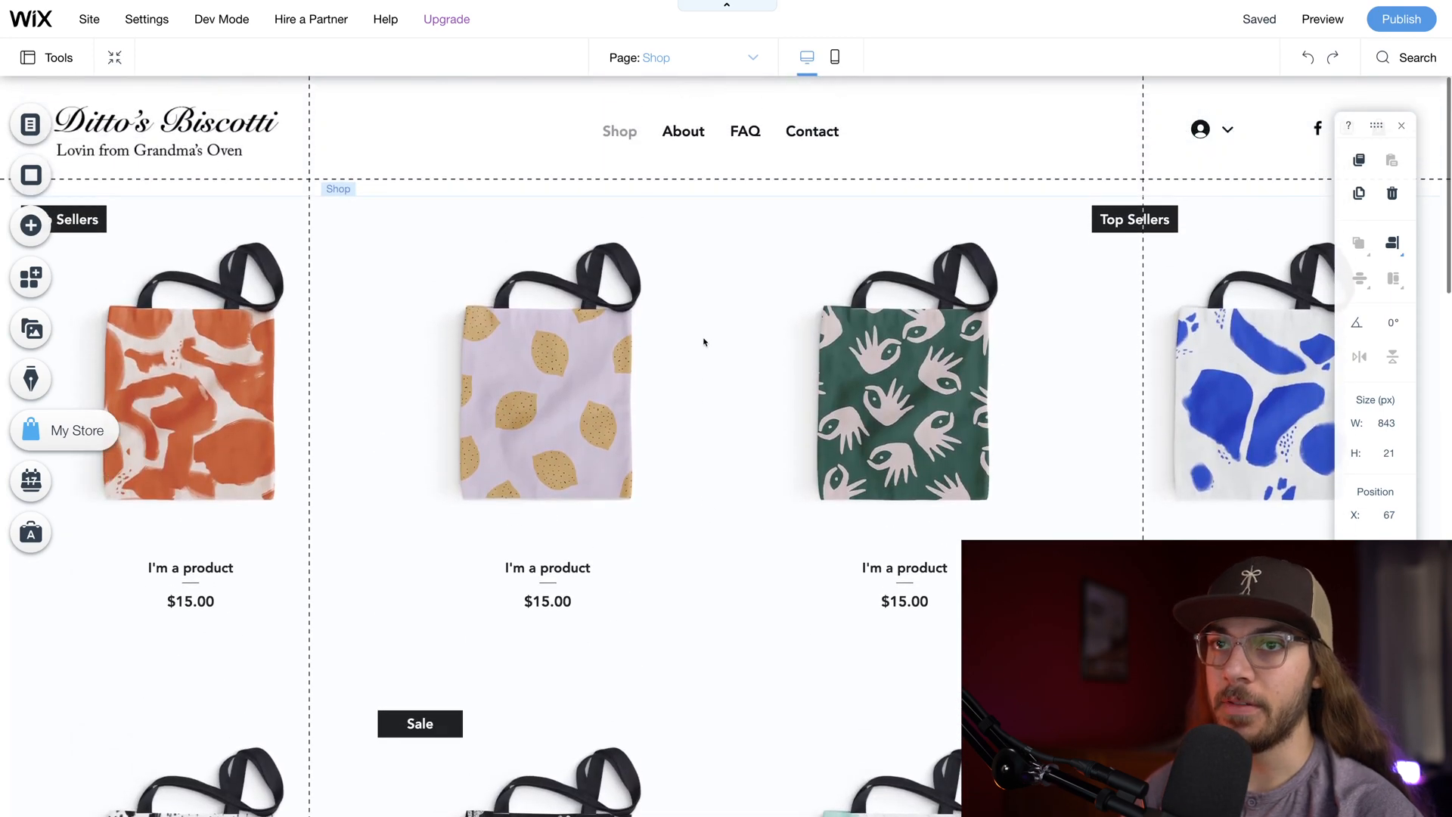
mouse_move(361, 264)
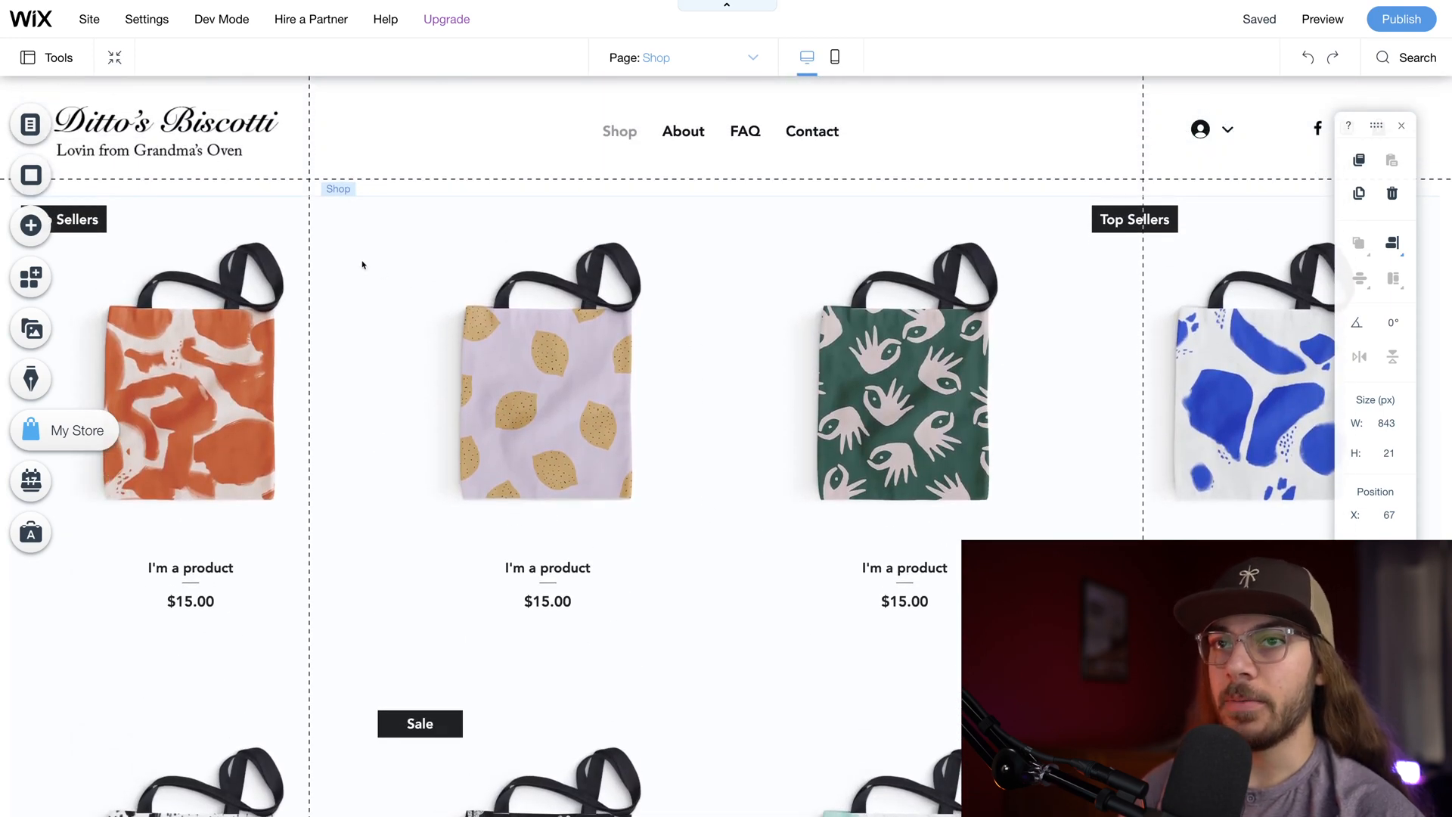
mouse_move(678, 292)
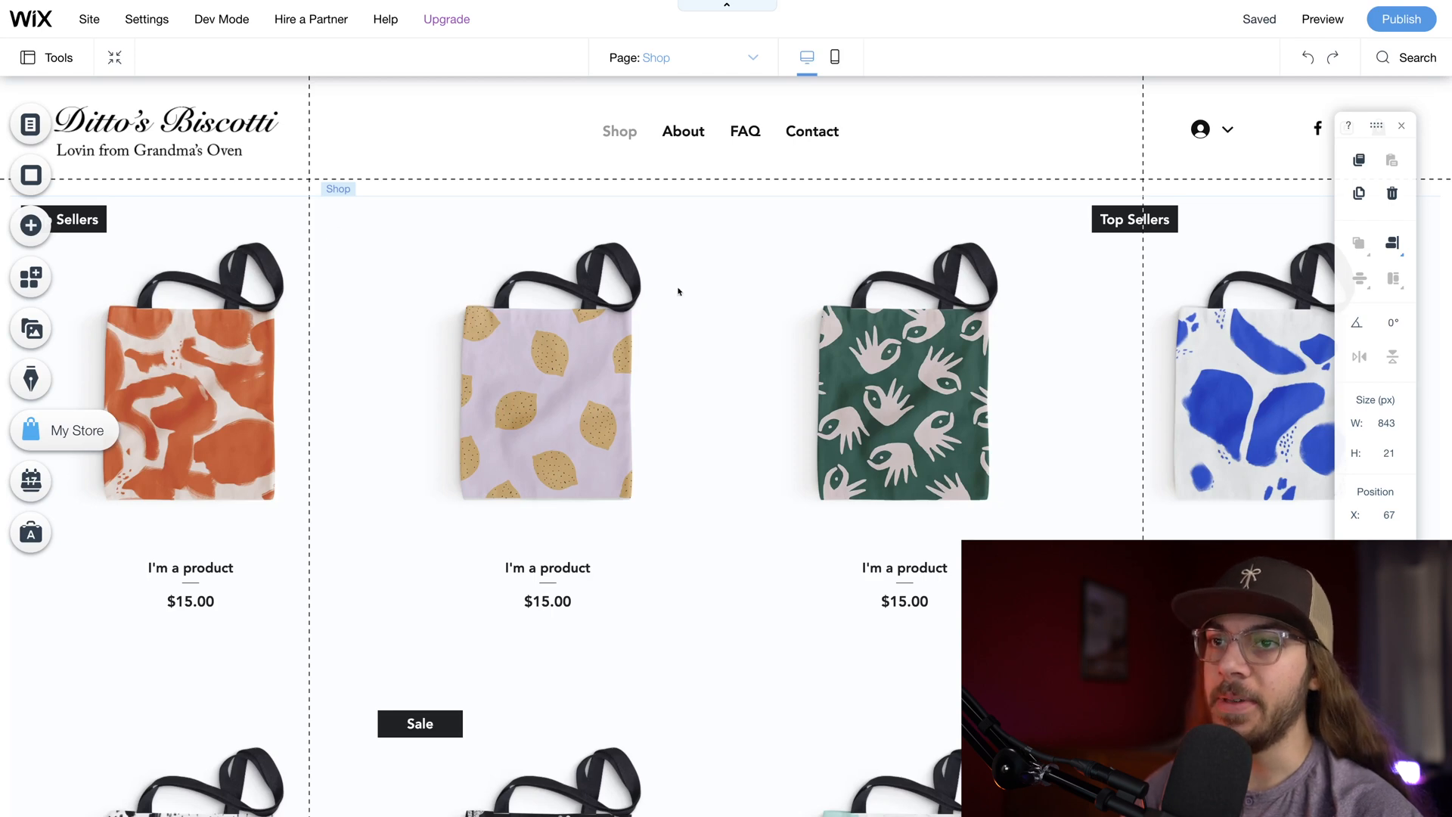
mouse_move(767, 383)
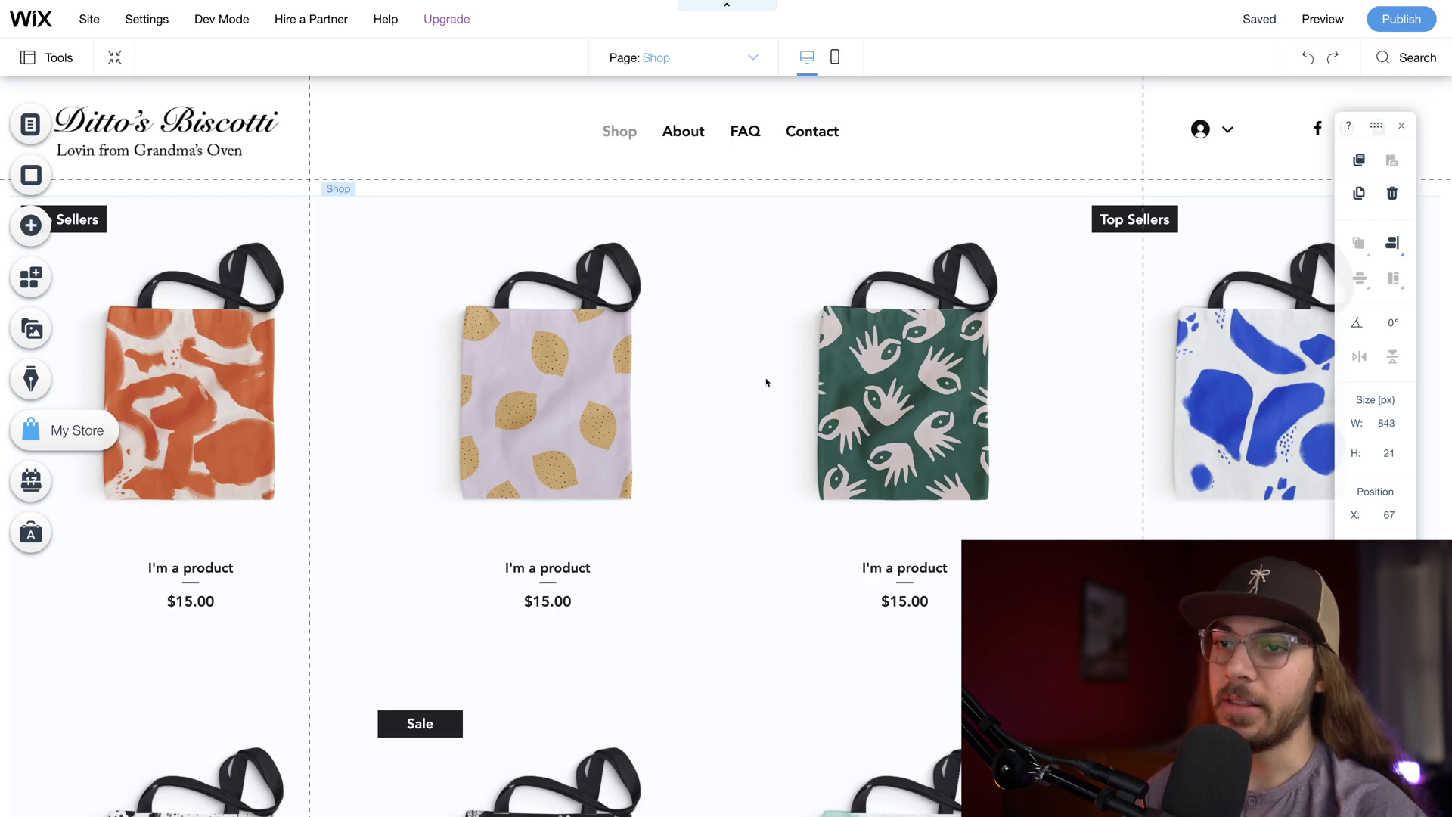
scroll("down", 3)
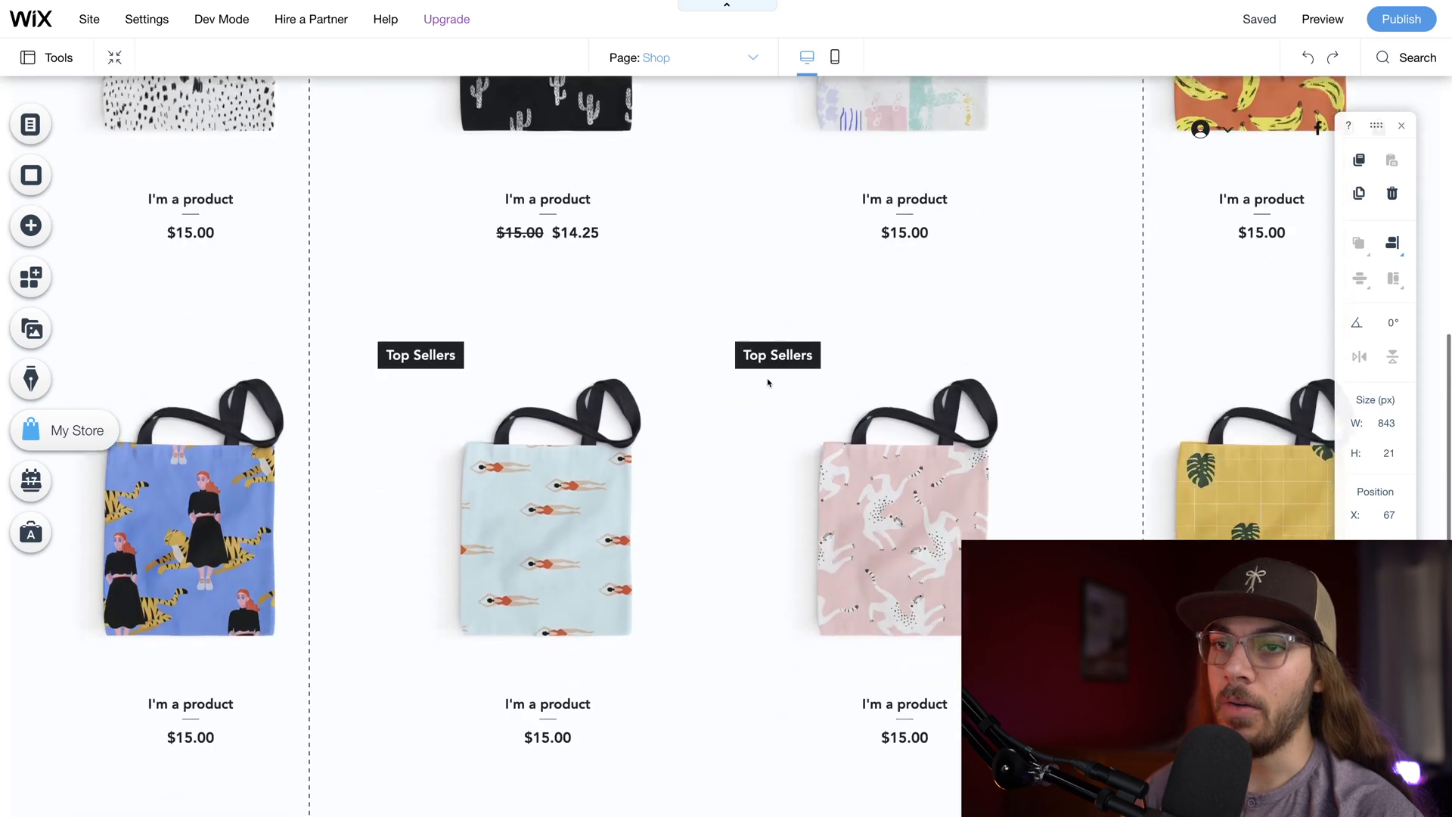
scroll("down", 3)
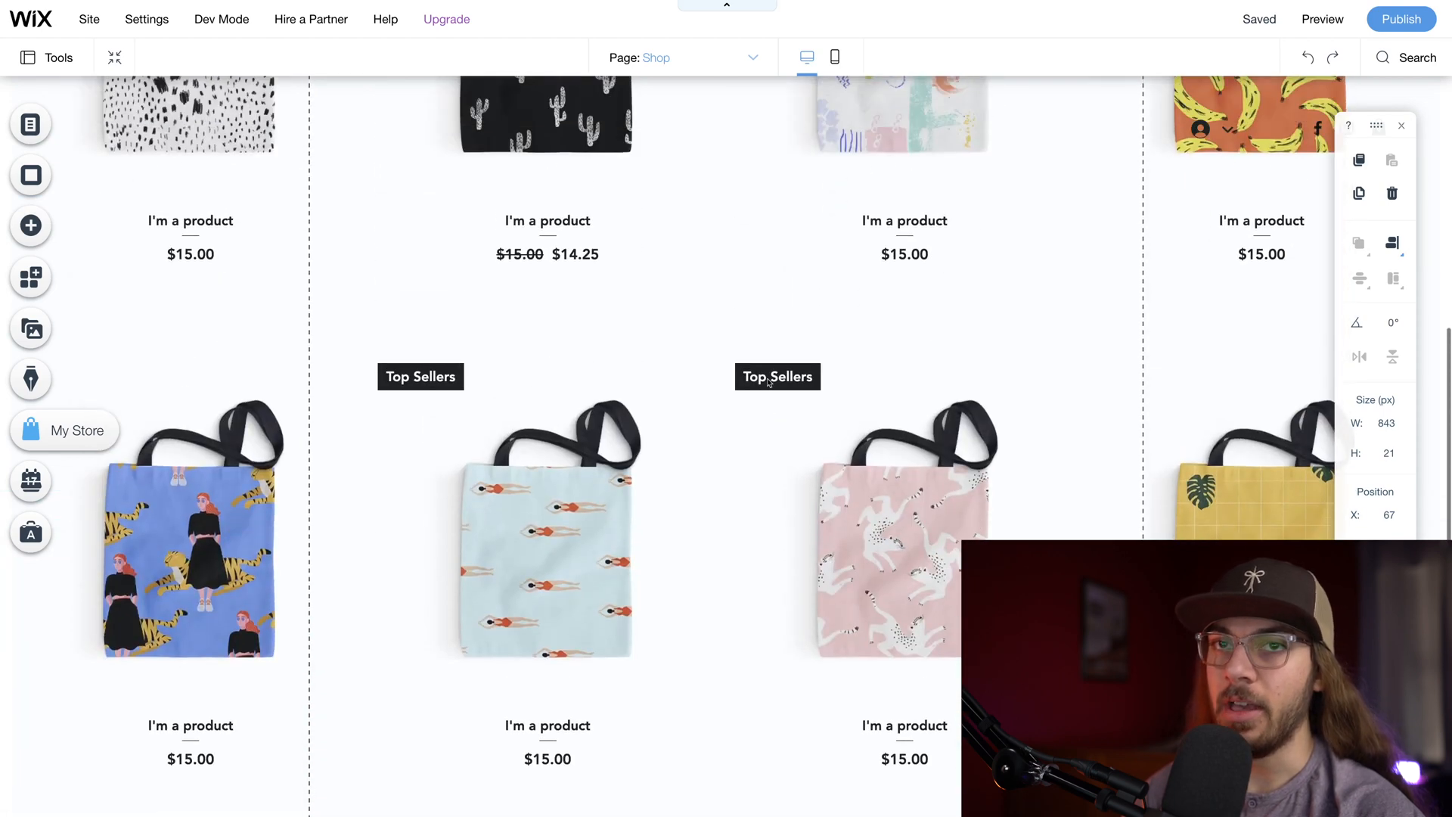
scroll("up", 3)
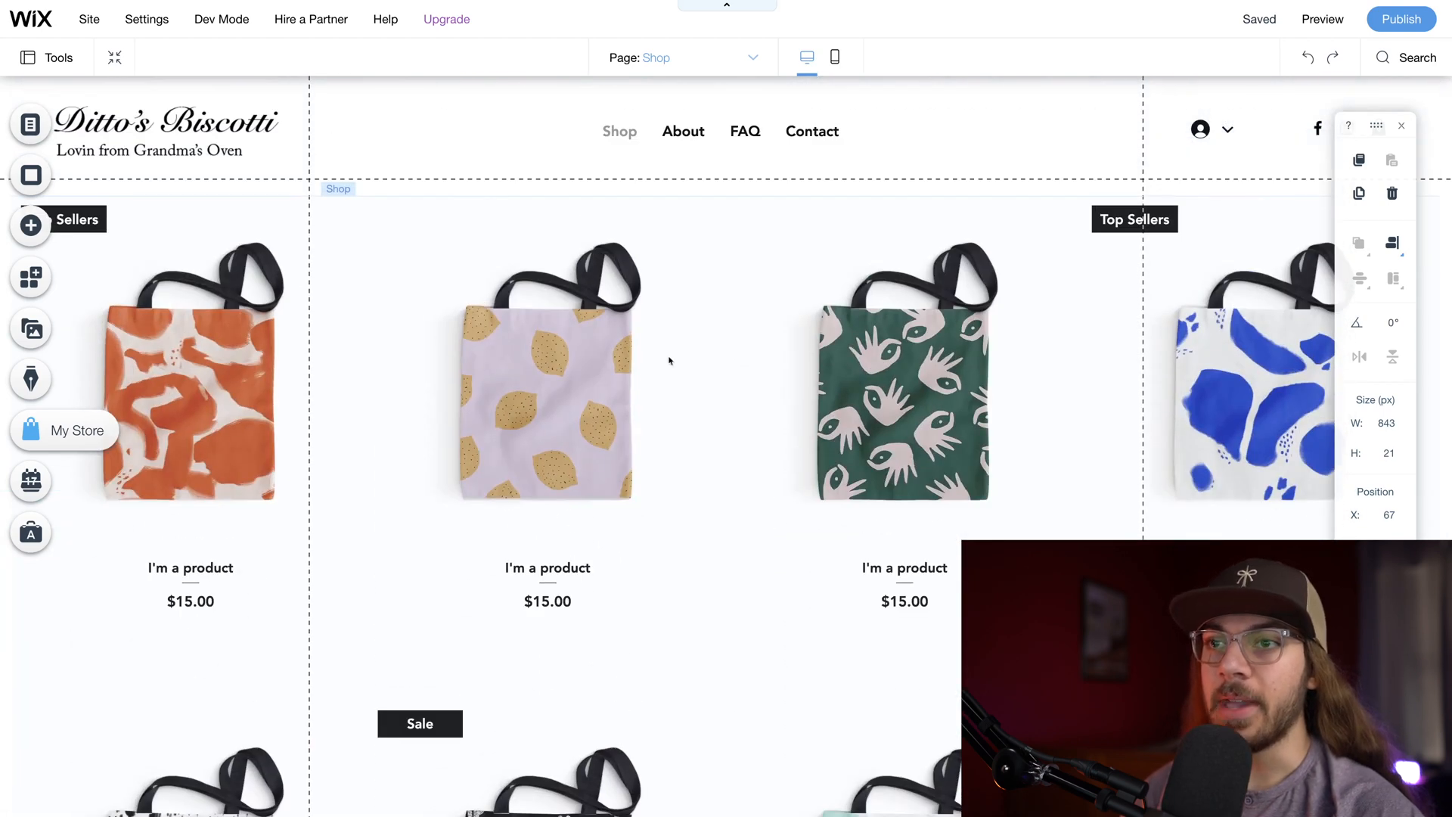
mouse_move(257, 240)
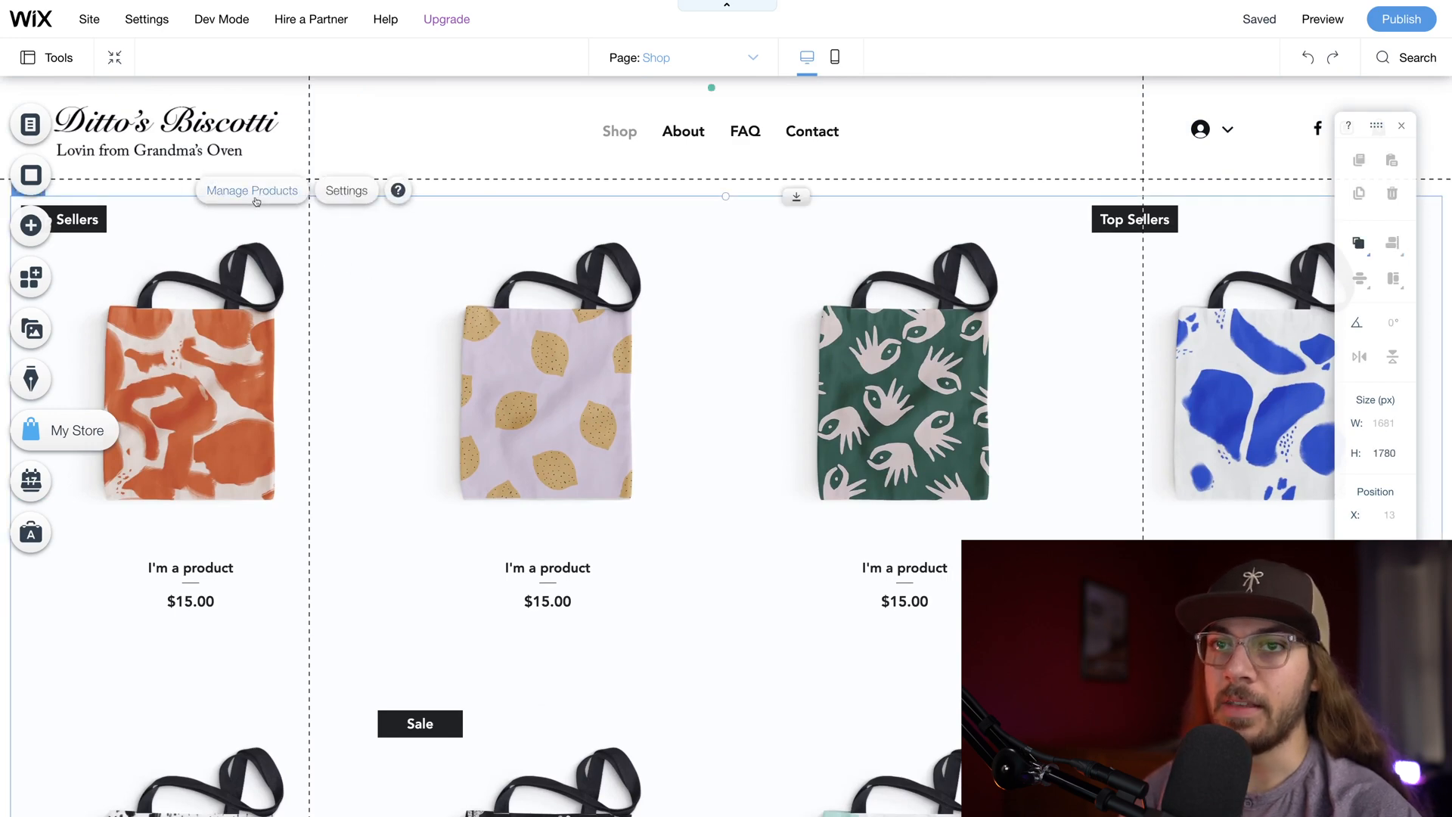
Step: Open Manage Products and review the 12 placeholder tote-bag products
left_click(251, 191)
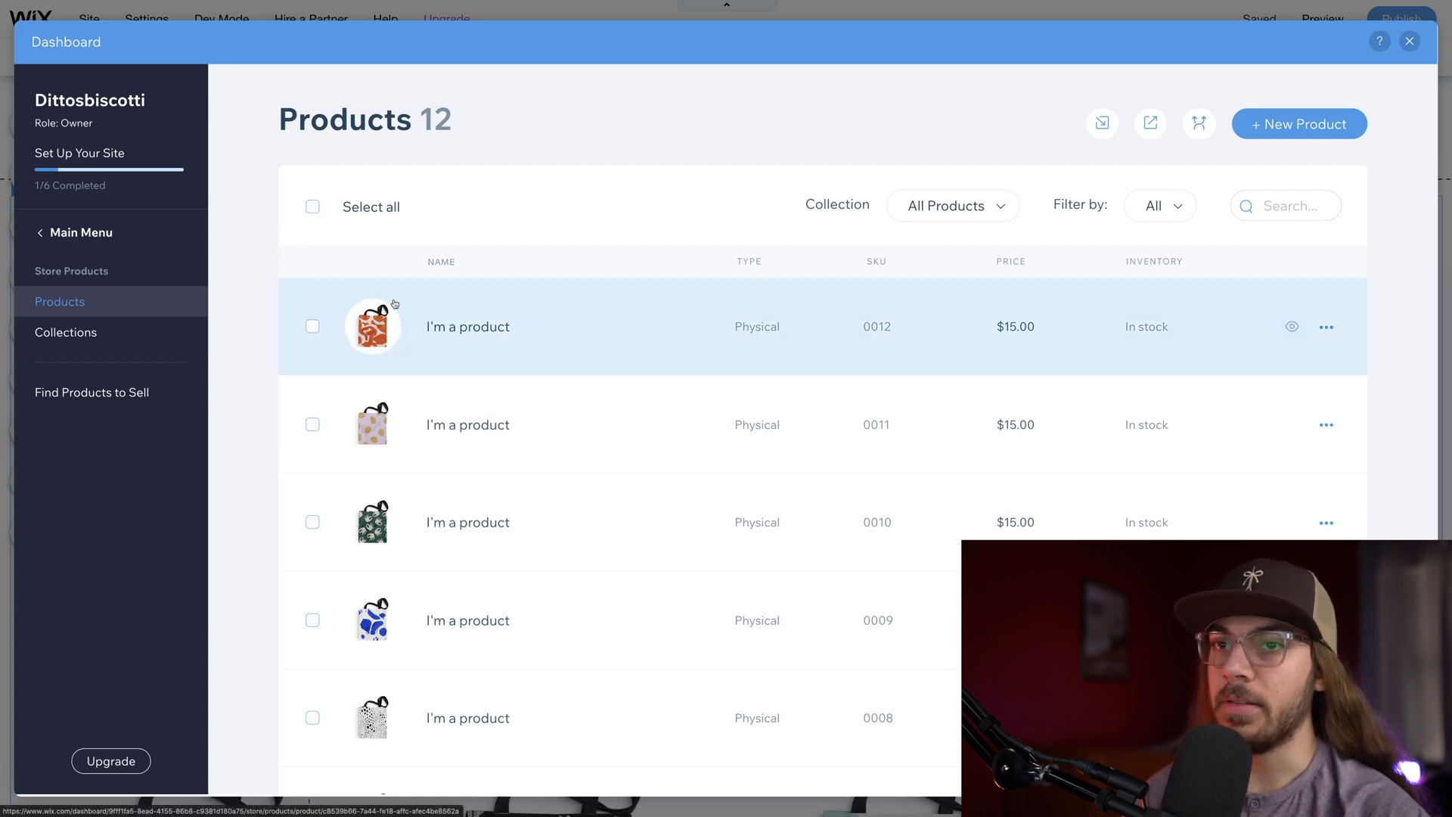
scroll("down", 3)
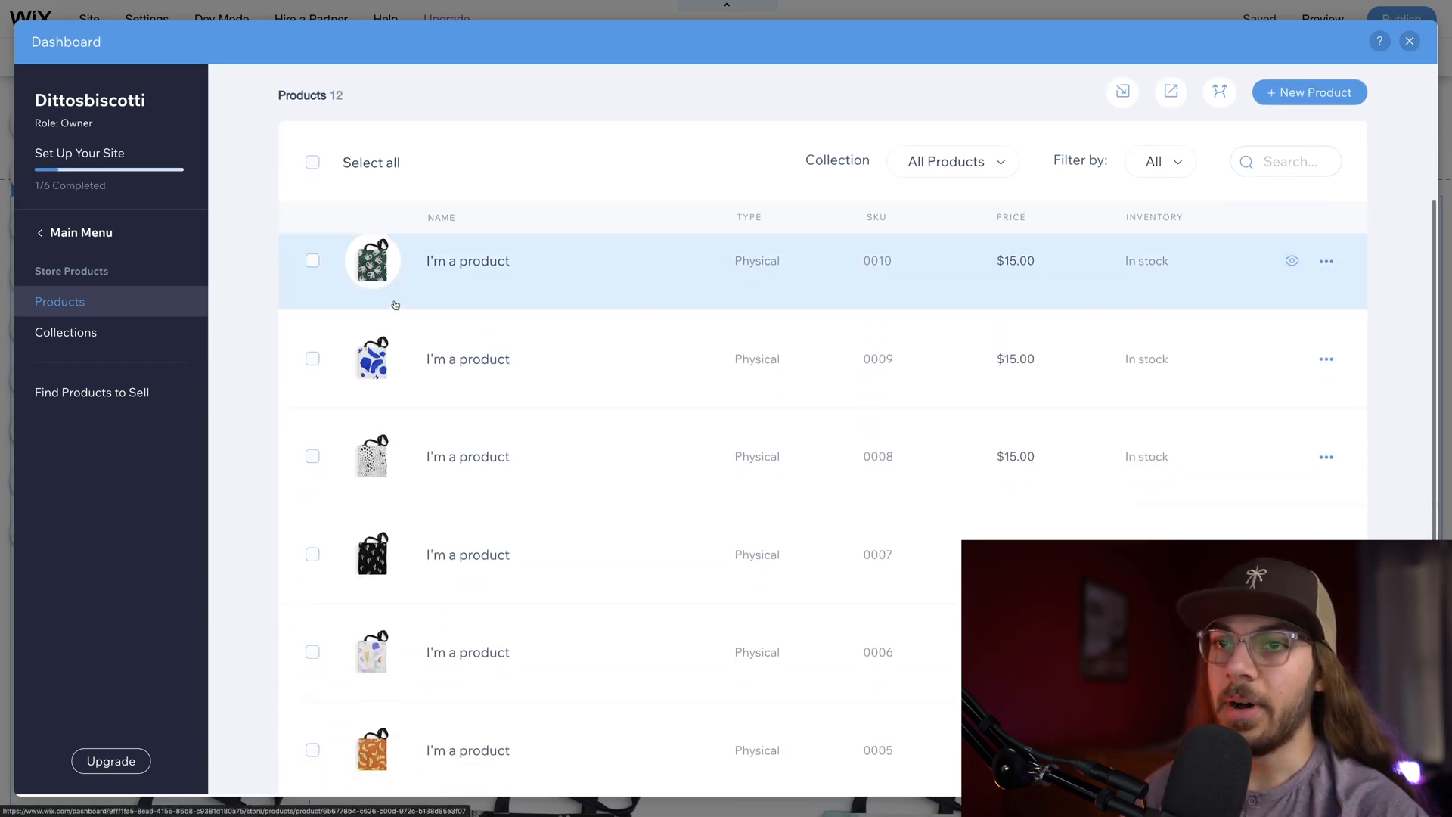
scroll("down", 3)
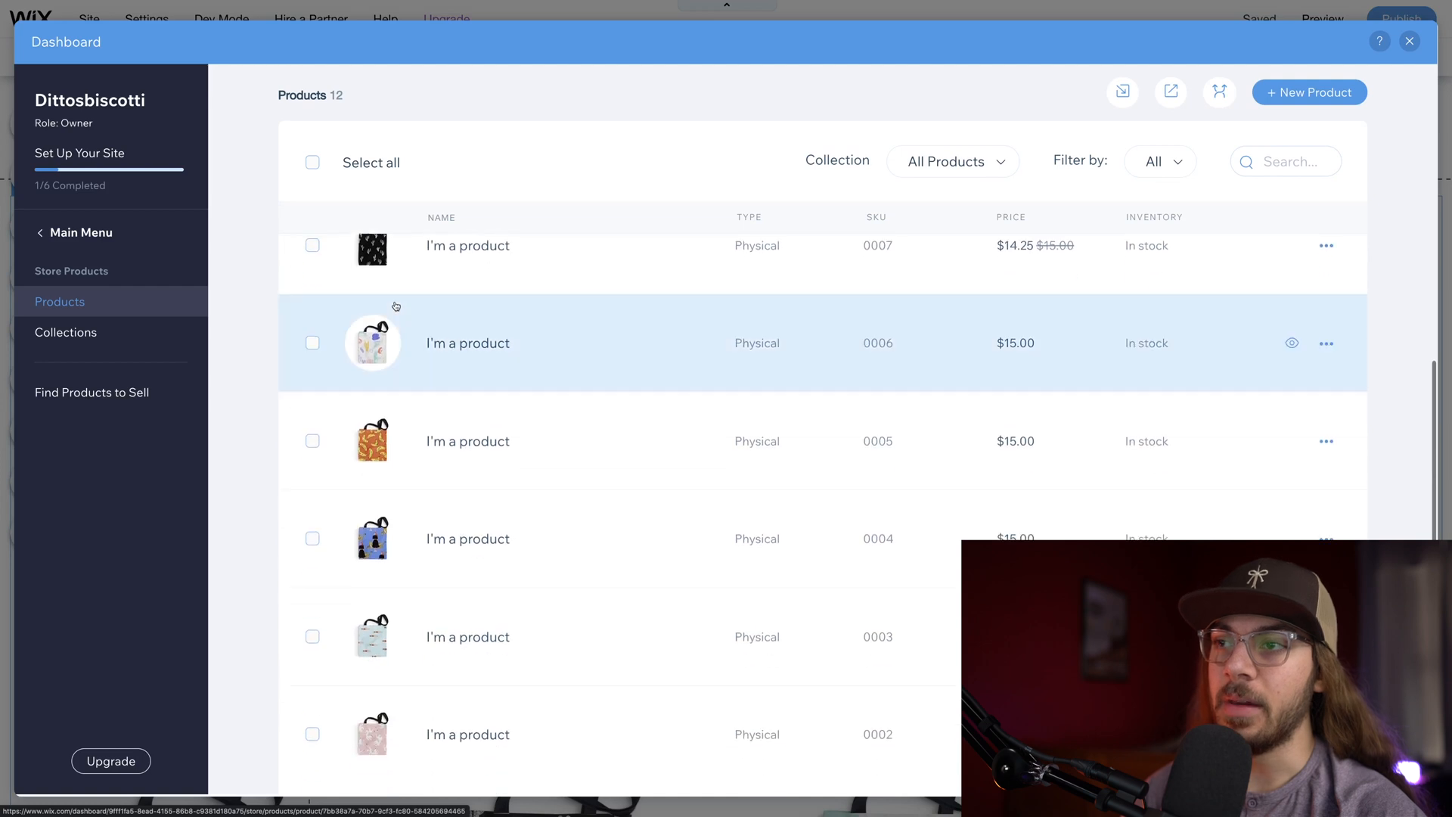
scroll("up", 3)
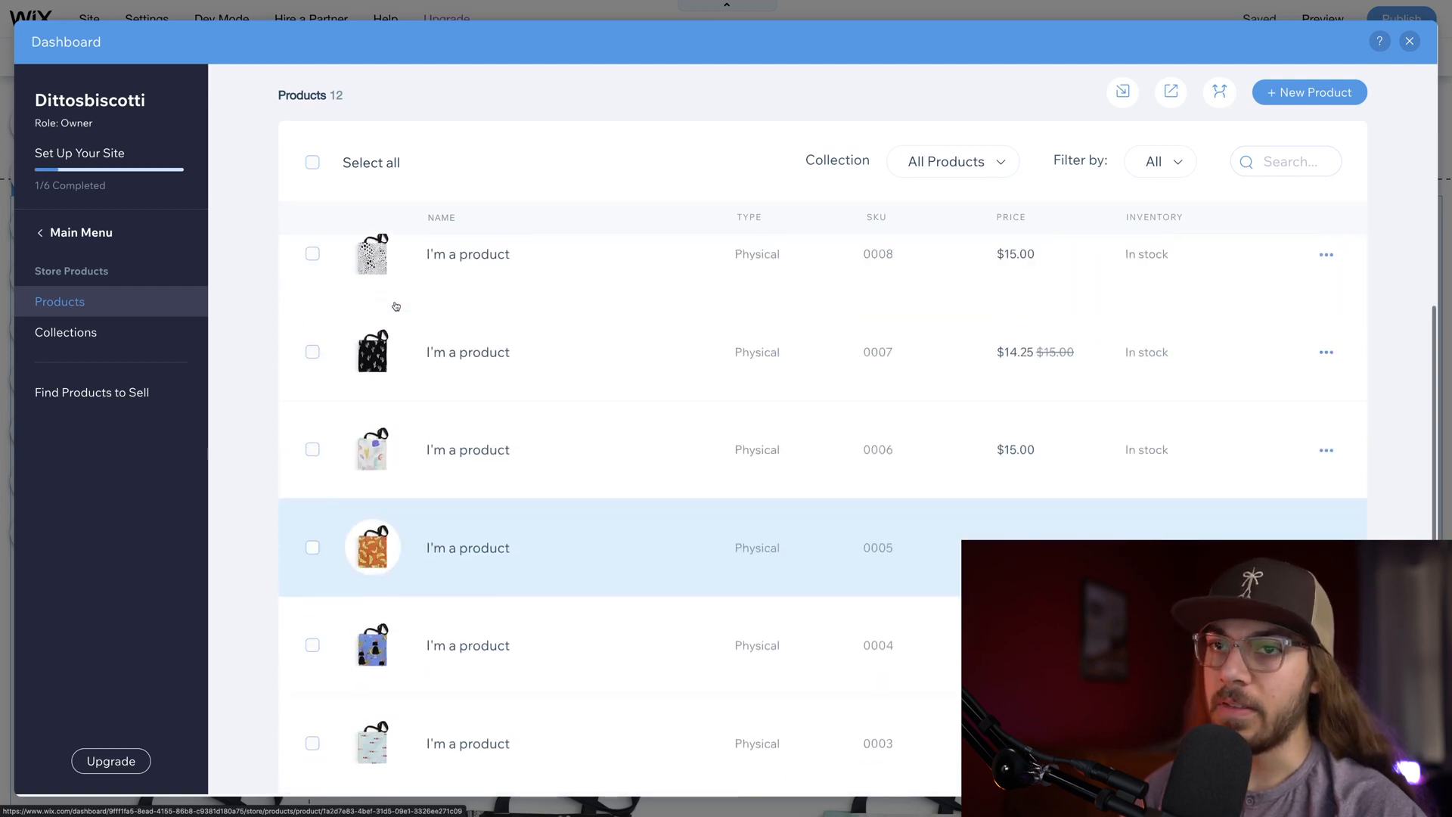
scroll("up", 3)
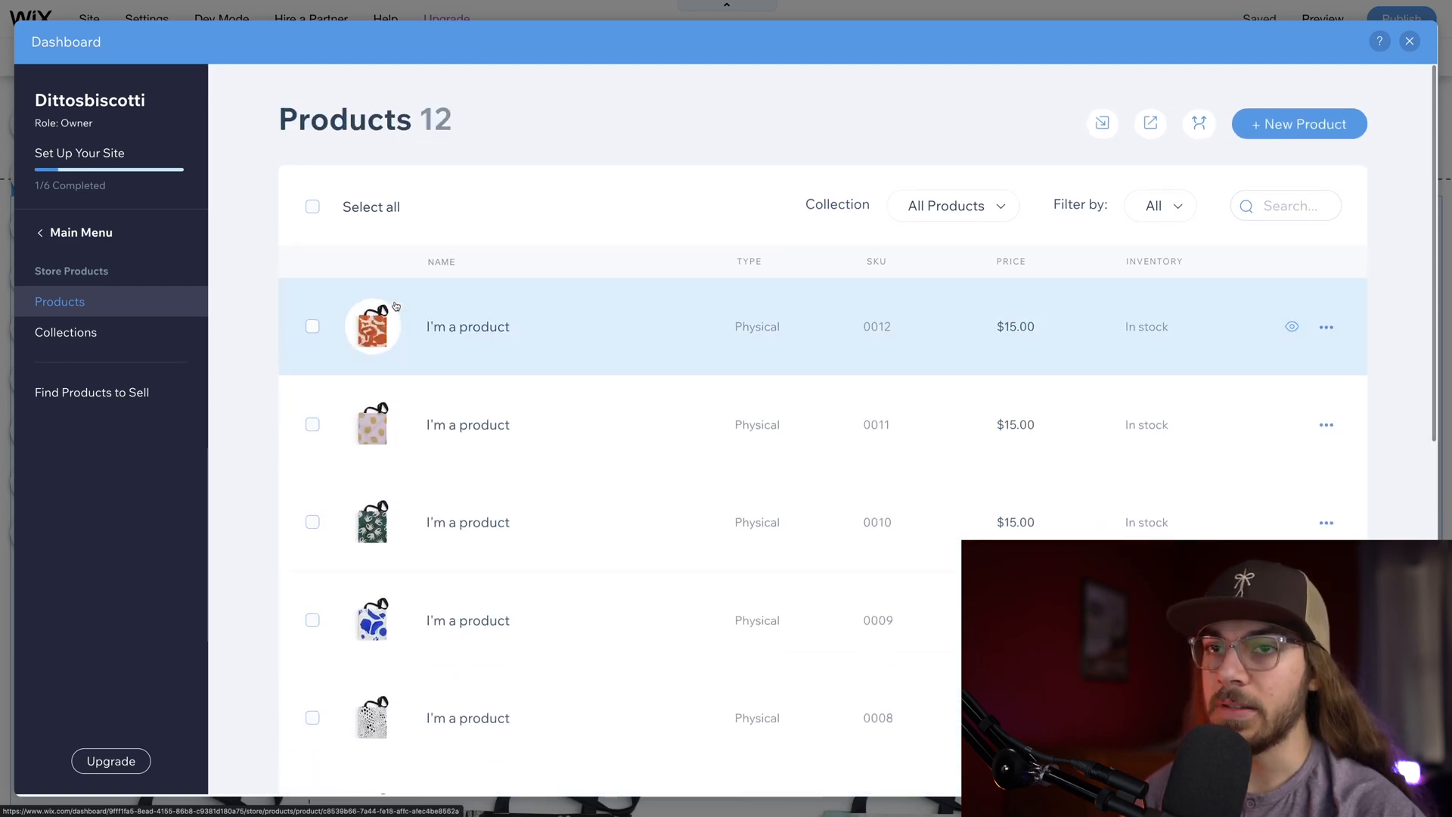
mouse_move(395, 304)
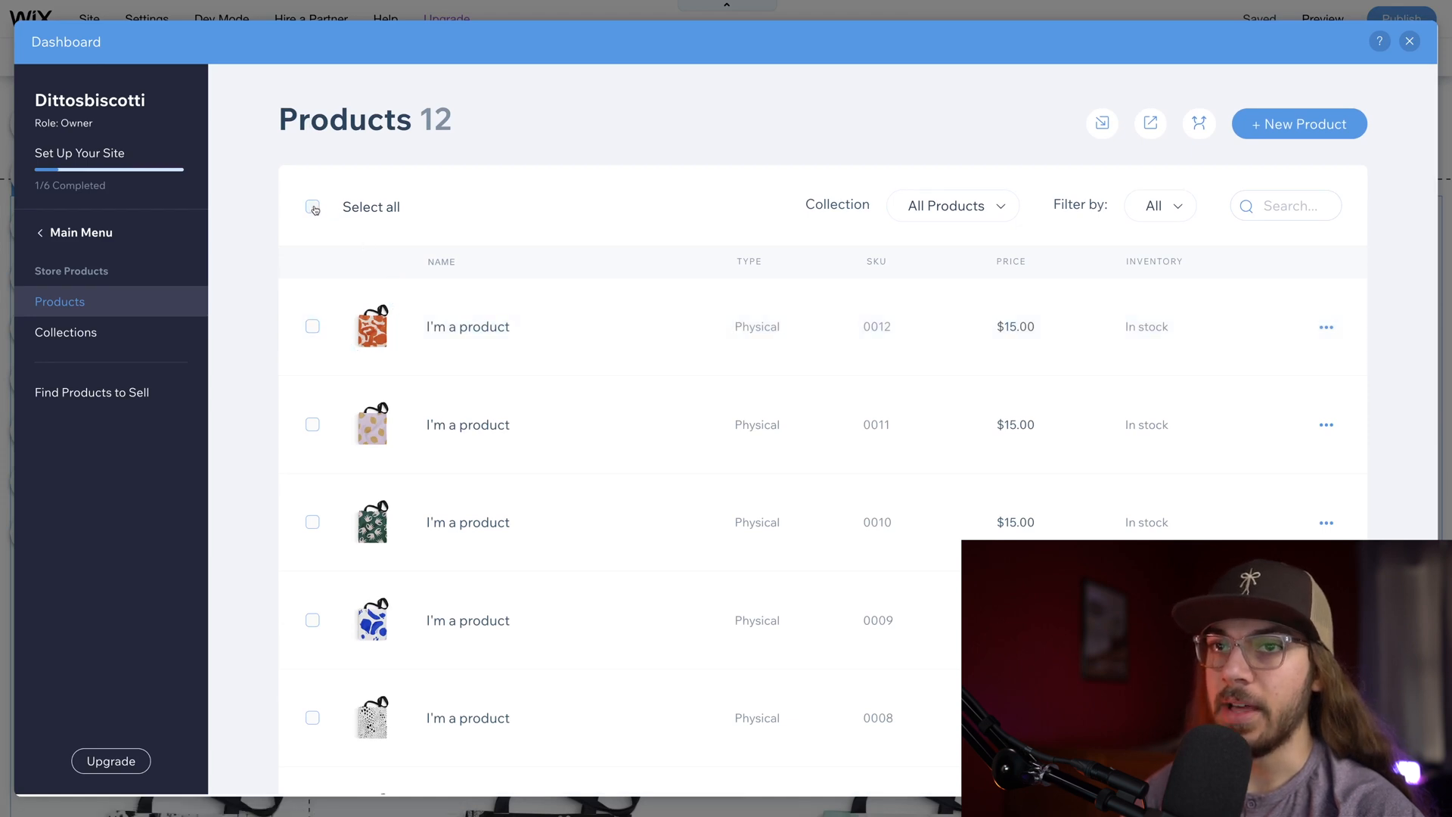
Step: Select all 12 placeholder products and delete them
left_click(312, 207)
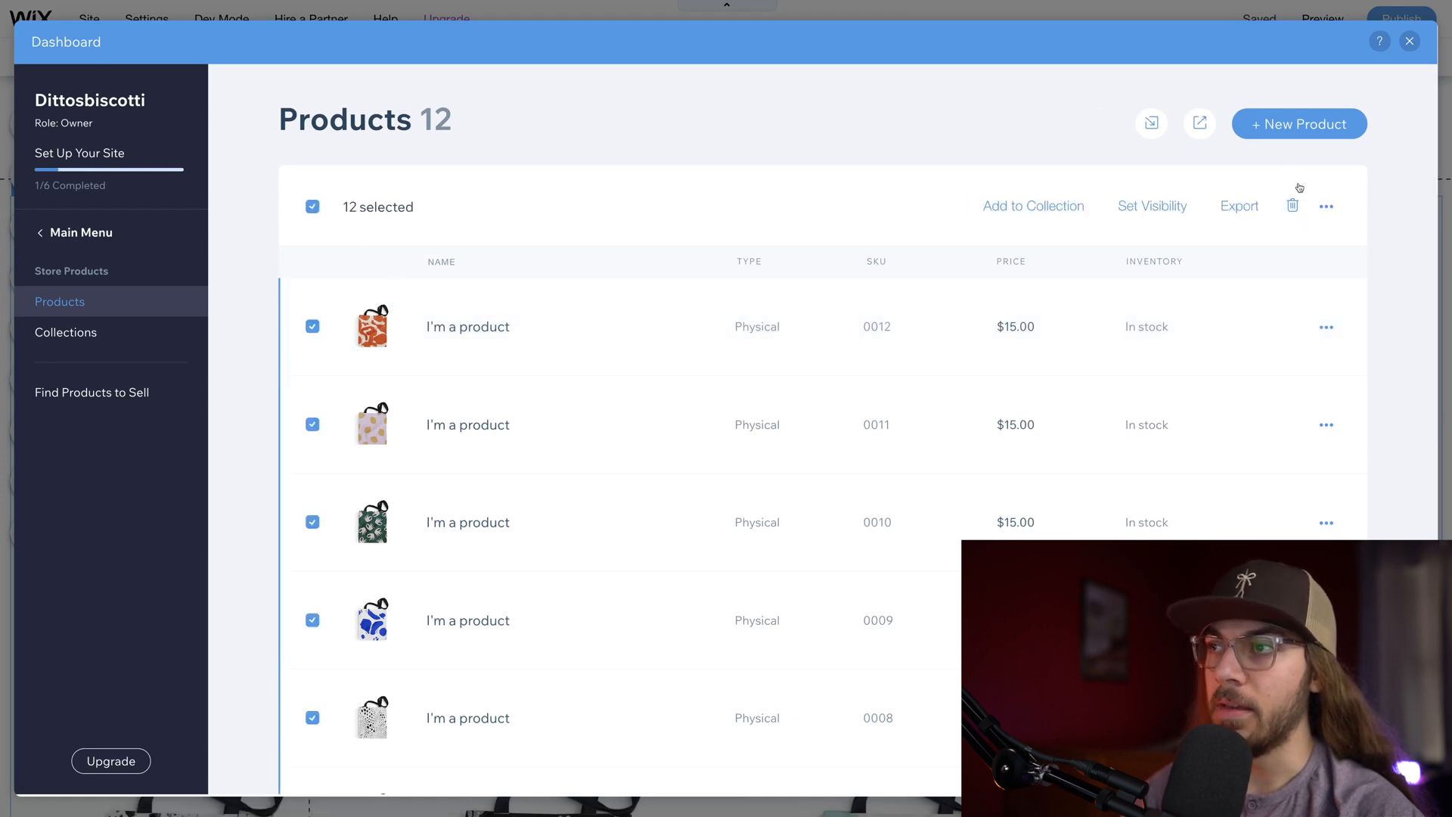
left_click(1292, 206)
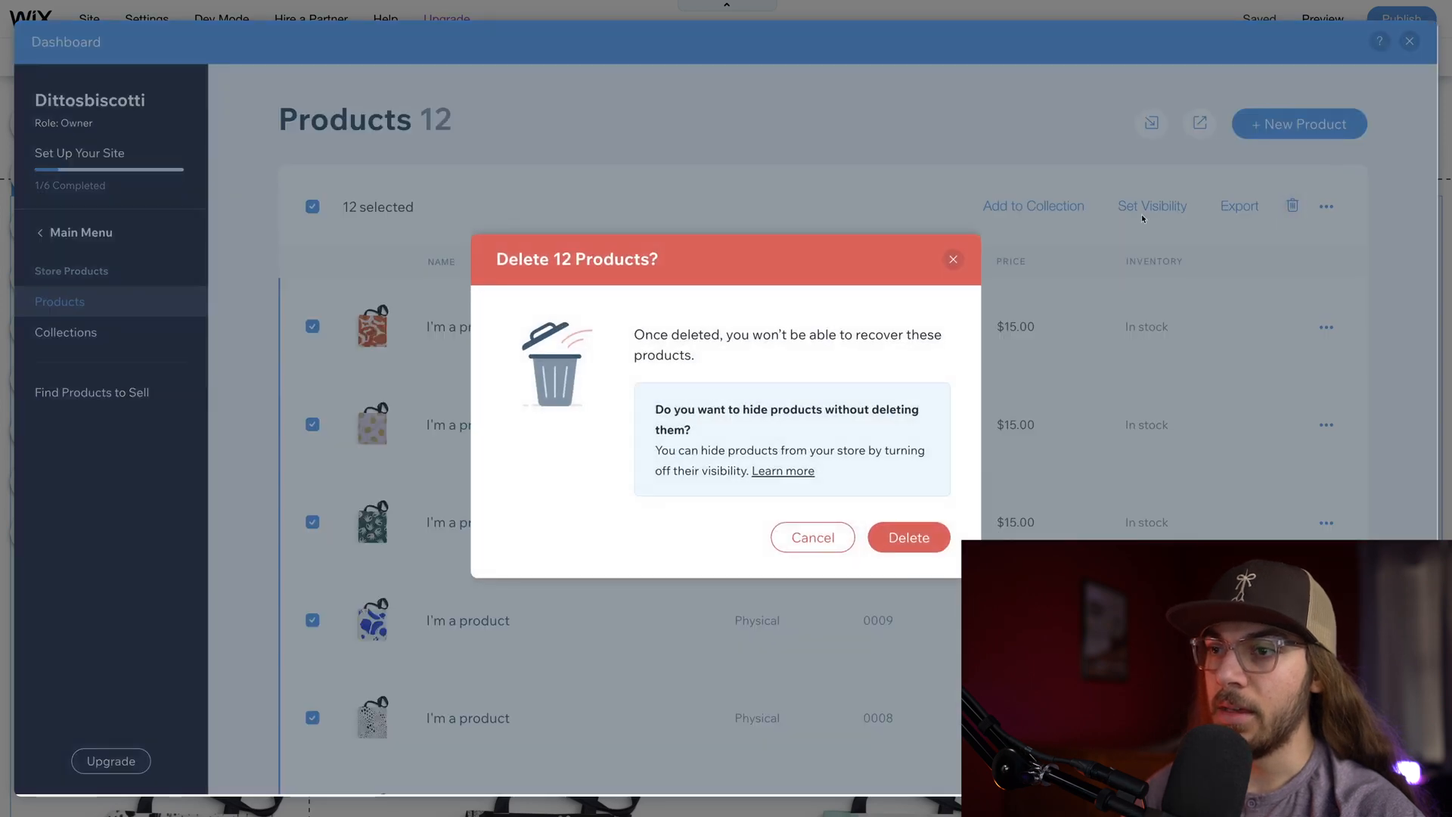
left_click(906, 537)
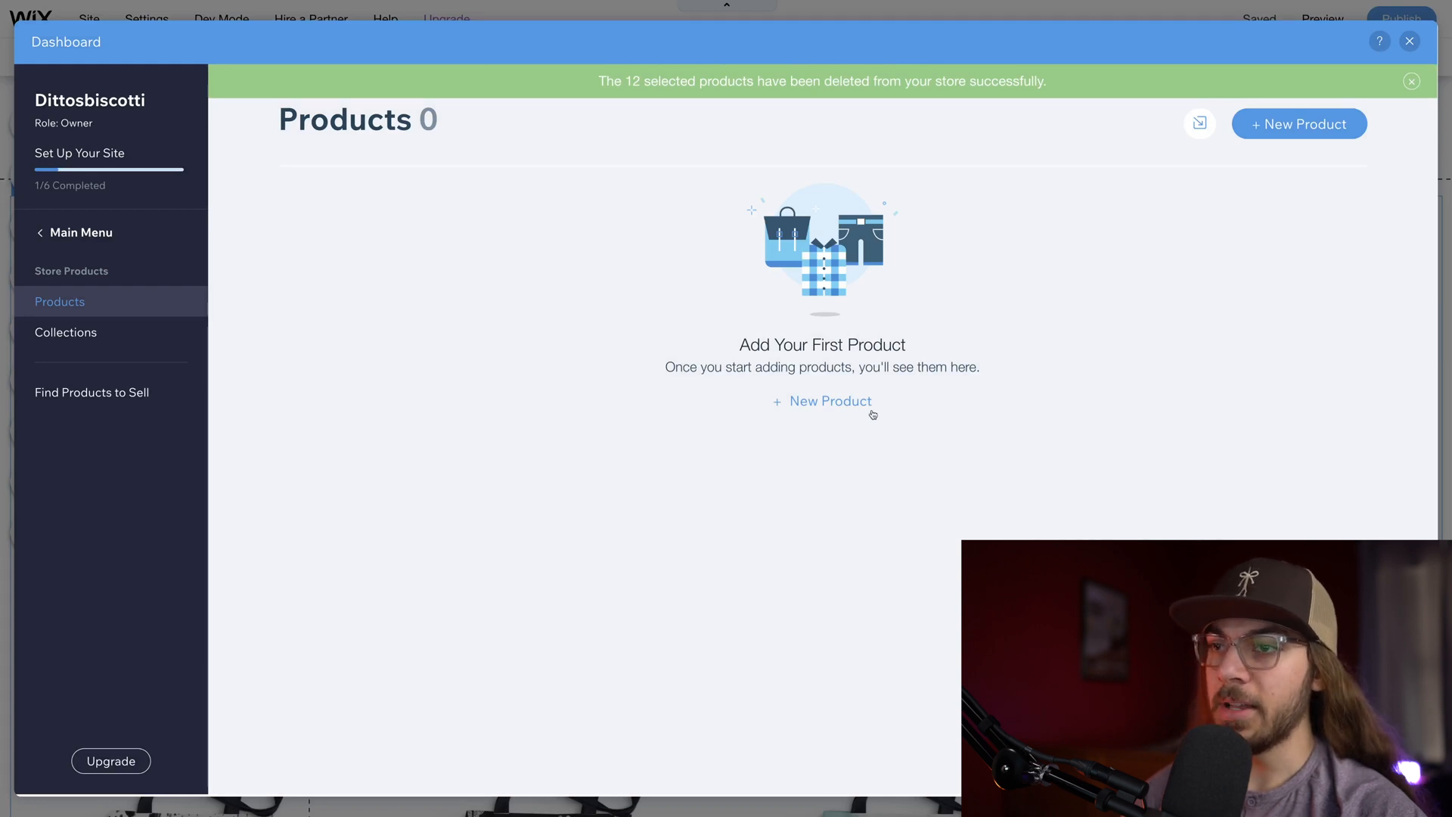
Step: Create a new physical product named 'Chocolate Biscotti'
left_click(822, 399)
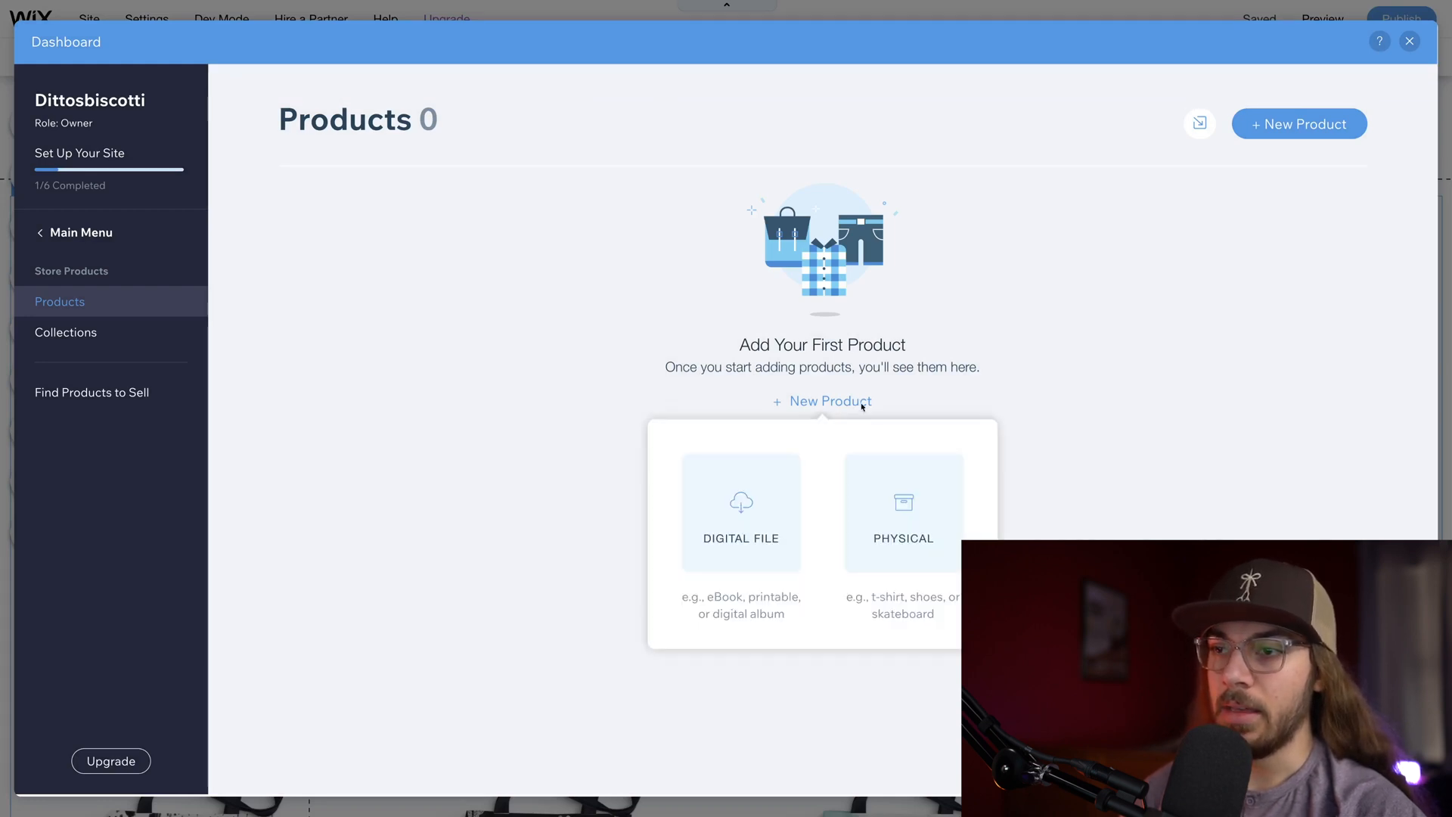
mouse_move(901, 512)
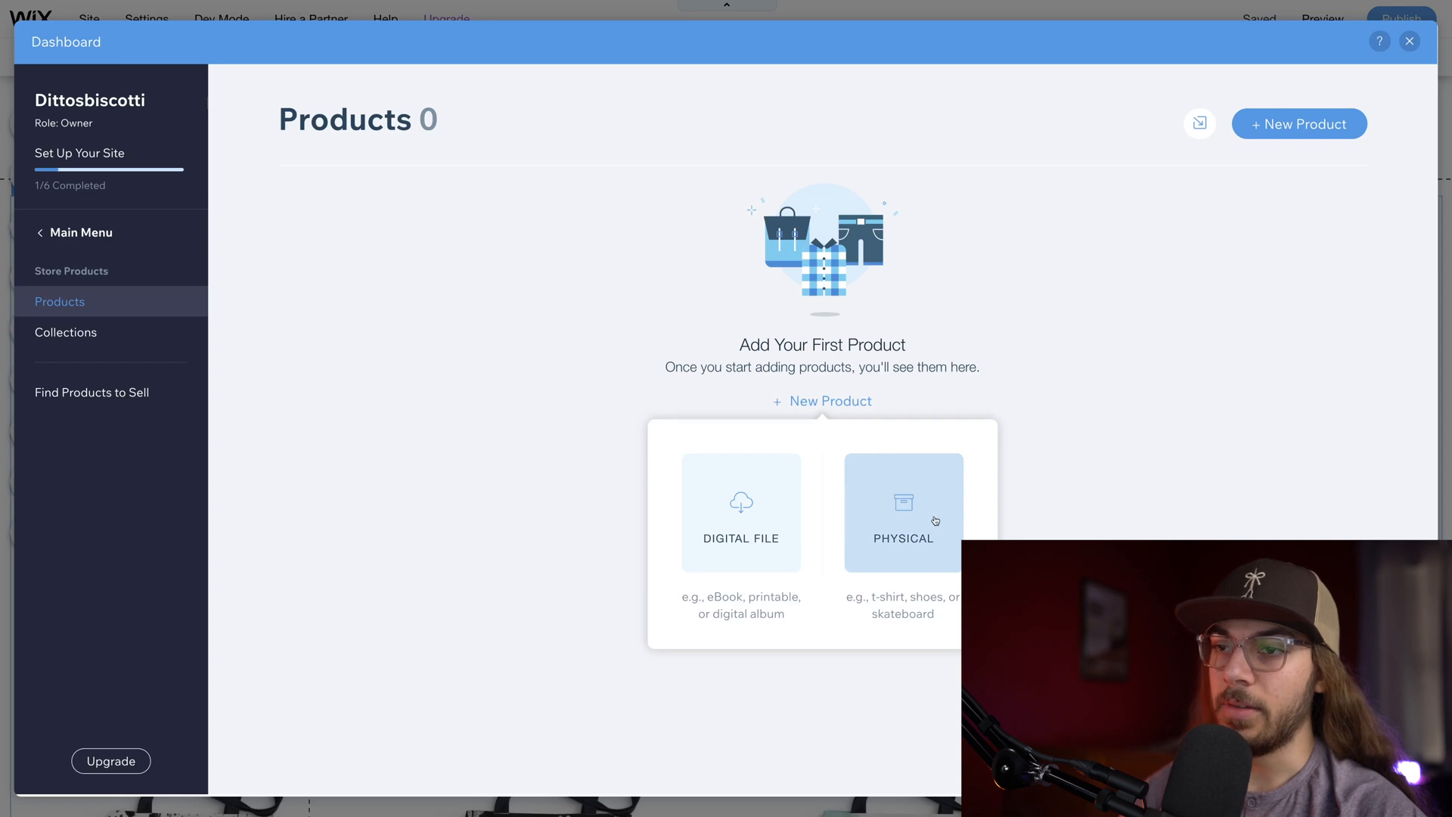
left_click(902, 513)
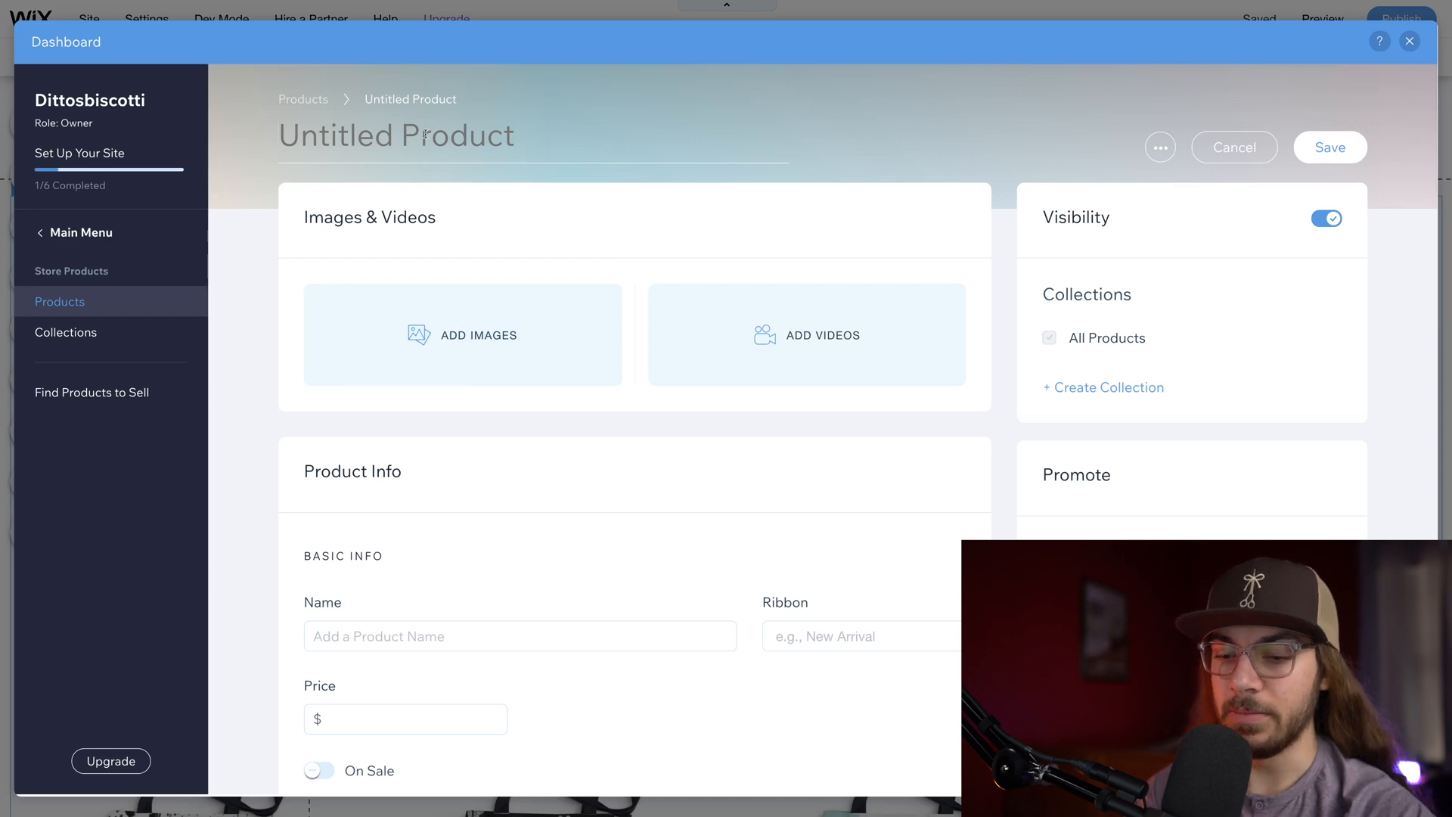
type("Chocolate")
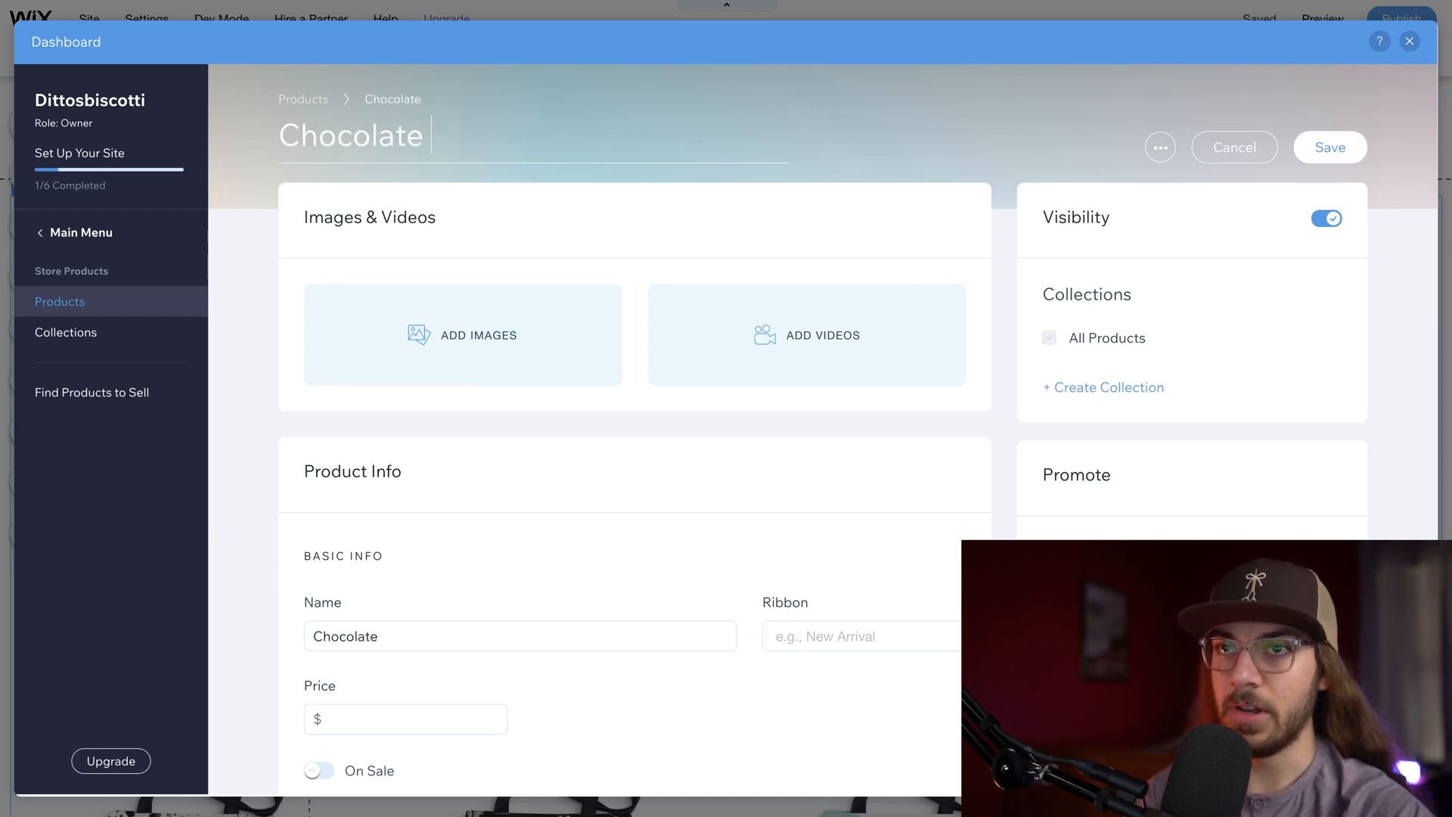
type("Bis")
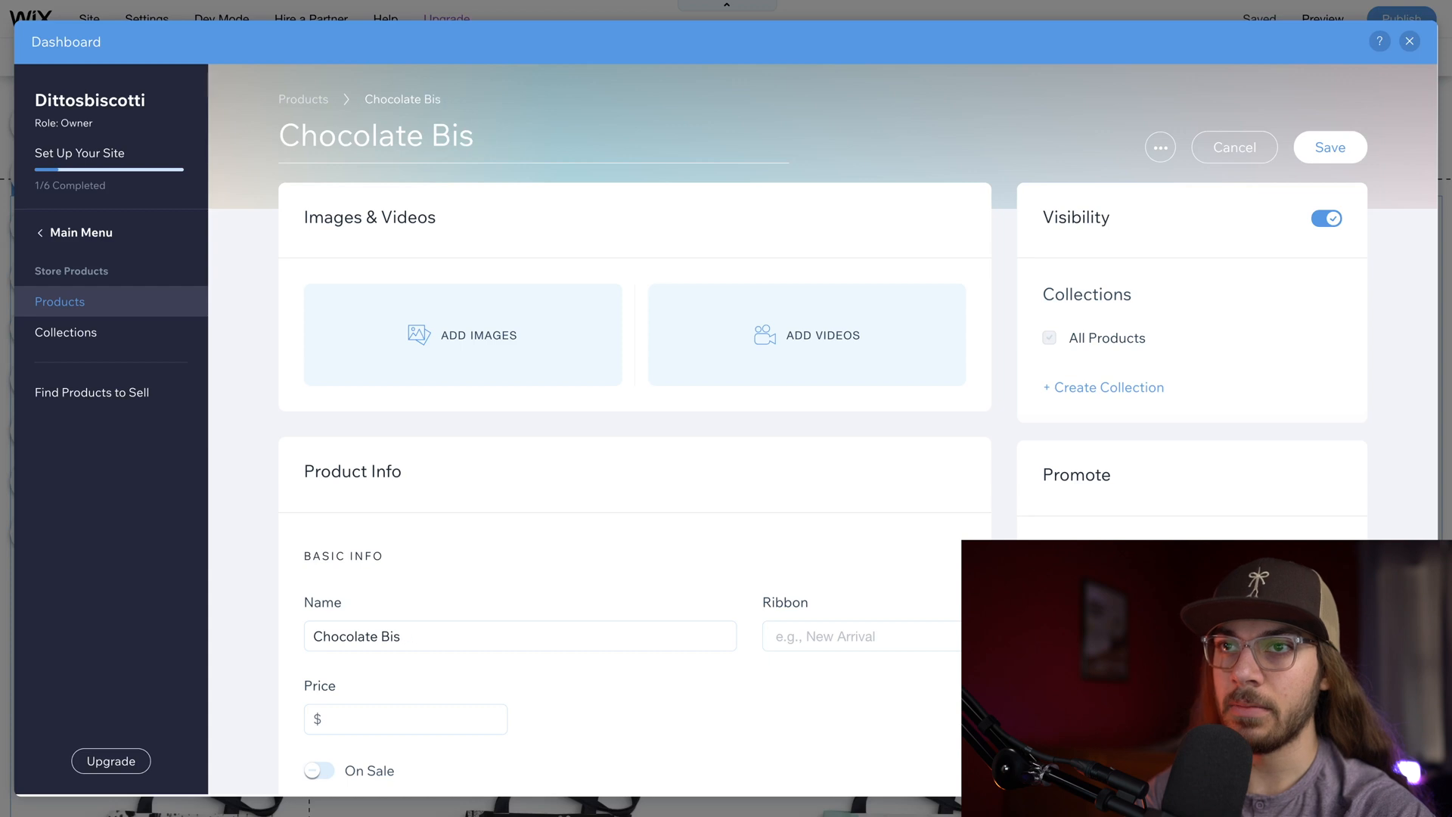
type("cotti")
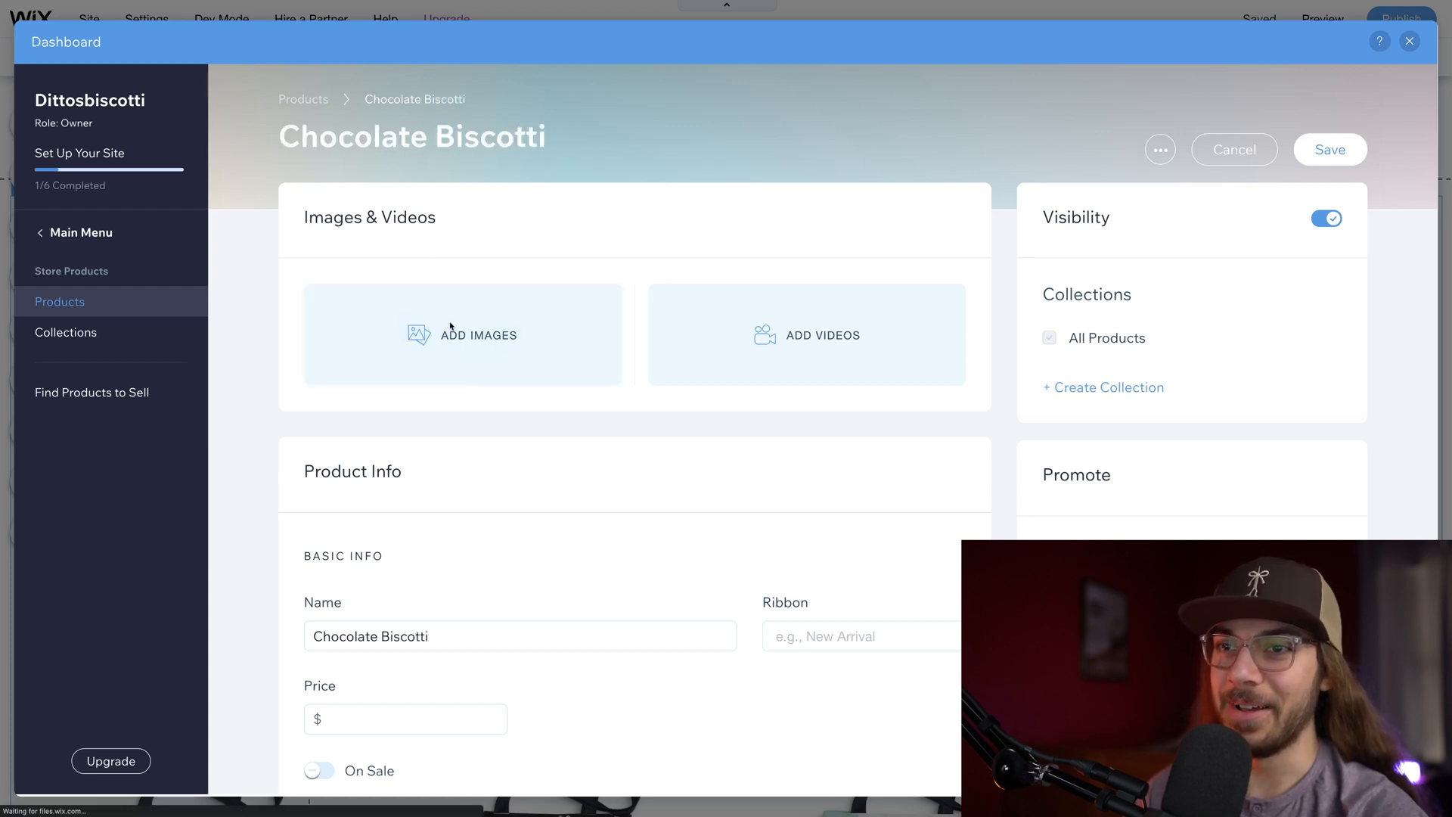
Step: Upload the two chocolate biscotti photos from the computer as the product images
left_click(479, 334)
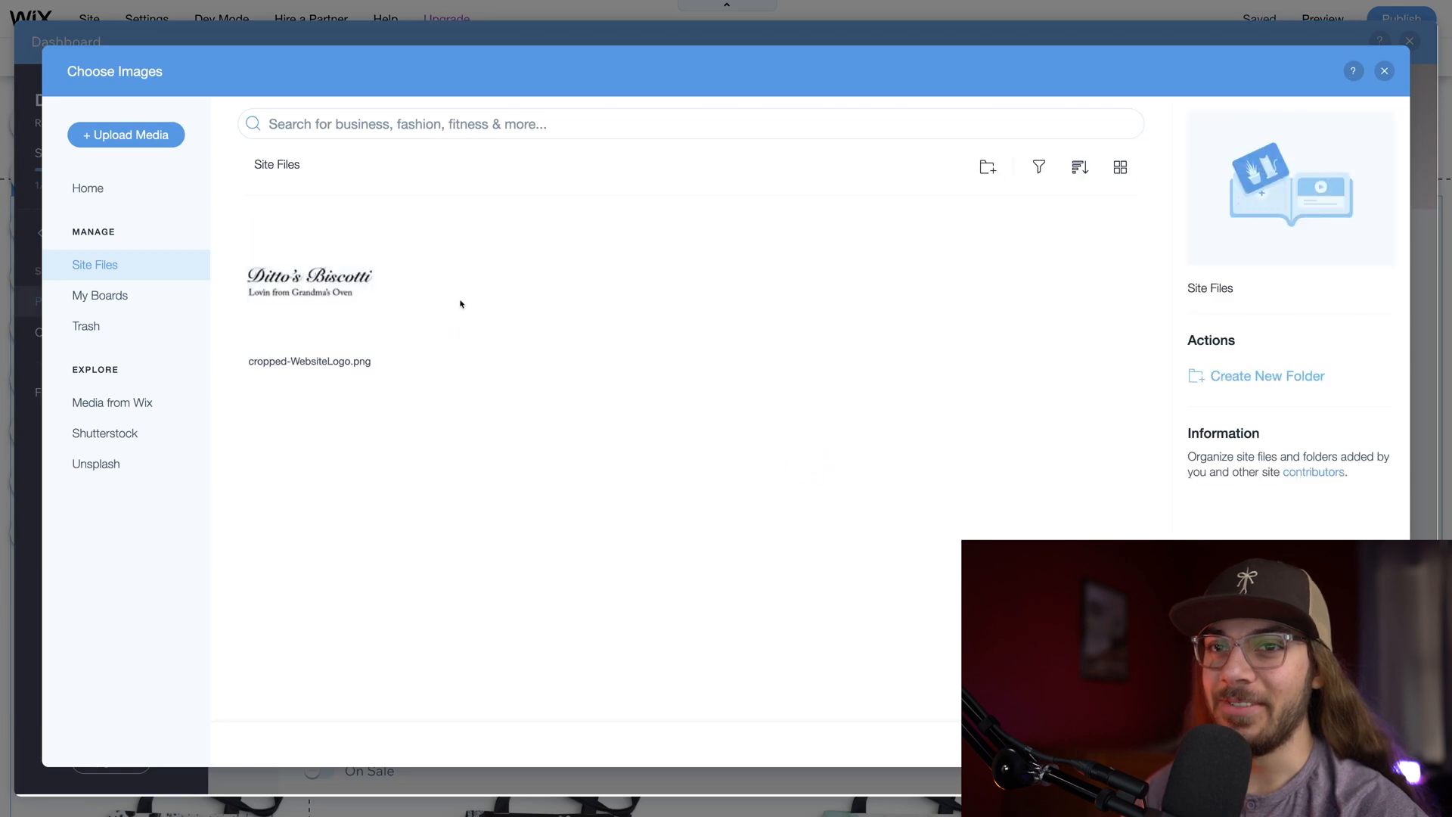
left_click(126, 134)
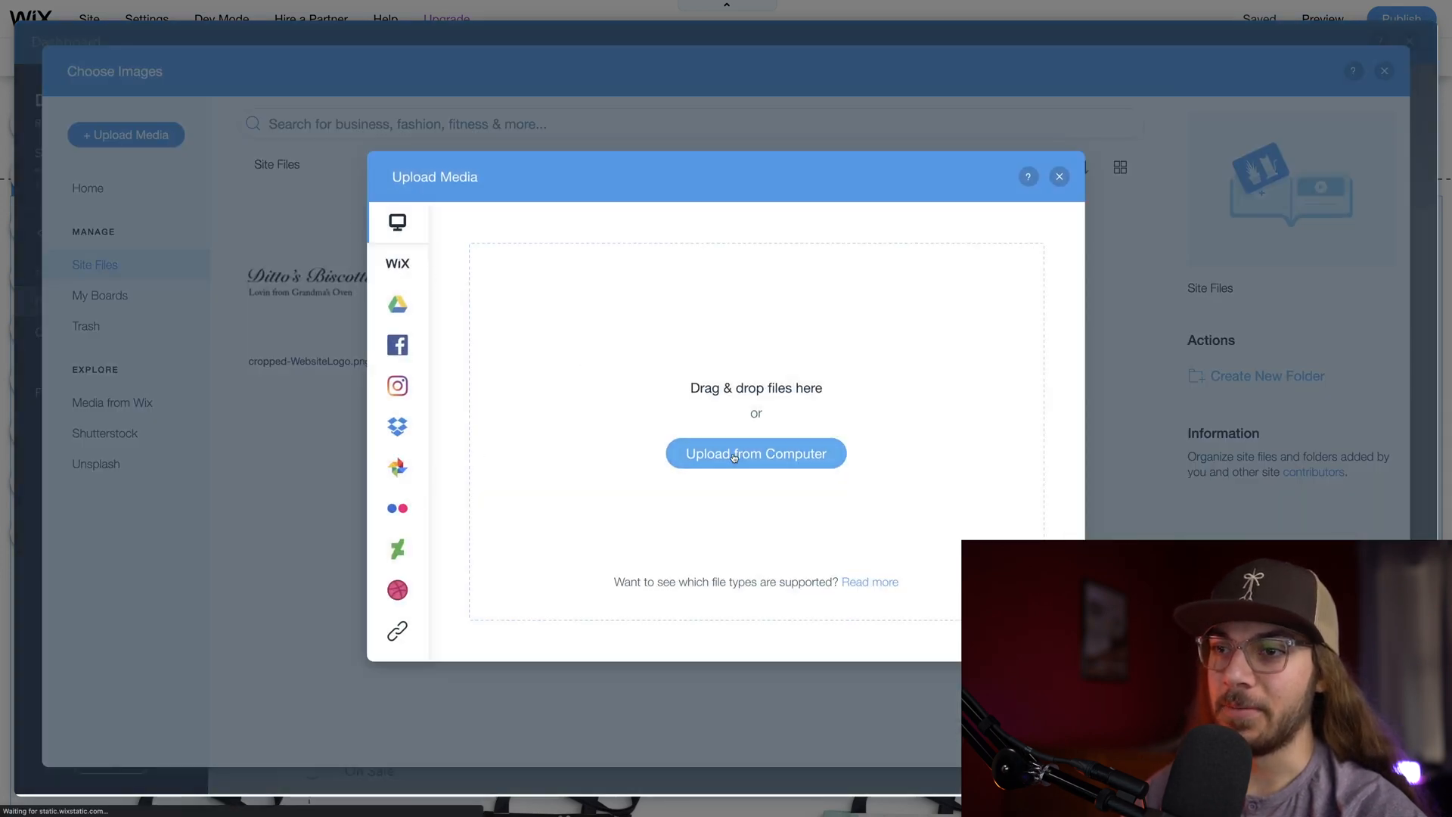
left_click(755, 454)
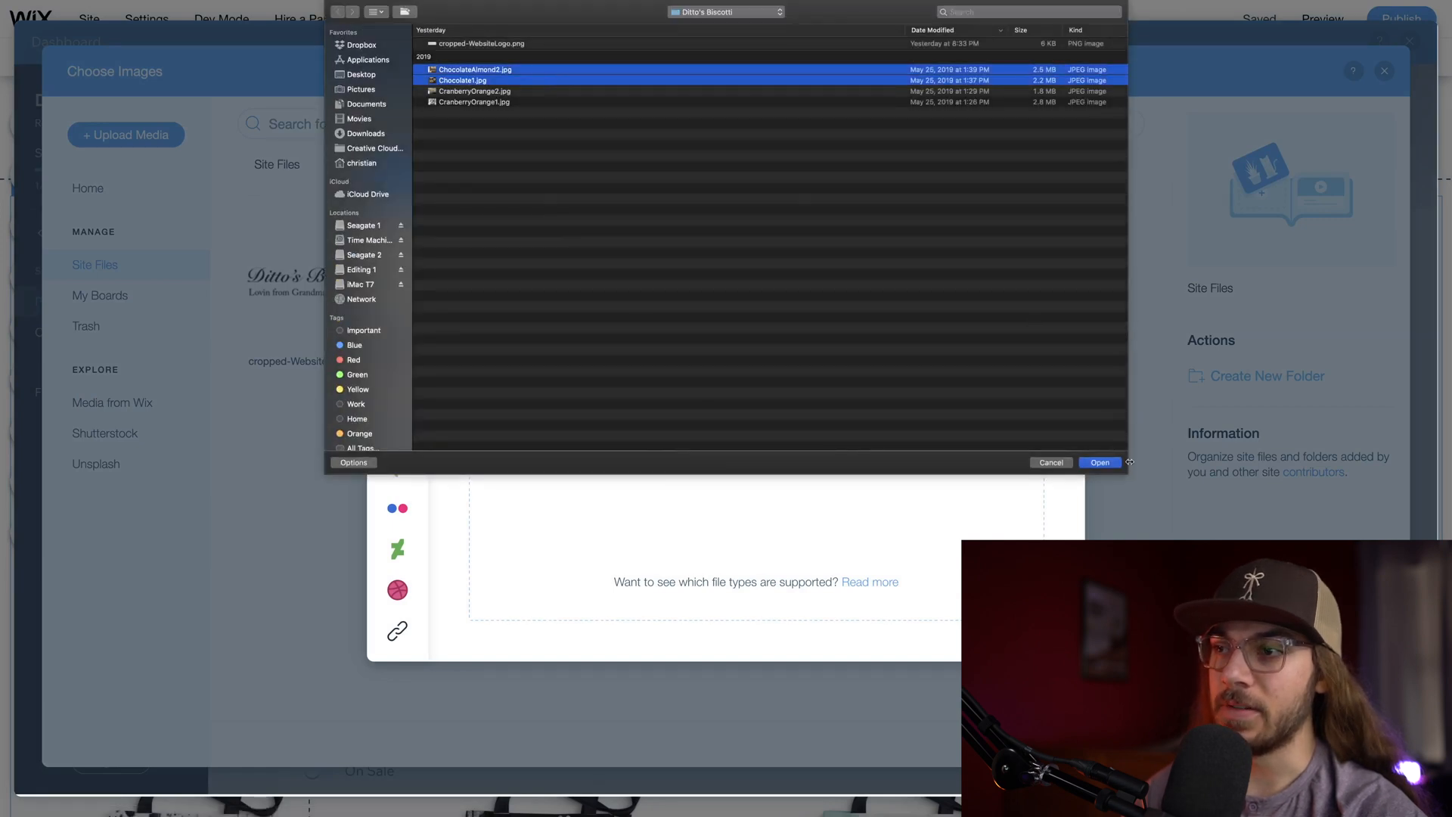
left_click(1100, 463)
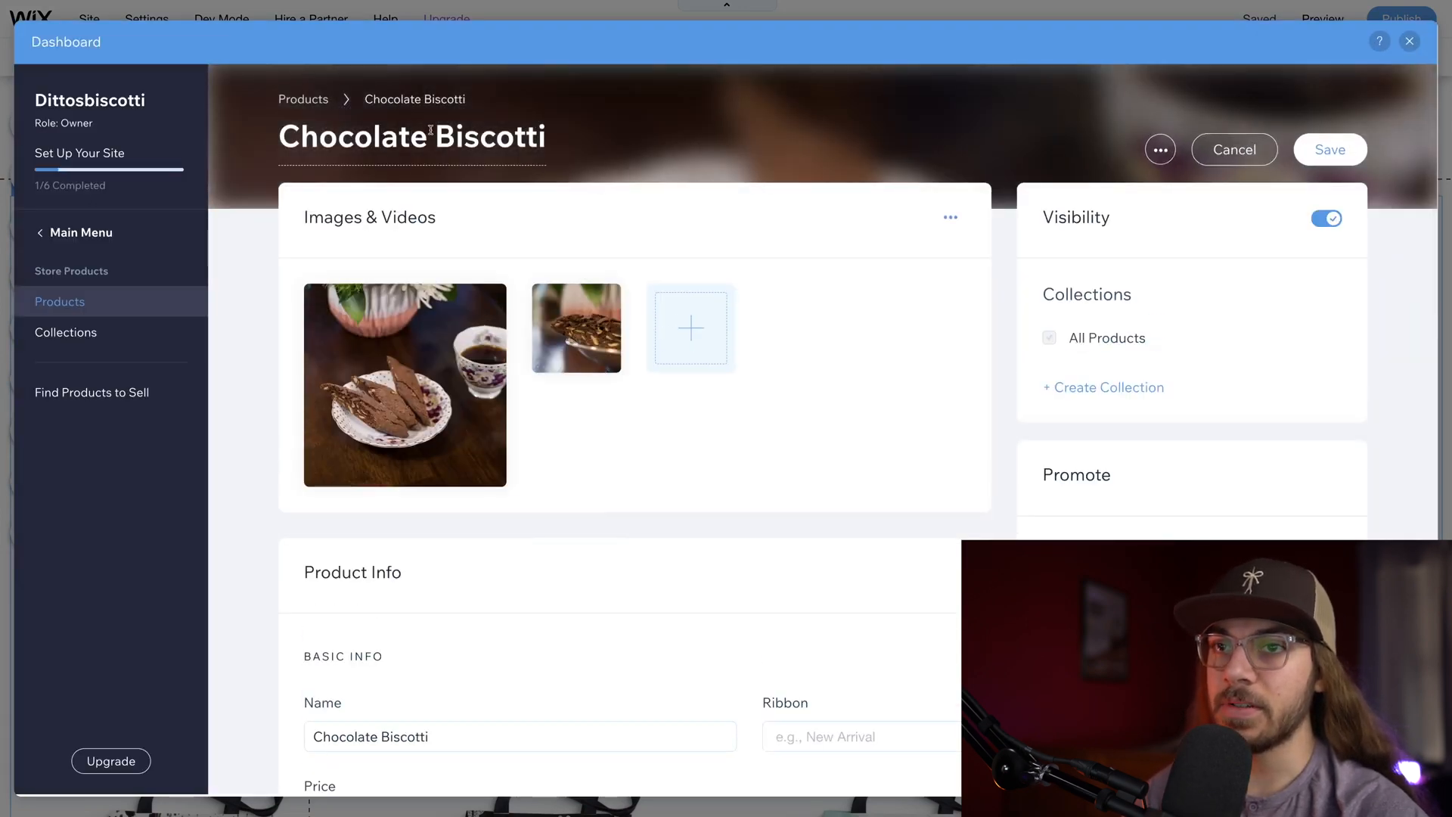
Step: Extend the name to 'Chocolate Biscotti - One Dozen' and set the price to $9
scroll("down", 3)
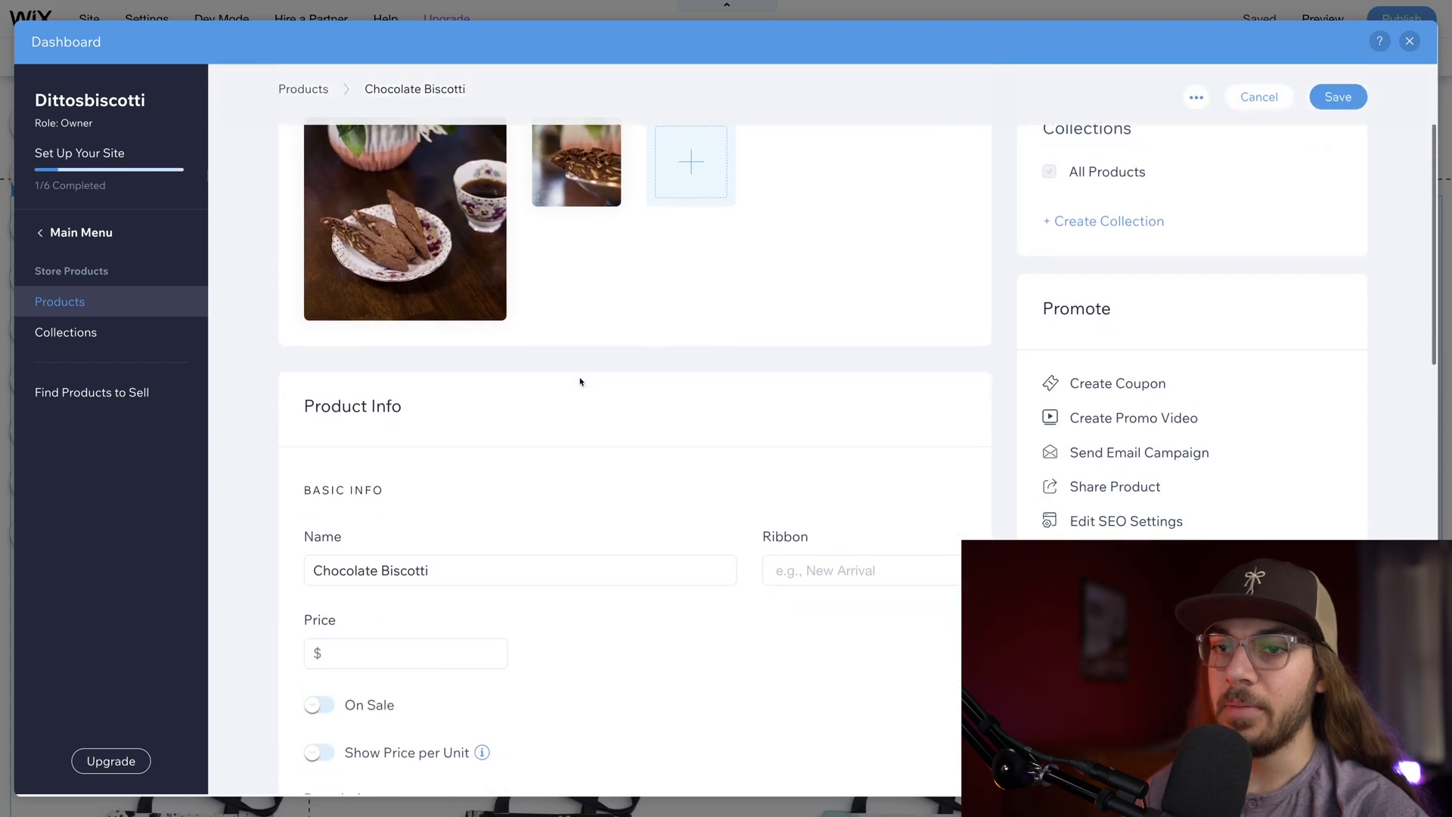
scroll("down", 3)
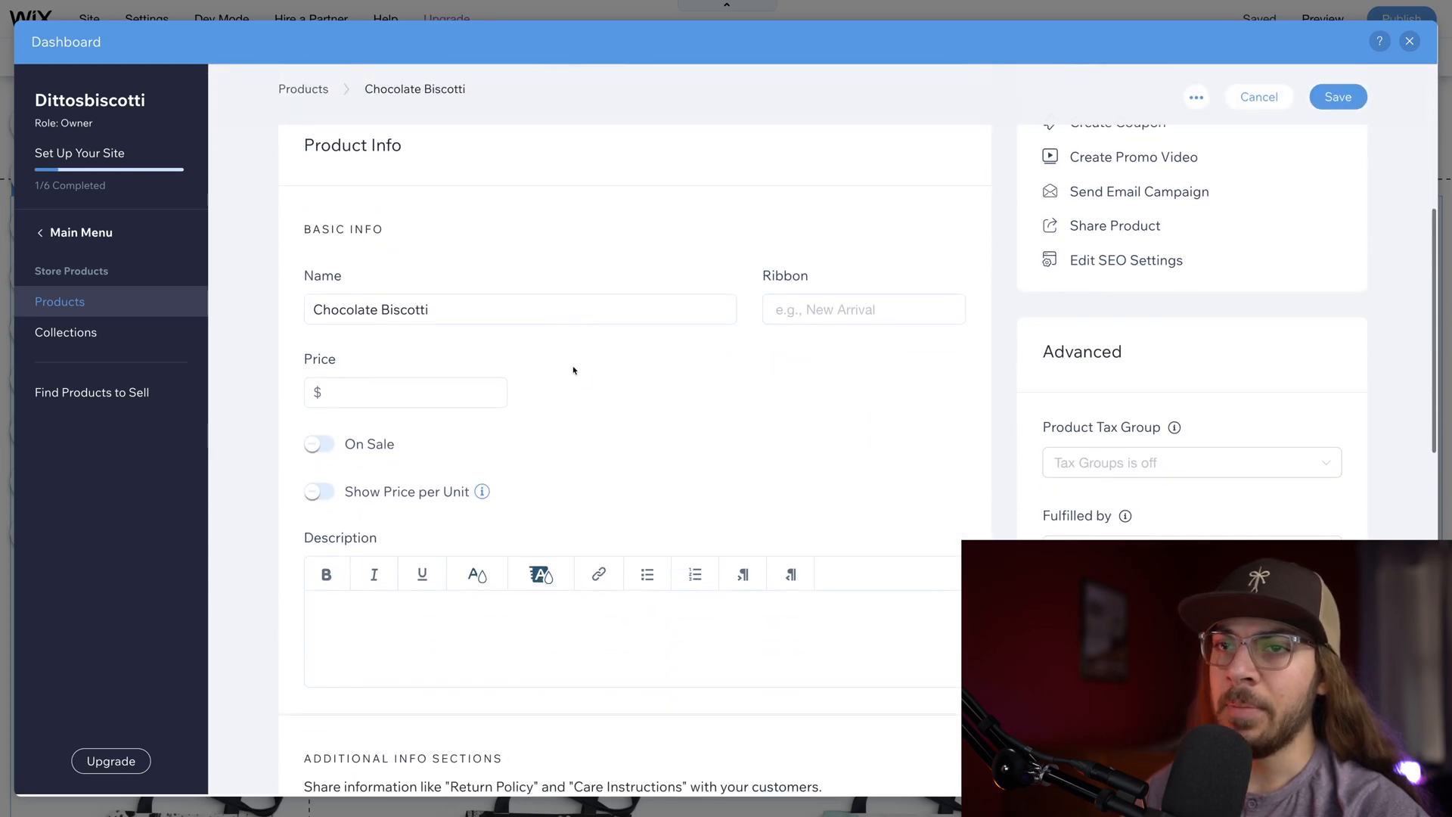
type("- One")
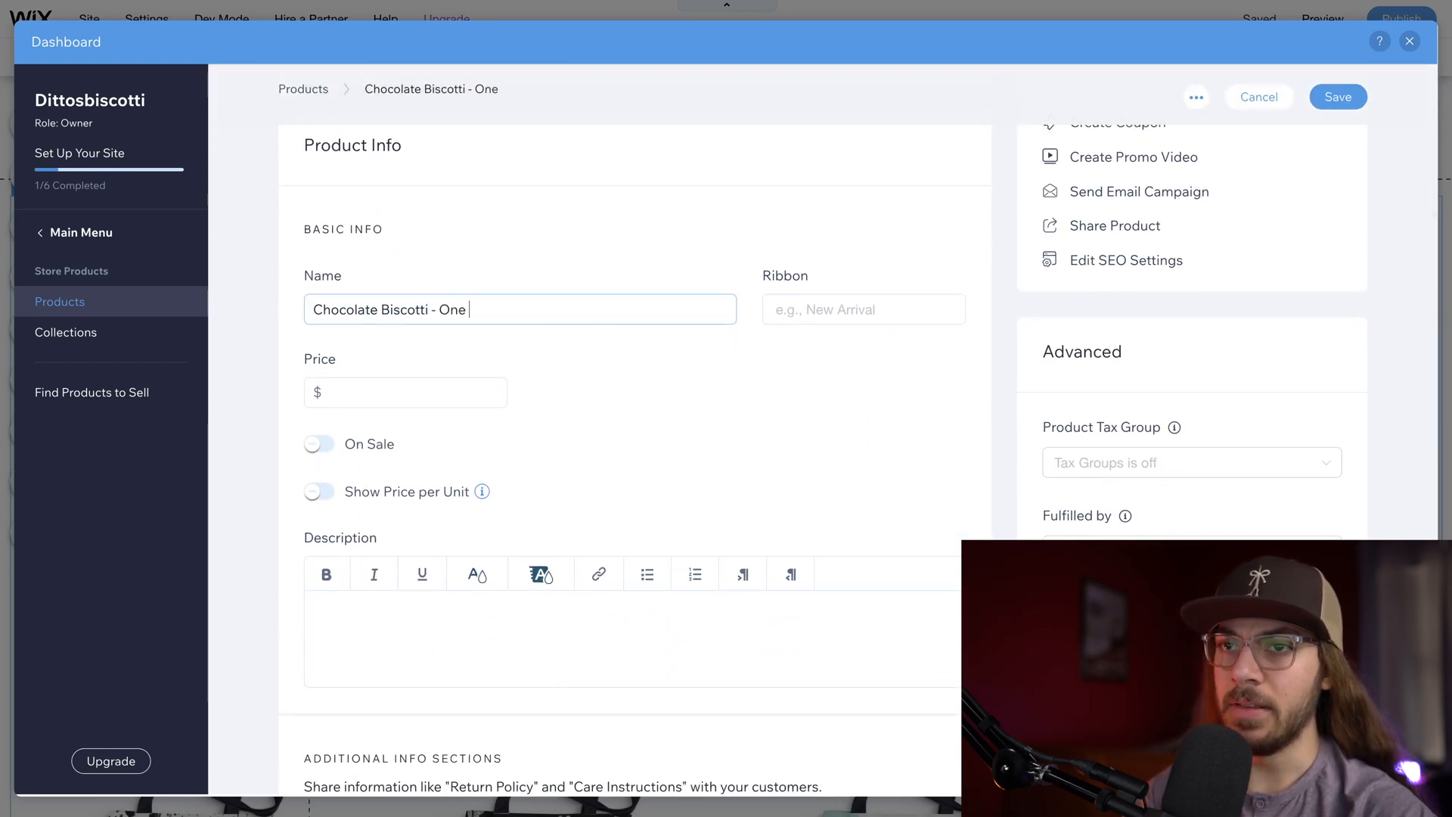
type("Dozen")
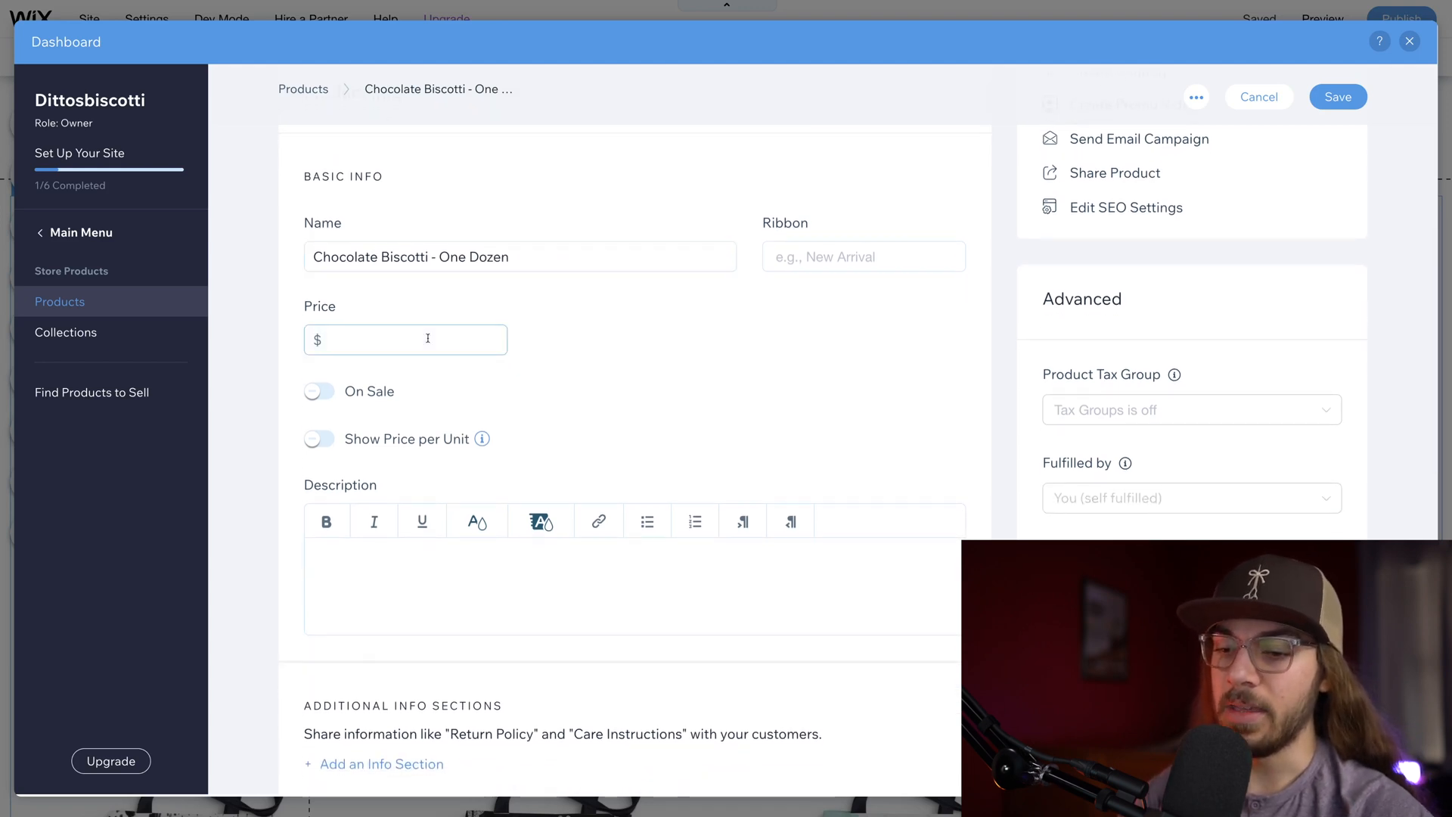
type("9")
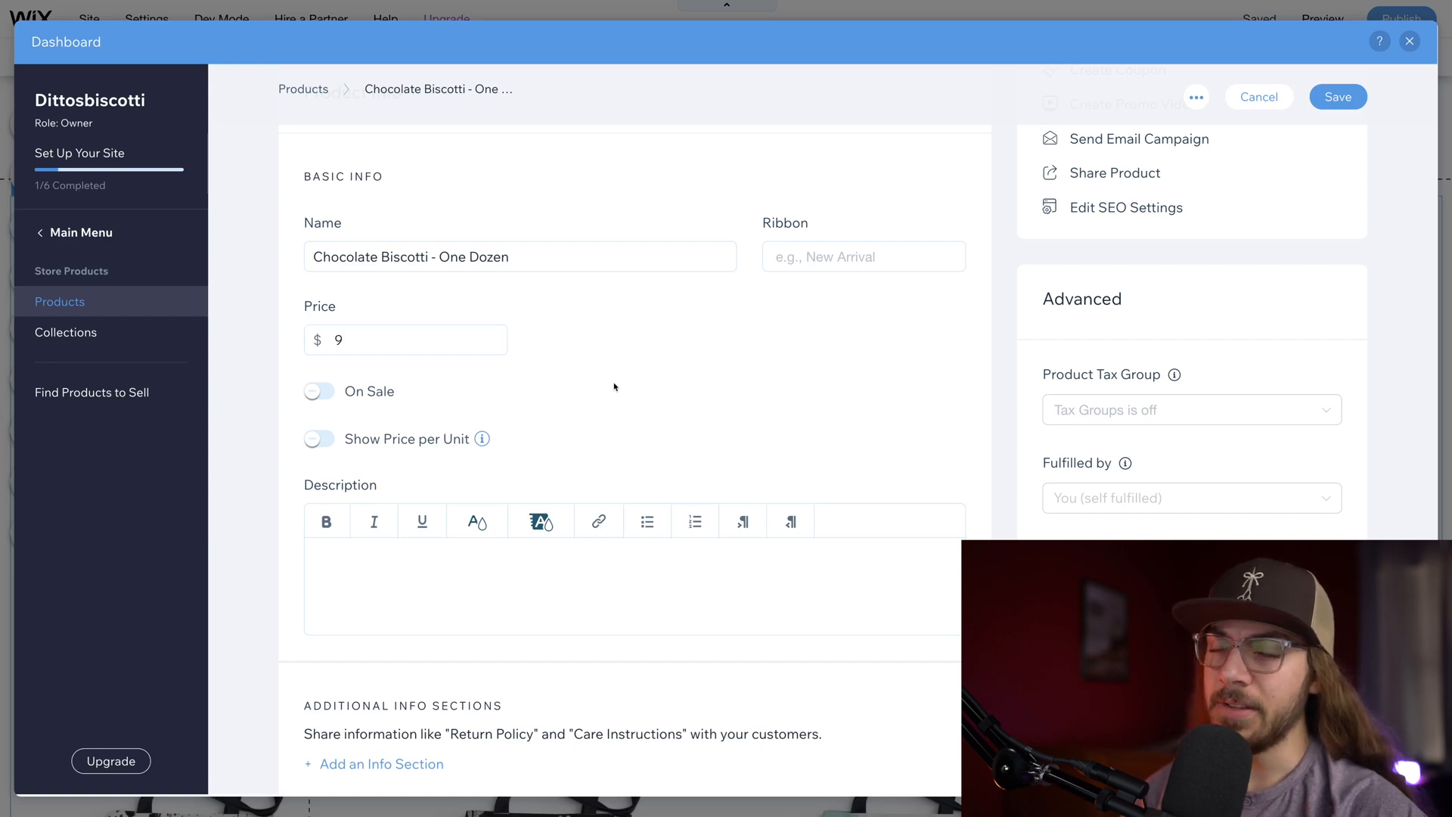
Step: Review the Custom Text, Product Options and Inventory & Shipping sections
scroll("down", 3)
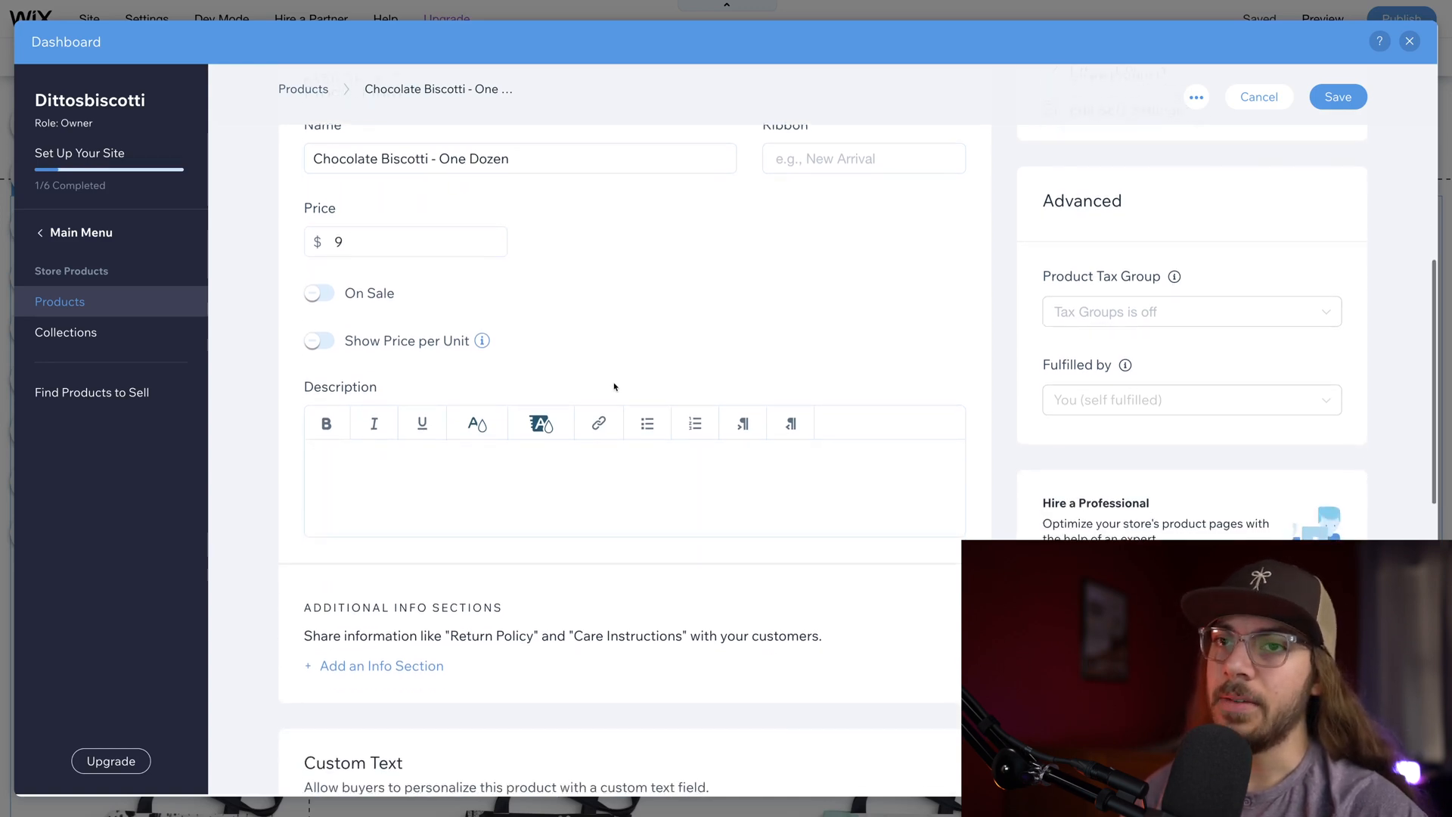
scroll("up", 3)
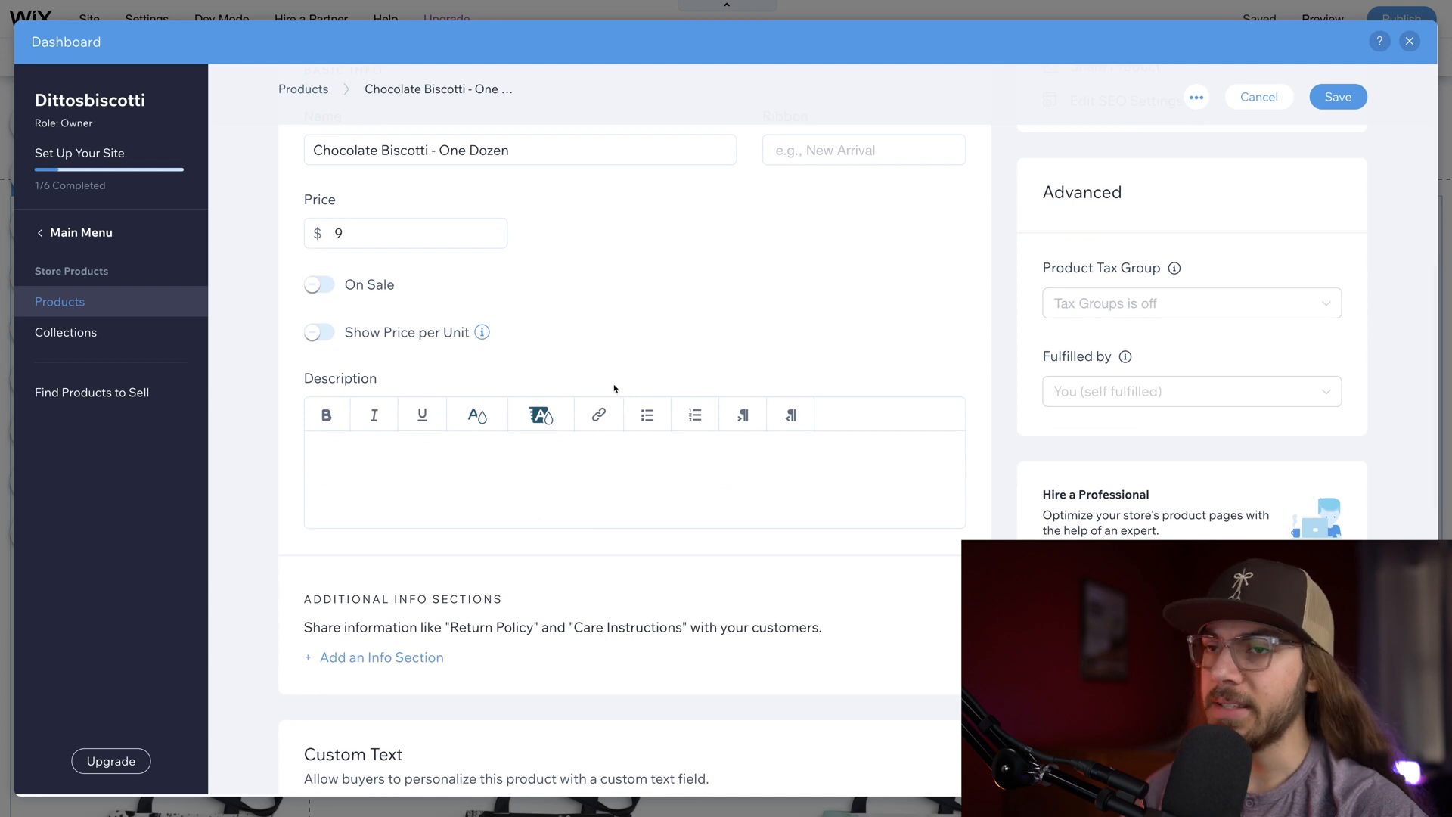
mouse_move(624, 376)
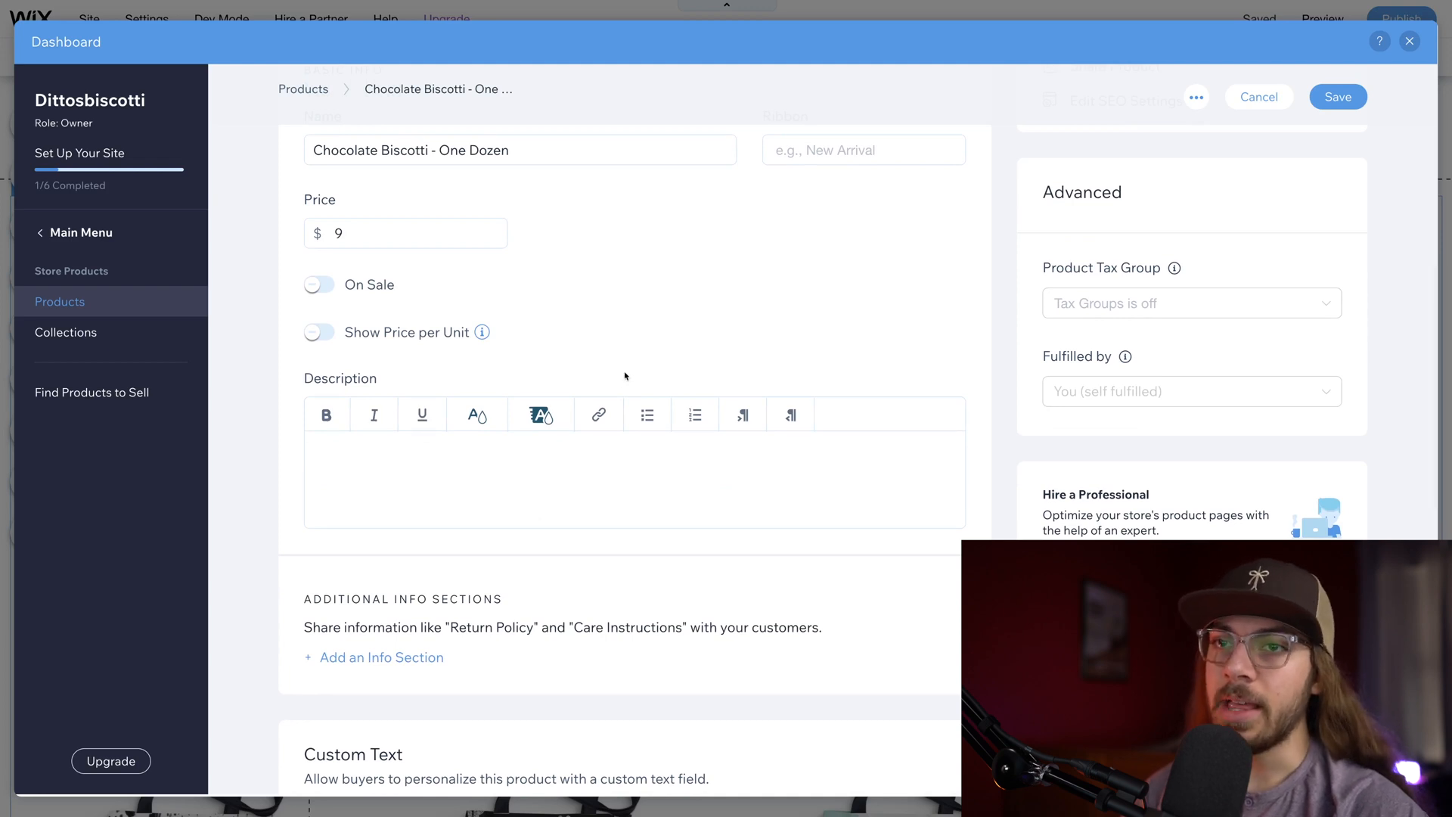
scroll("down", 3)
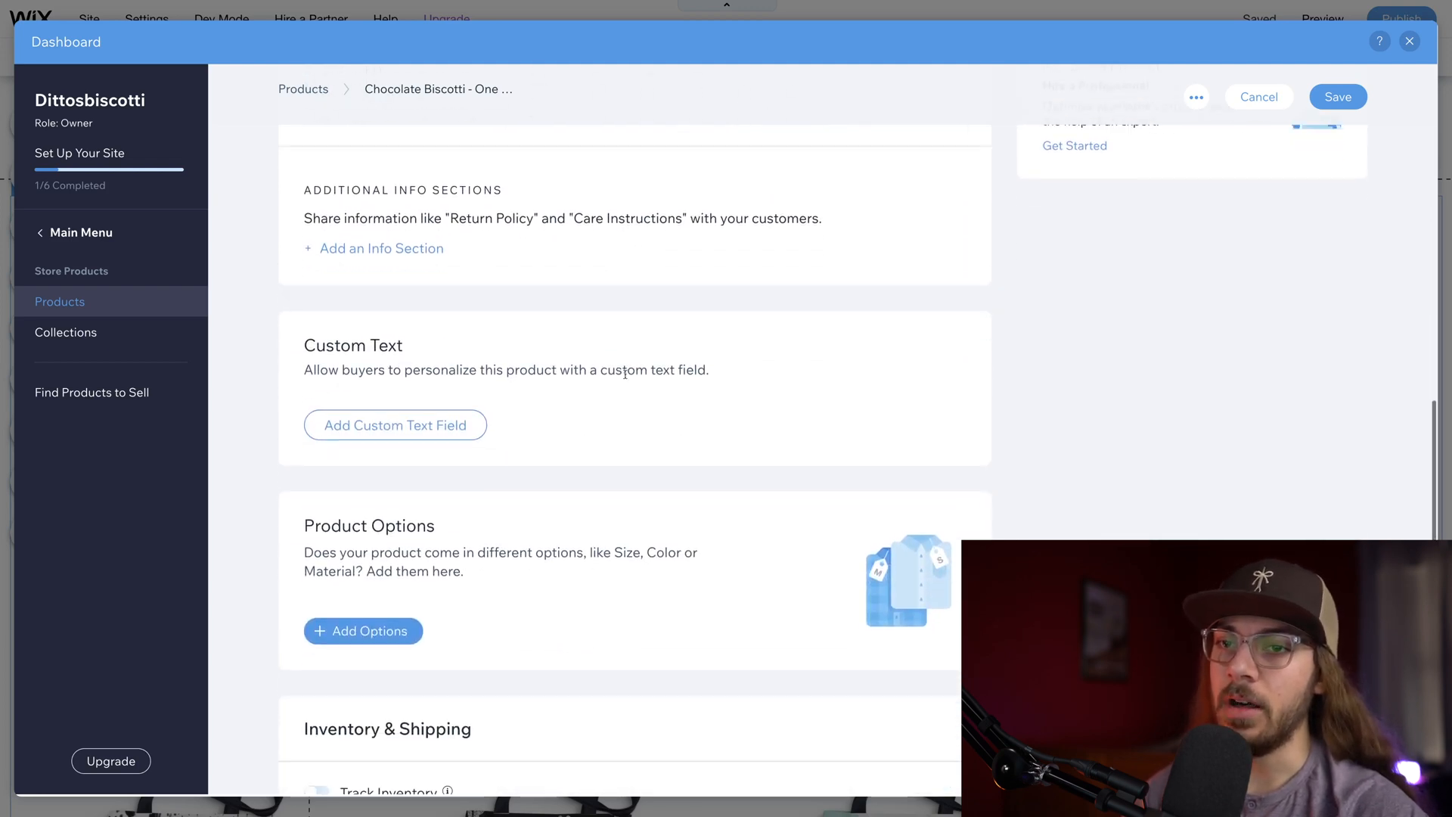
scroll("down", 3)
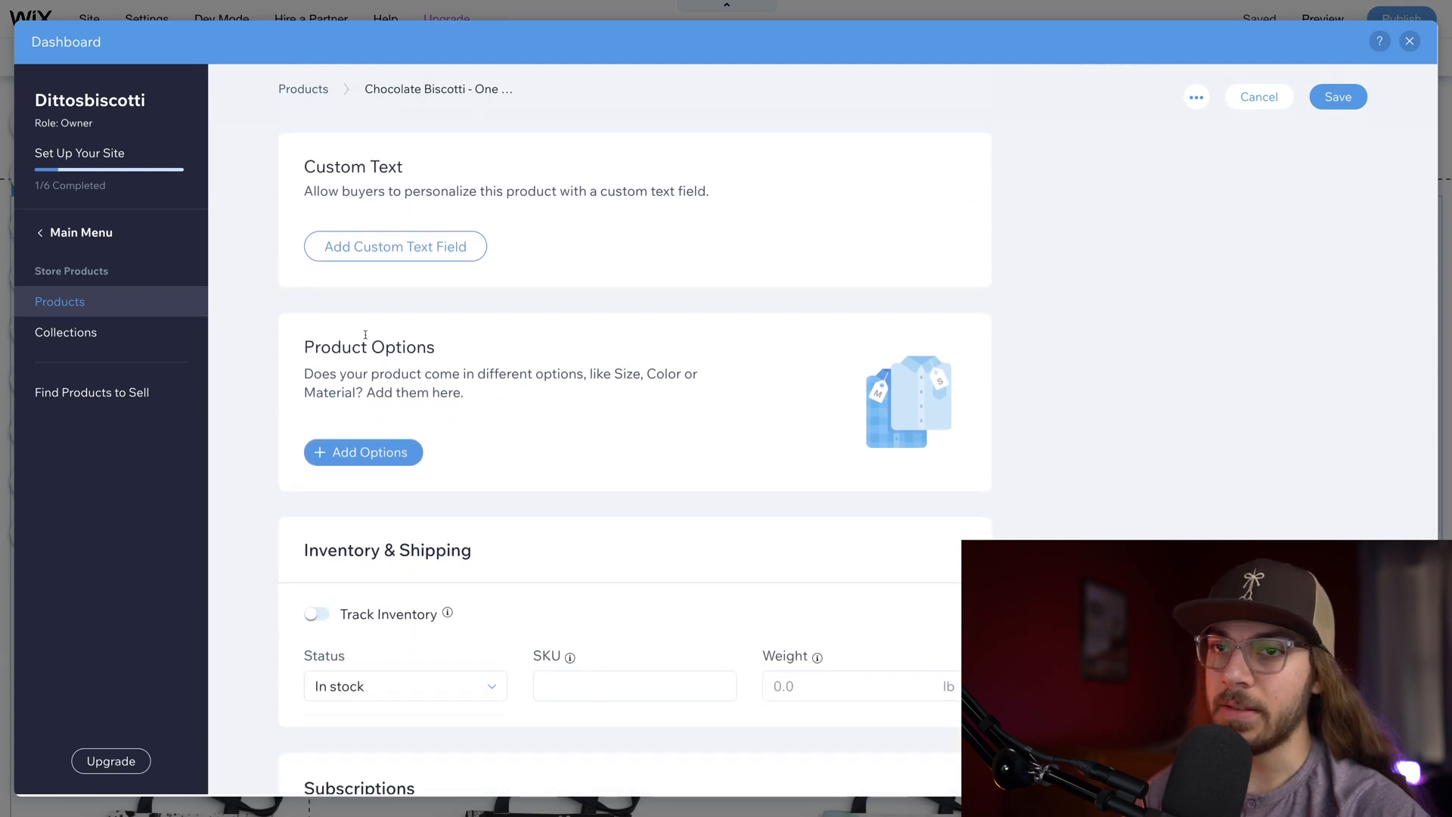
scroll("down", 3)
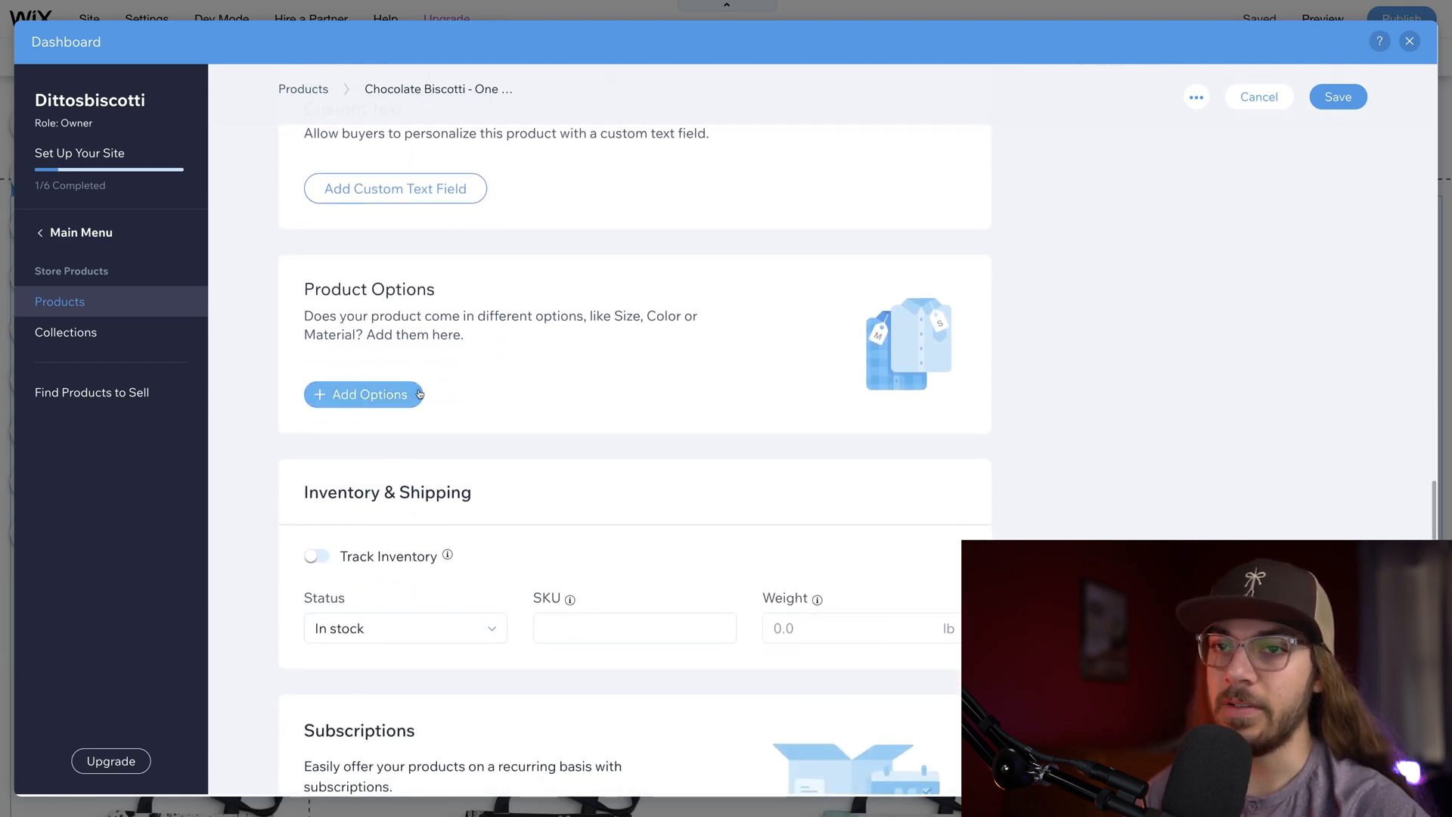
left_click(361, 393)
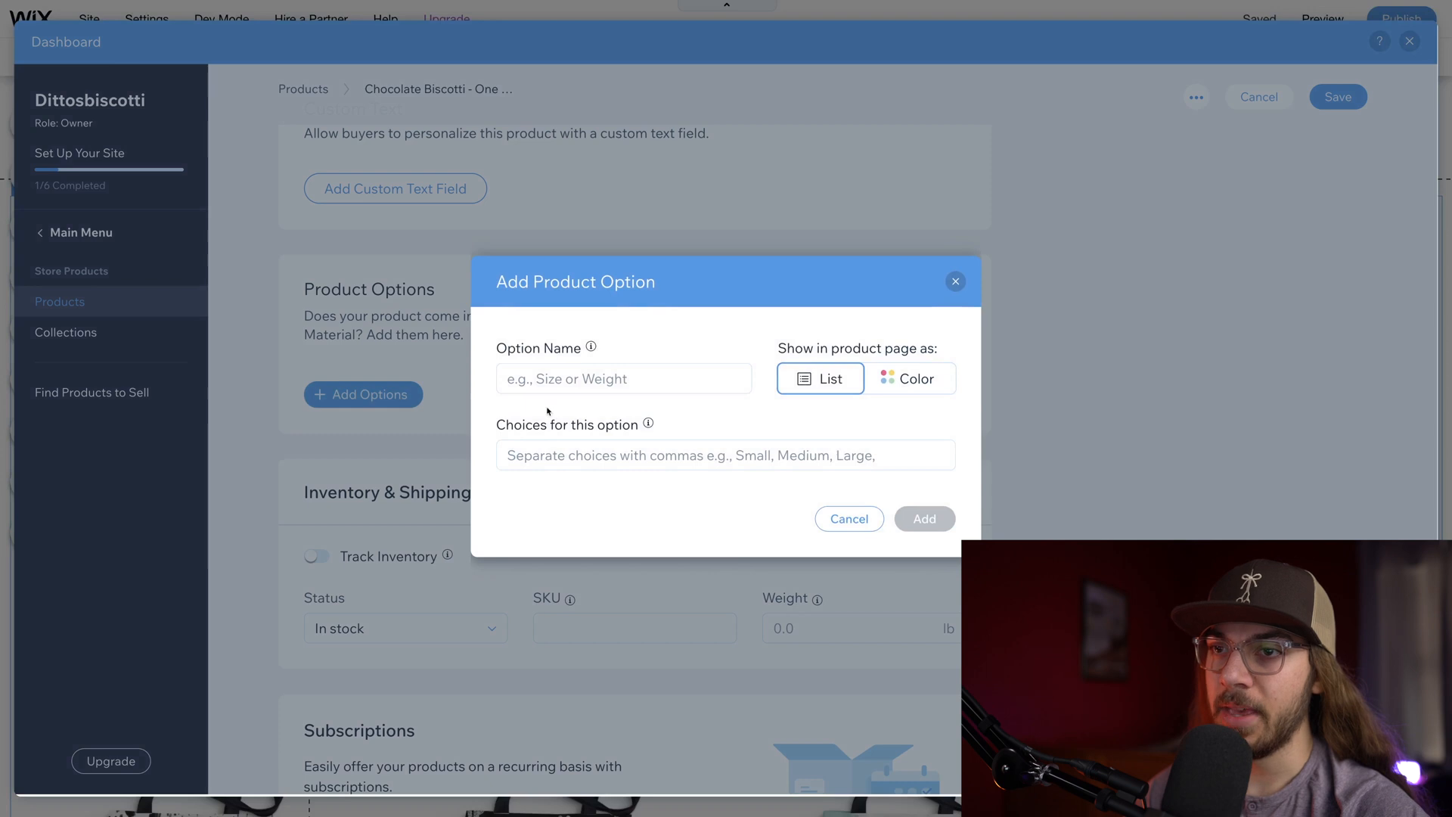
left_click(621, 379)
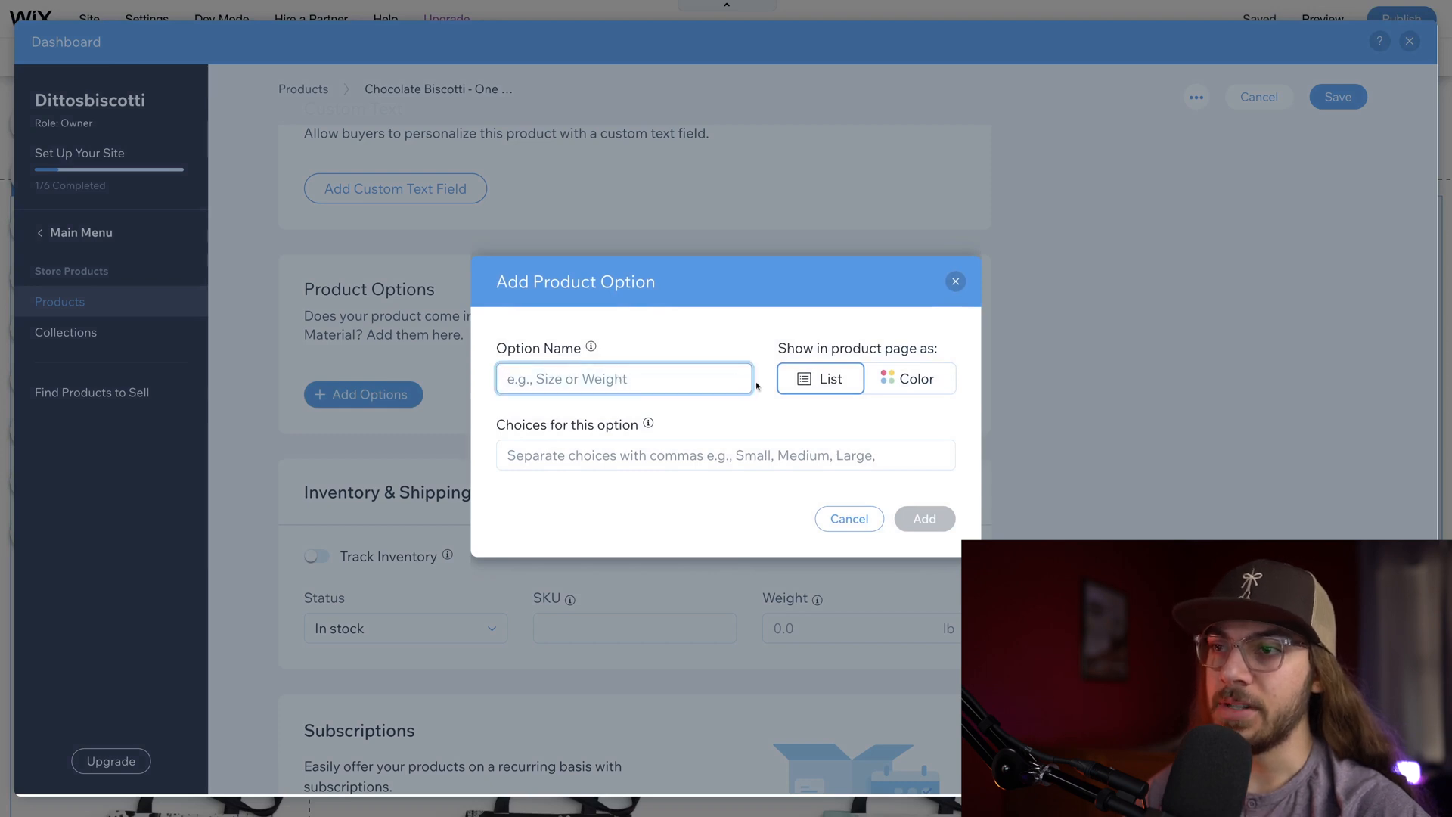
mouse_move(711, 411)
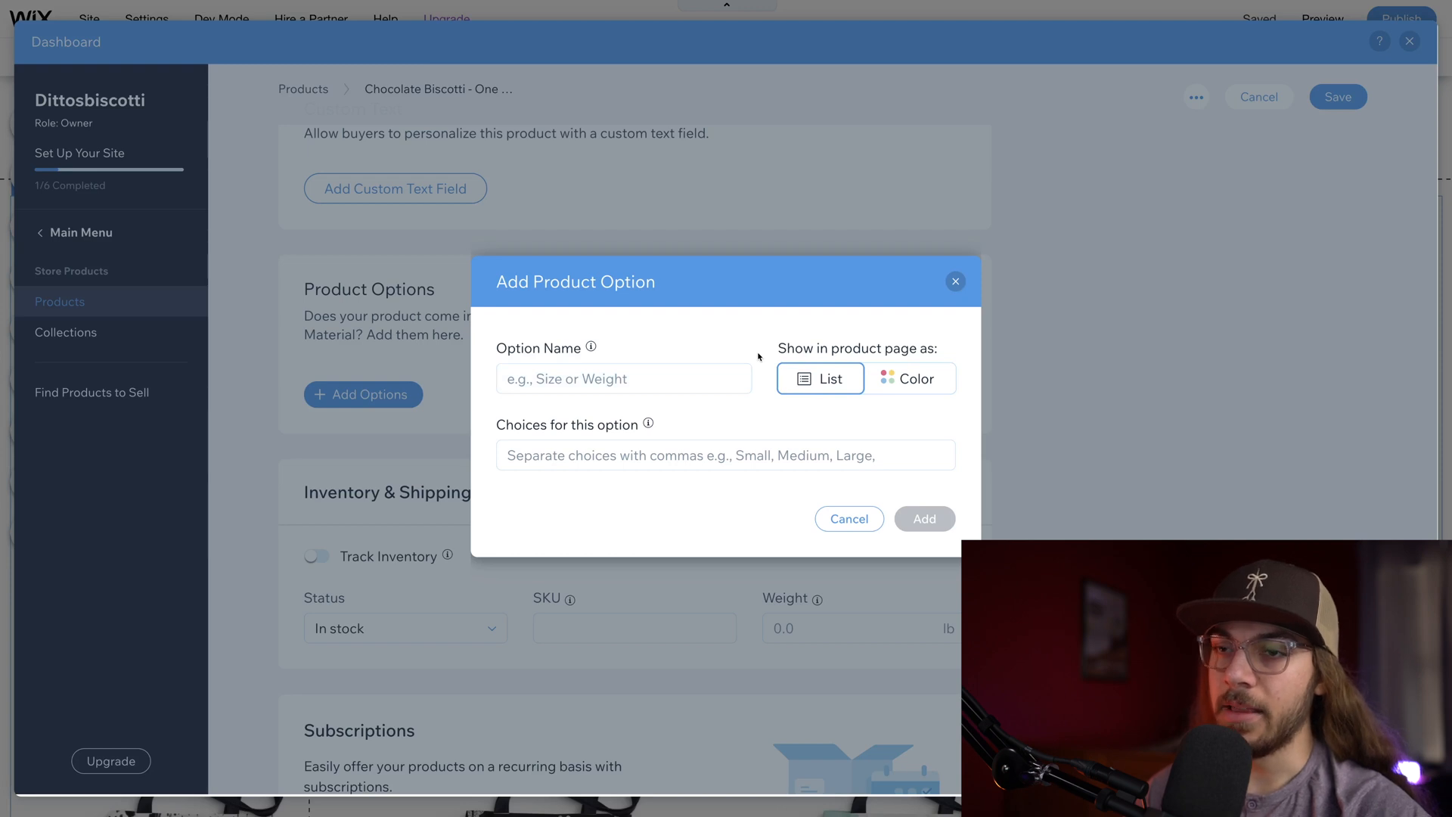
mouse_move(971, 281)
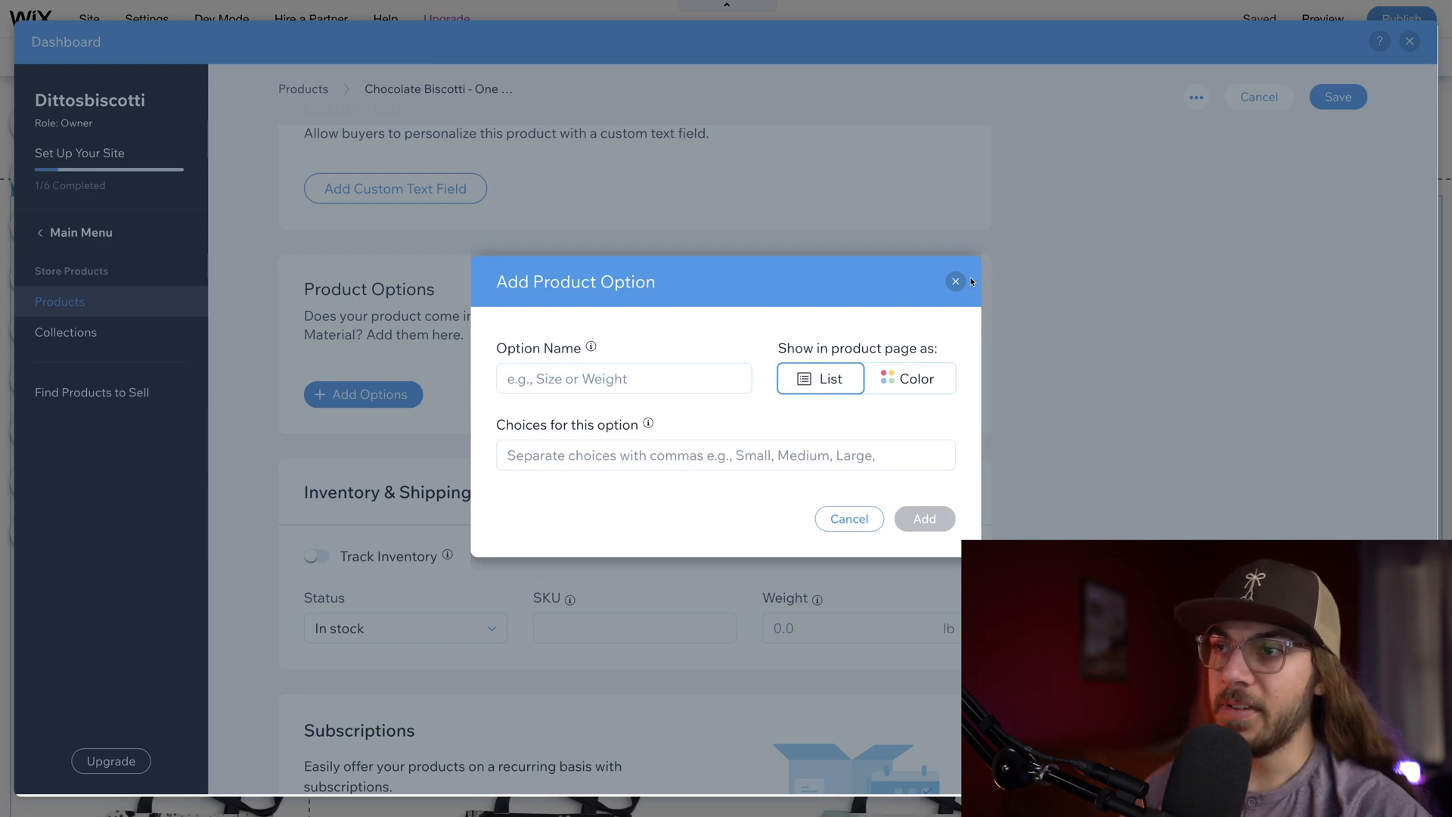
left_click(955, 282)
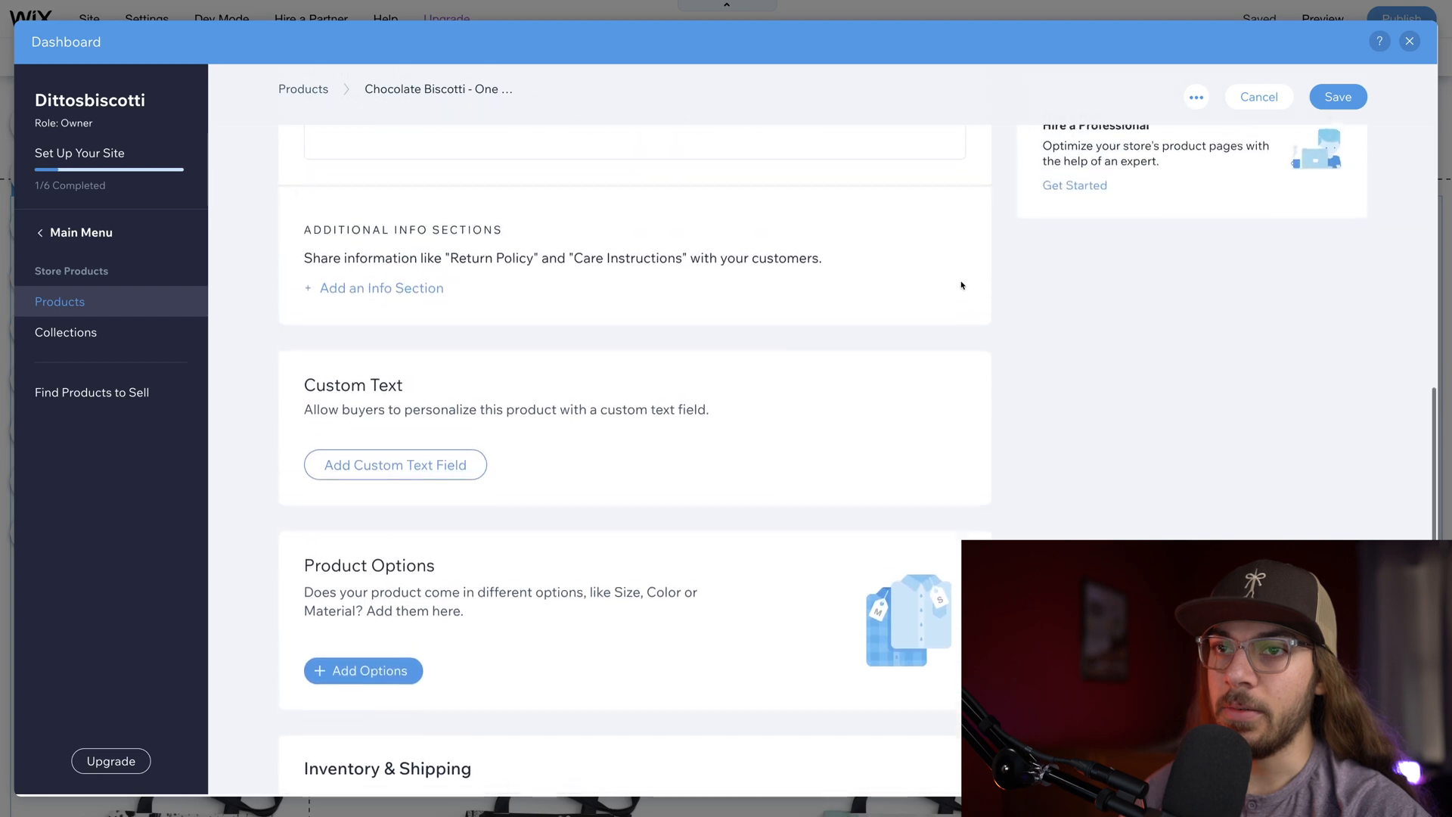
Step: Set the price to $12 and put it on sale with a $3 discount for a $9 sale price
scroll("up", 3)
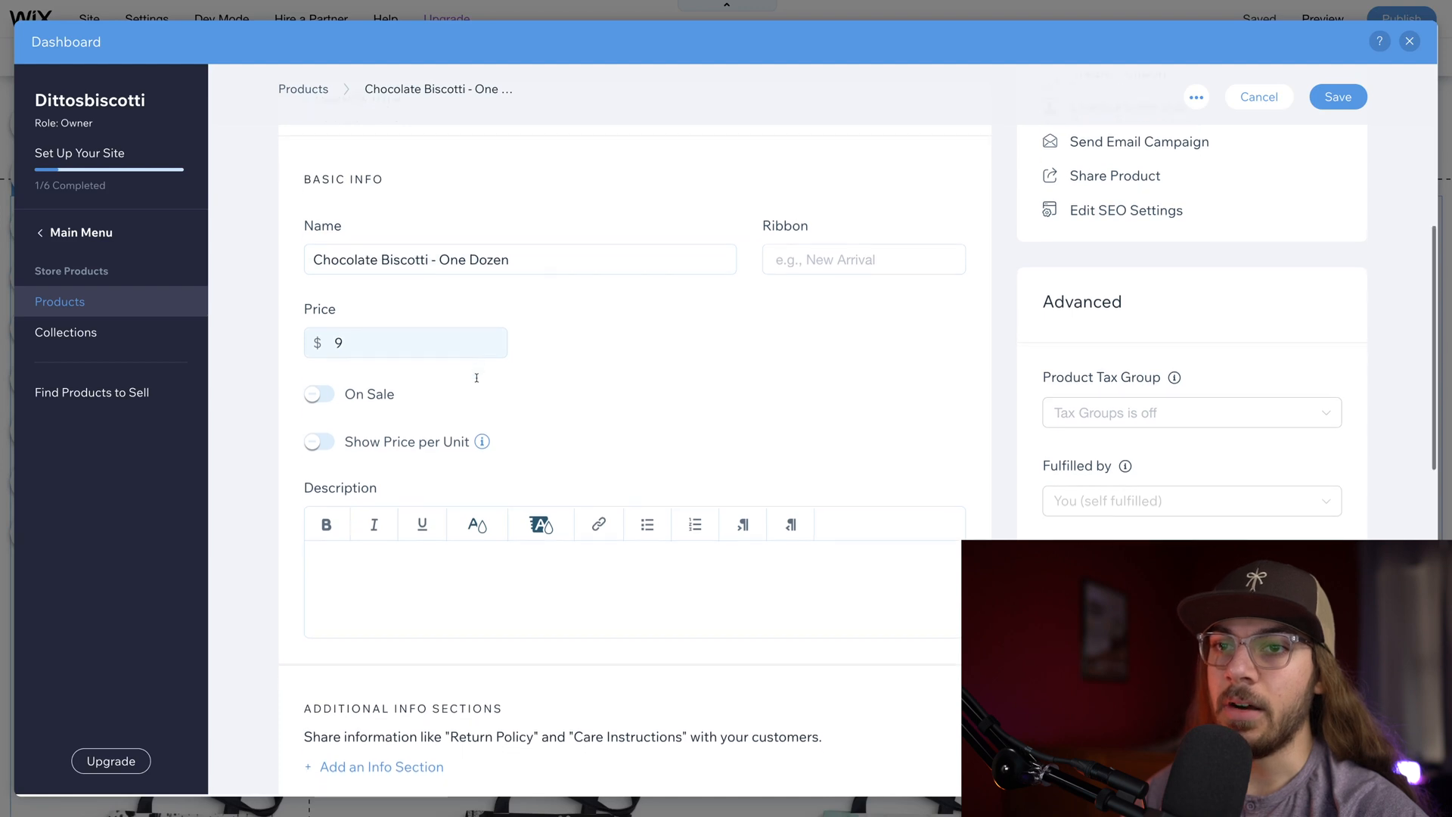
scroll("down", 3)
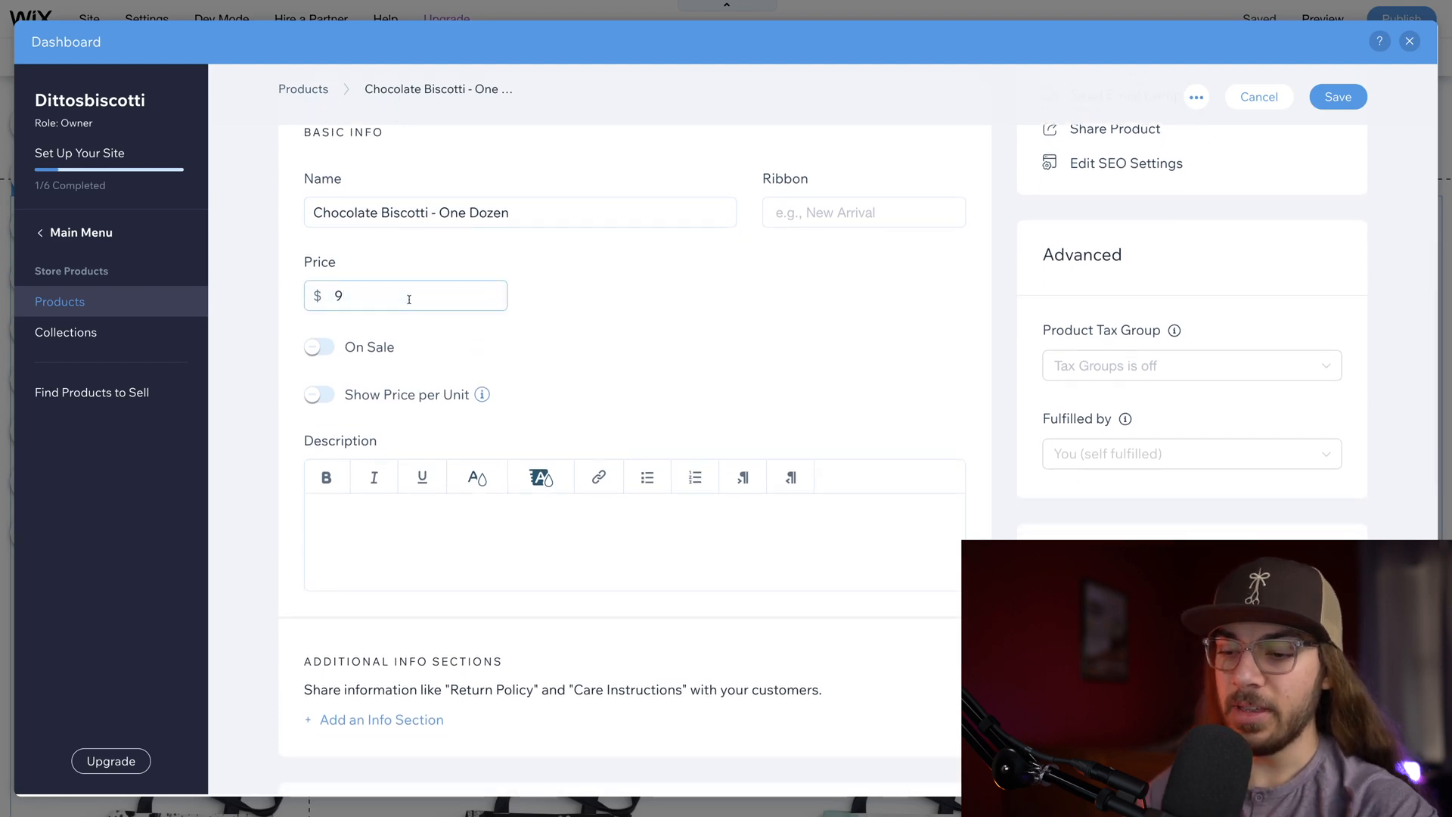
type("12")
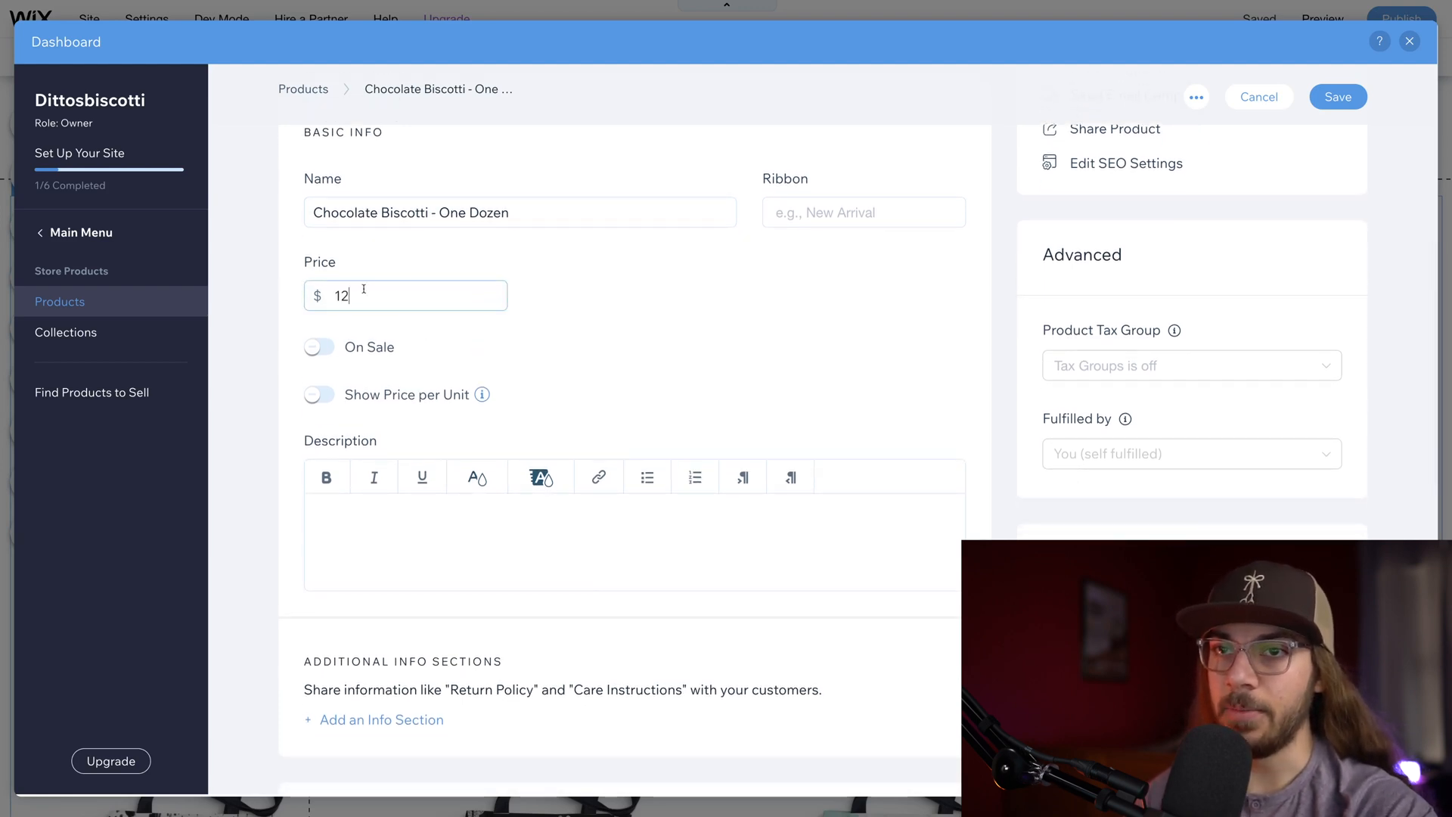
left_click(319, 346)
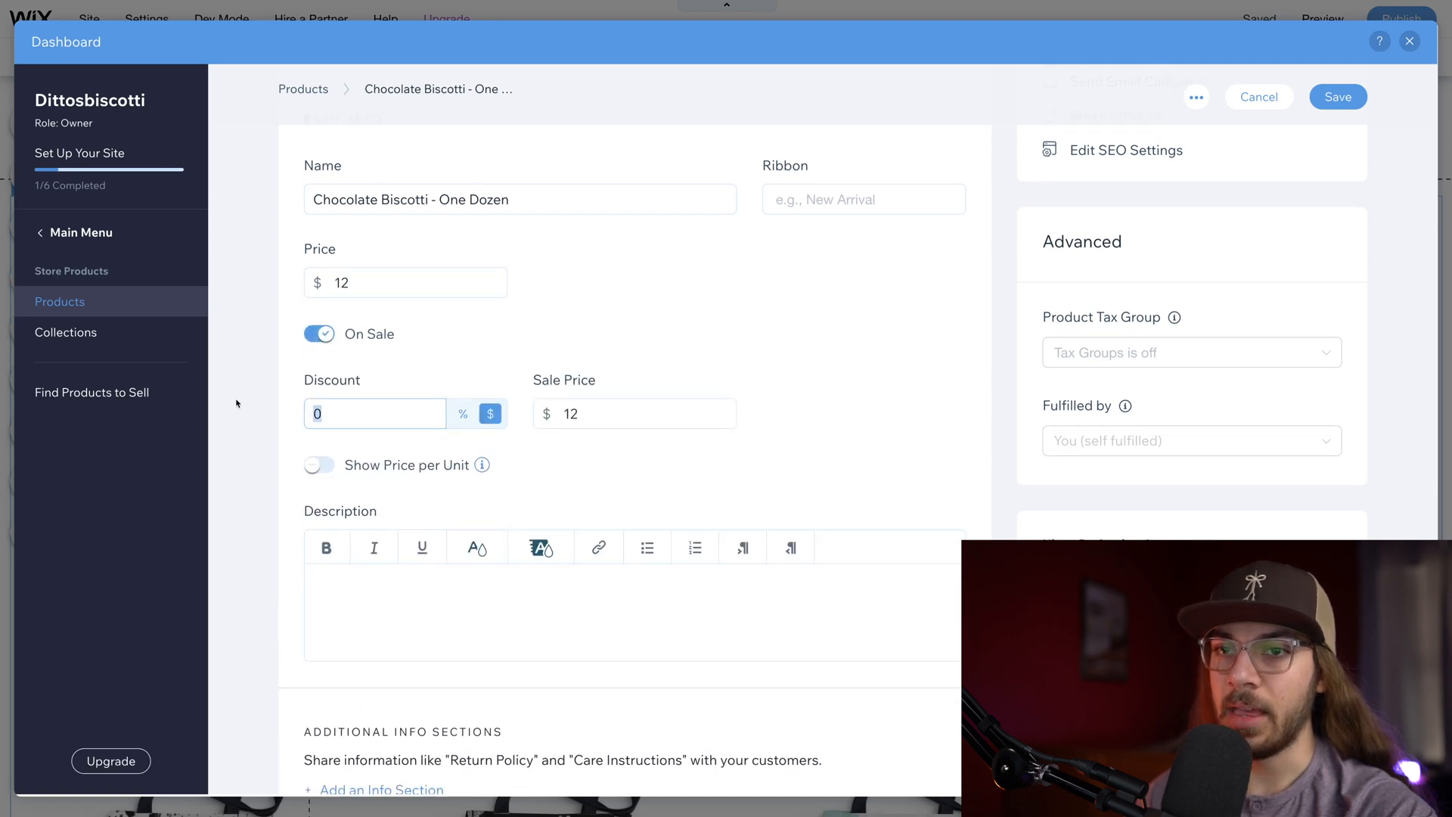
type("3")
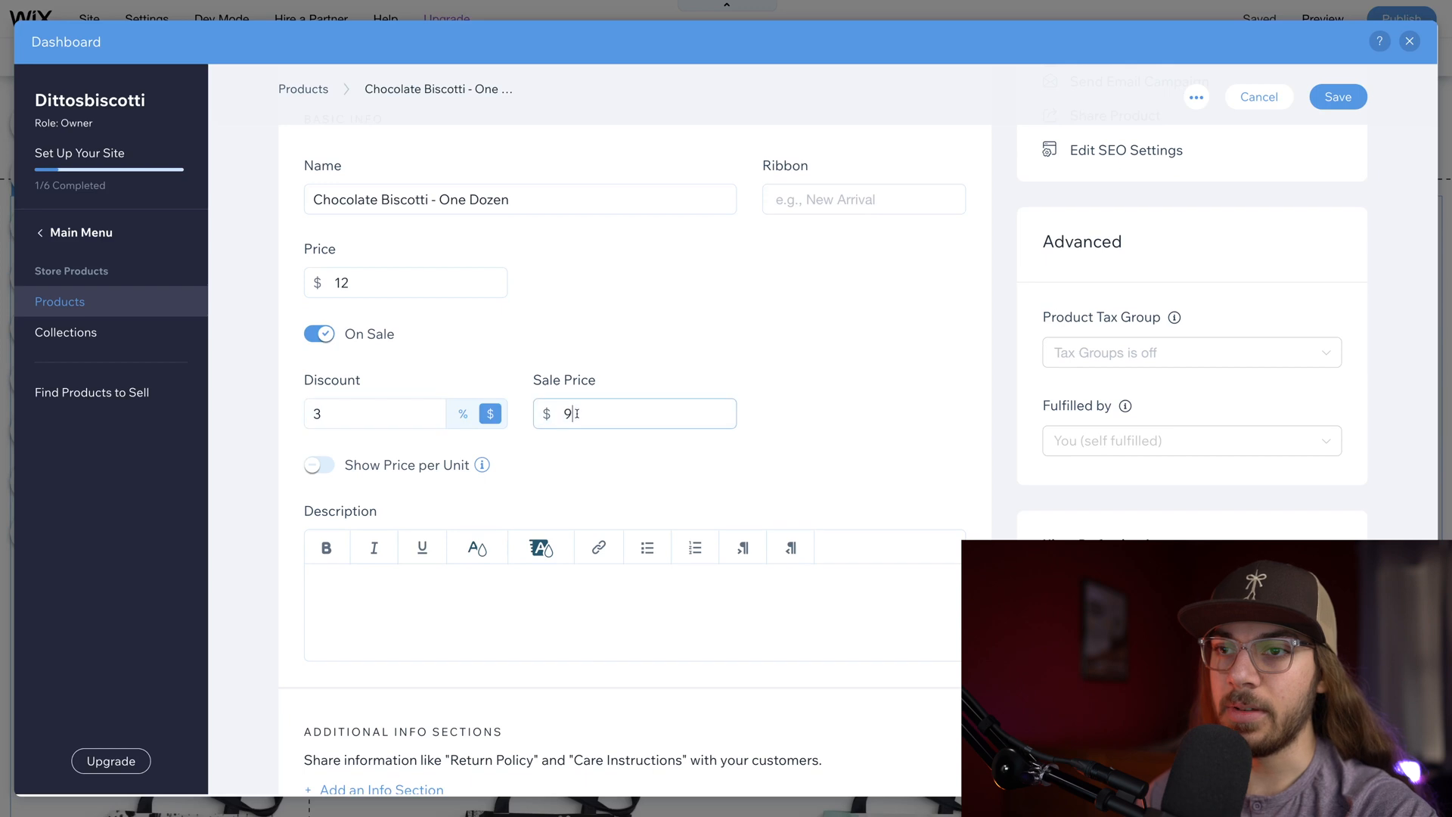
scroll("down", 3)
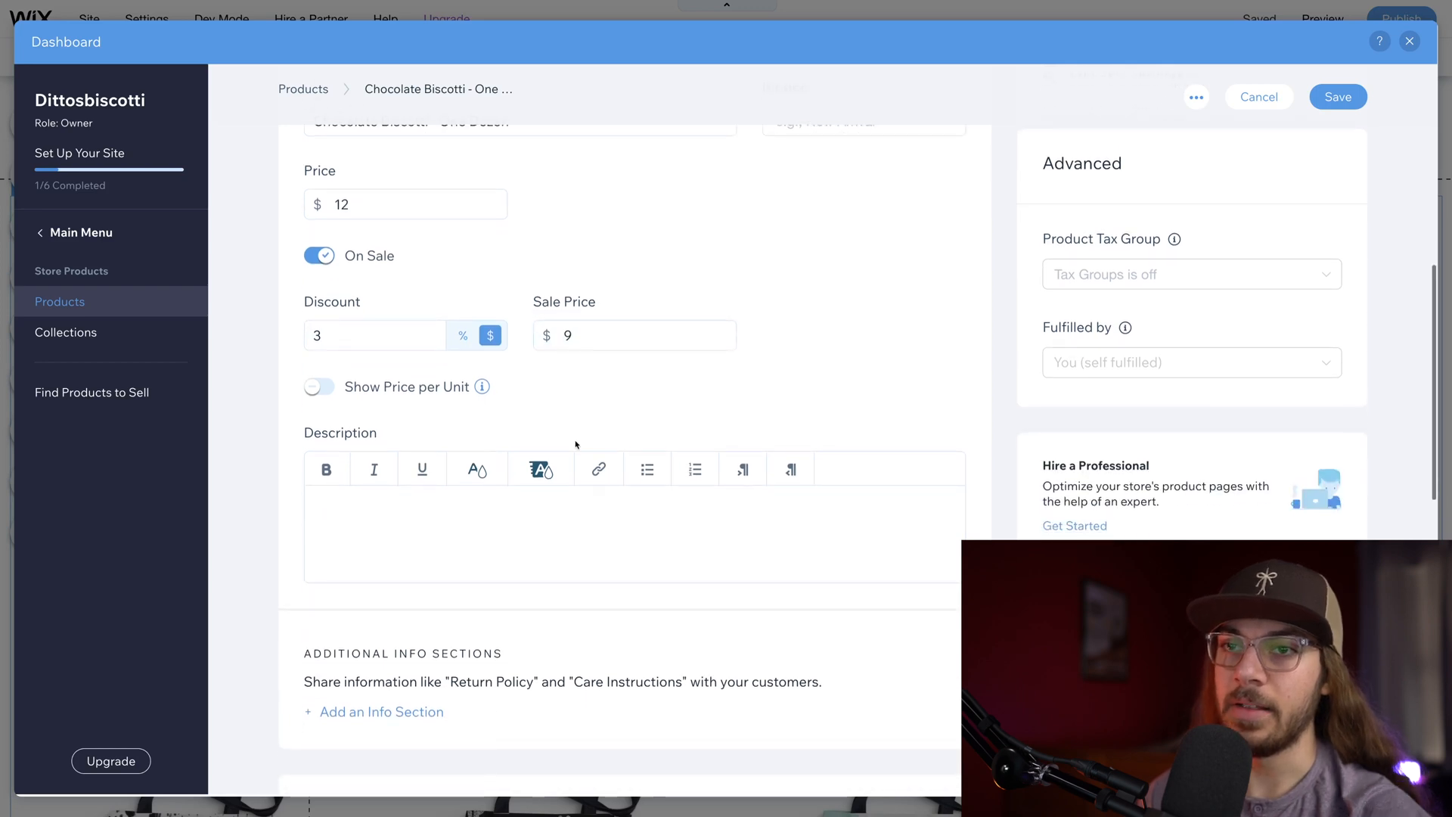
scroll("down", 3)
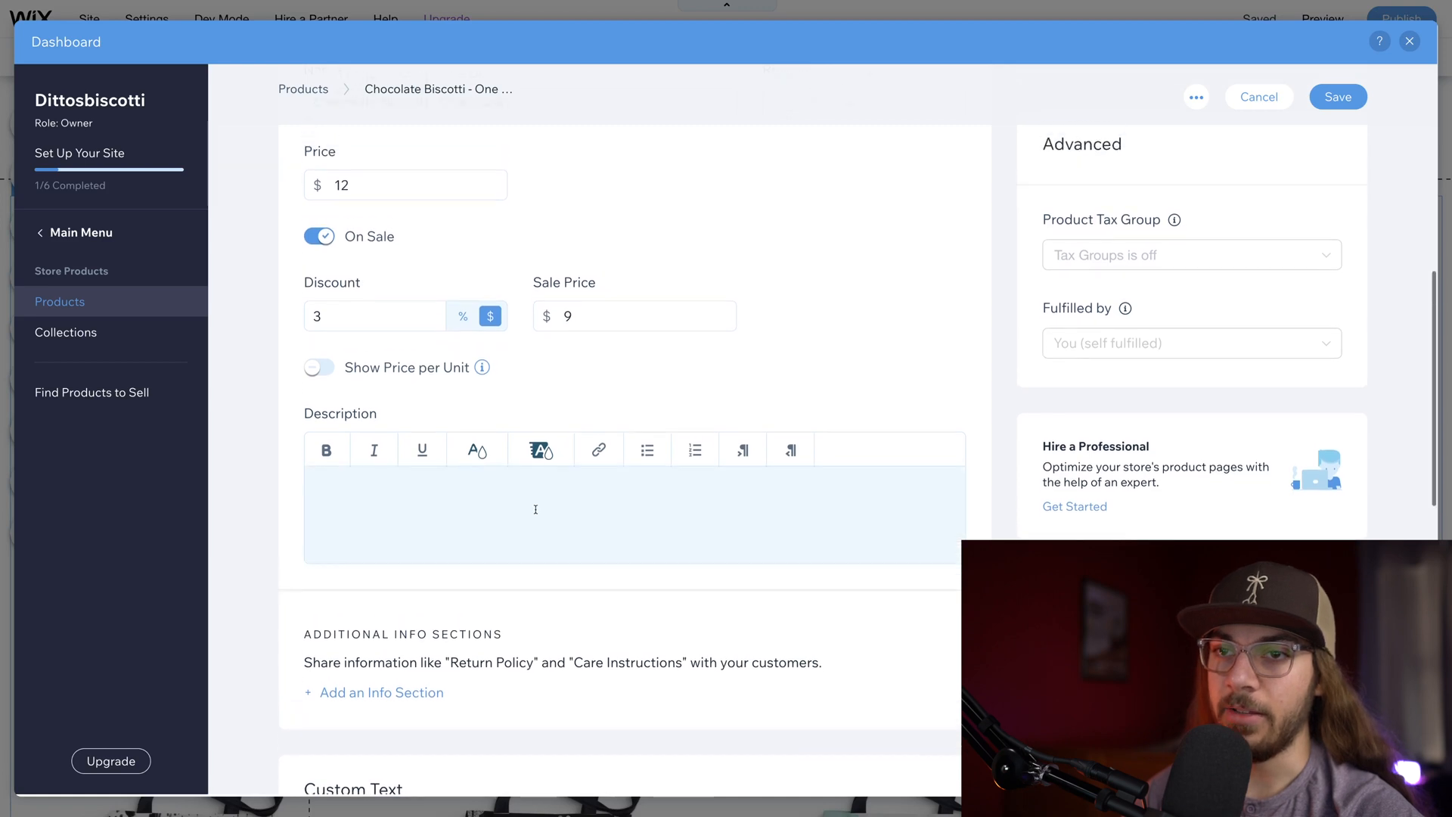
Step: Write the description about rich chocolate flavour, almonds and dozen-sized gift bags, then review the product page
left_click(534, 510)
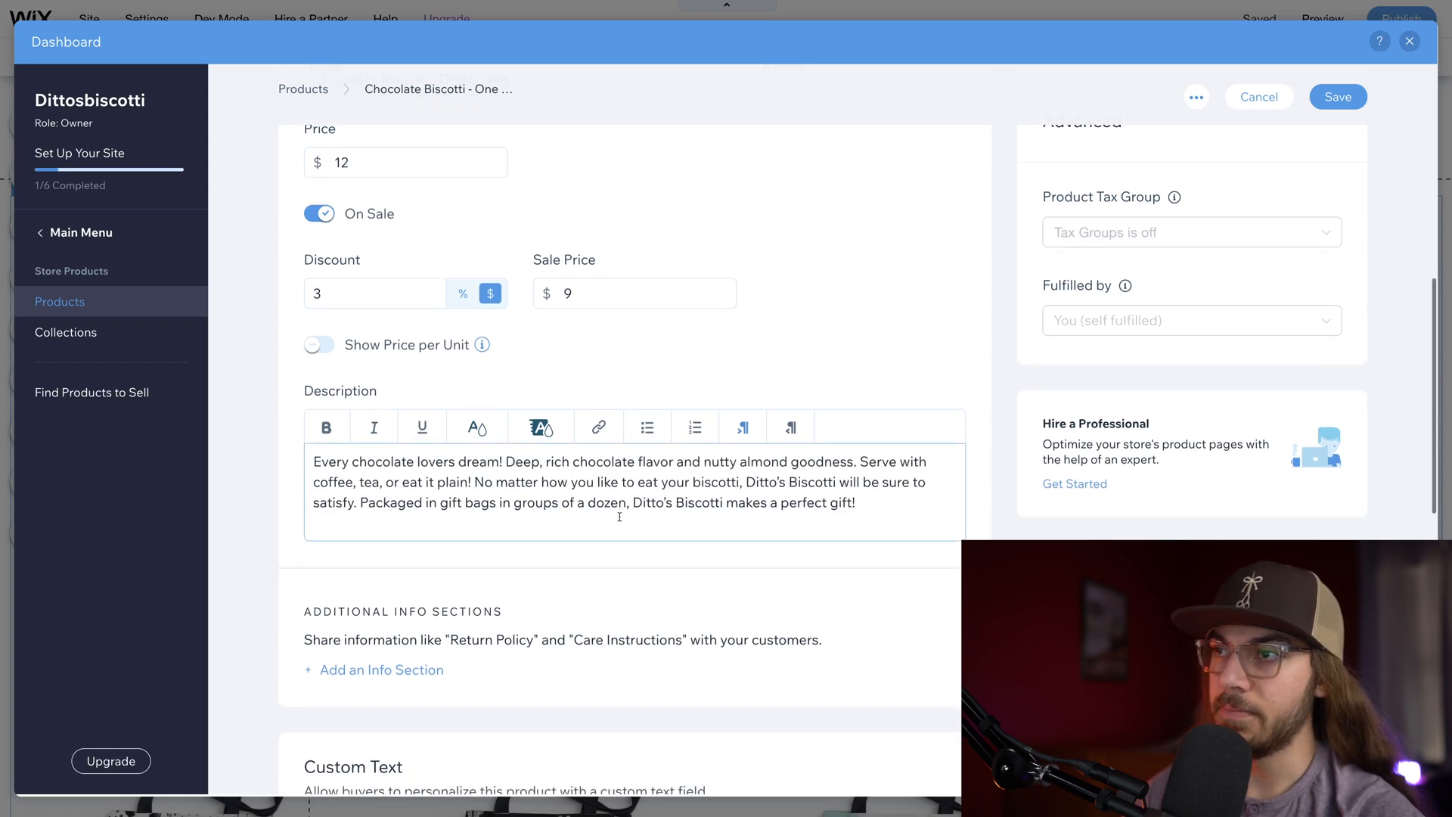
scroll("down", 3)
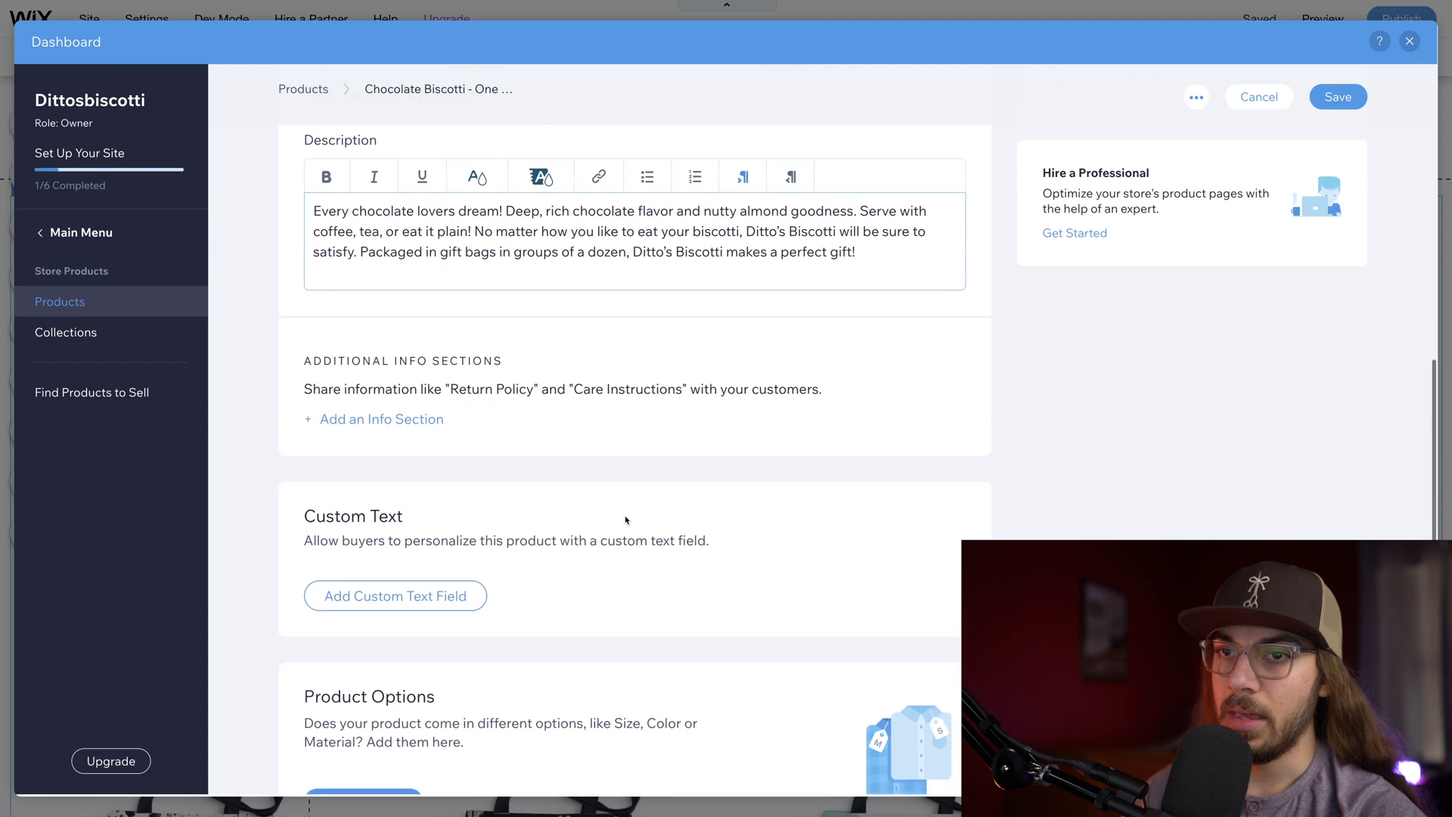
scroll("down", 3)
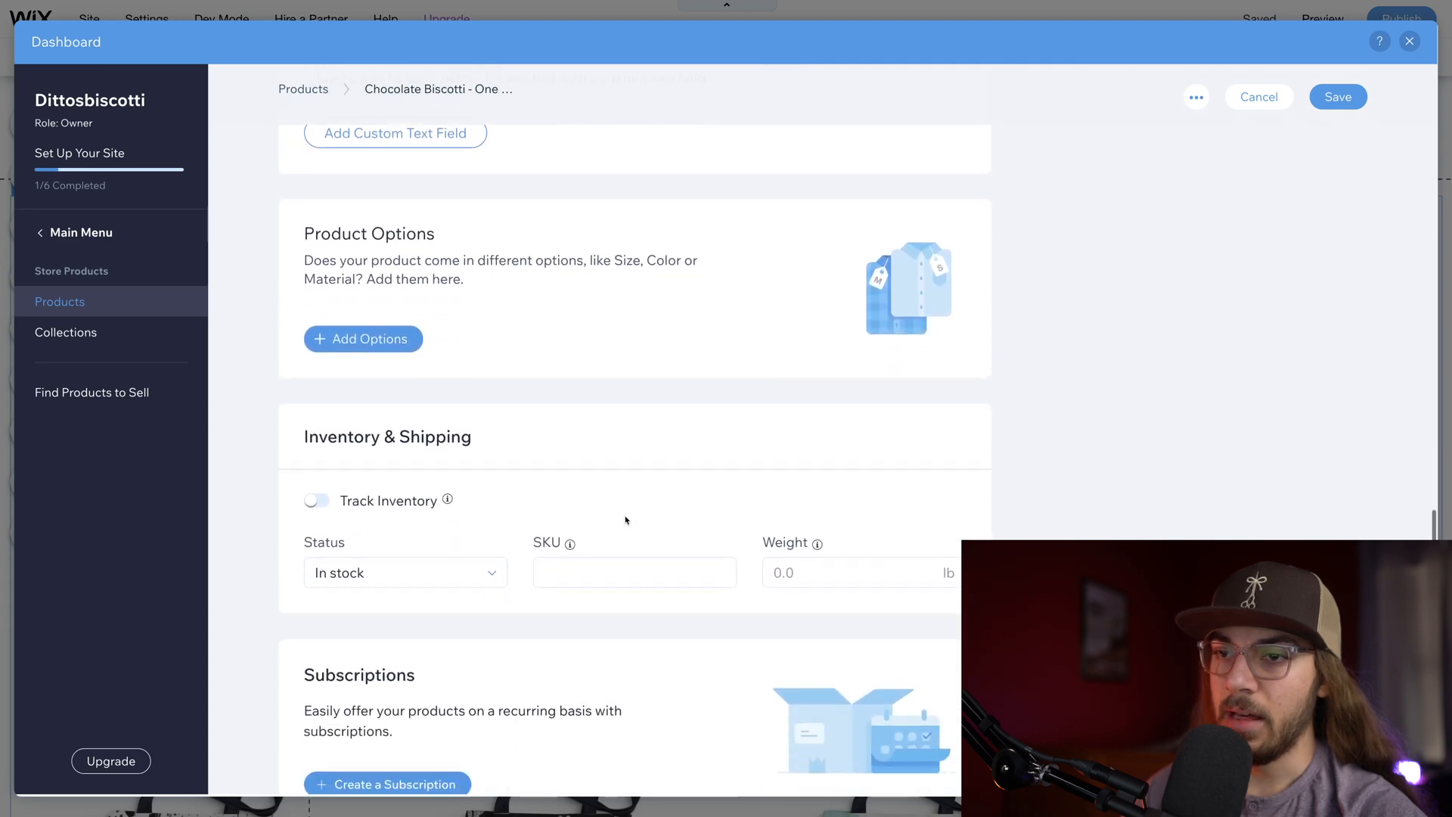
scroll("down", 3)
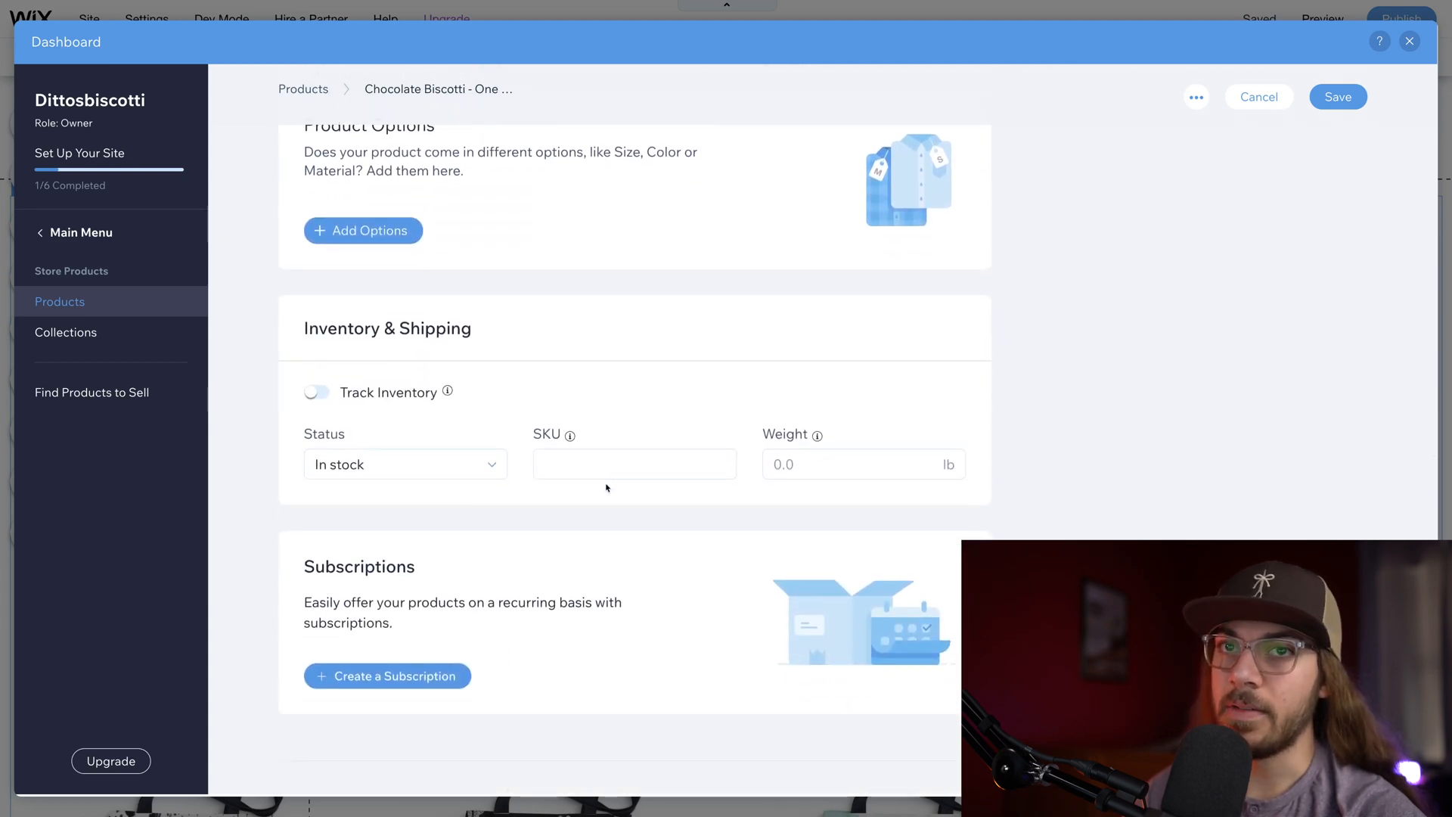
scroll("up", 3)
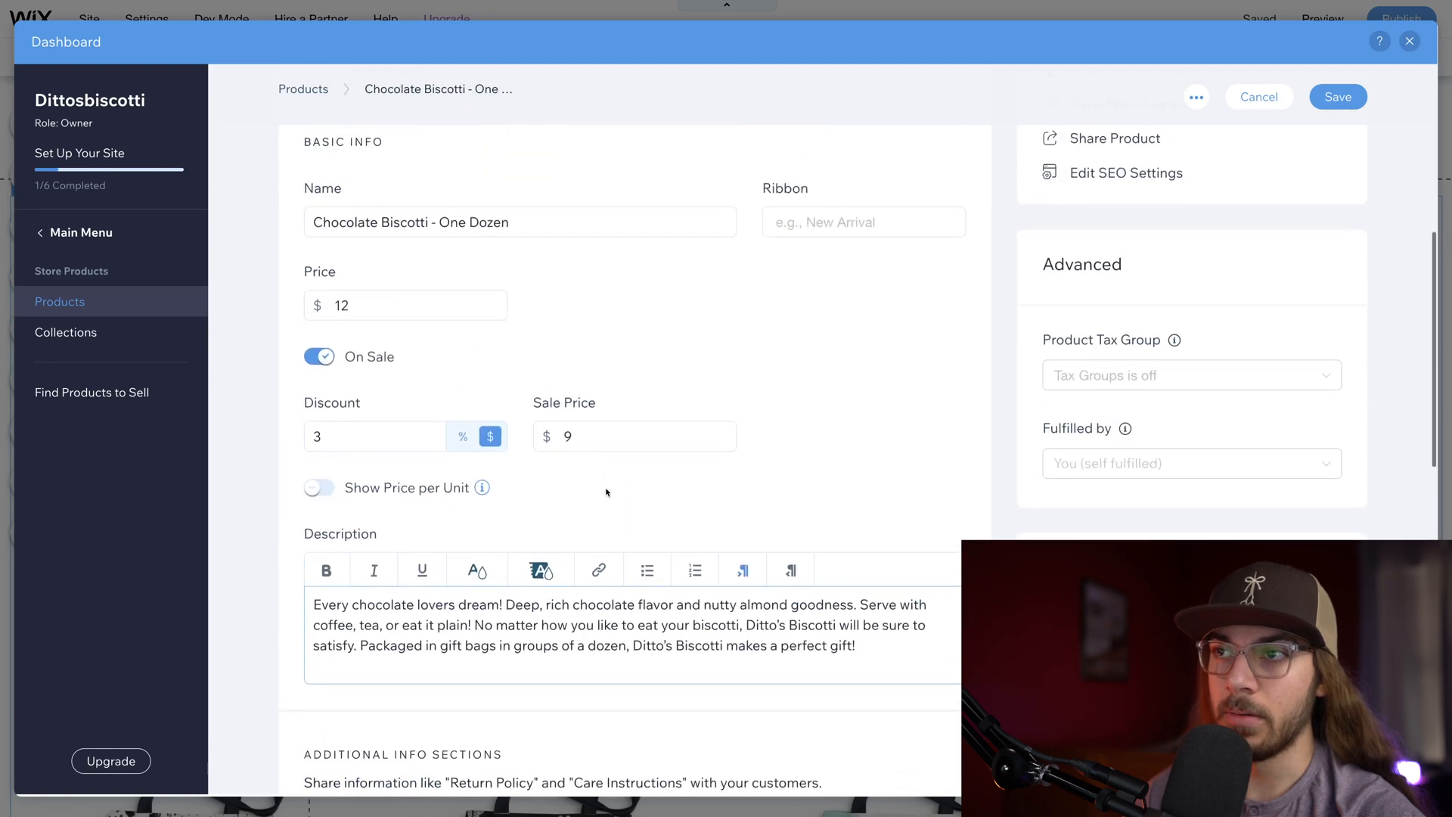
scroll("up", 3)
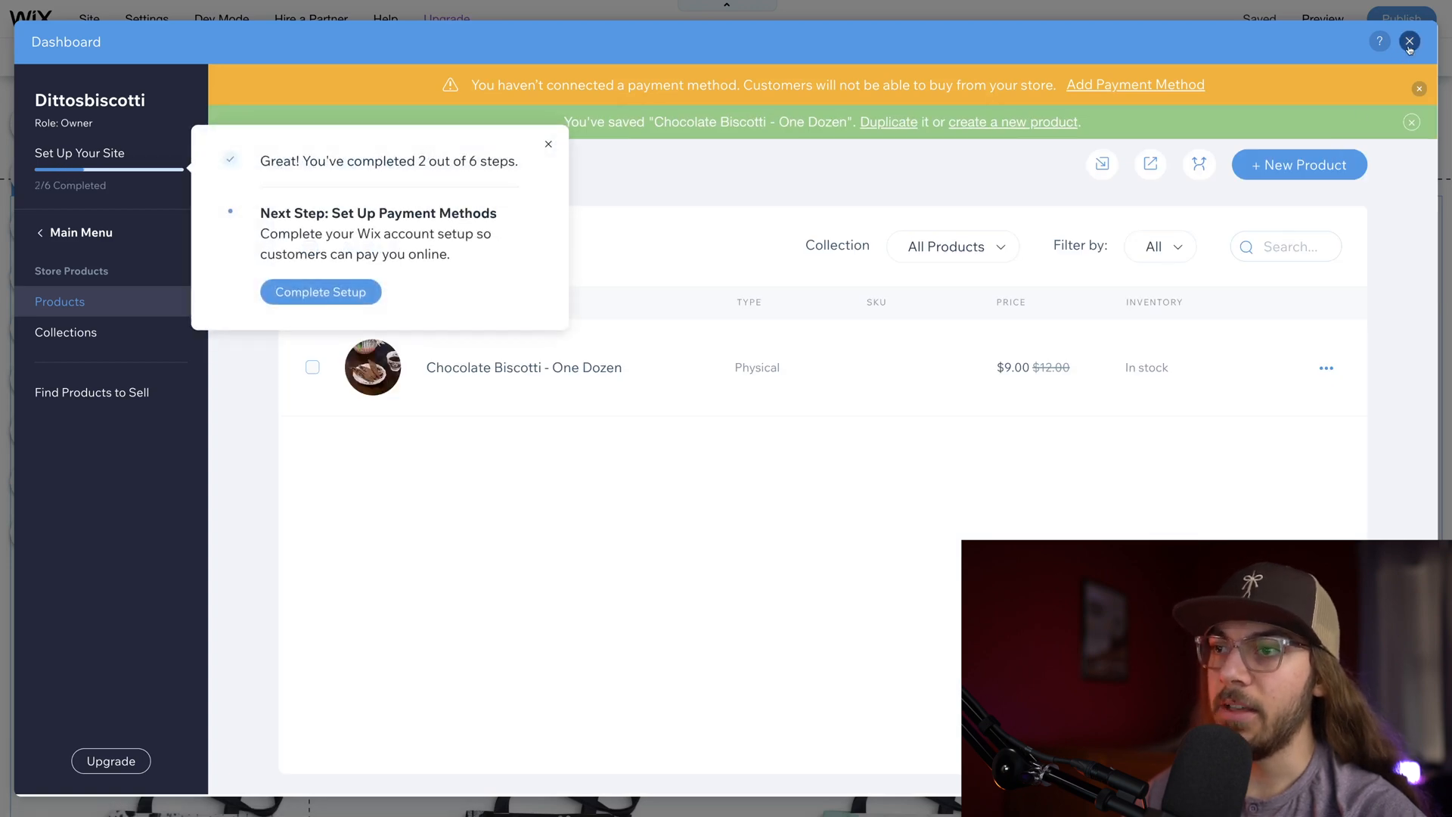
Step: Close the store Dashboard to return to the Shop page showing Chocolate Biscotti at $9.00
left_click(1409, 43)
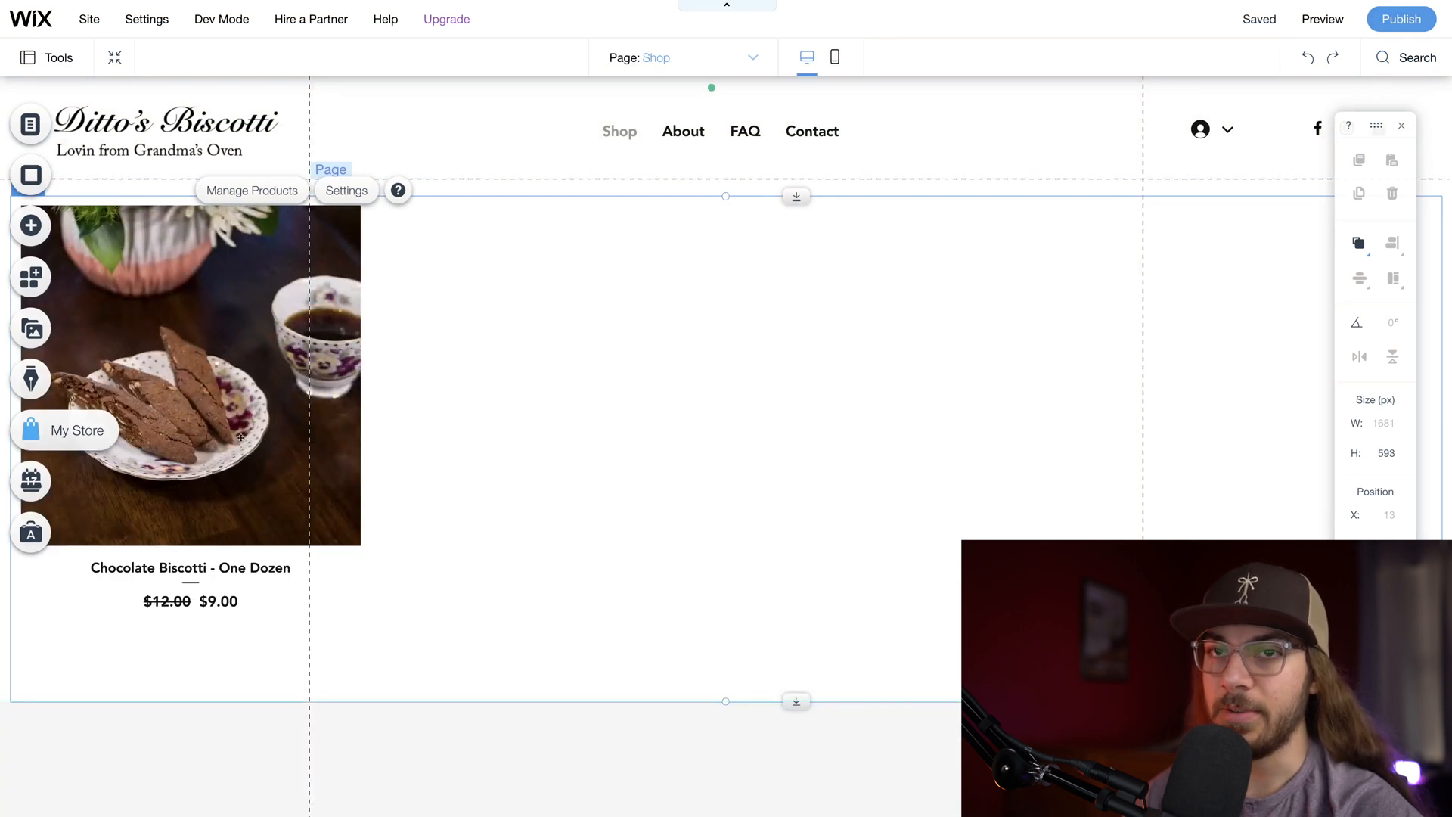
mouse_move(267, 372)
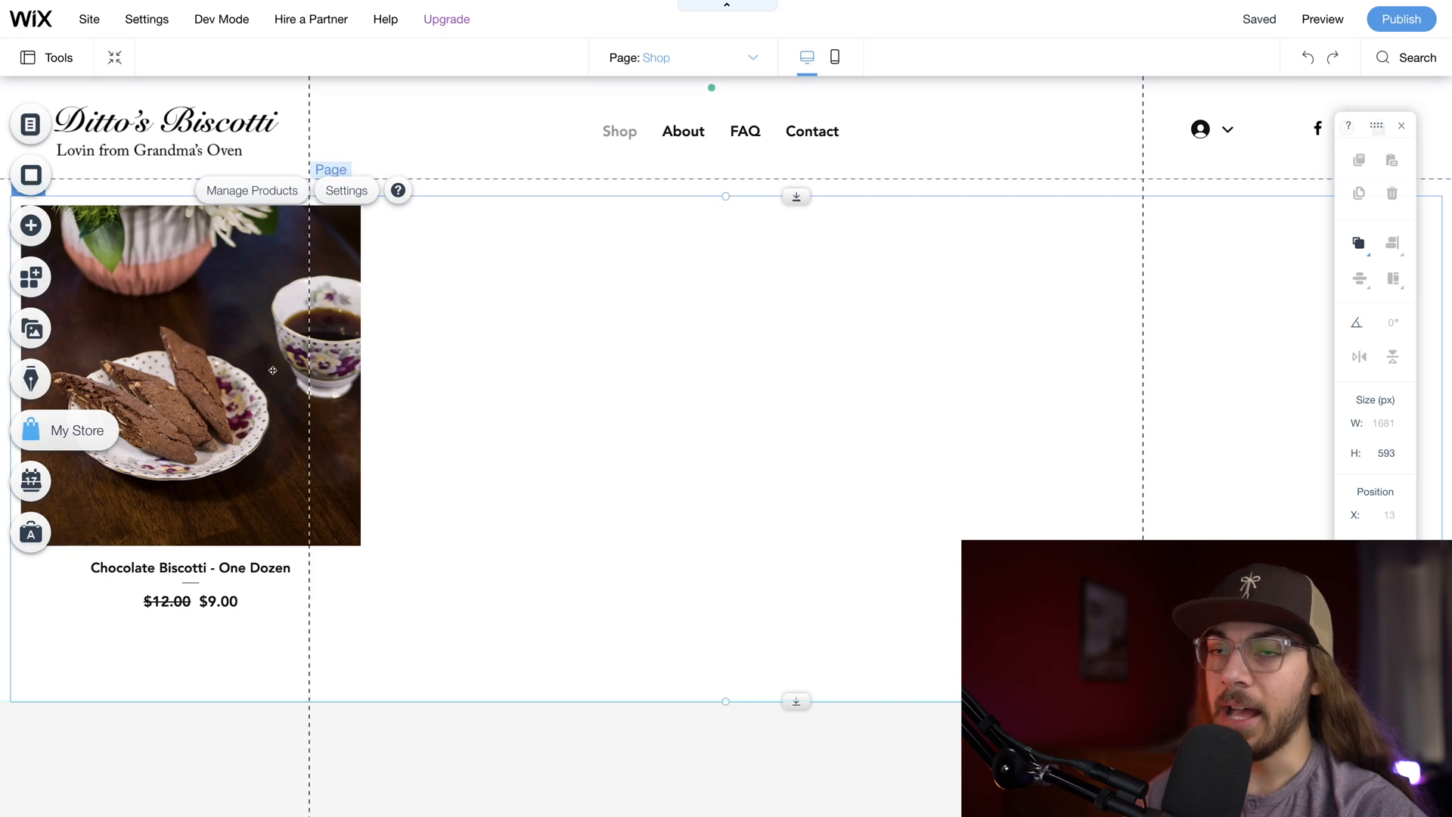
mouse_move(270, 330)
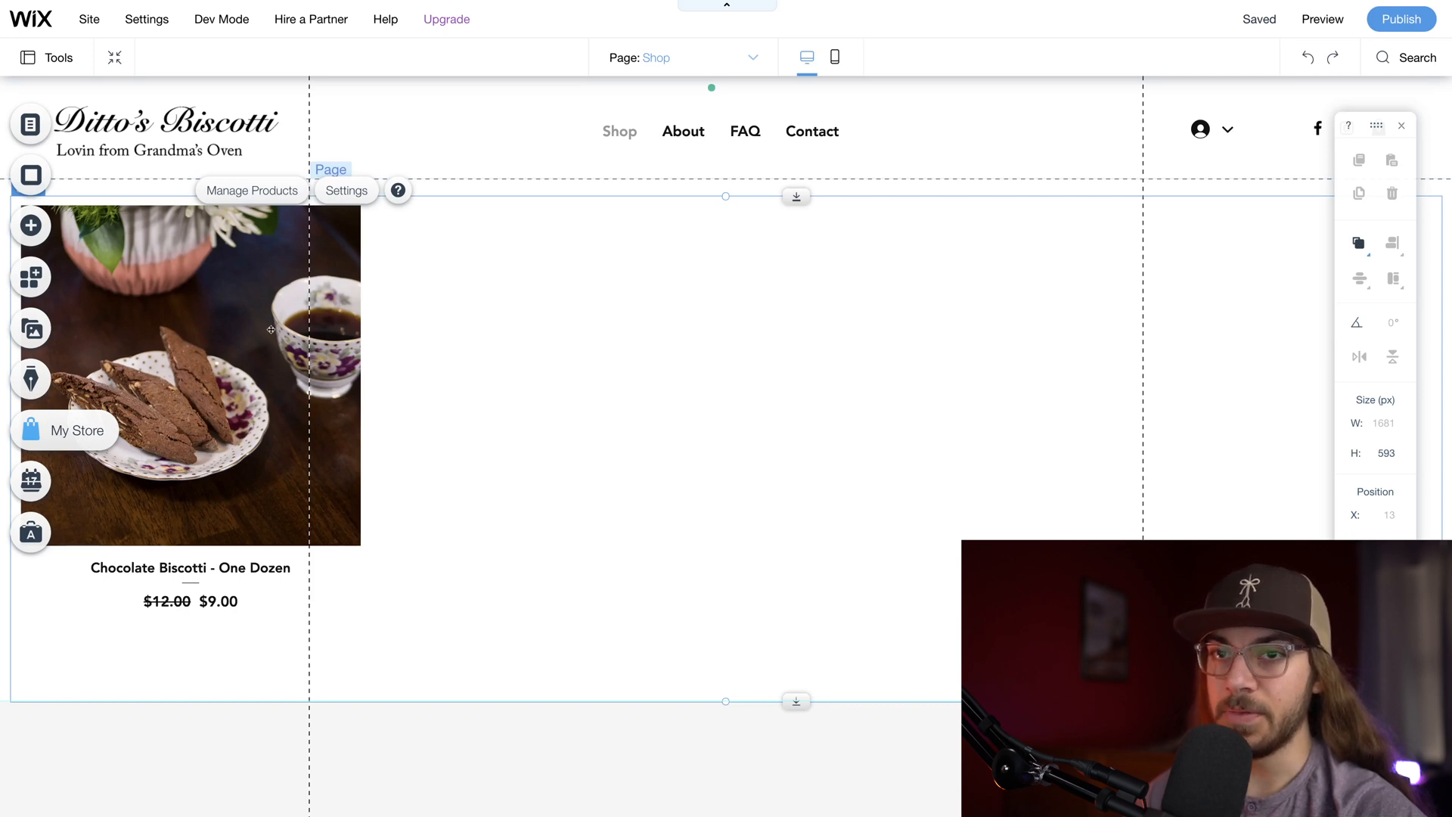
mouse_move(387, 307)
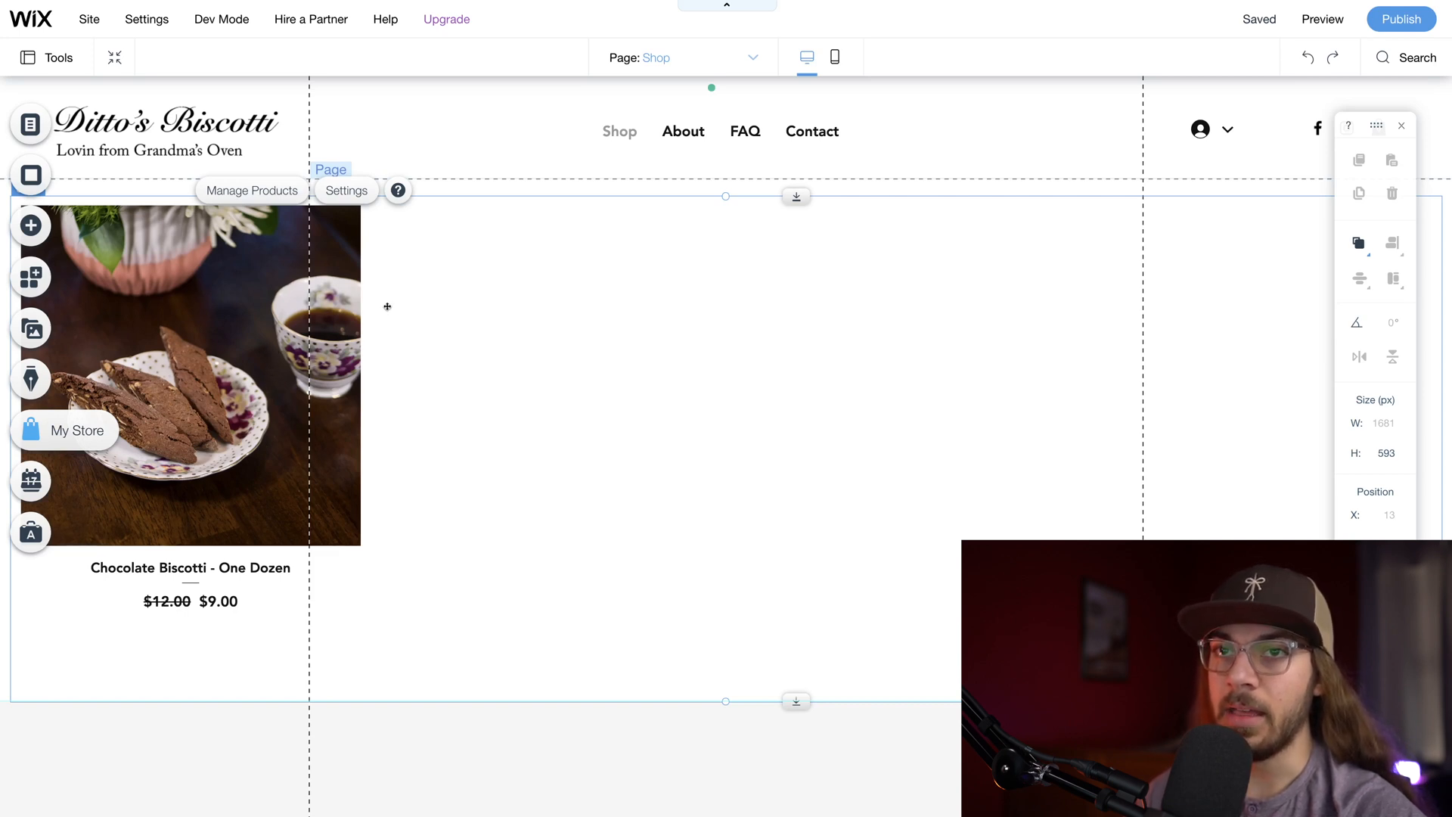
mouse_move(299, 222)
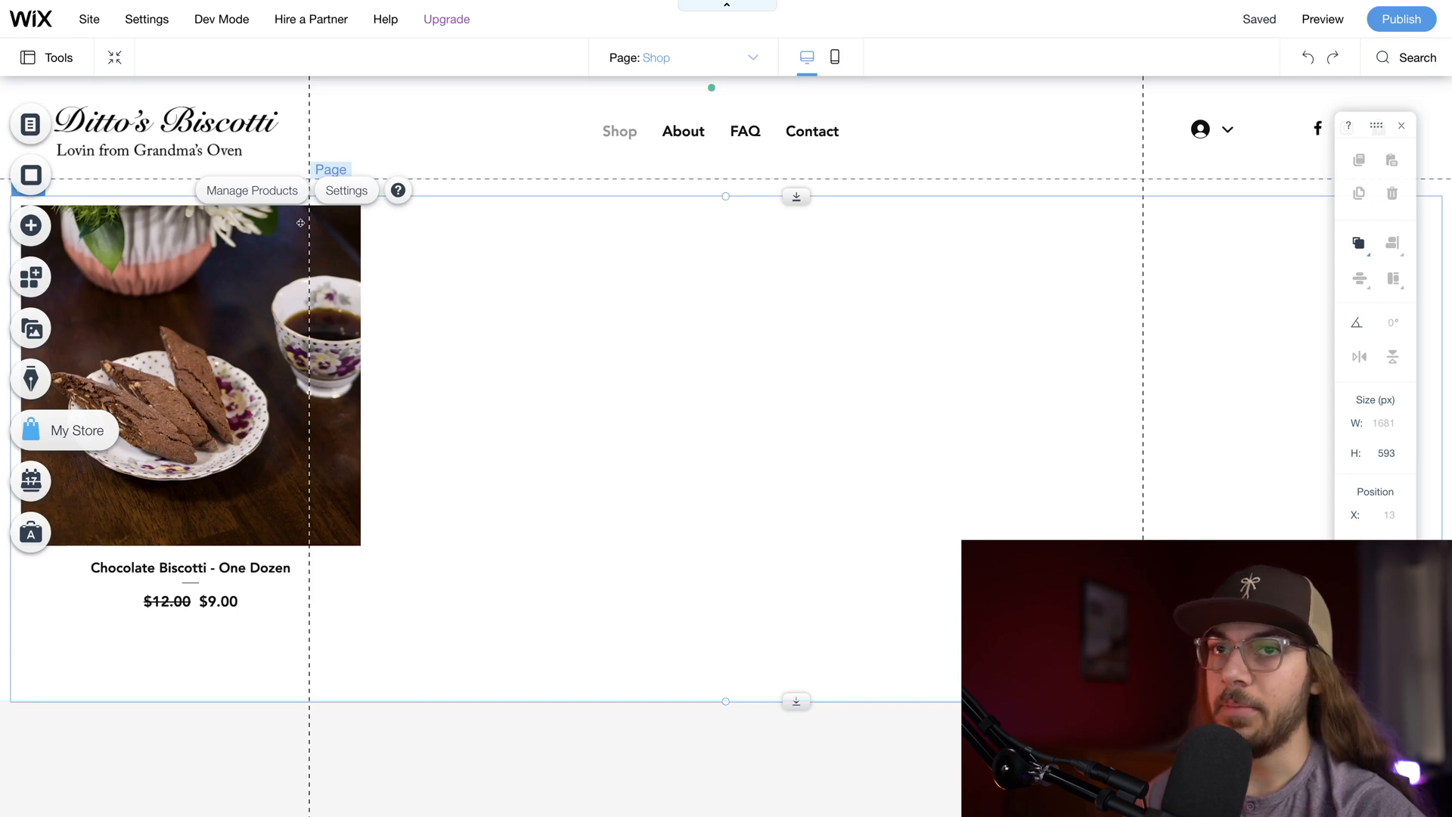
Step: Name the duplicate Cranberry Orange Biscotti - One Dozen and attach its uploaded images
left_click(251, 190)
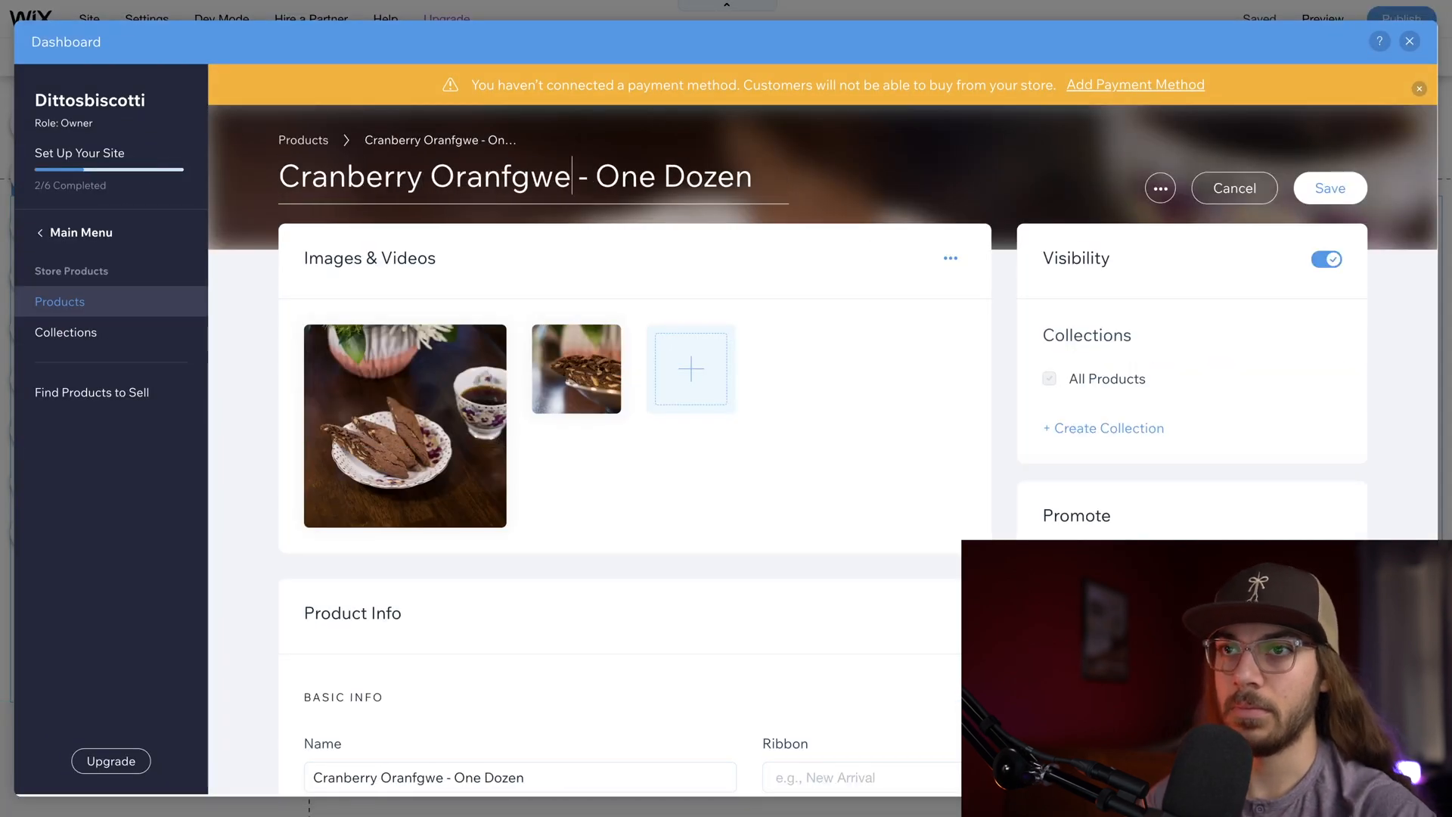
left_click(690, 369)
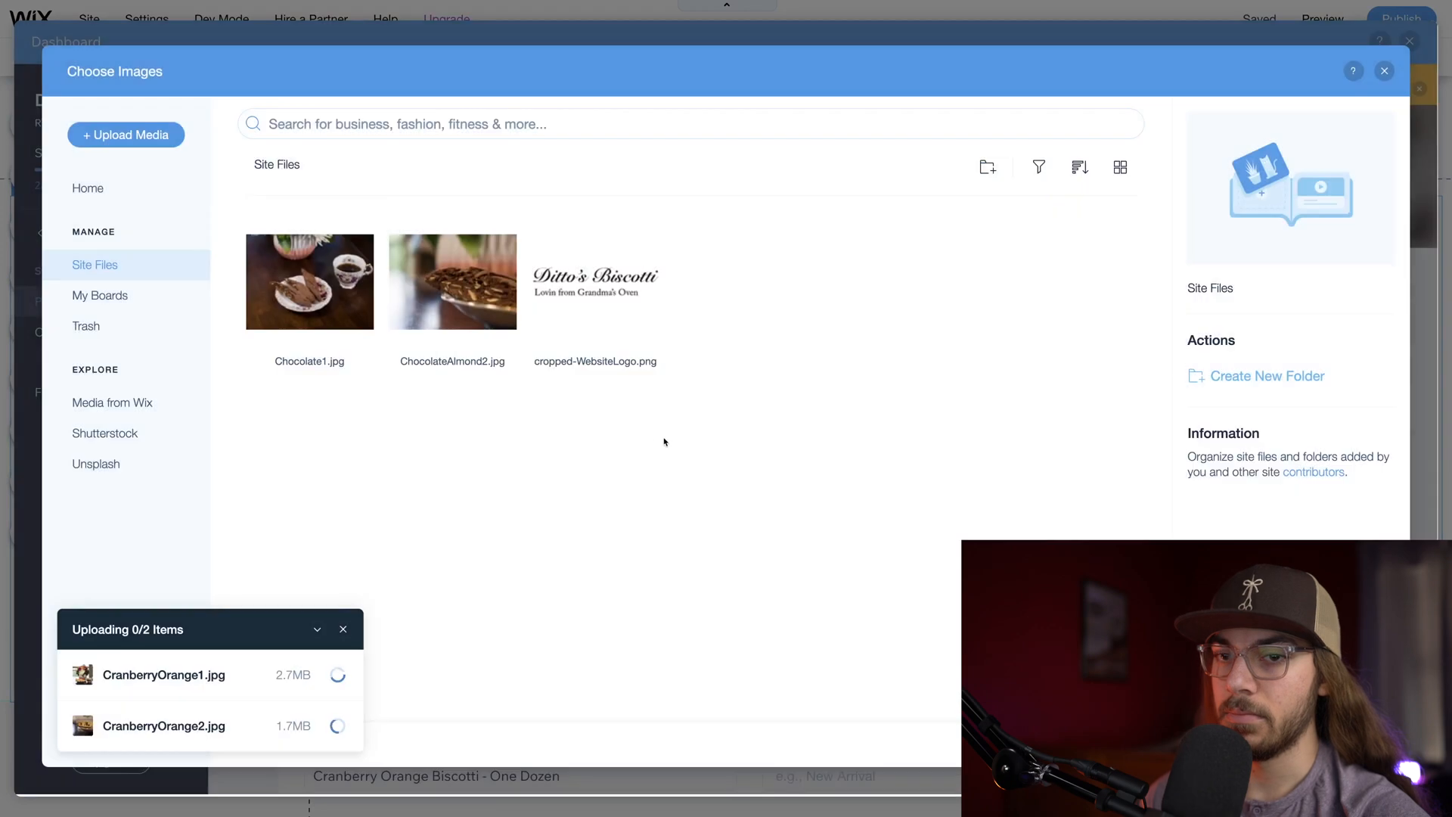
left_click(1384, 71)
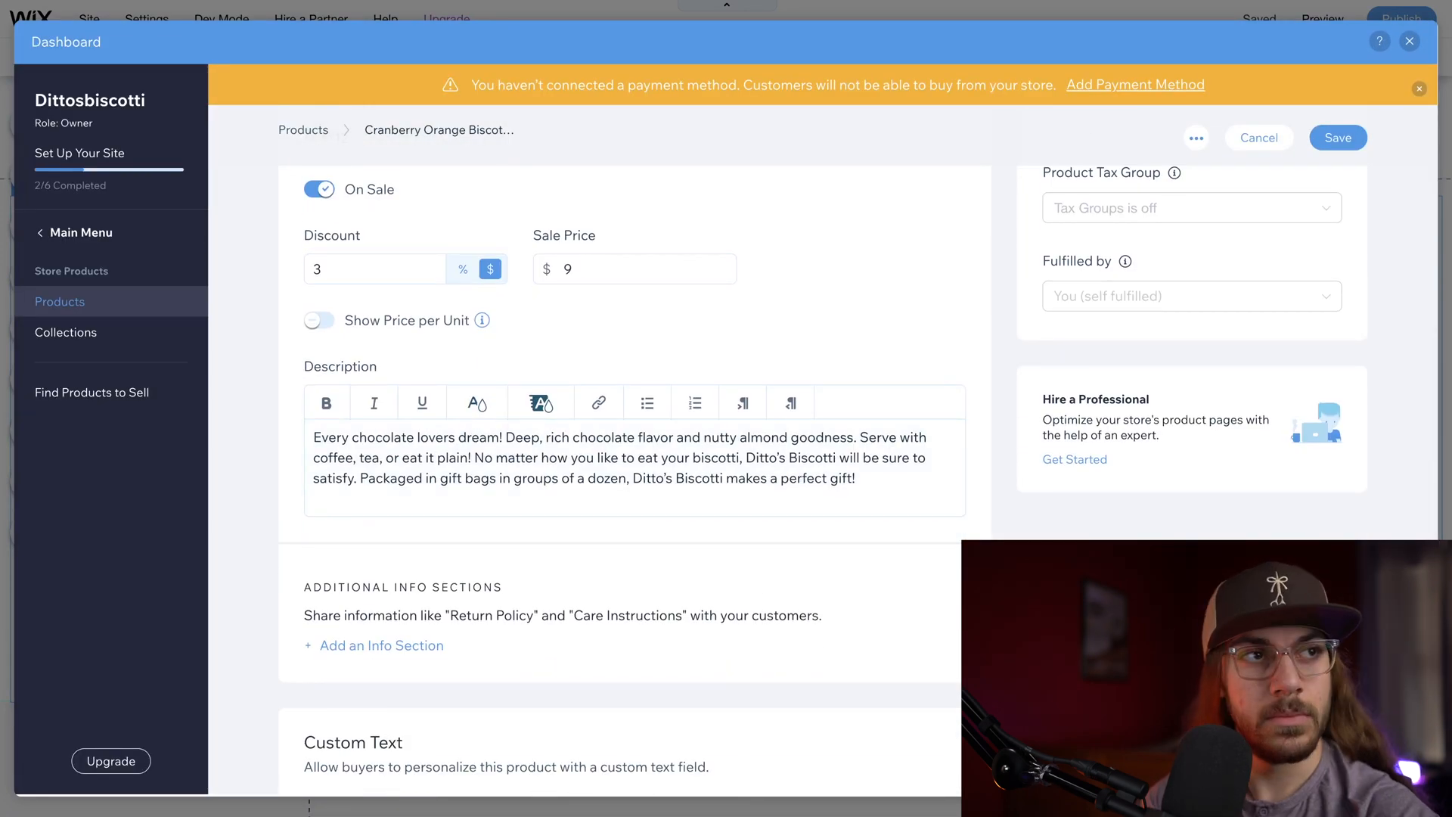
Step: Start adding photos to the duplicated Almond Biscotti - One Dozen product
scroll("down", 3)
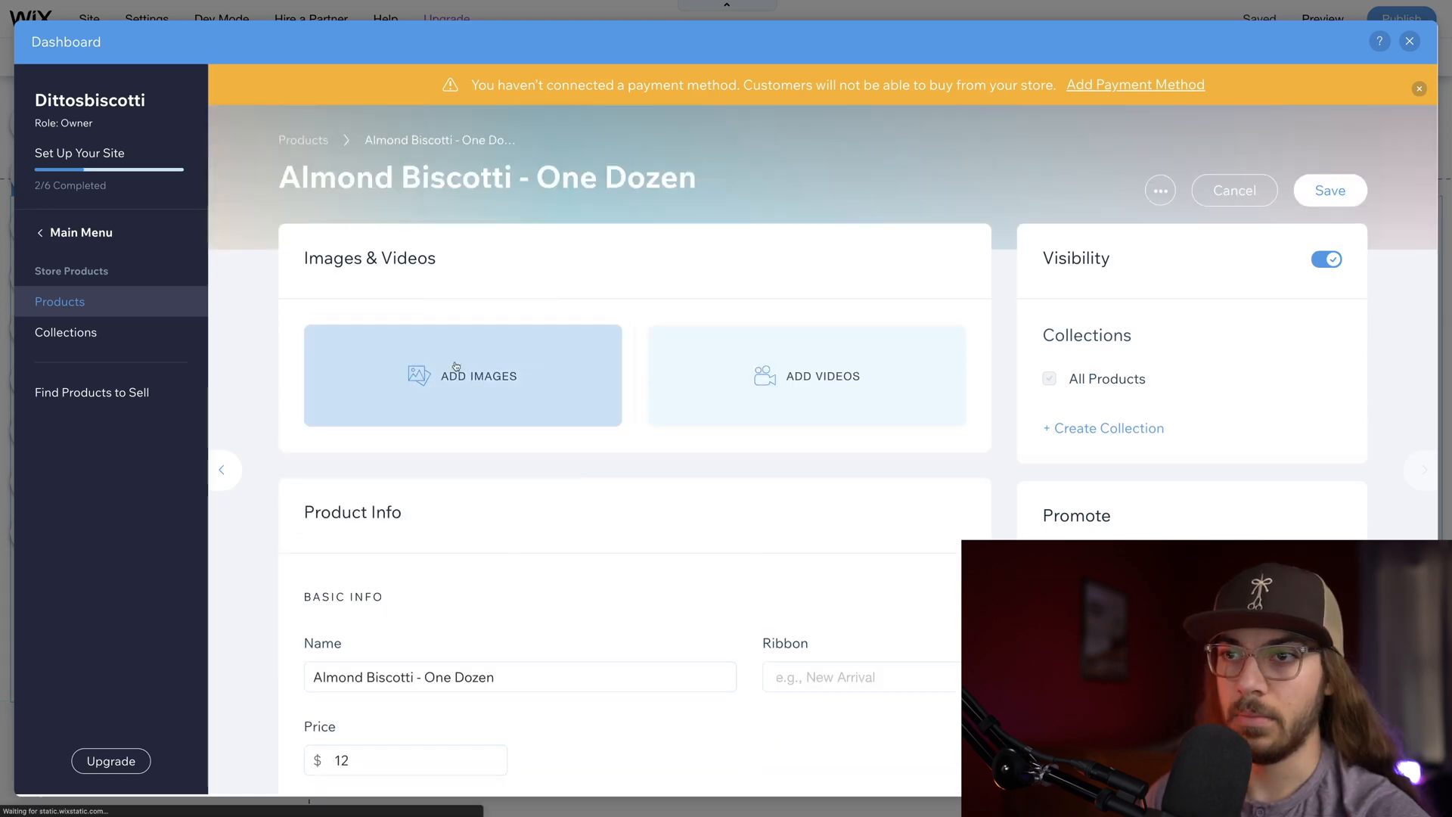
left_click(463, 376)
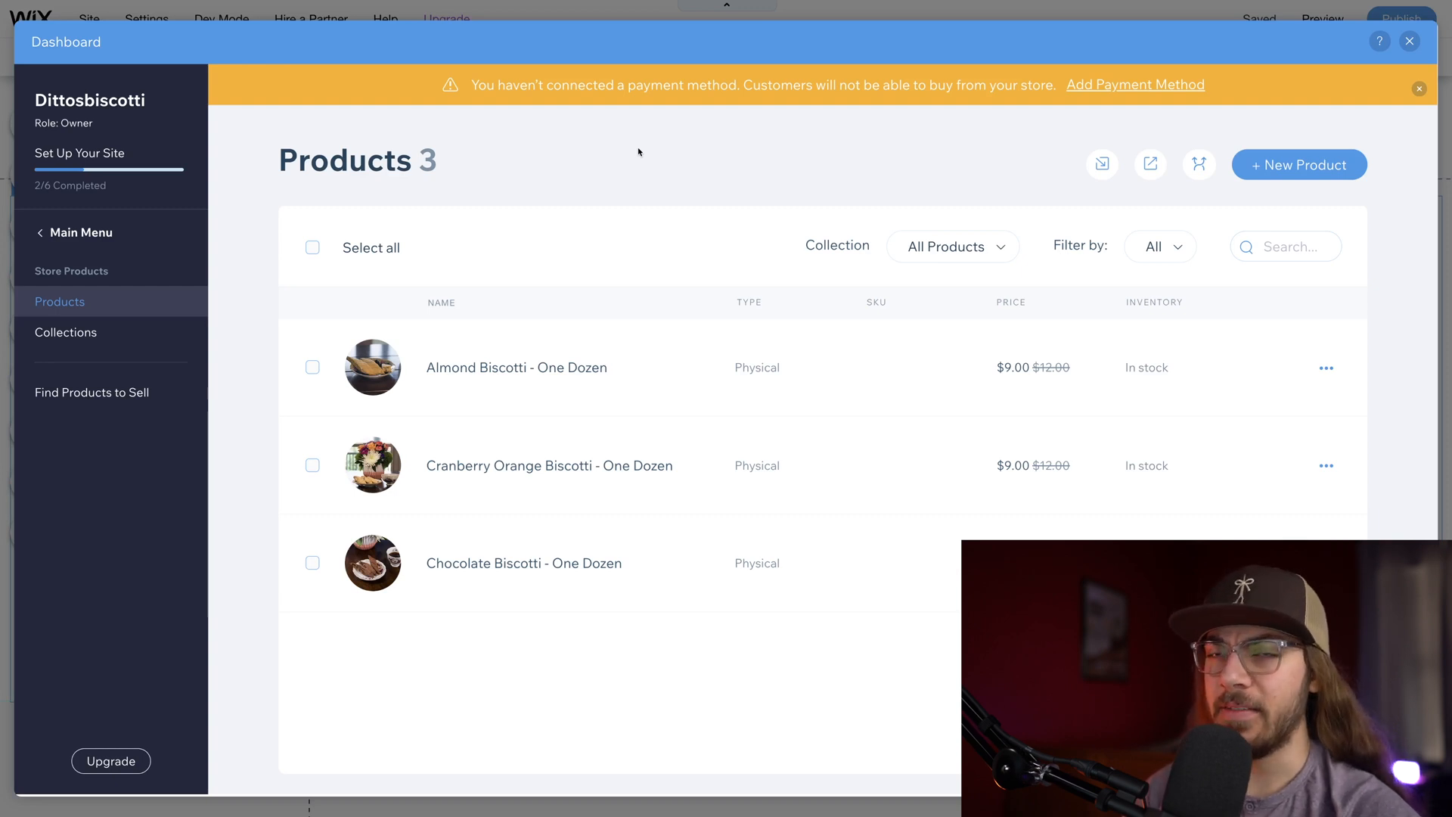
mouse_move(554, 138)
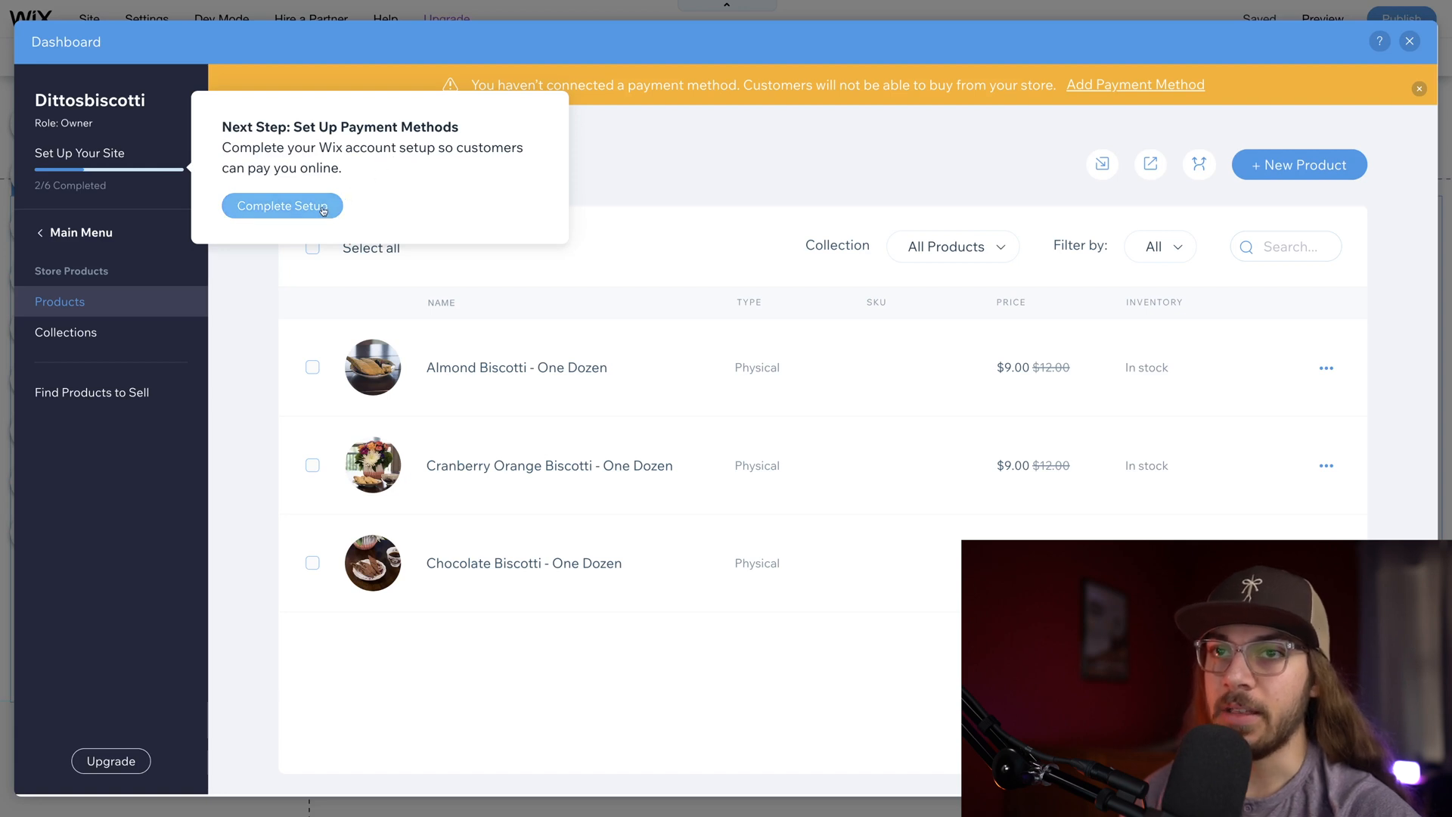
Step: Review the payment provider list, keeping credit/debit cards through Wix and PayPal ticked
left_click(281, 206)
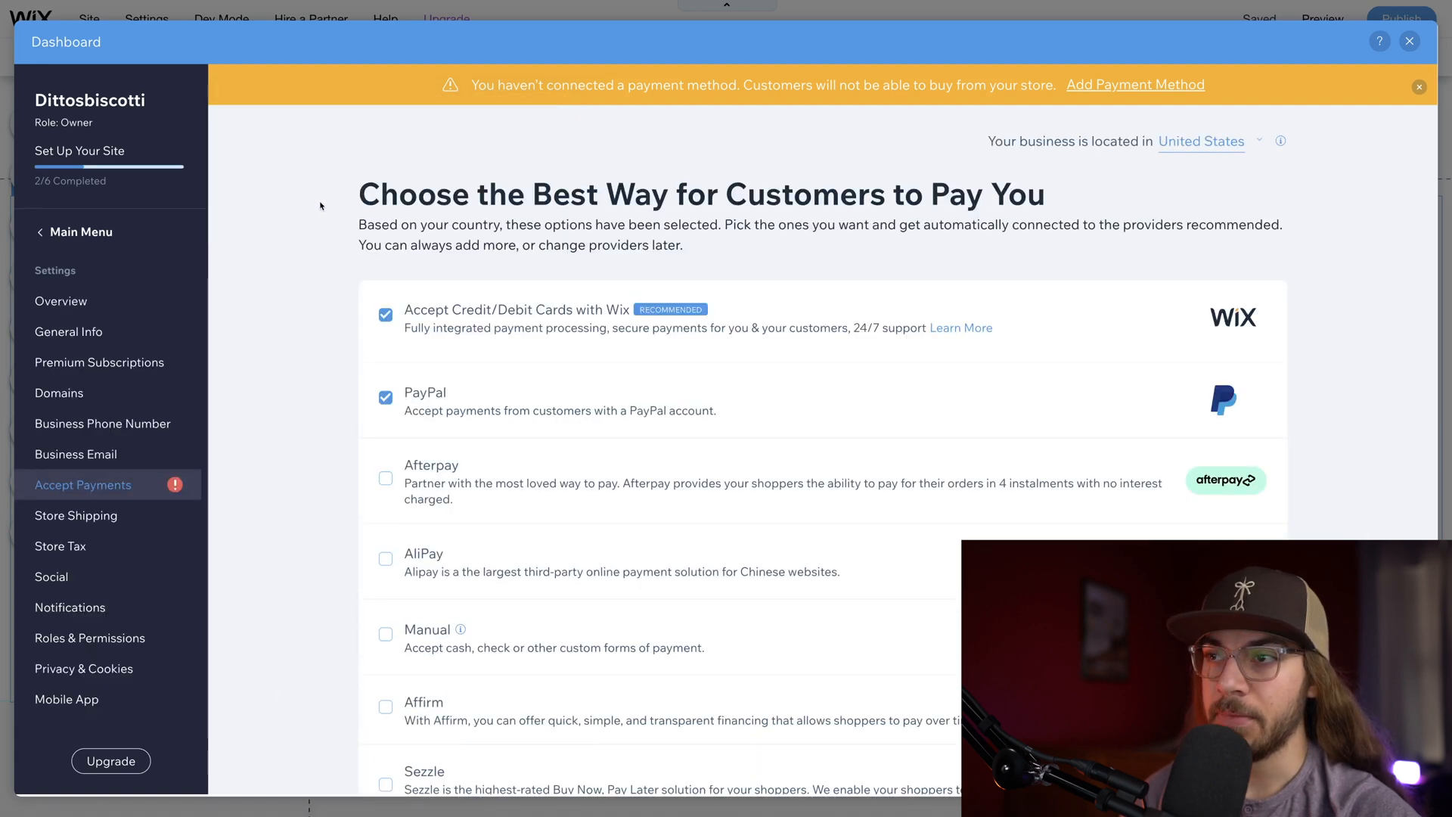
scroll("down", 3)
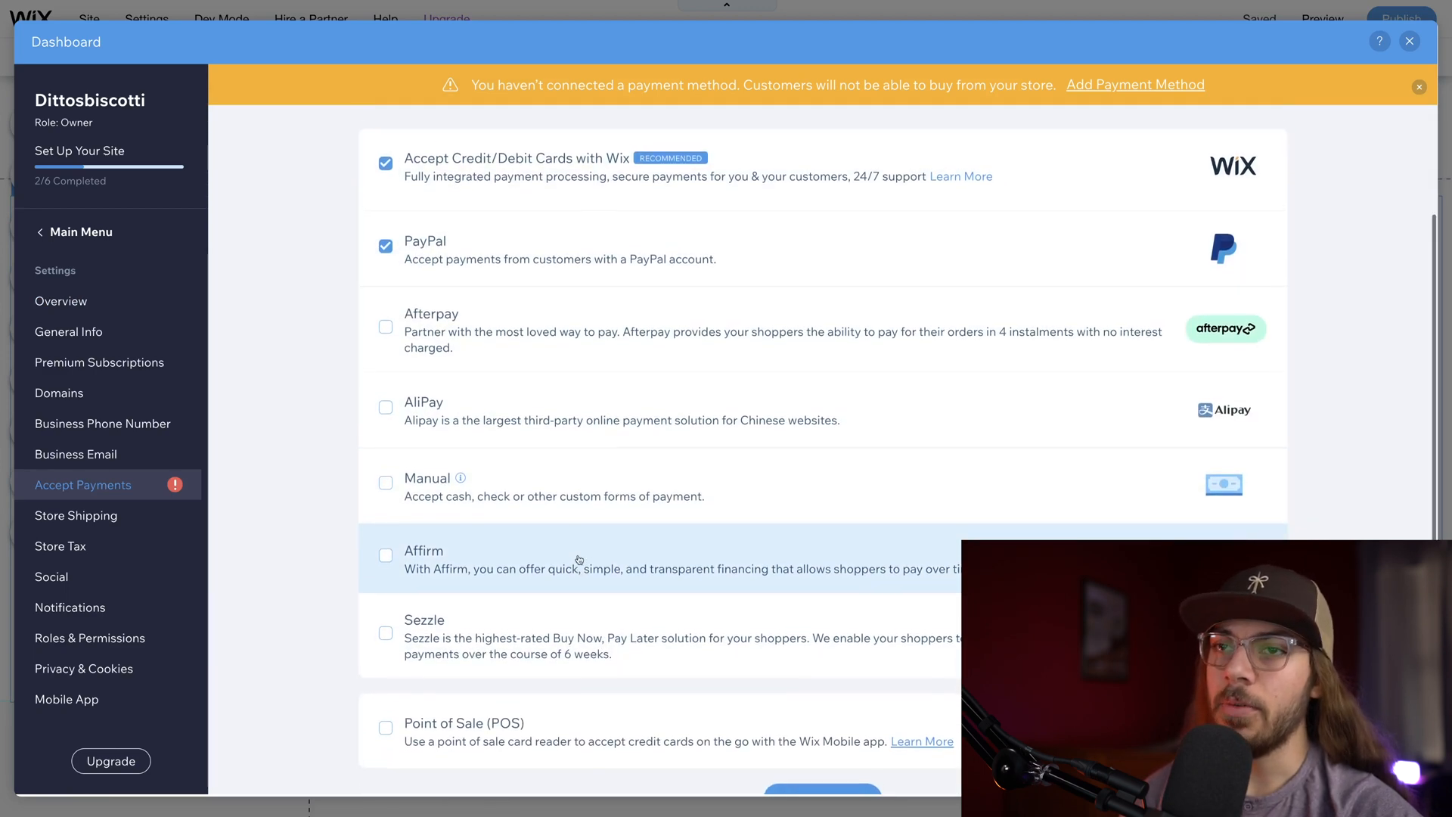
scroll("up", 3)
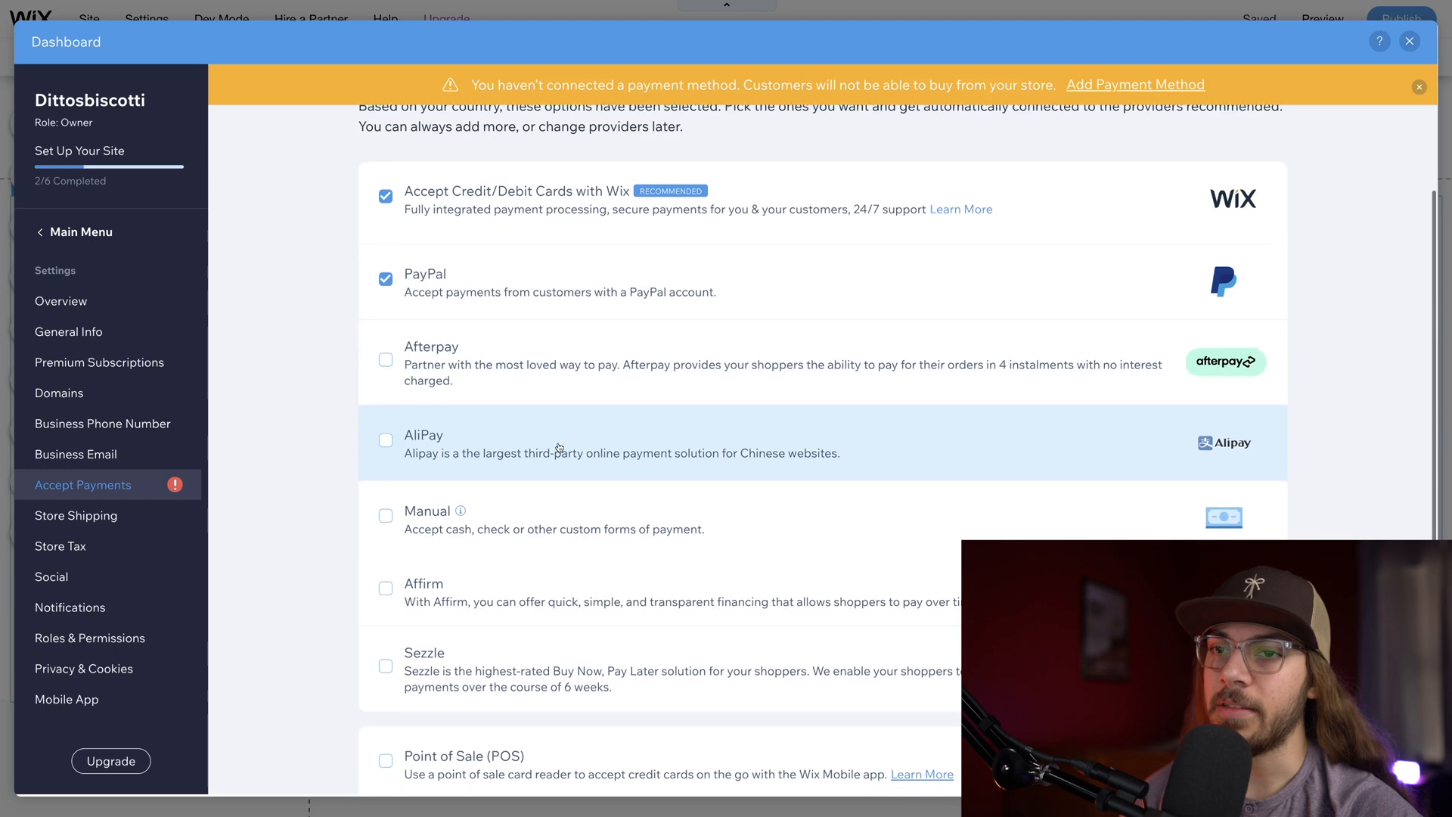
scroll("down", 3)
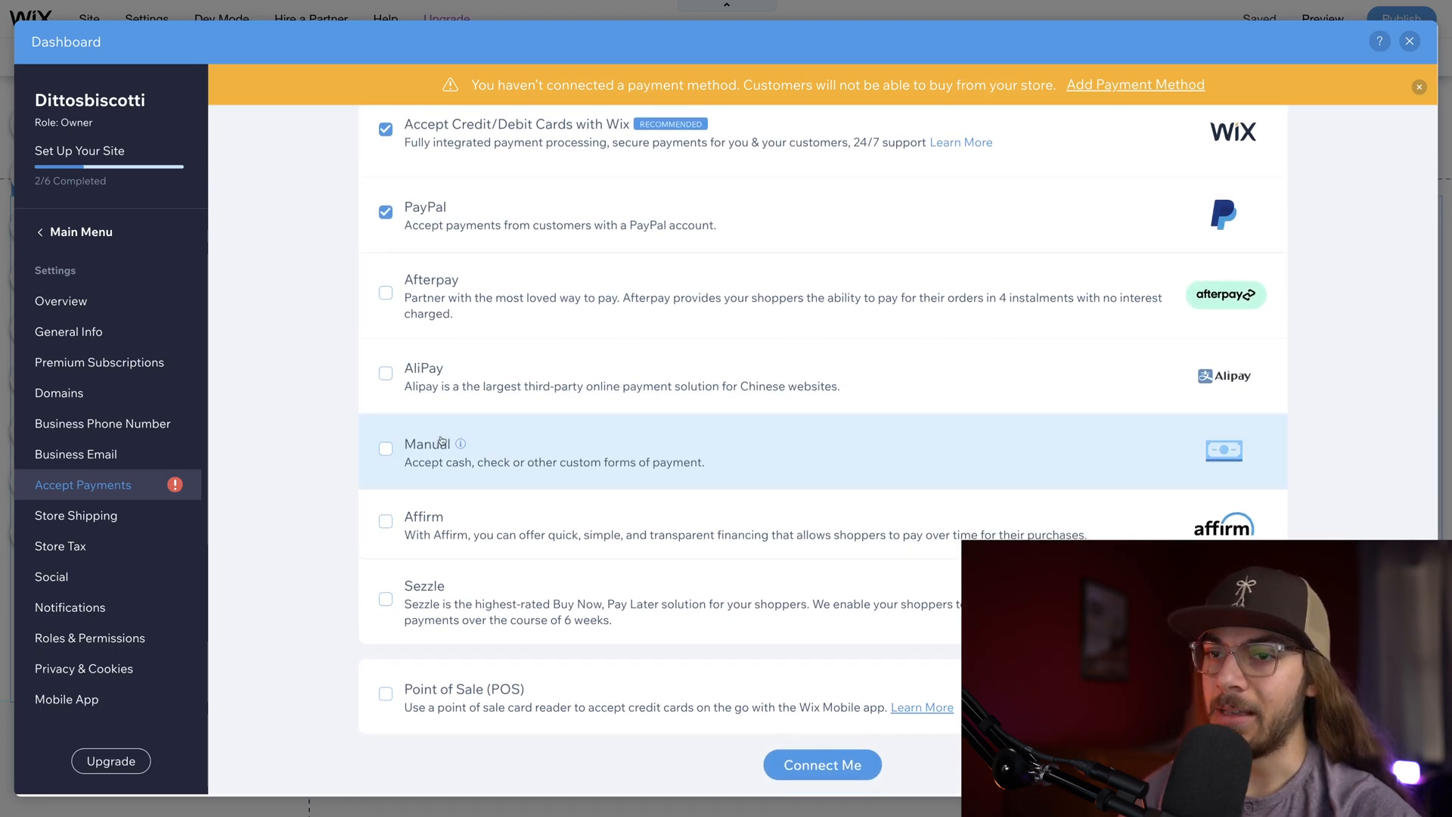
mouse_move(490, 522)
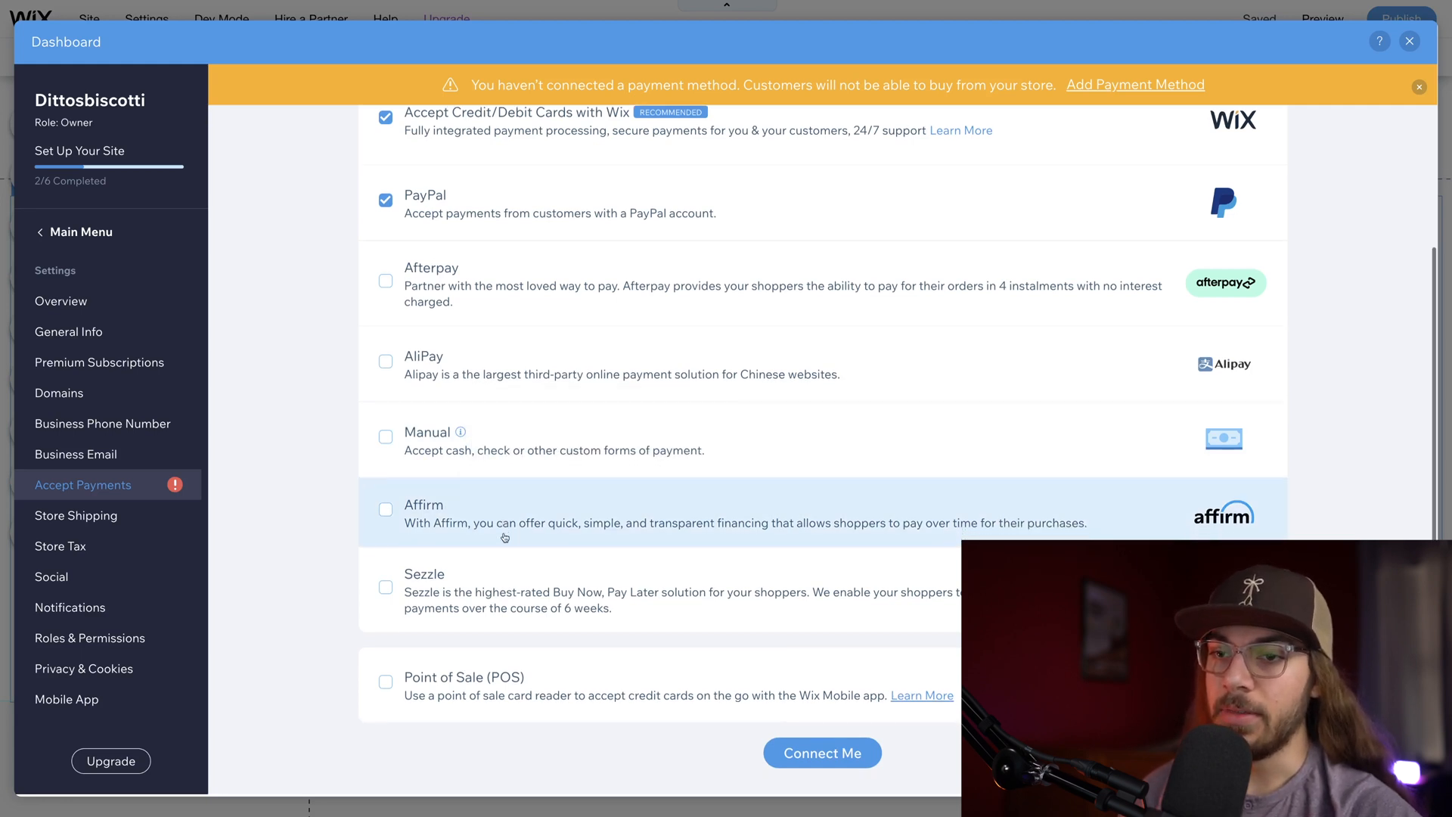
scroll("up", 3)
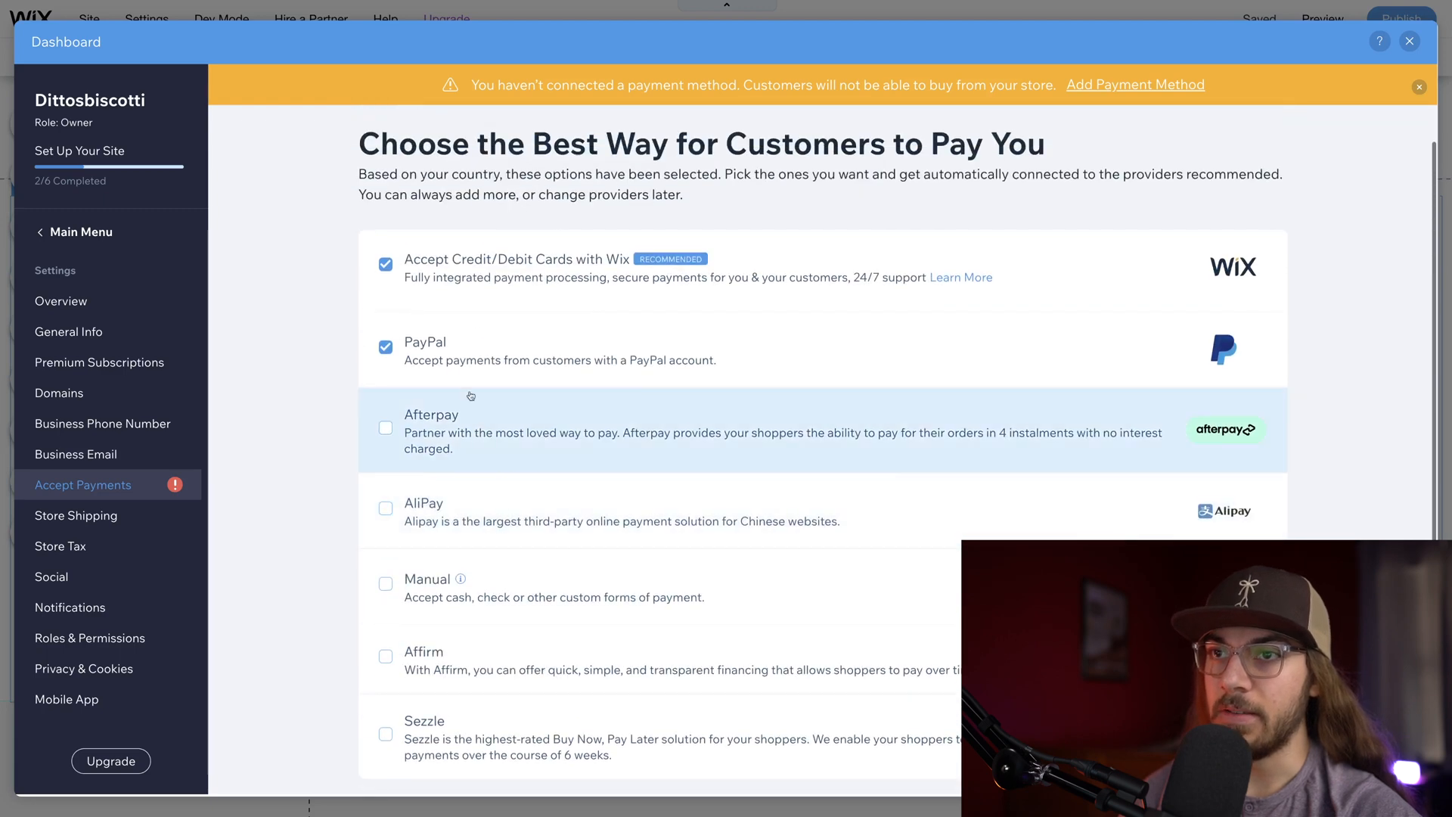
scroll("down", 3)
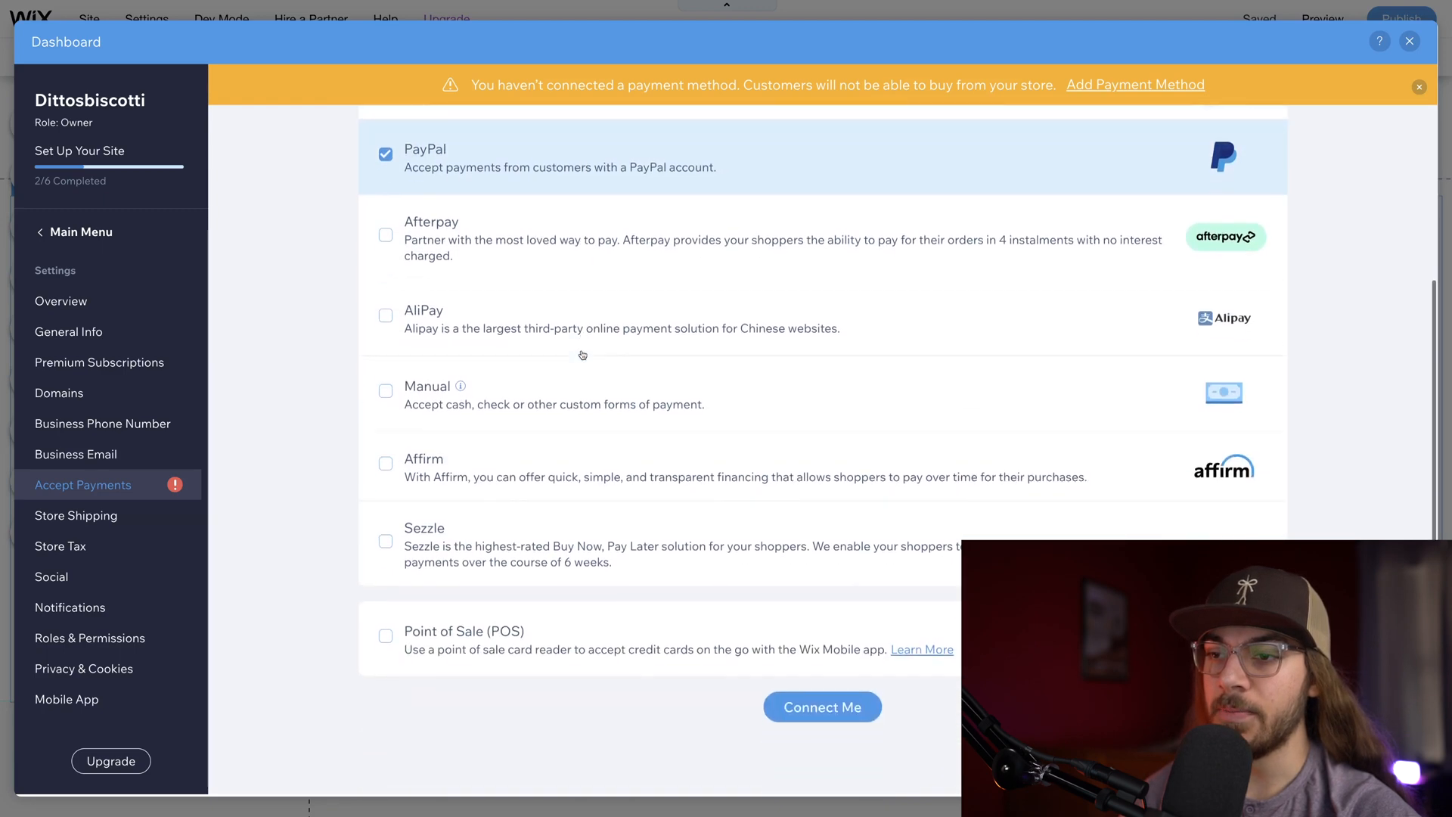
Step: Connect the card and PayPal payment methods, confirming no restricted products are sold
left_click(819, 706)
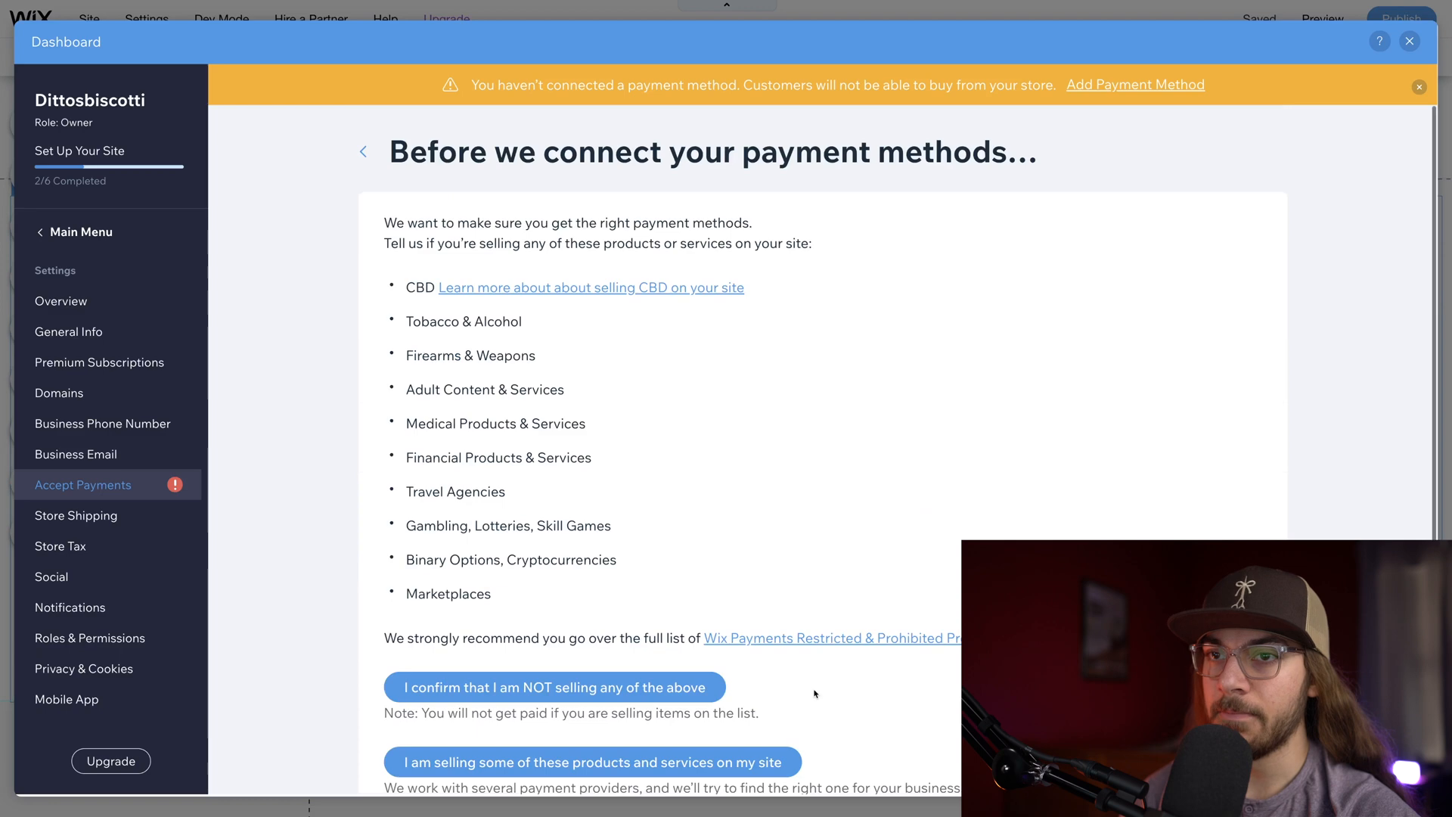
scroll("down", 3)
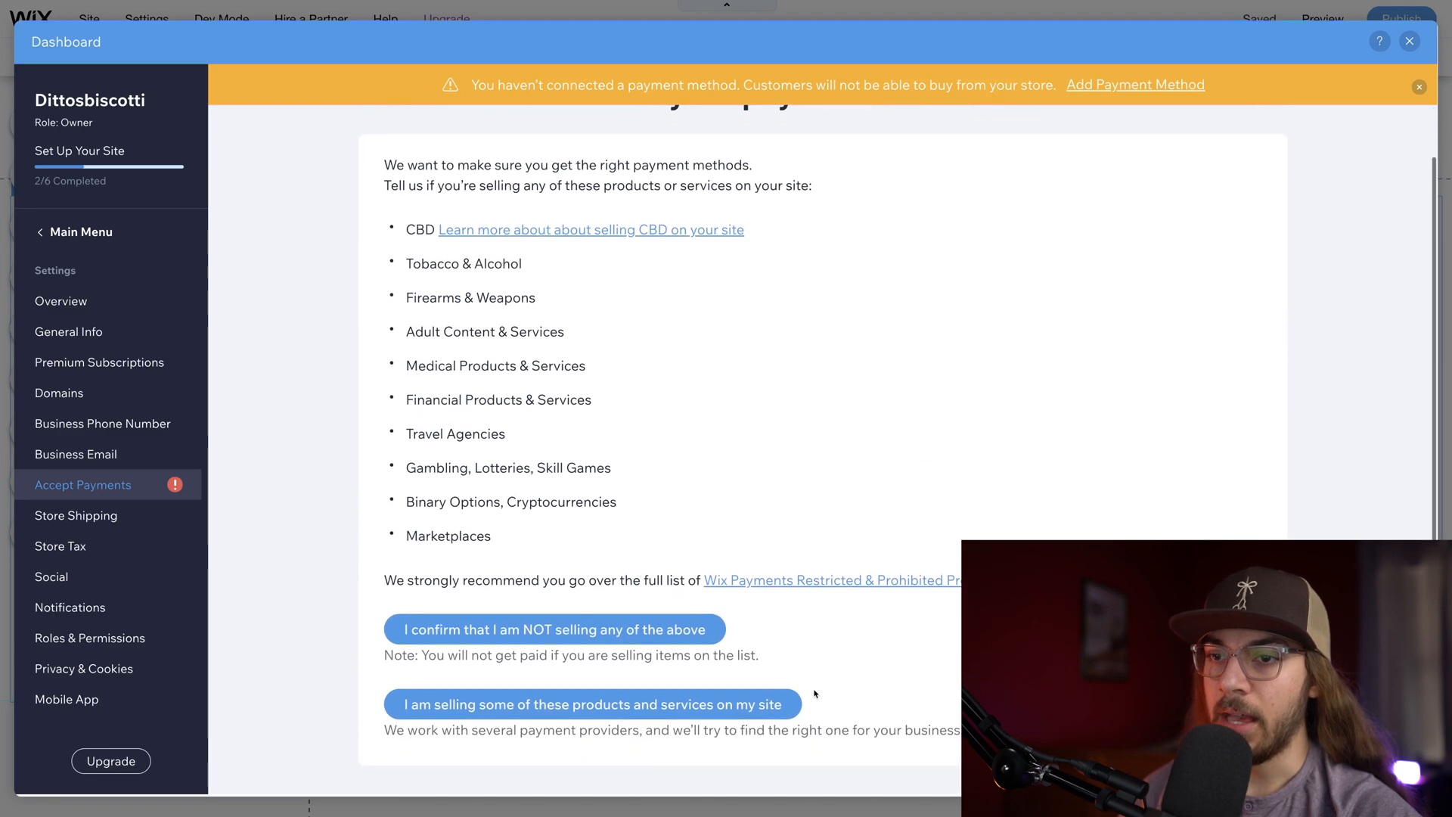
left_click(554, 629)
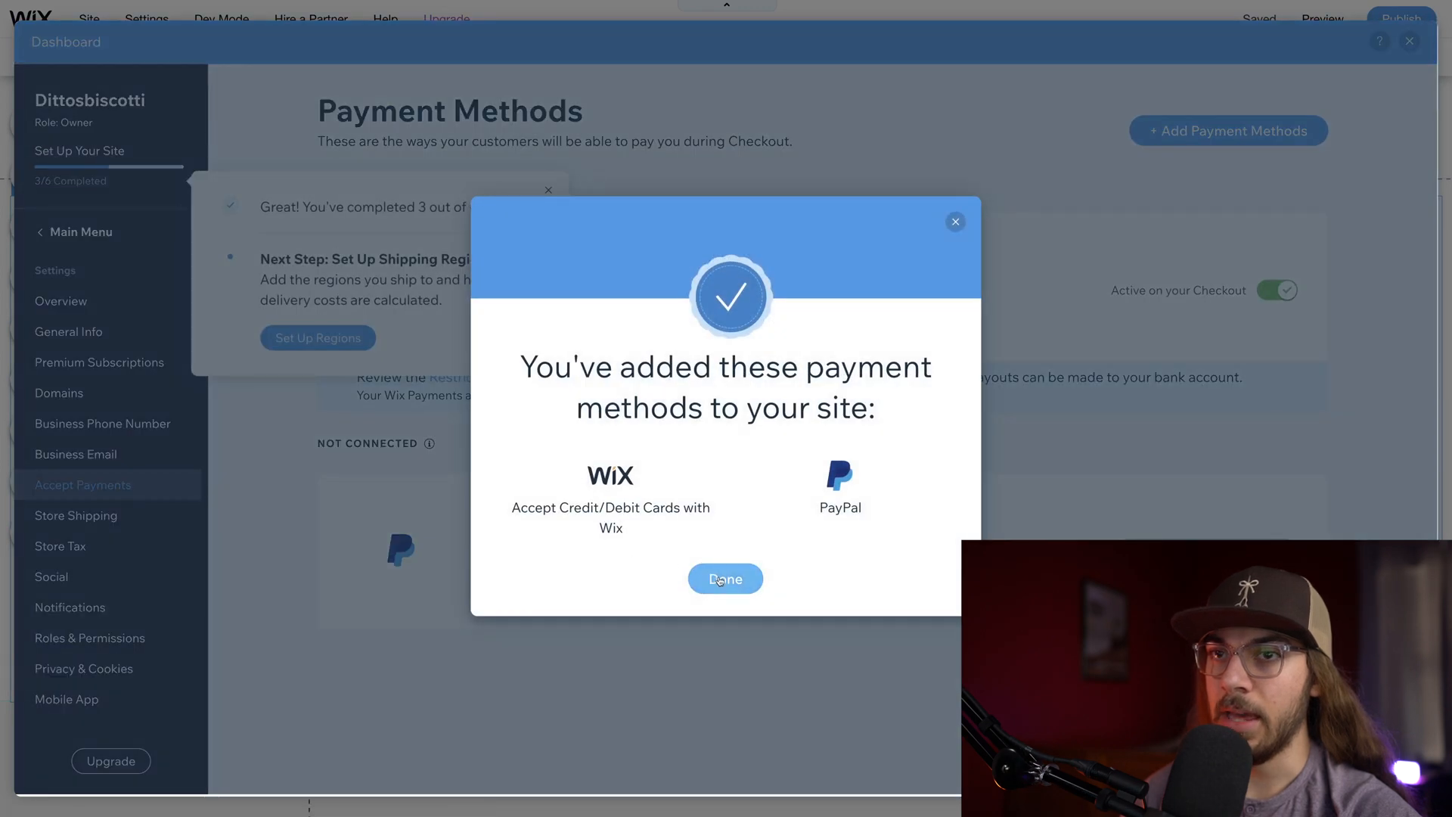
left_click(724, 578)
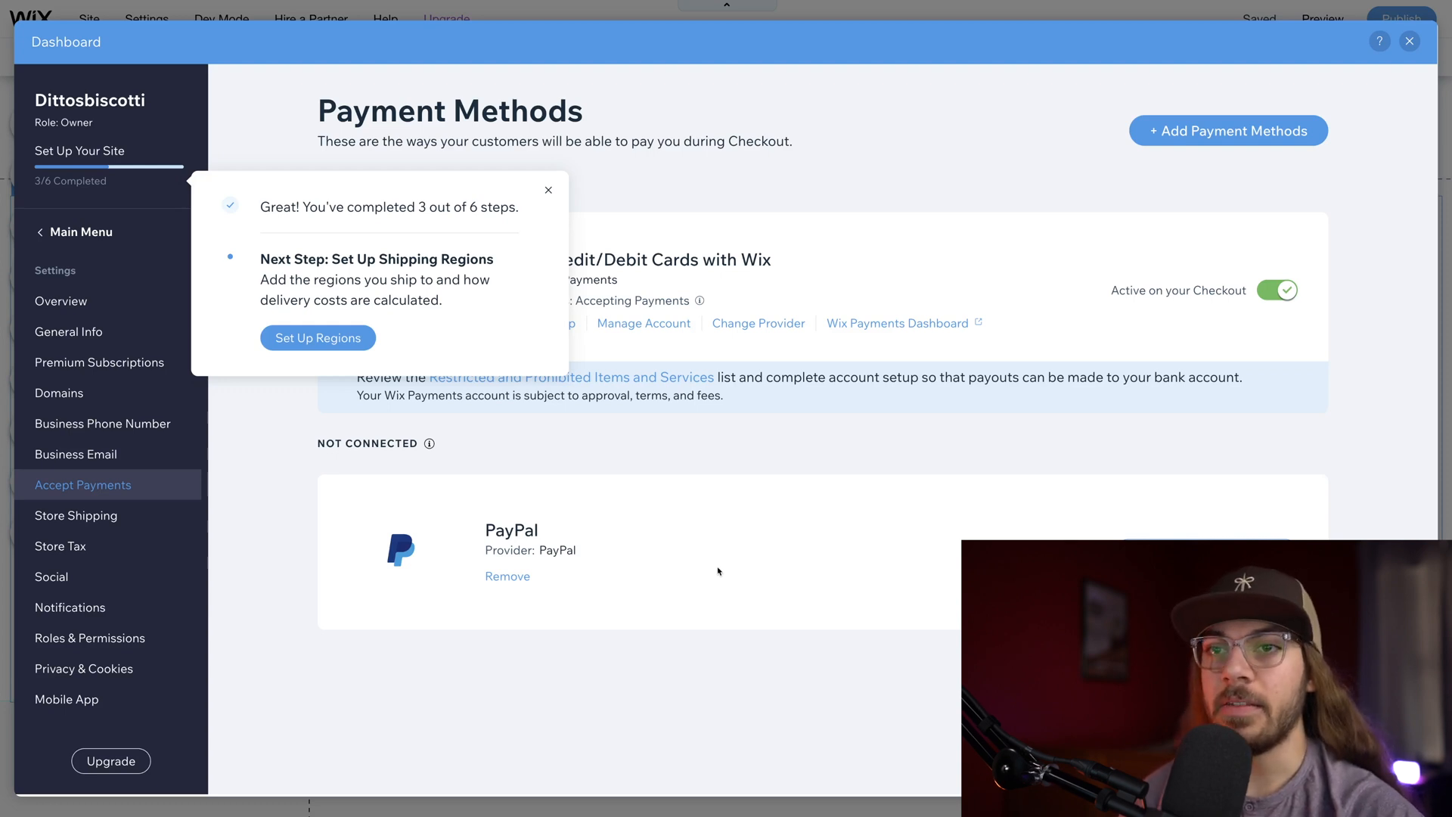
mouse_move(453, 362)
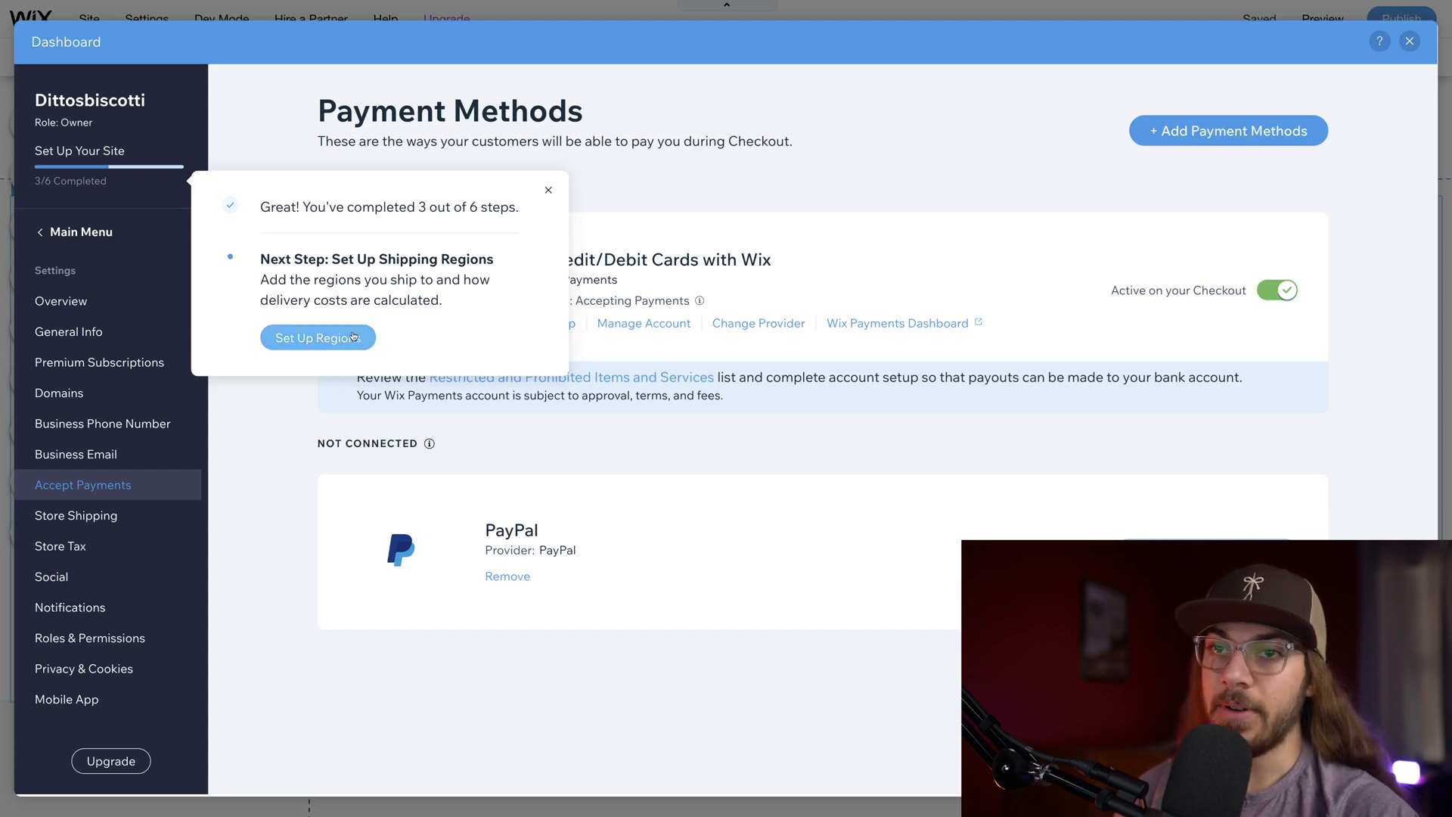
Step: Set up shipping regions with Domestic free shipping on and International switched off
left_click(316, 337)
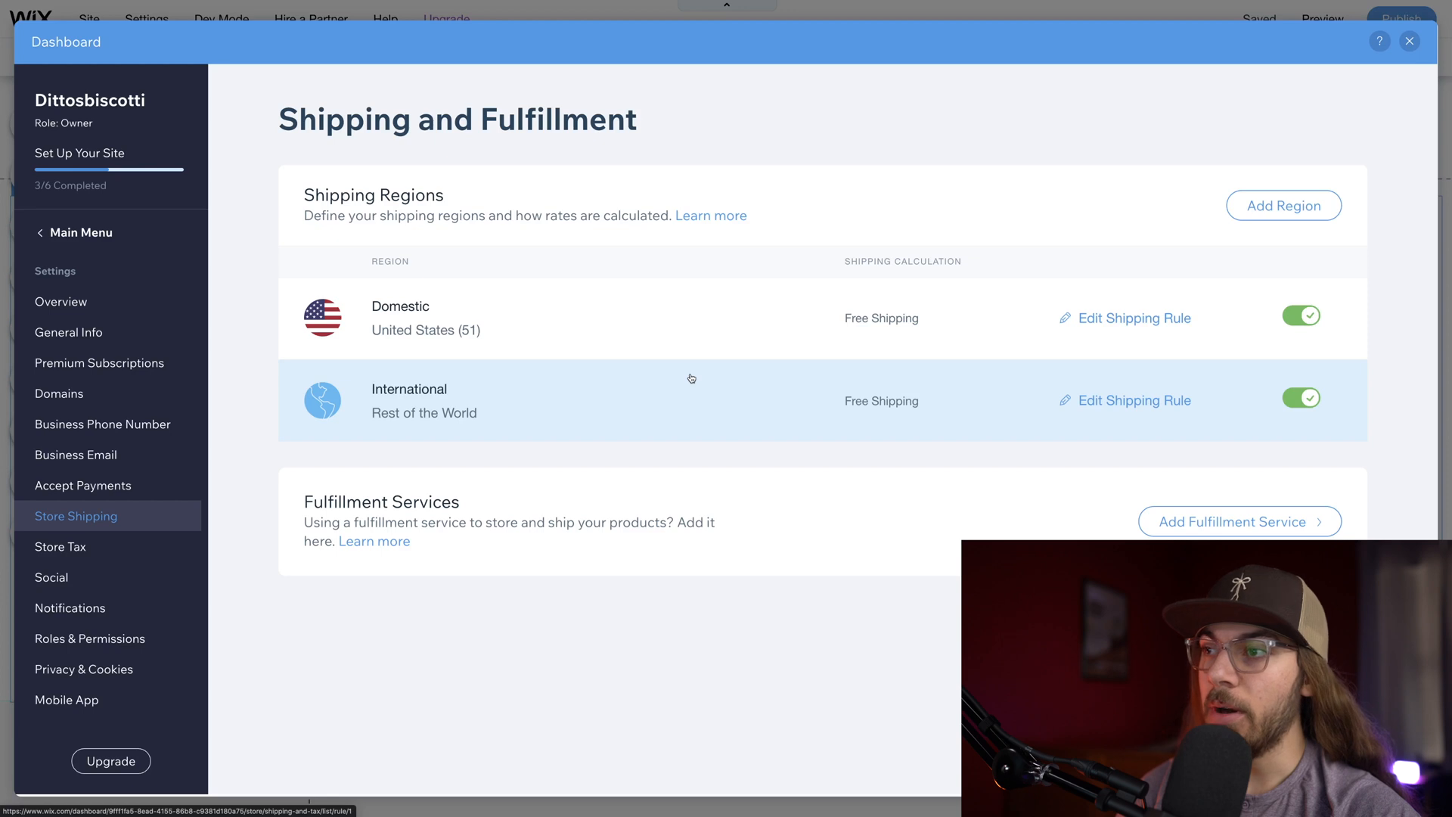
mouse_move(835, 369)
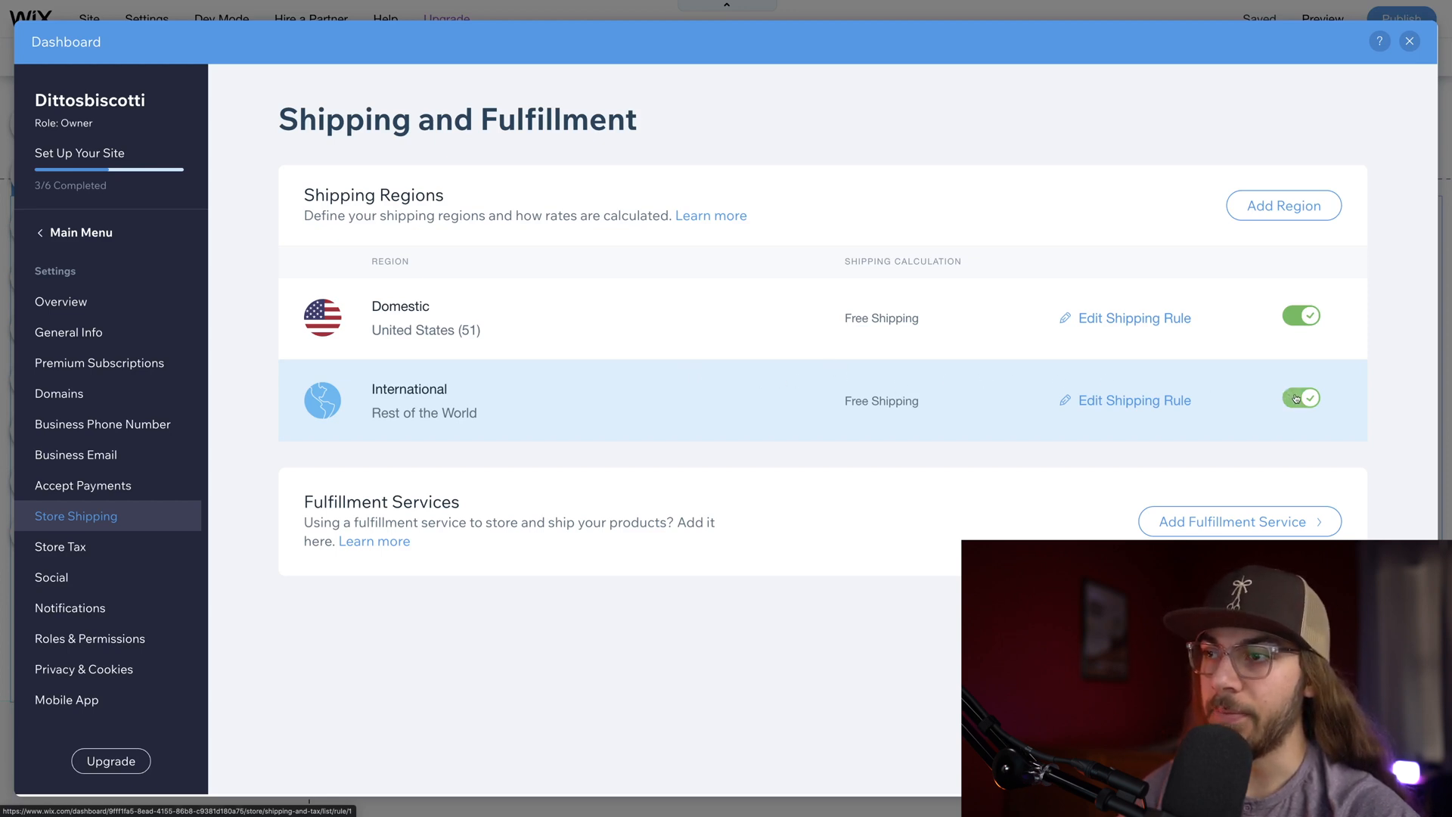
left_click(1300, 397)
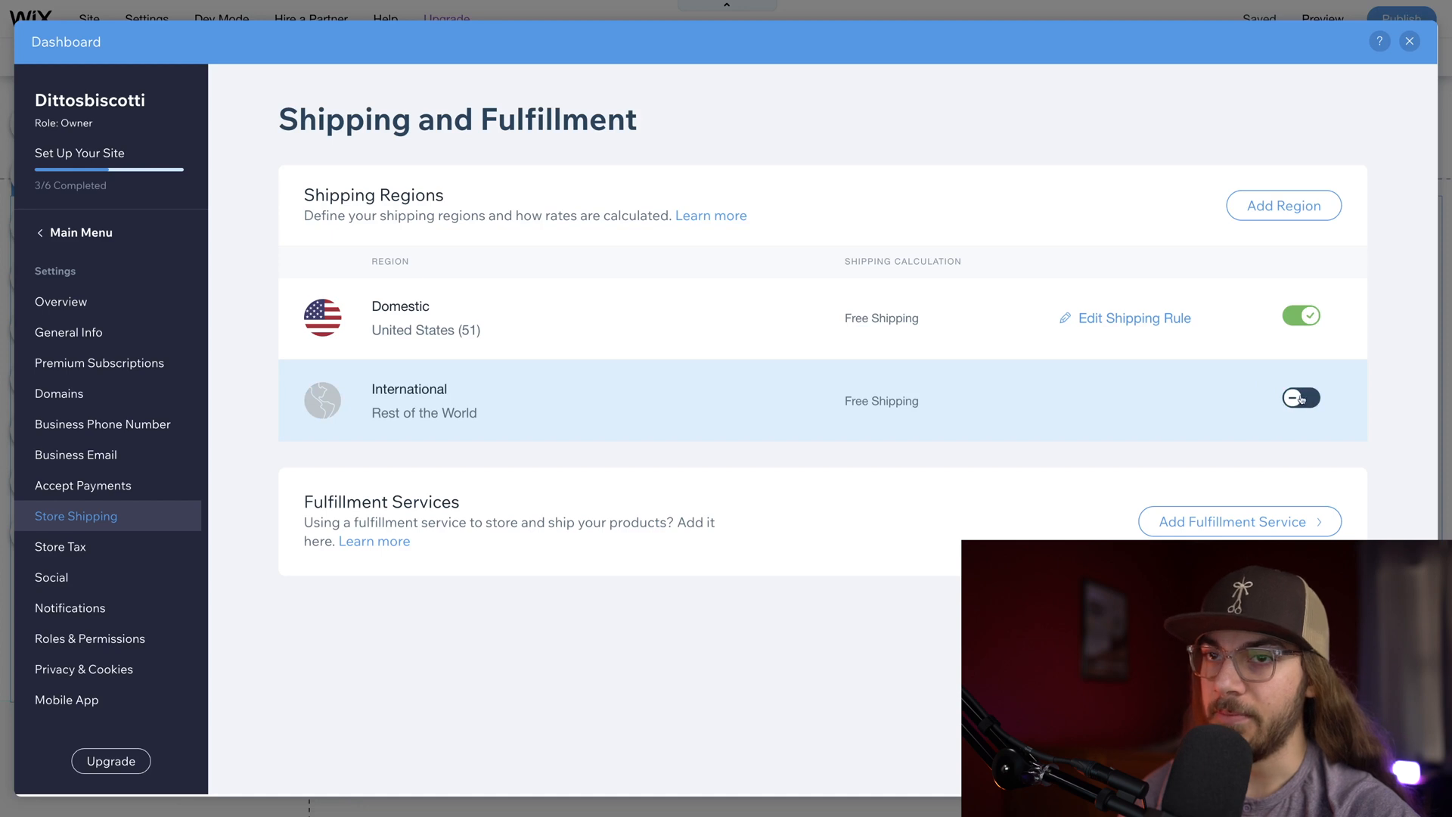
mouse_move(1169, 318)
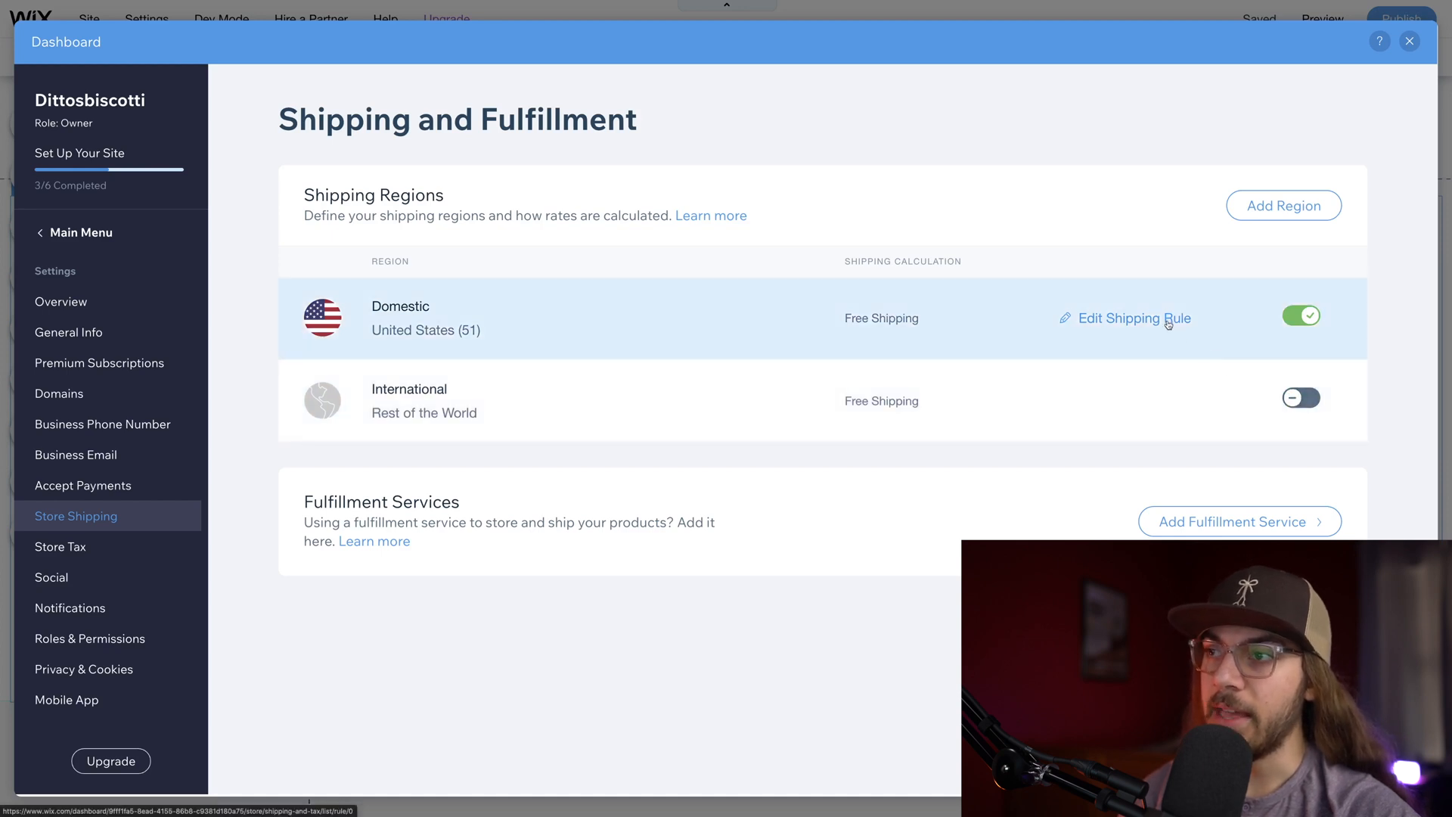
Step: Set the Domestic shipping rule to USPS Calculated Rate and review its empty settings
left_click(1131, 318)
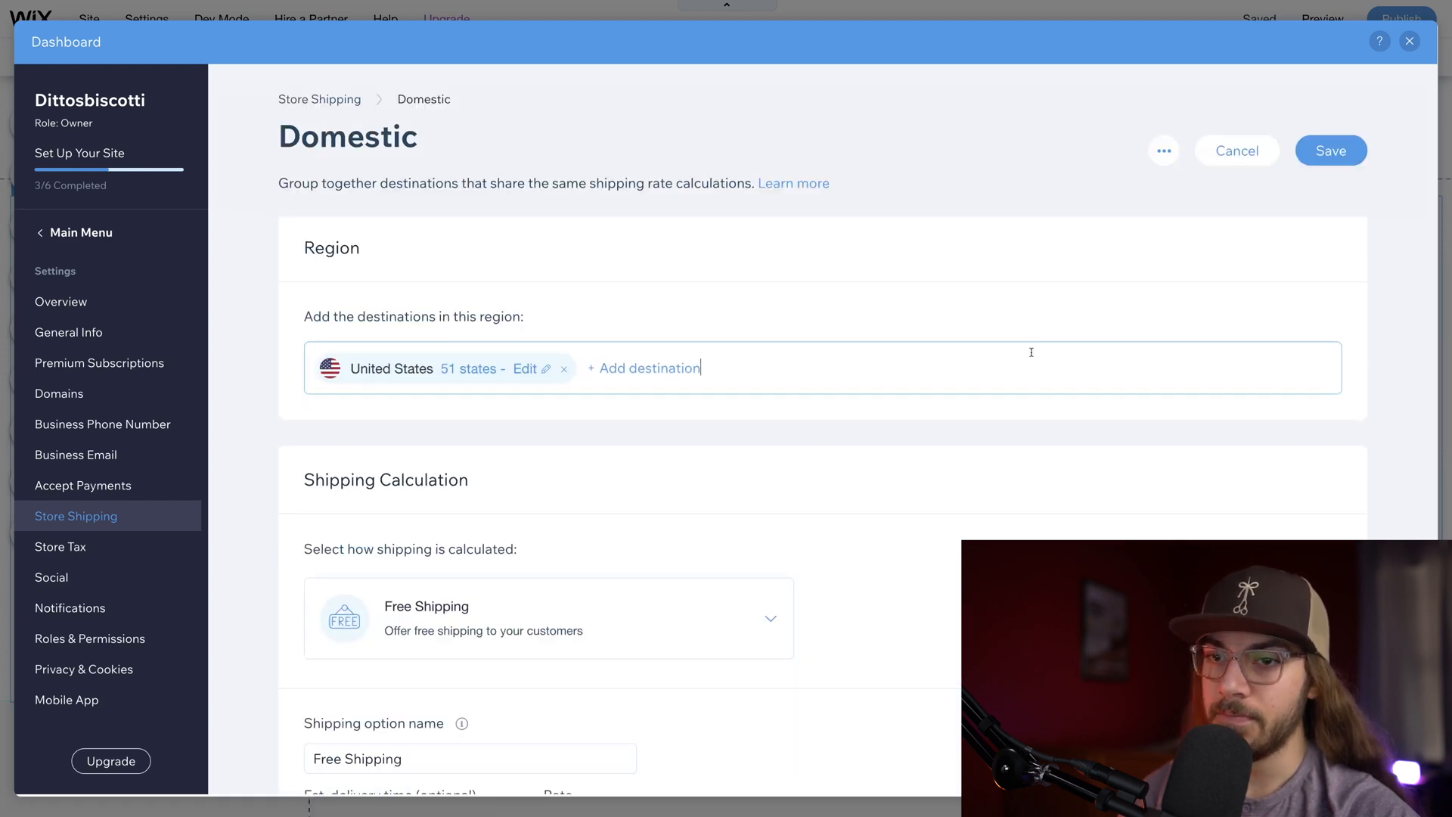
scroll("down", 3)
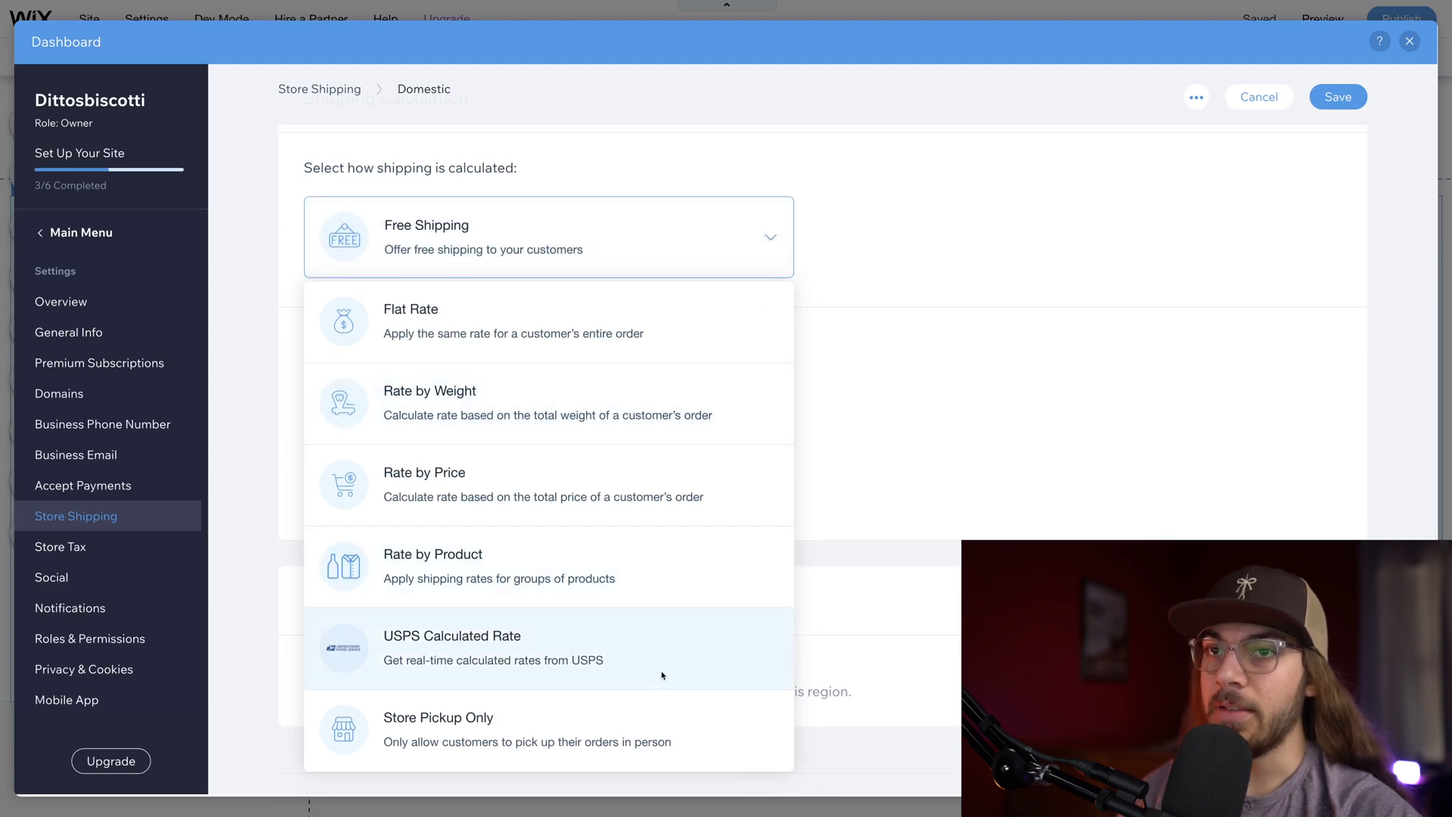
left_click(547, 649)
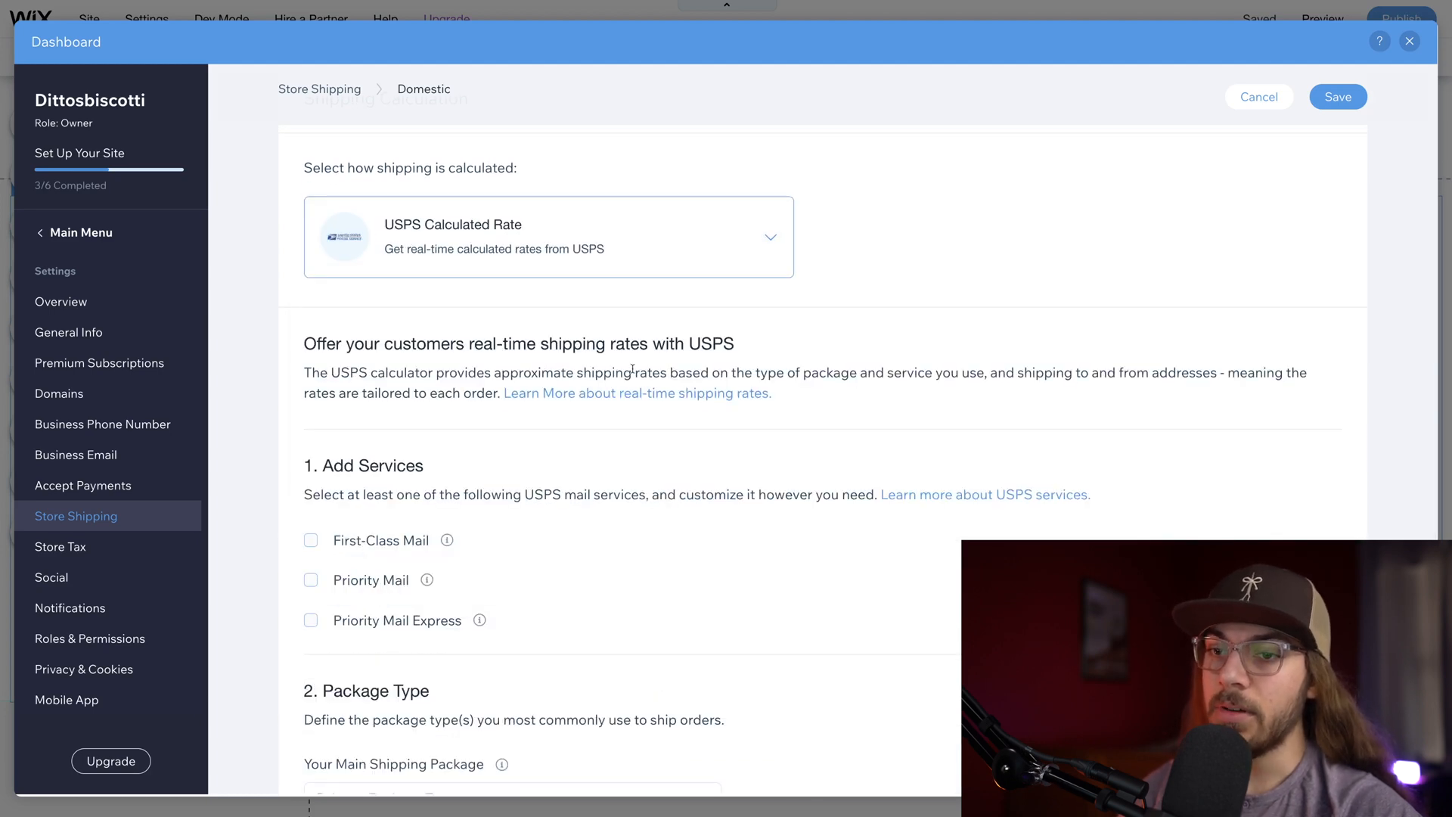
scroll("down", 3)
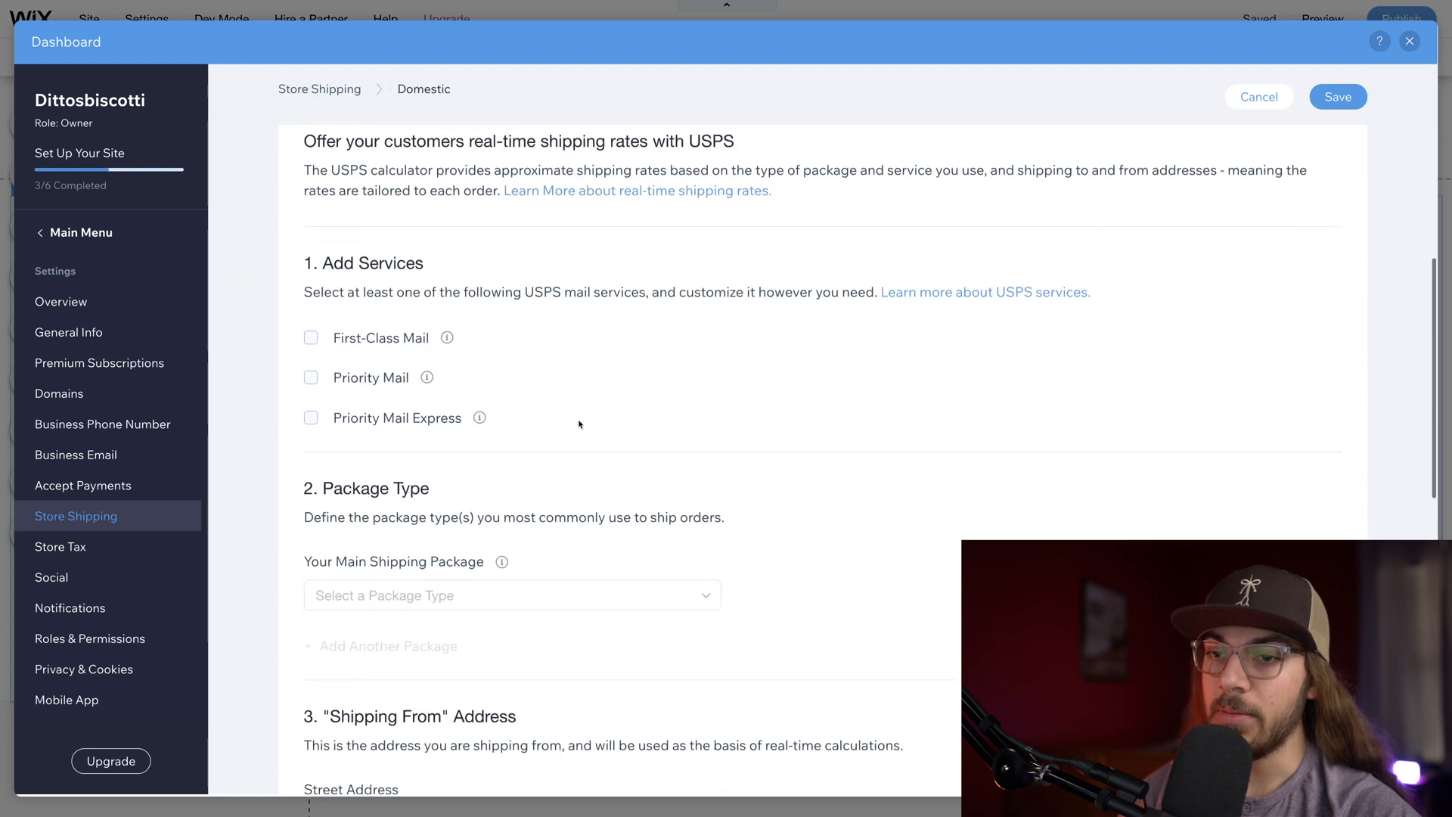
scroll("down", 3)
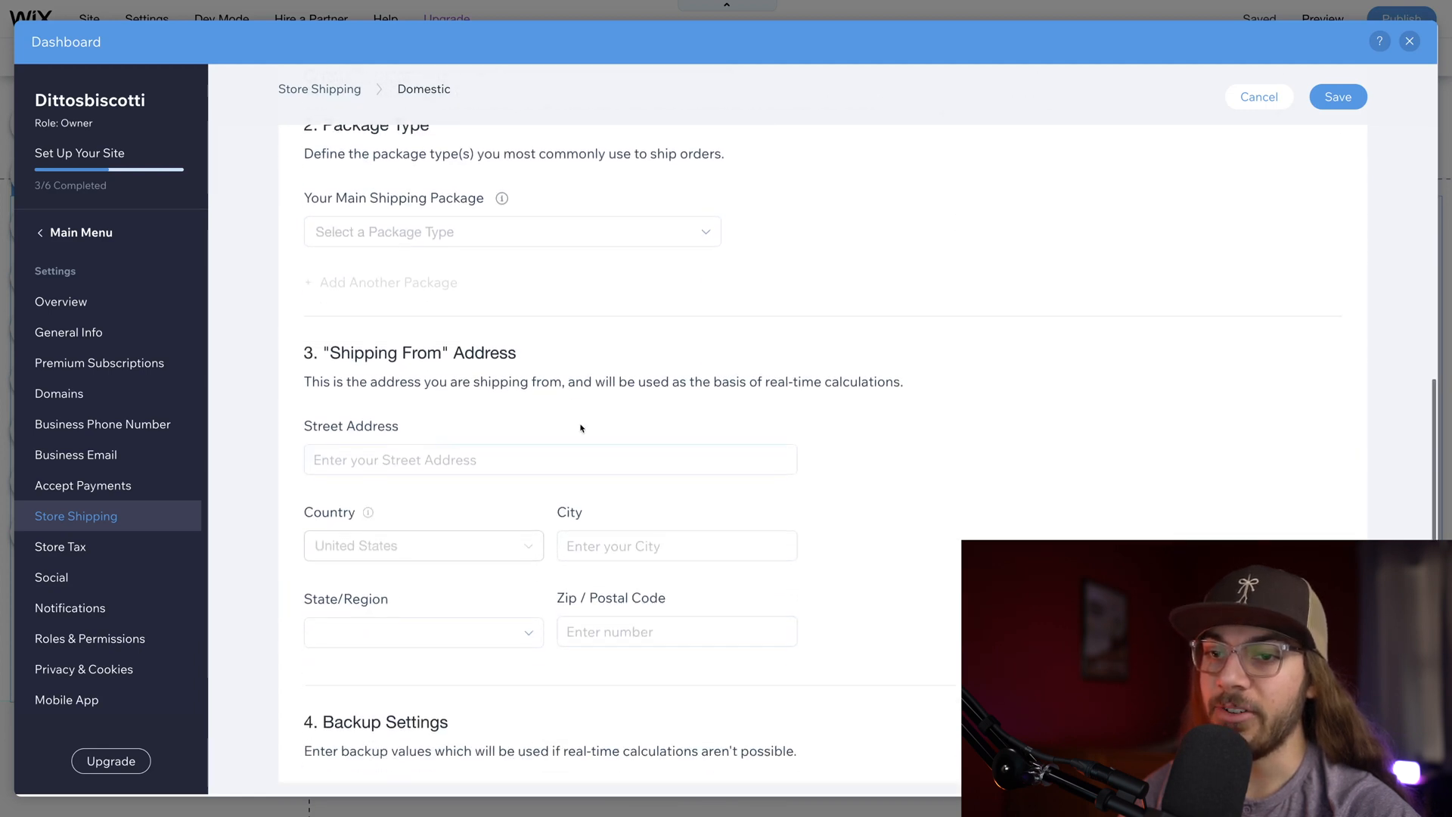
scroll("down", 3)
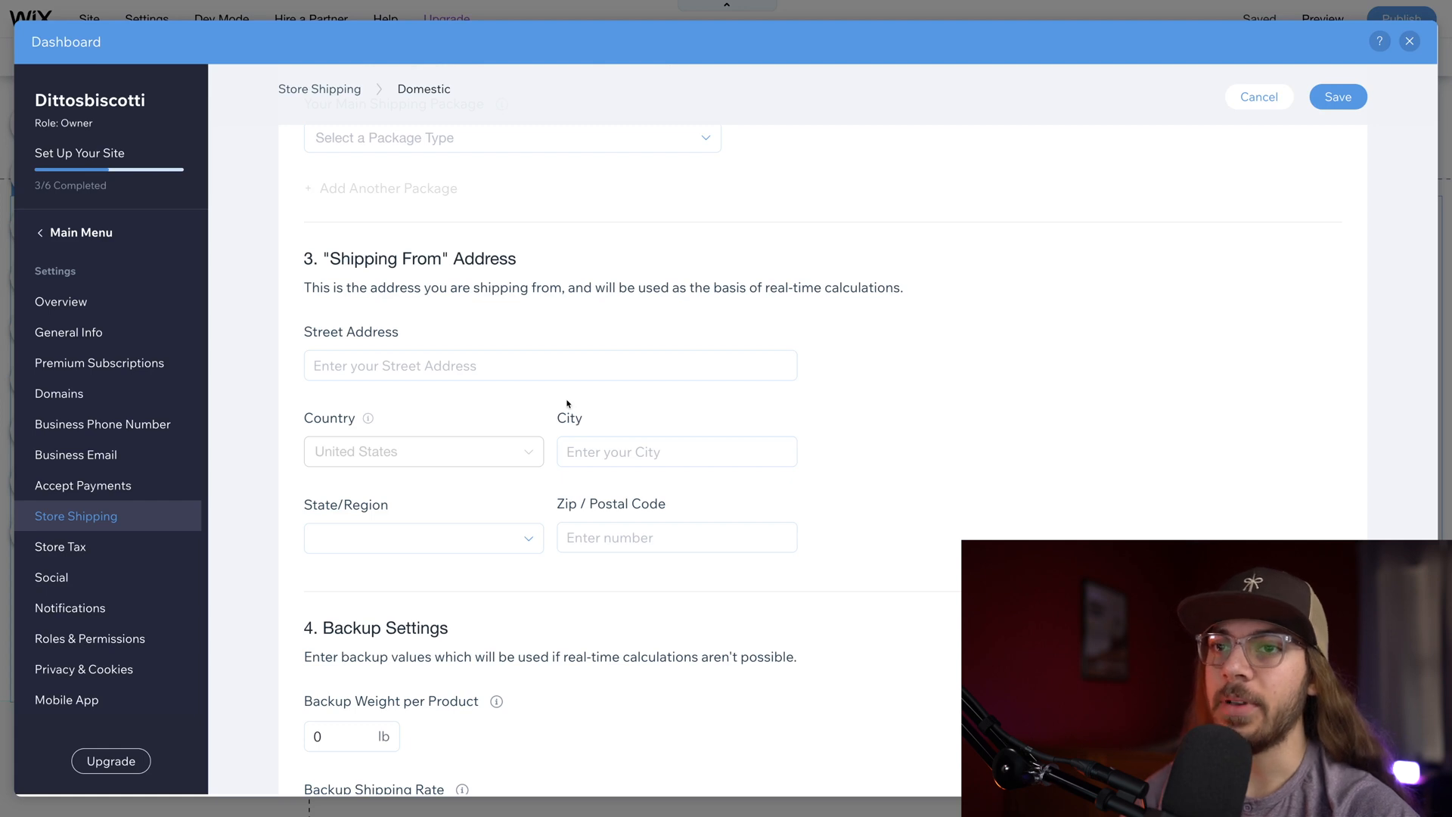
scroll("up", 3)
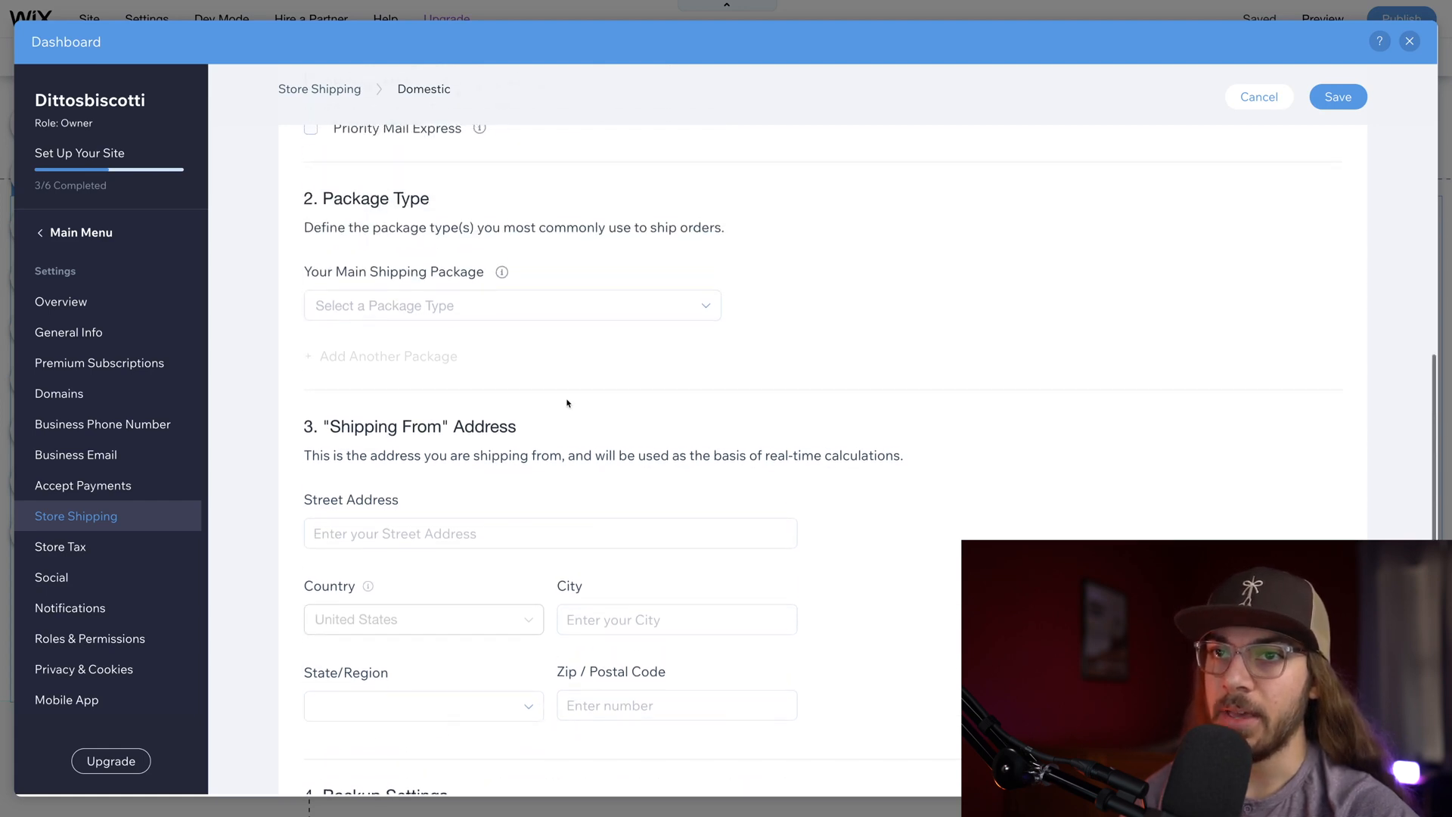
scroll("up", 3)
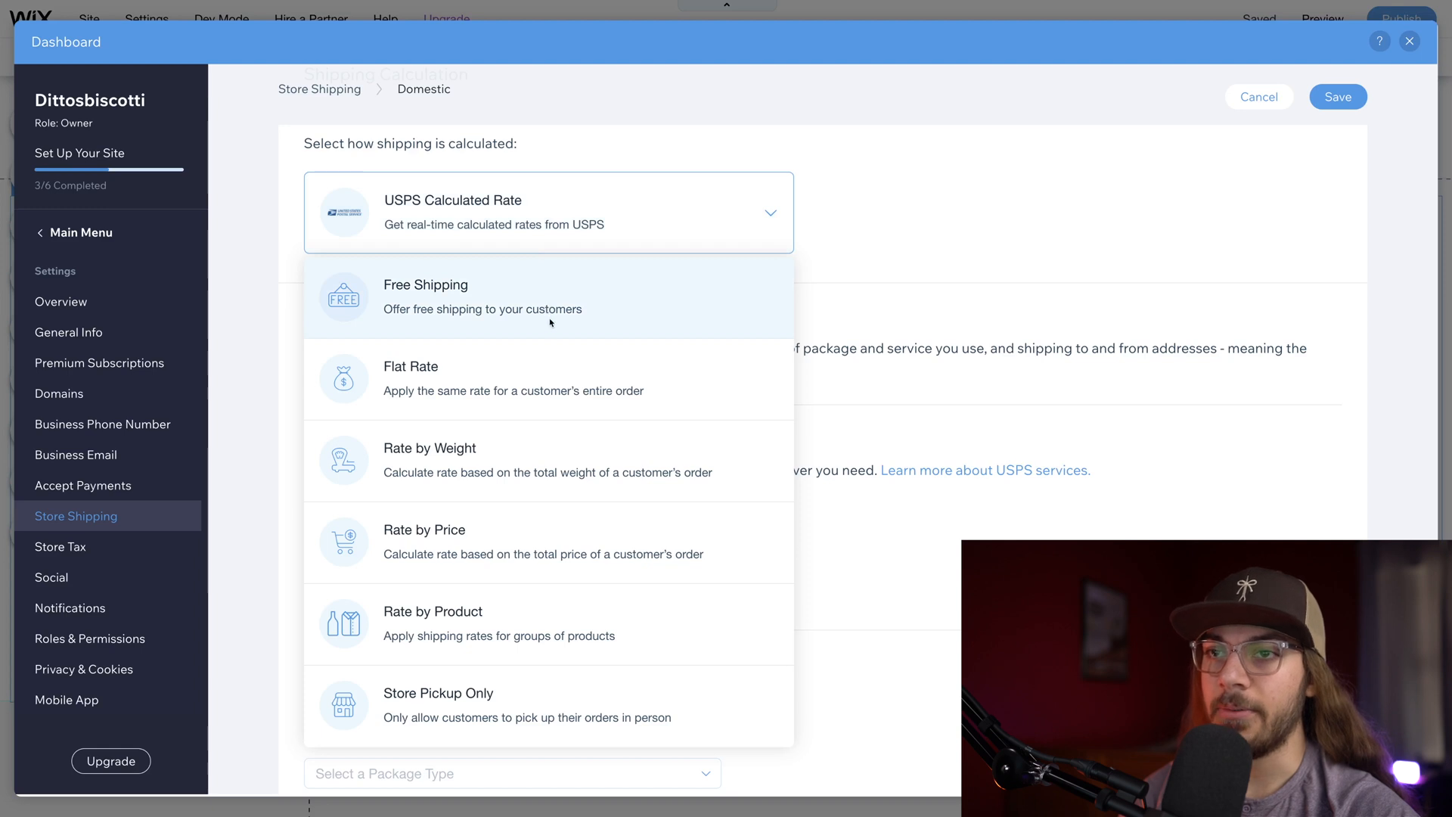
Step: Restore free Domestic shipping with a 'Local Pickup' option instructing customers to have their order ID ready, and save
left_click(547, 296)
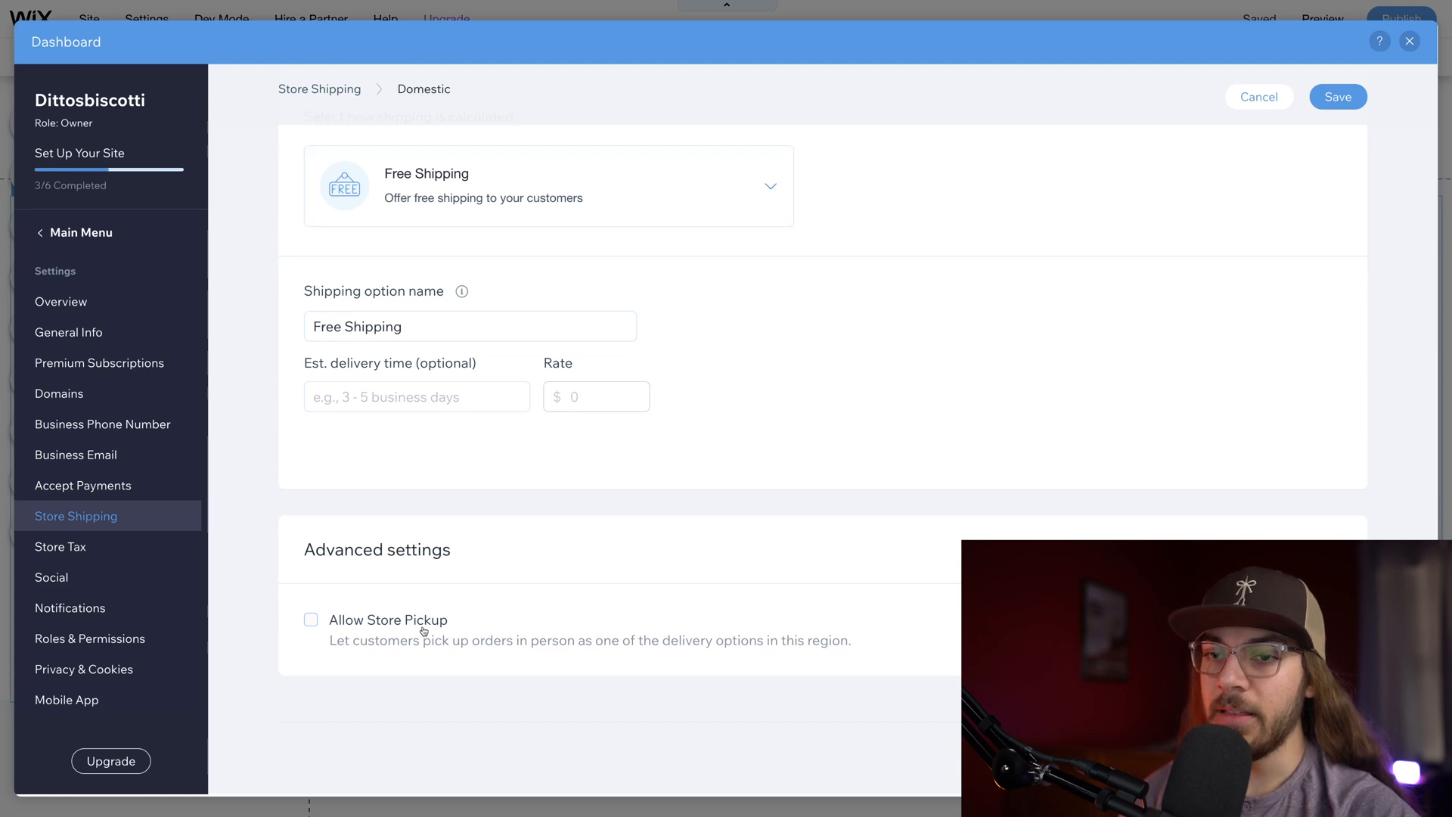
left_click(310, 620)
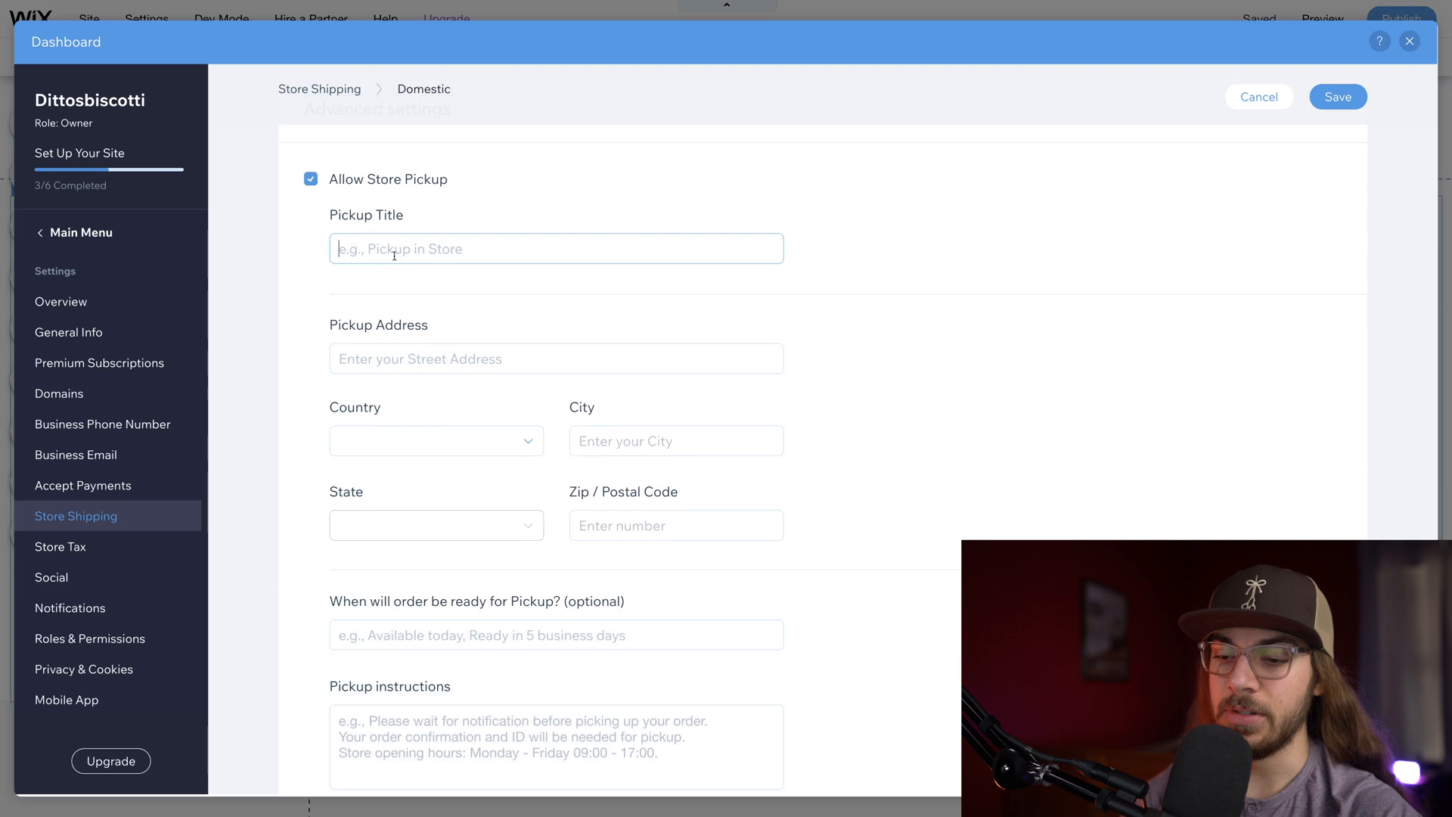
type("Local Pickup")
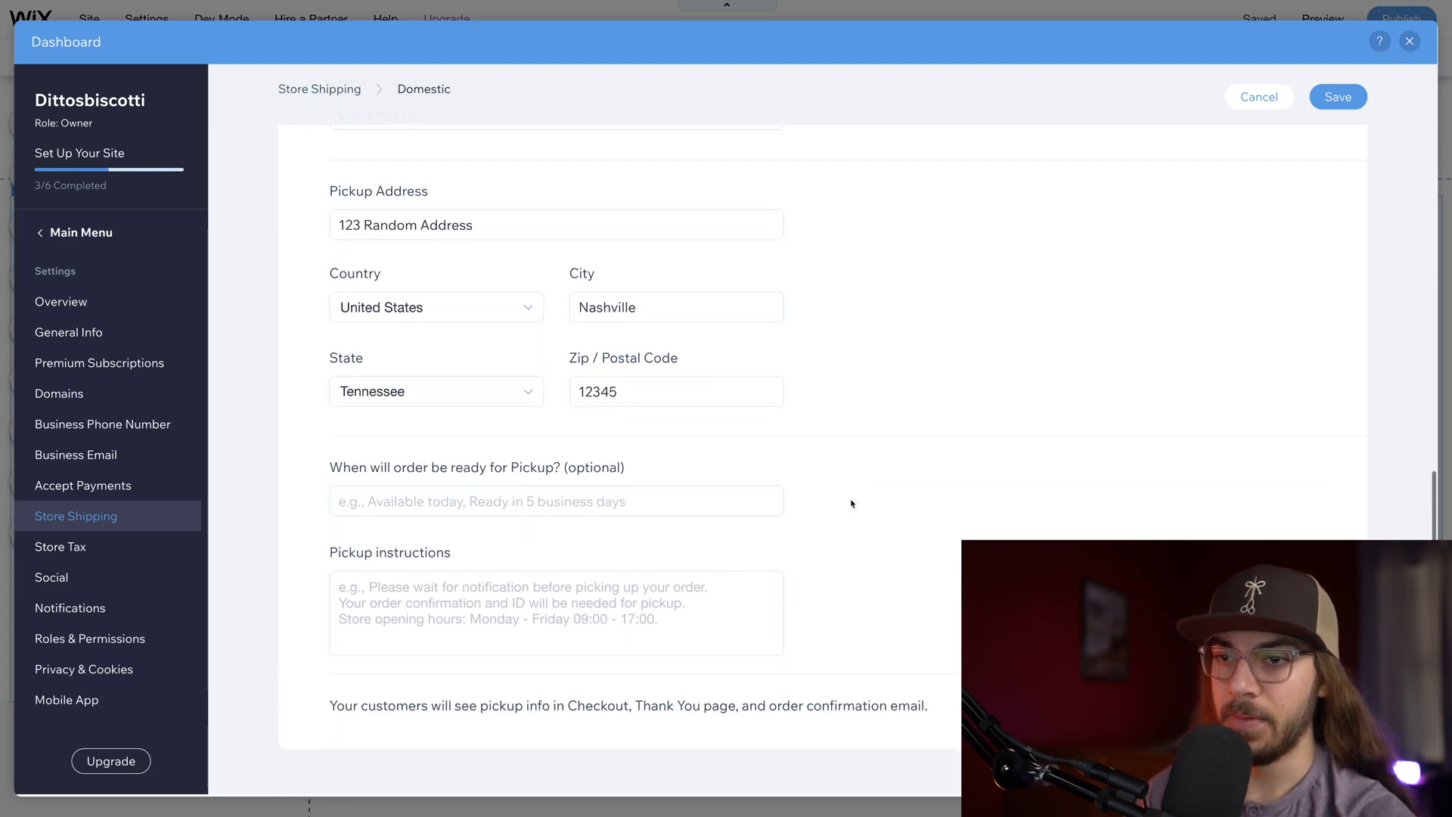
type("Please have your order ID ready upon arriving")
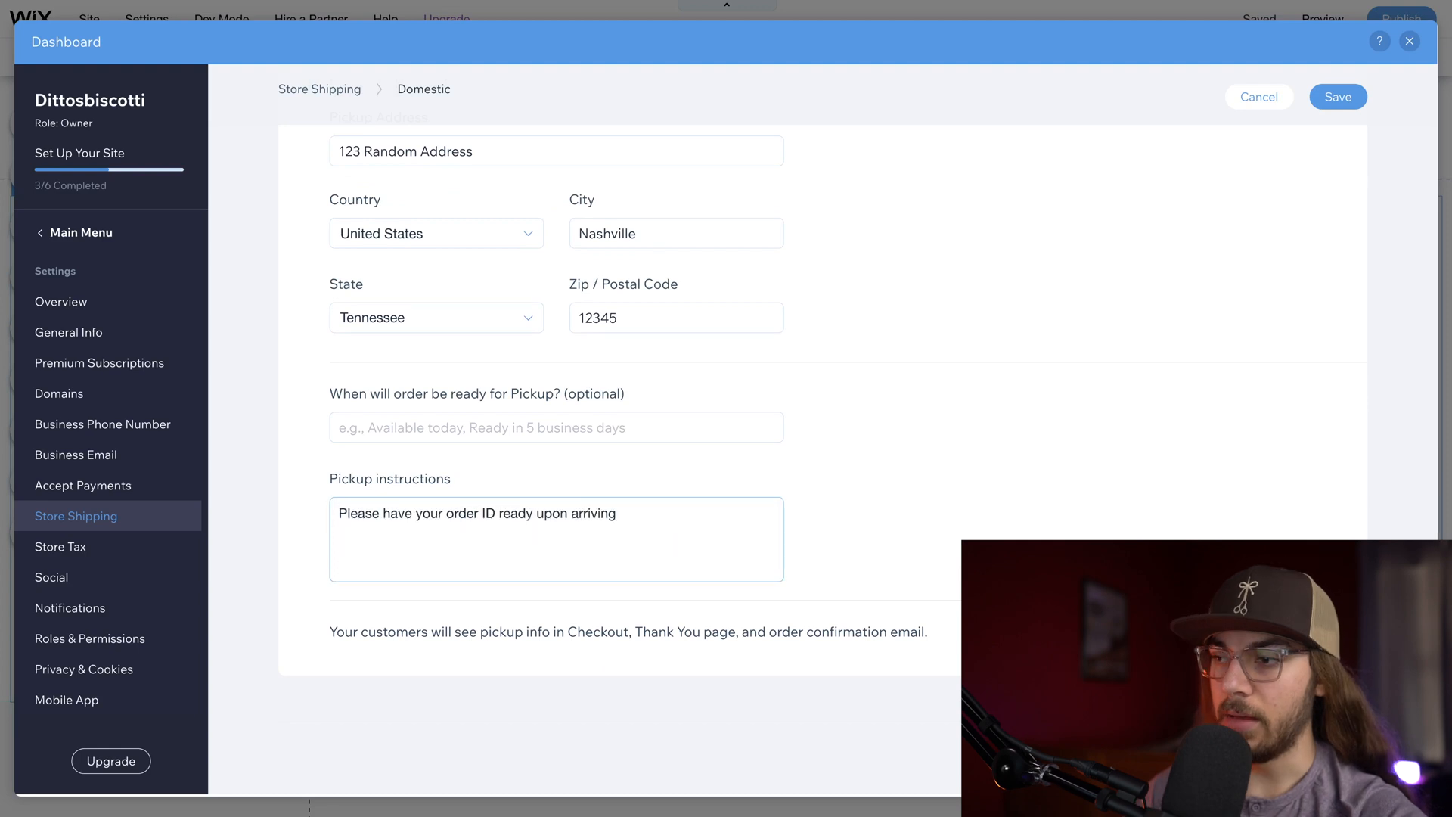
left_click(1336, 97)
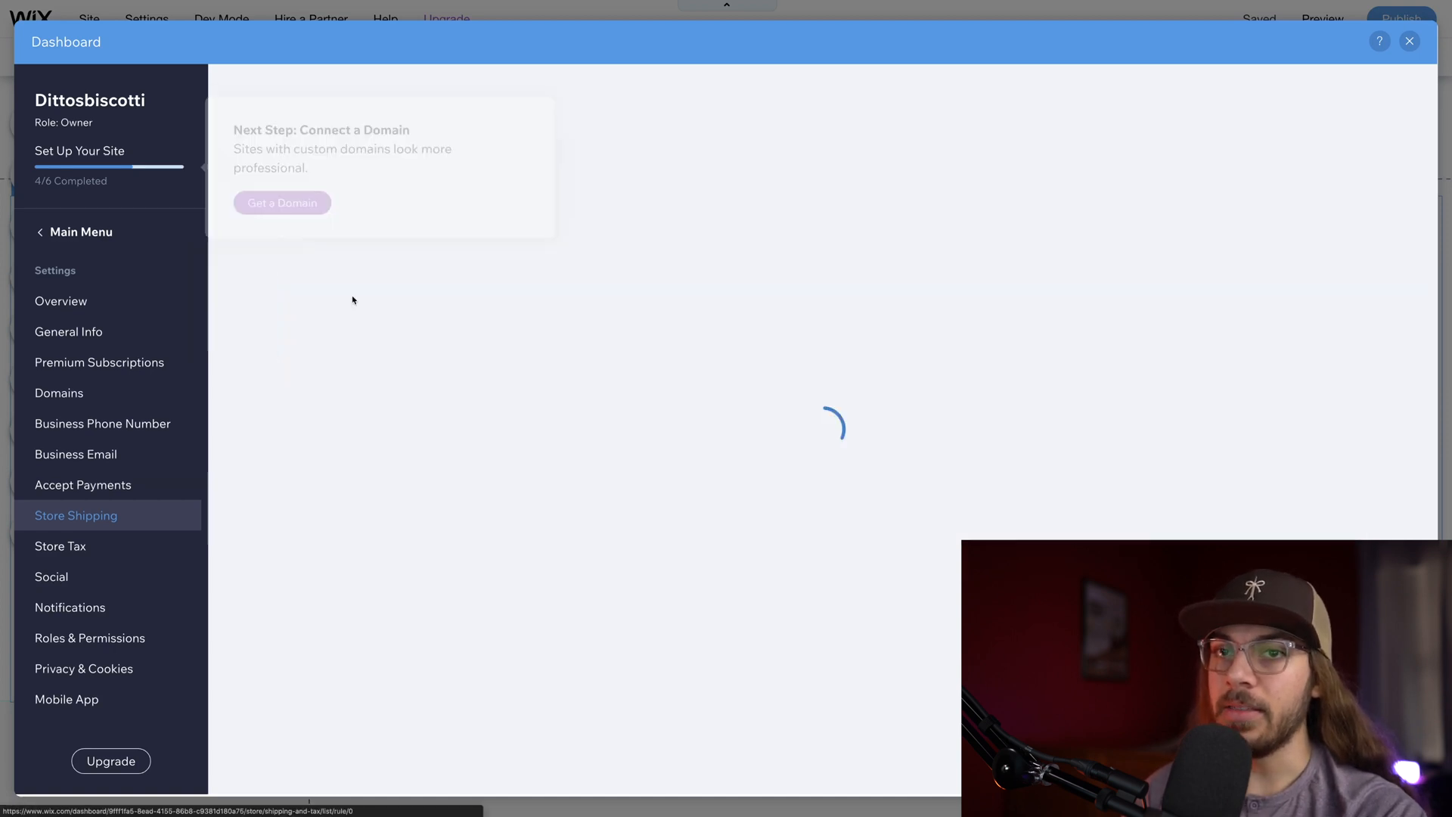
Step: Search for a new domain name, checking that dittoscookies.com is available
left_click(59, 392)
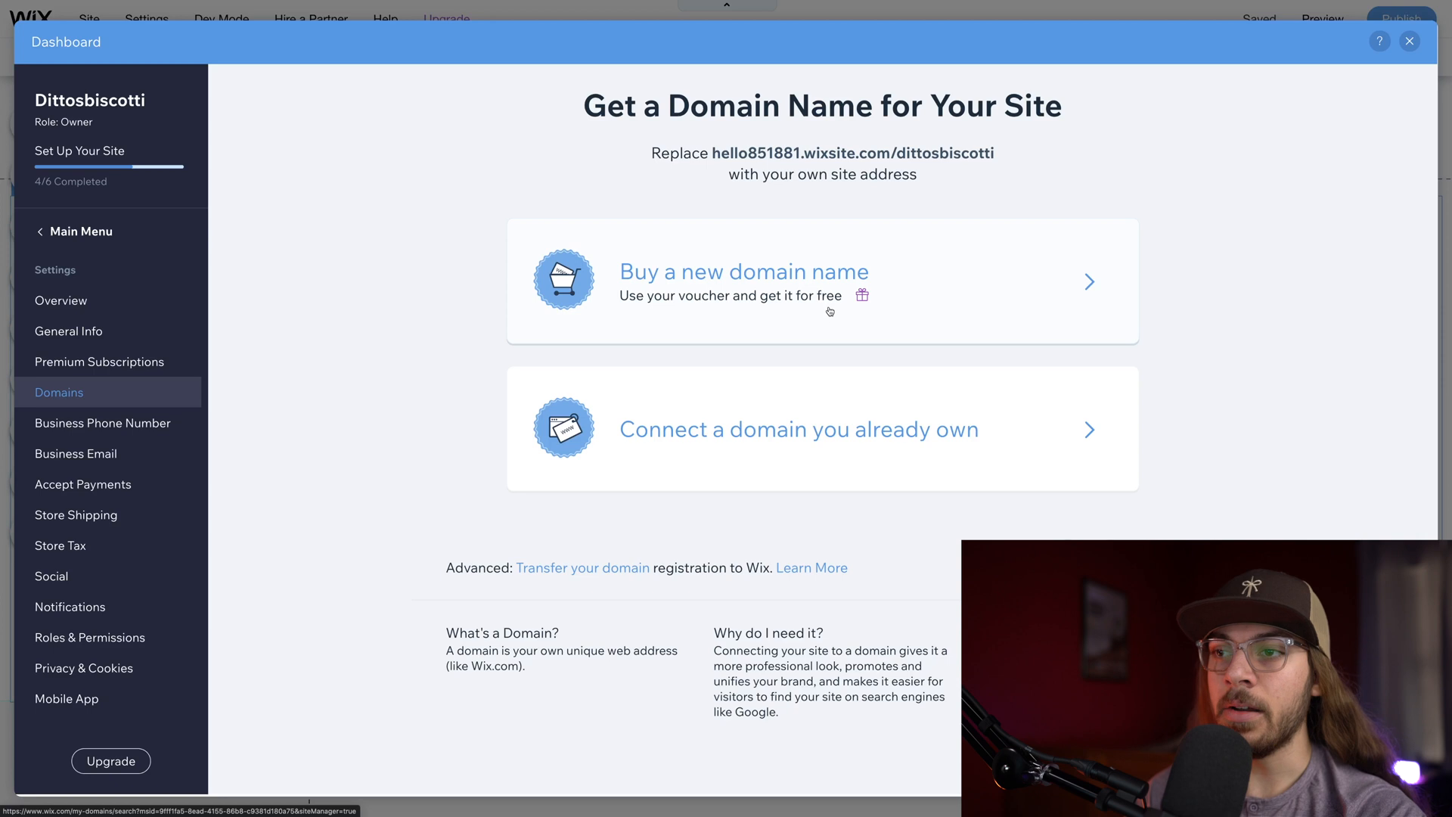
mouse_move(942, 431)
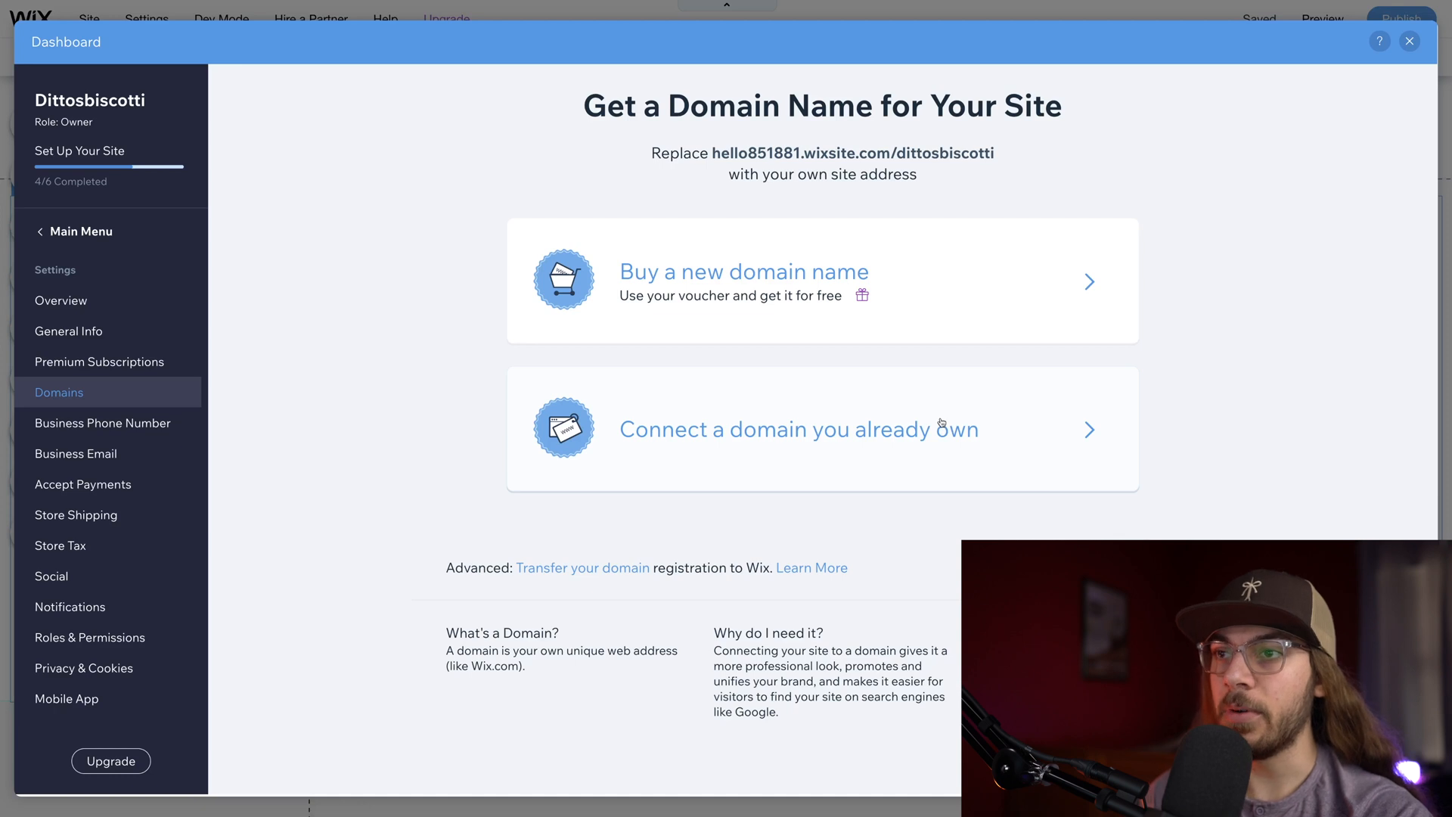
mouse_move(829, 369)
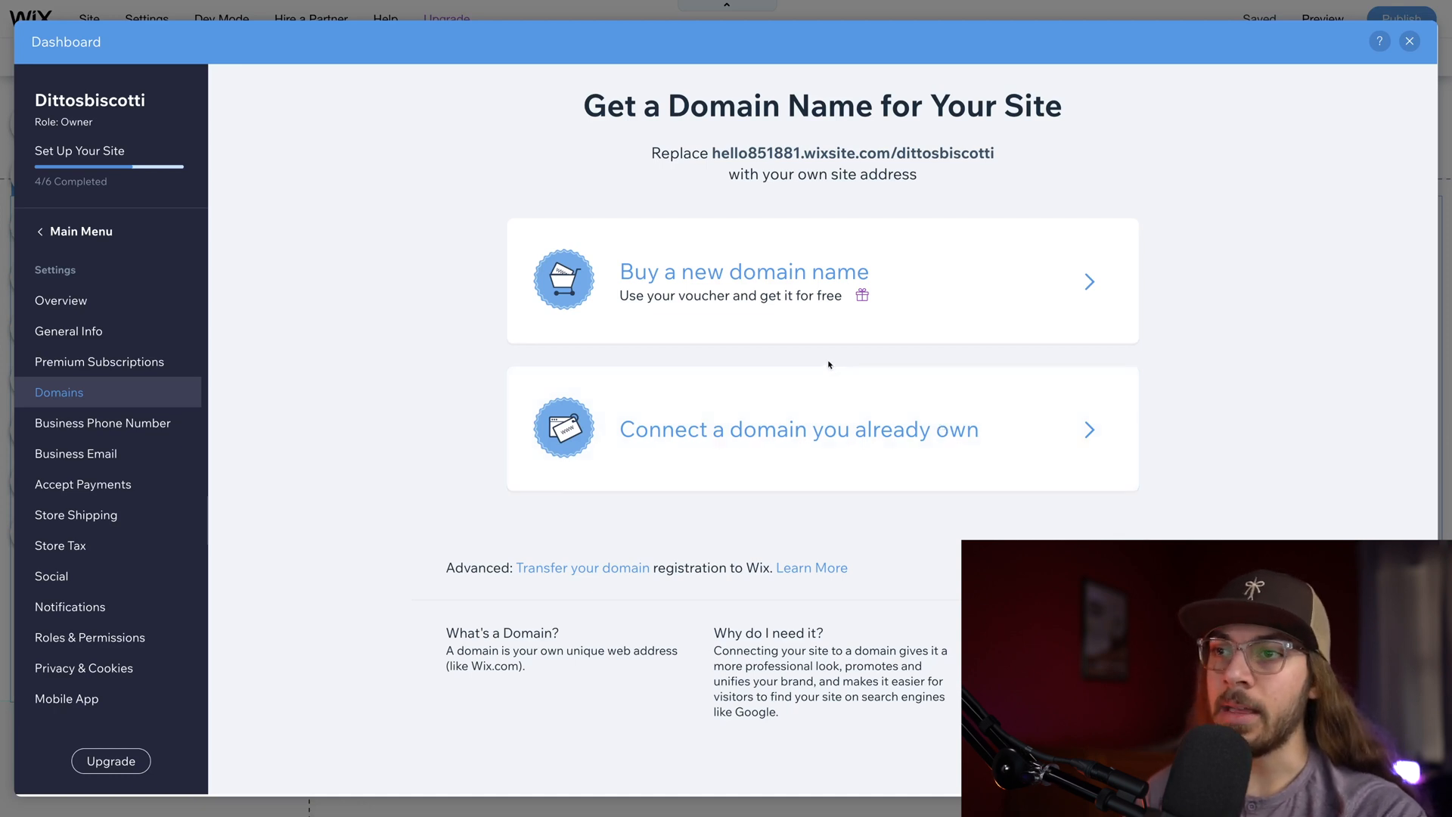
mouse_move(817, 331)
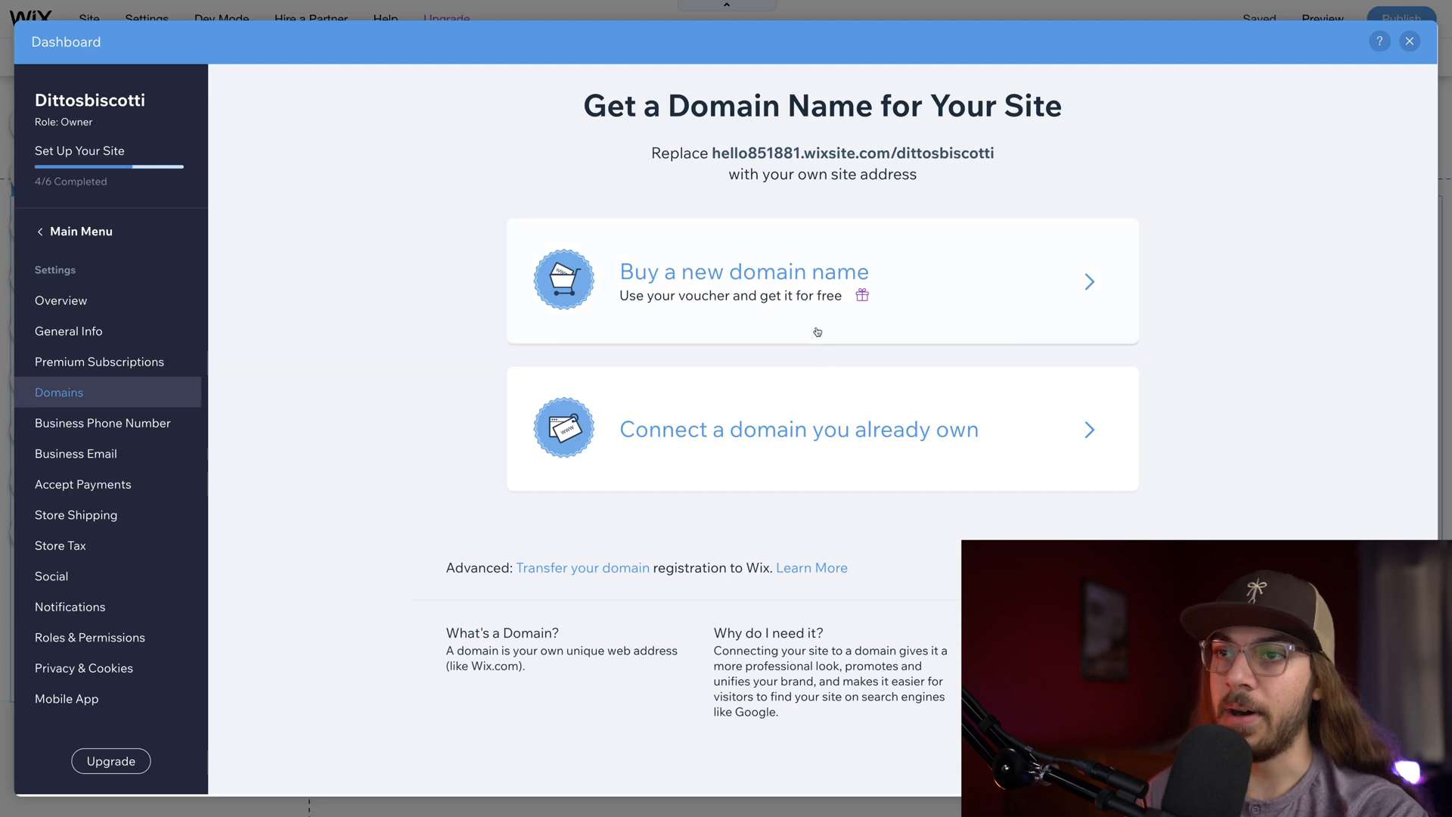
left_click(744, 271)
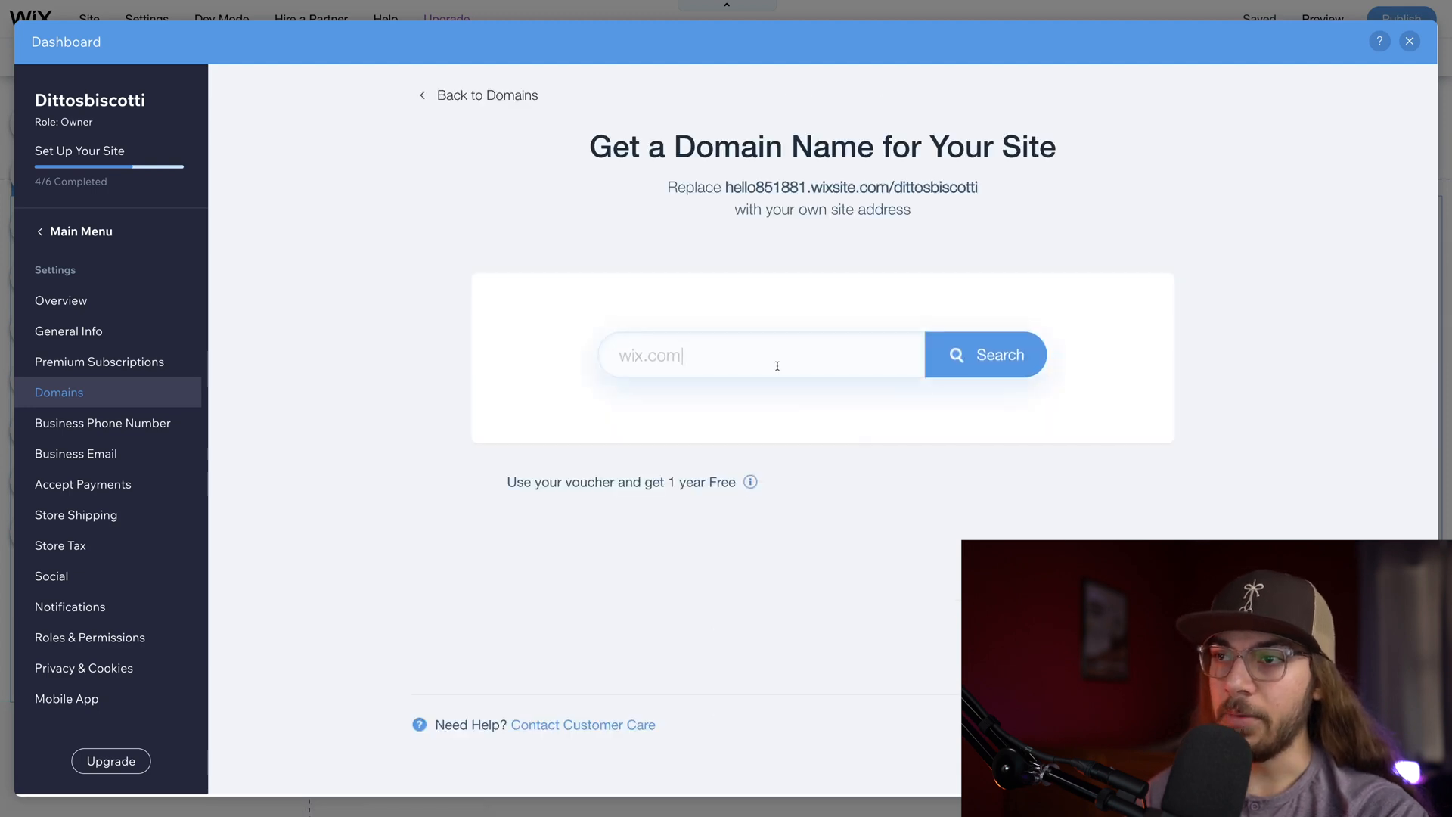
type("dittoscookies.com")
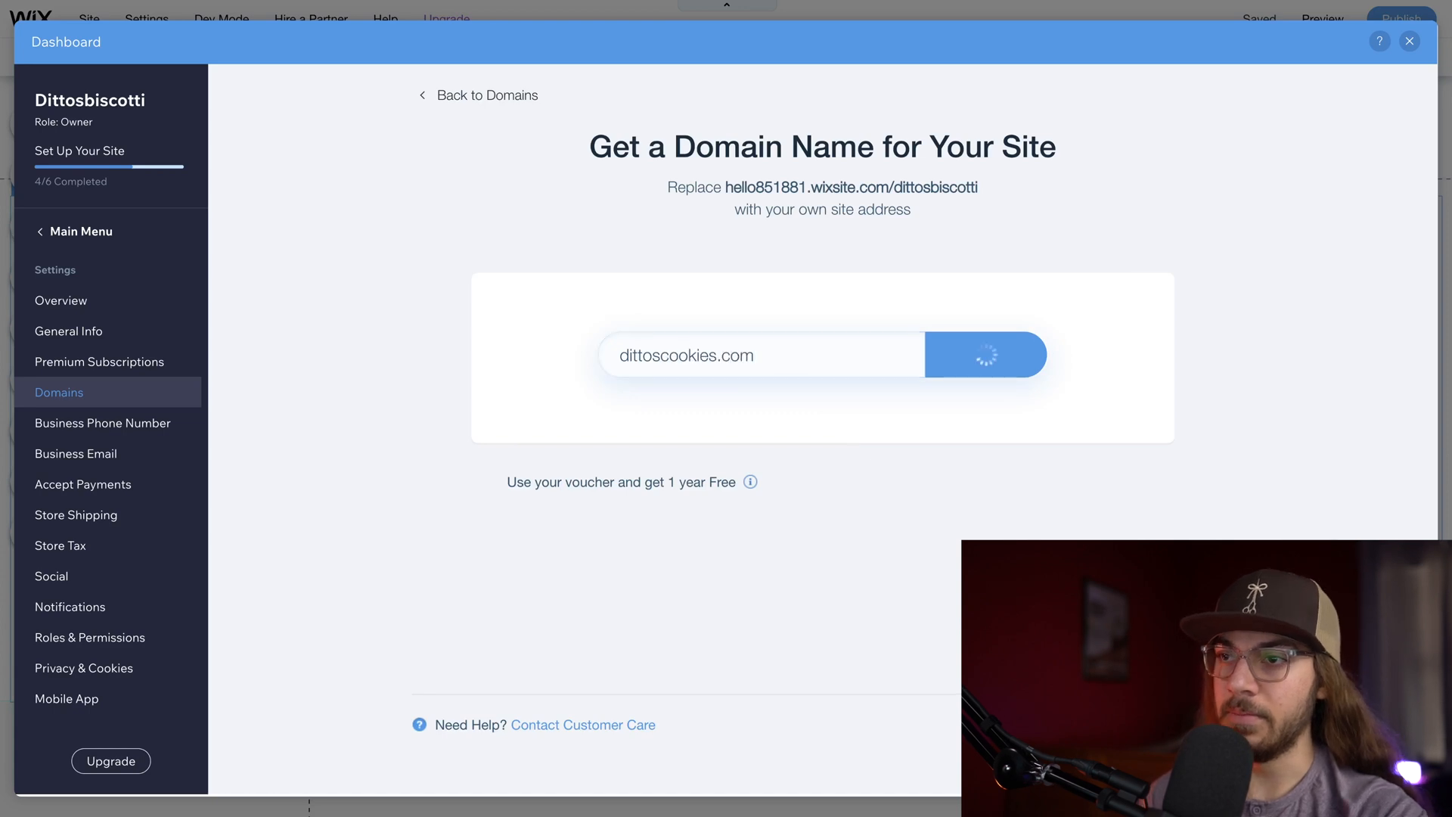
left_click(984, 354)
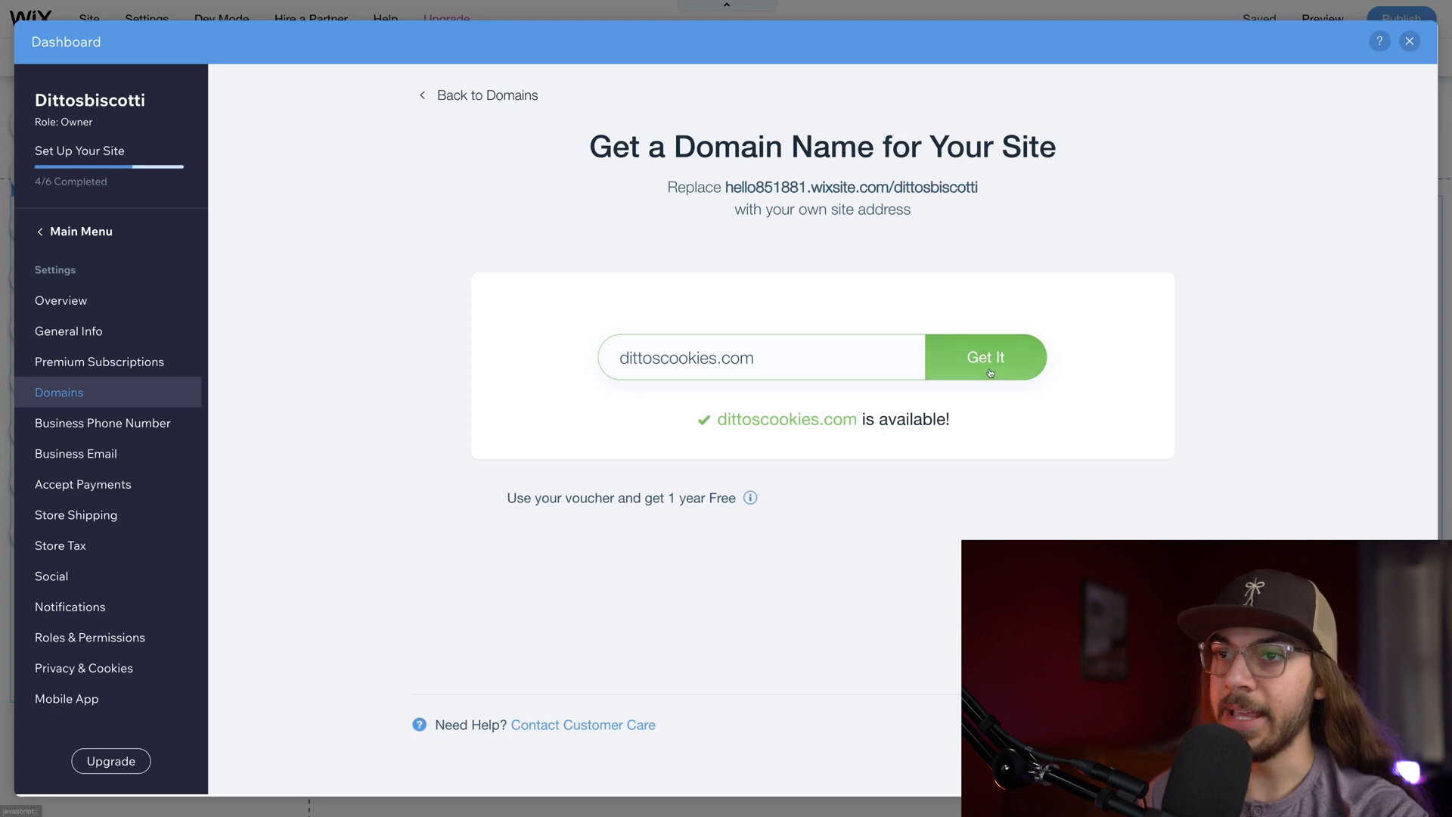
Step: Claim dittoscookies.com for the site and return to the editor to publish
left_click(986, 357)
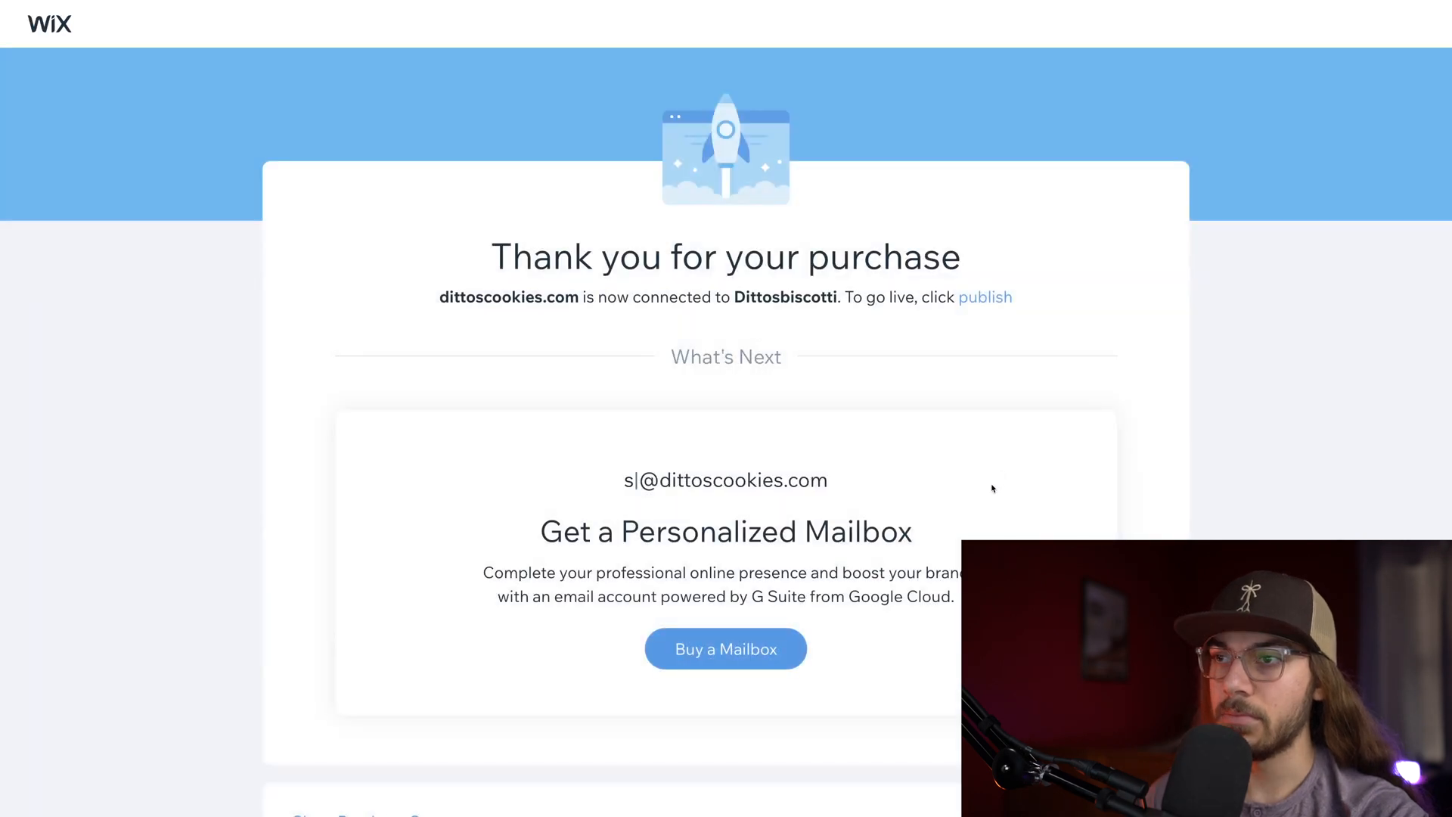
scroll("down", 3)
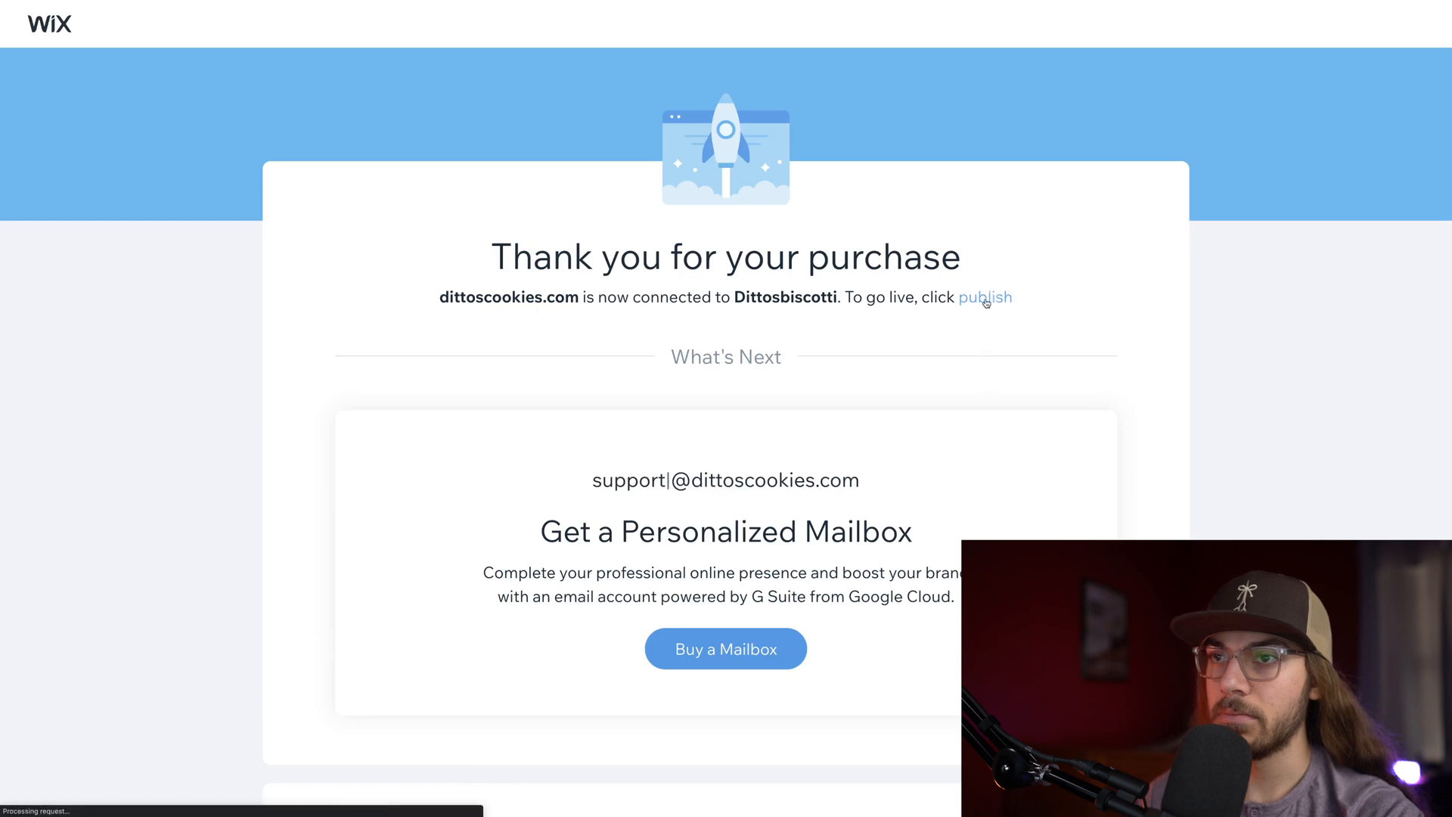
left_click(984, 298)
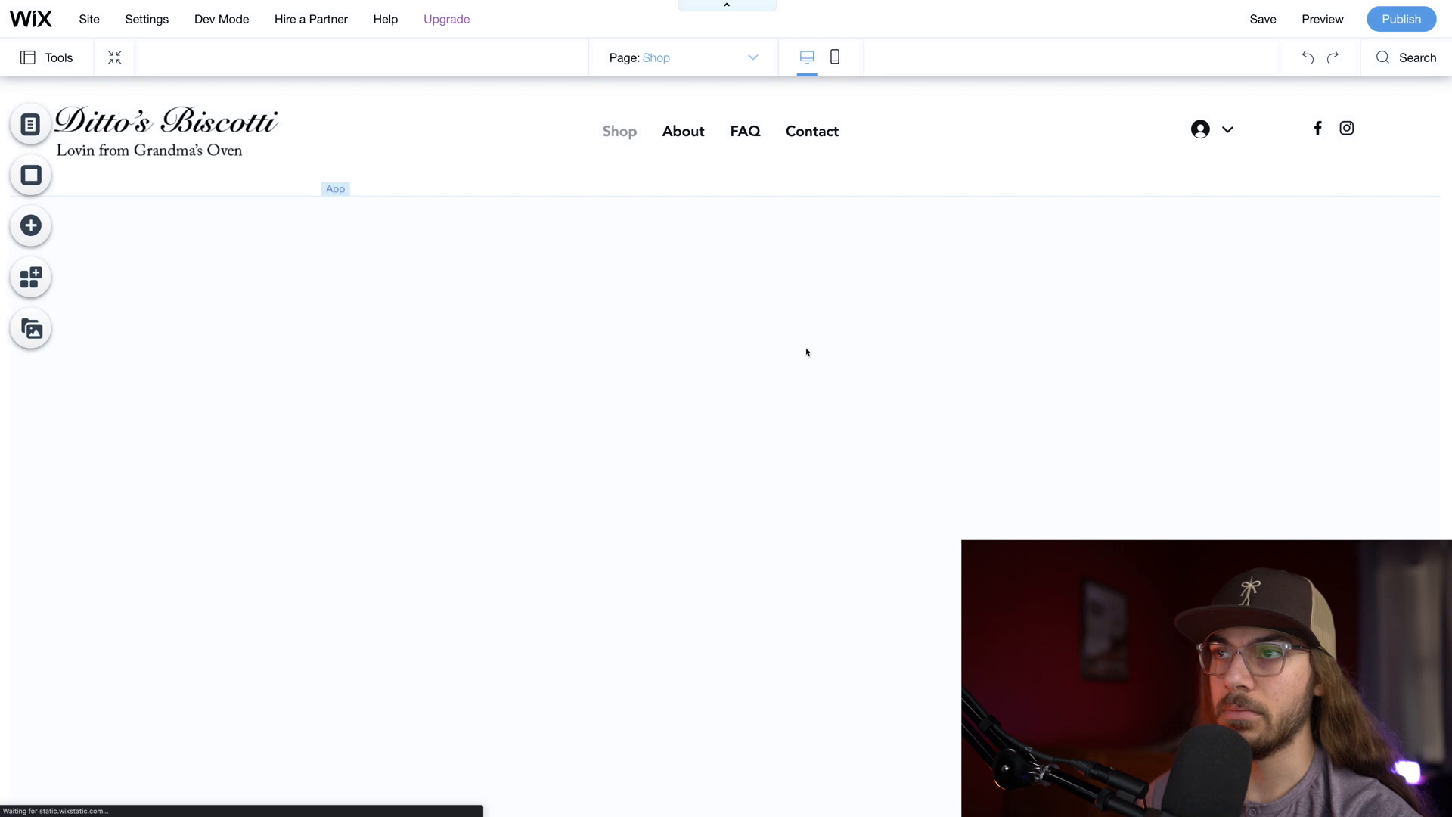
left_click(1261, 18)
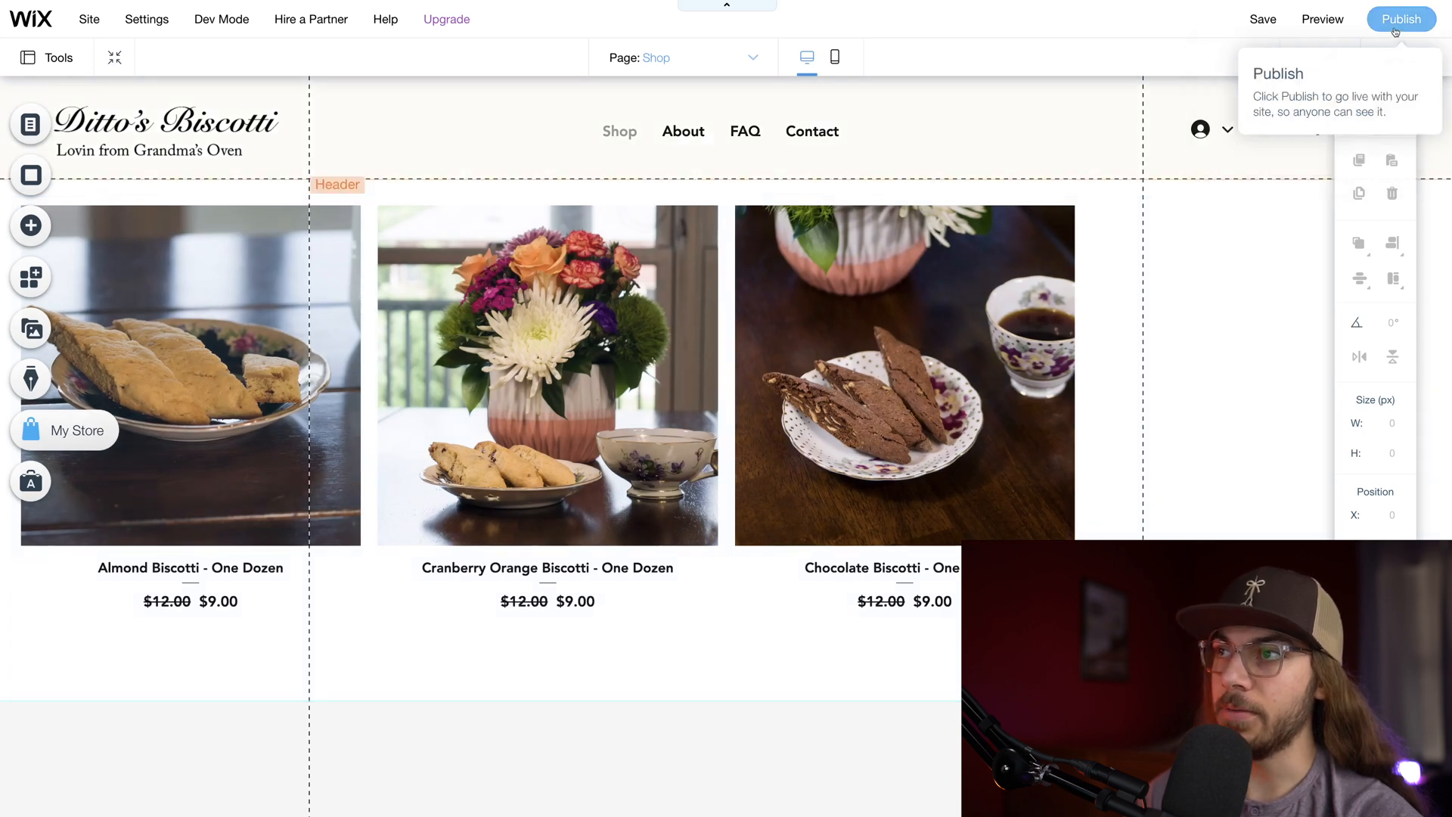
left_click(1399, 18)
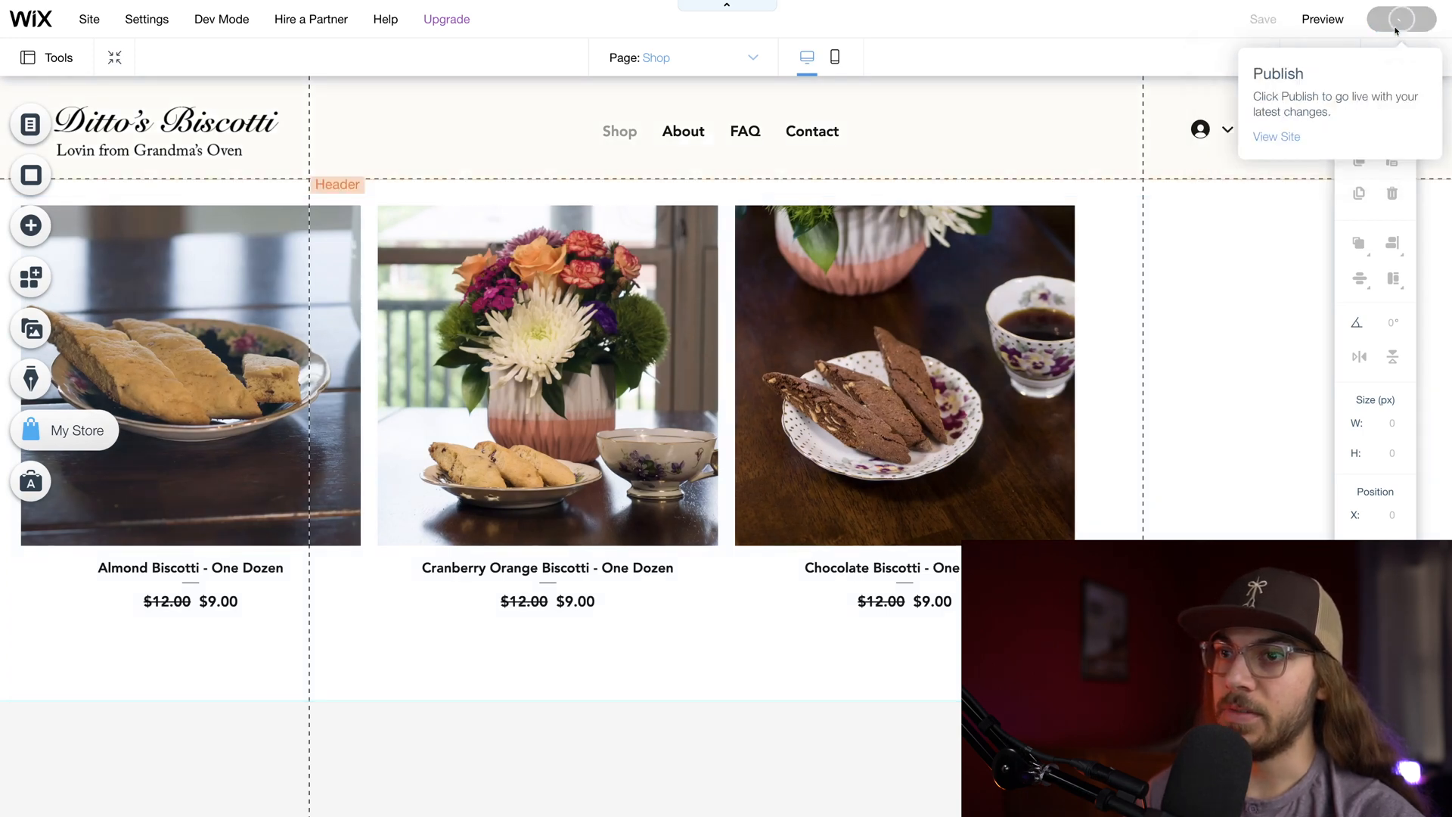
left_click(1397, 19)
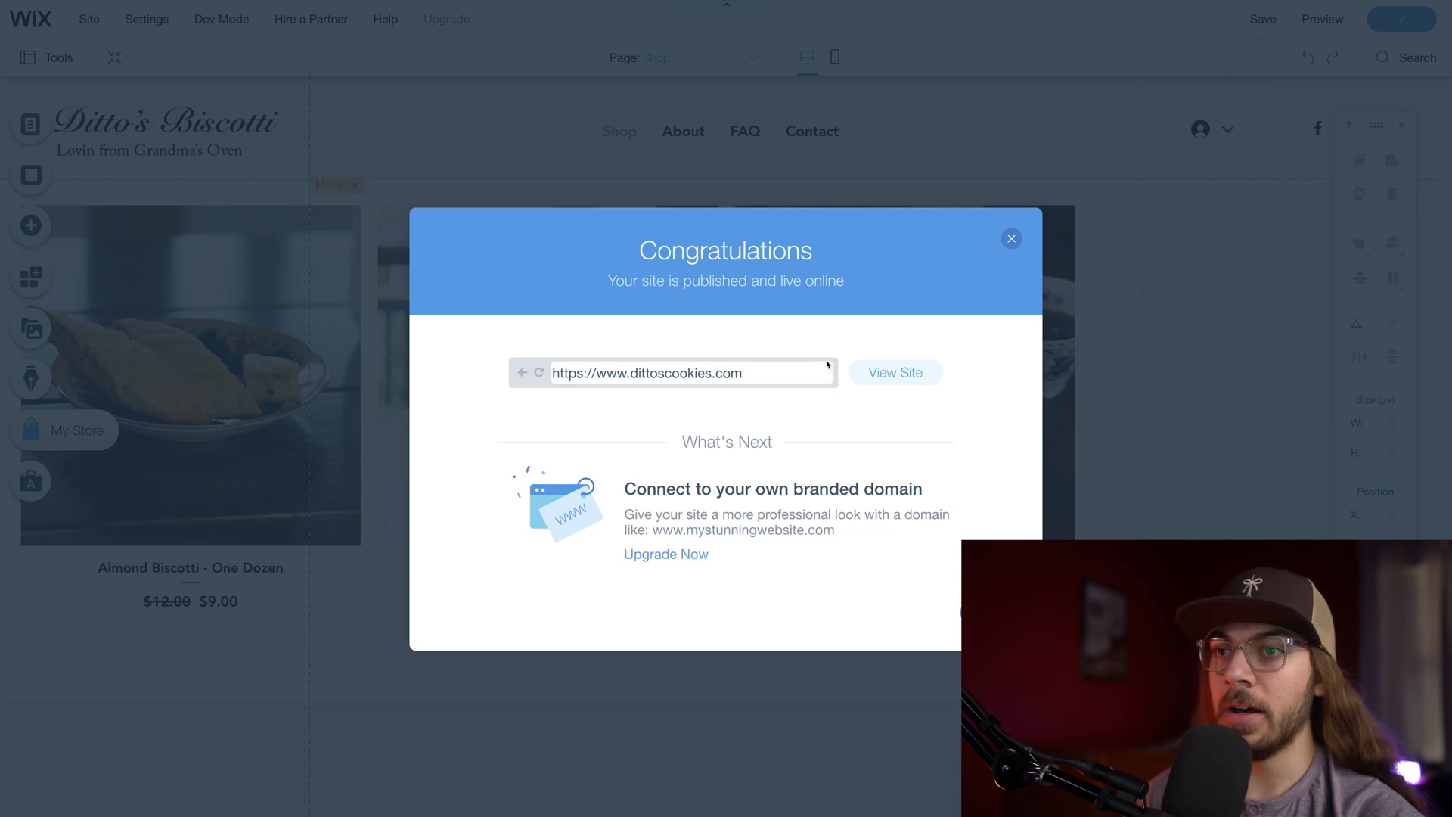
mouse_move(774, 372)
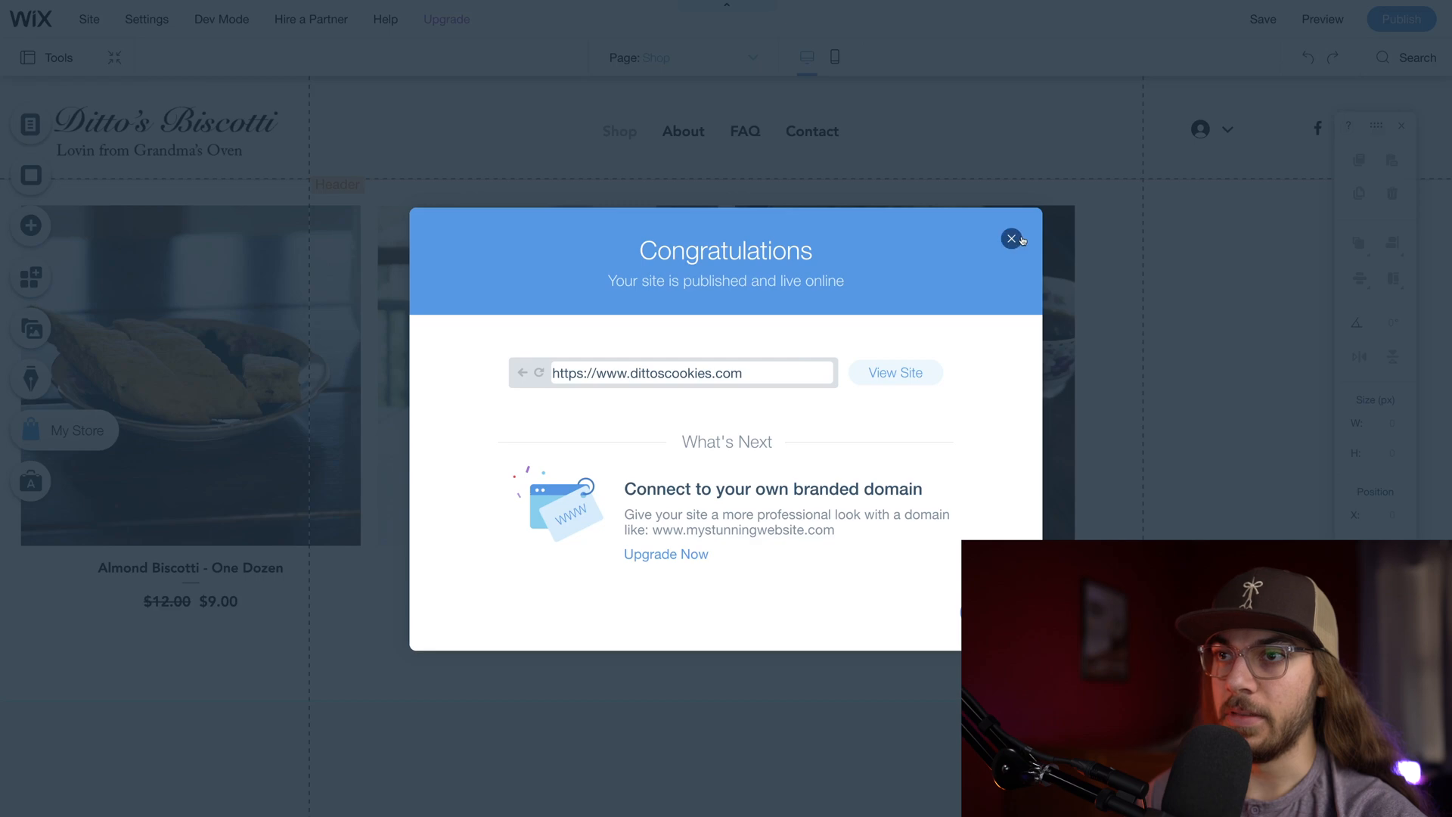
left_click(1012, 239)
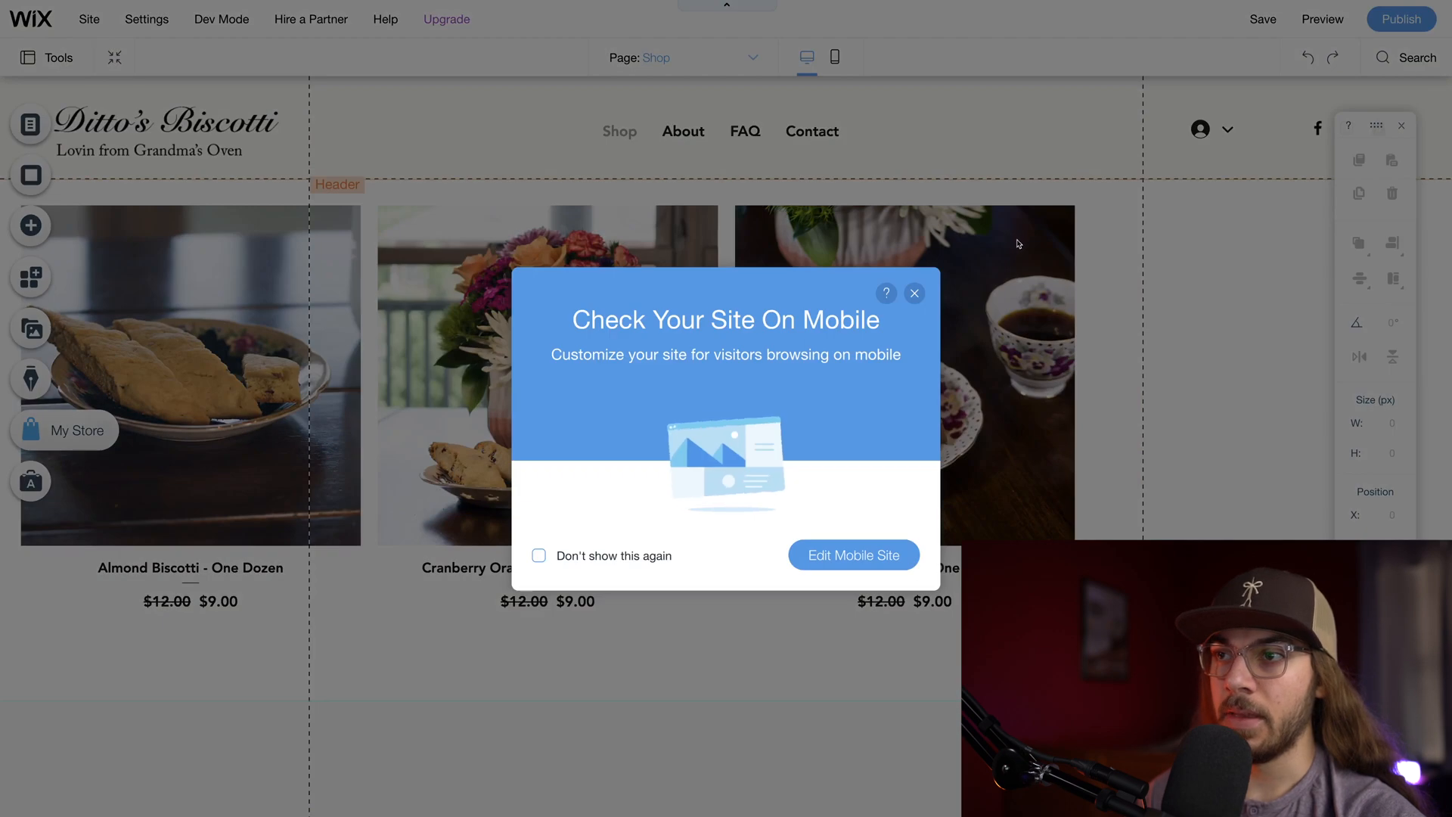
left_click(913, 292)
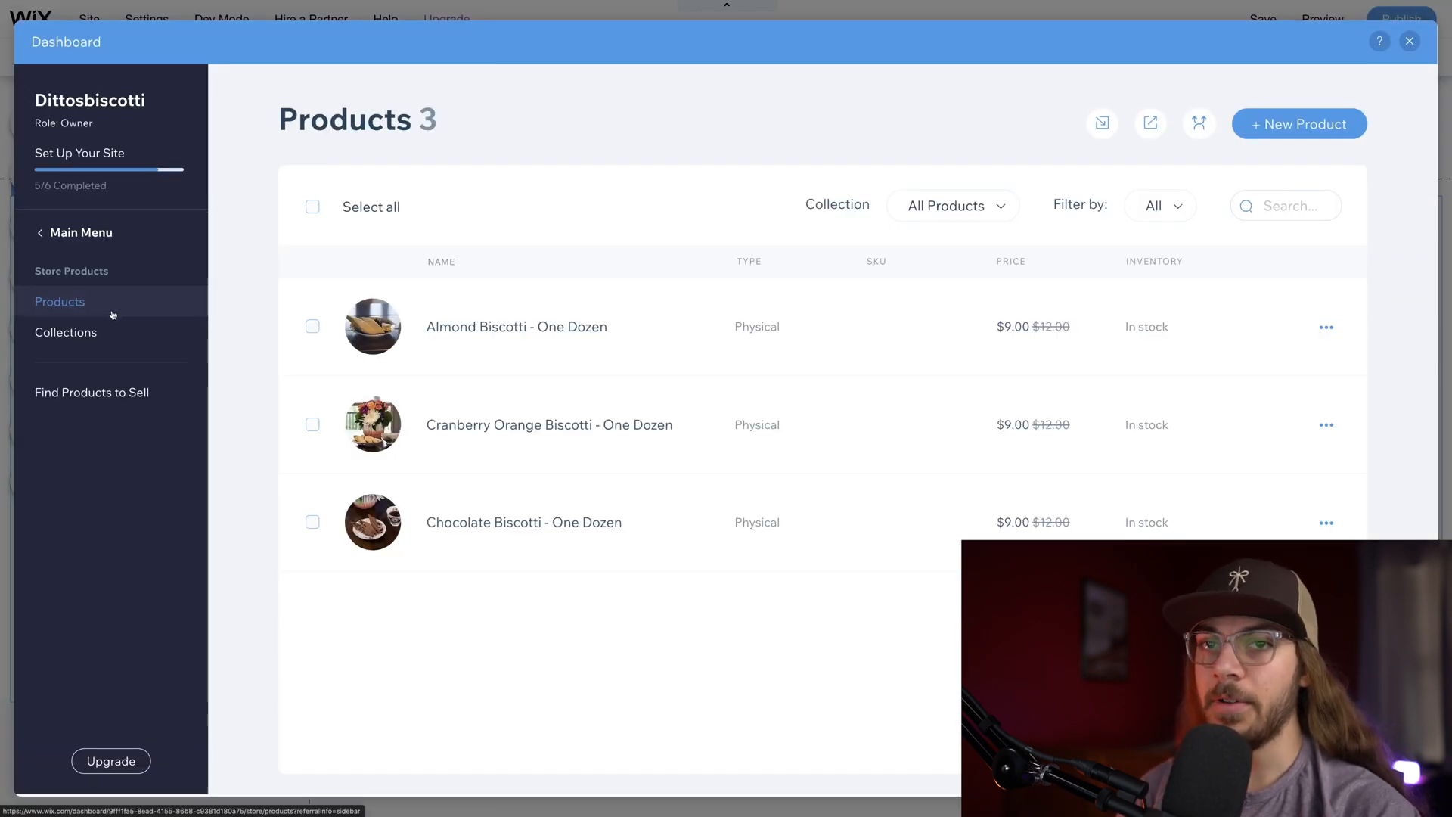
Step: Reach Store Tax under the dashboard Settings and review that no tax countries are added yet
left_click(82, 233)
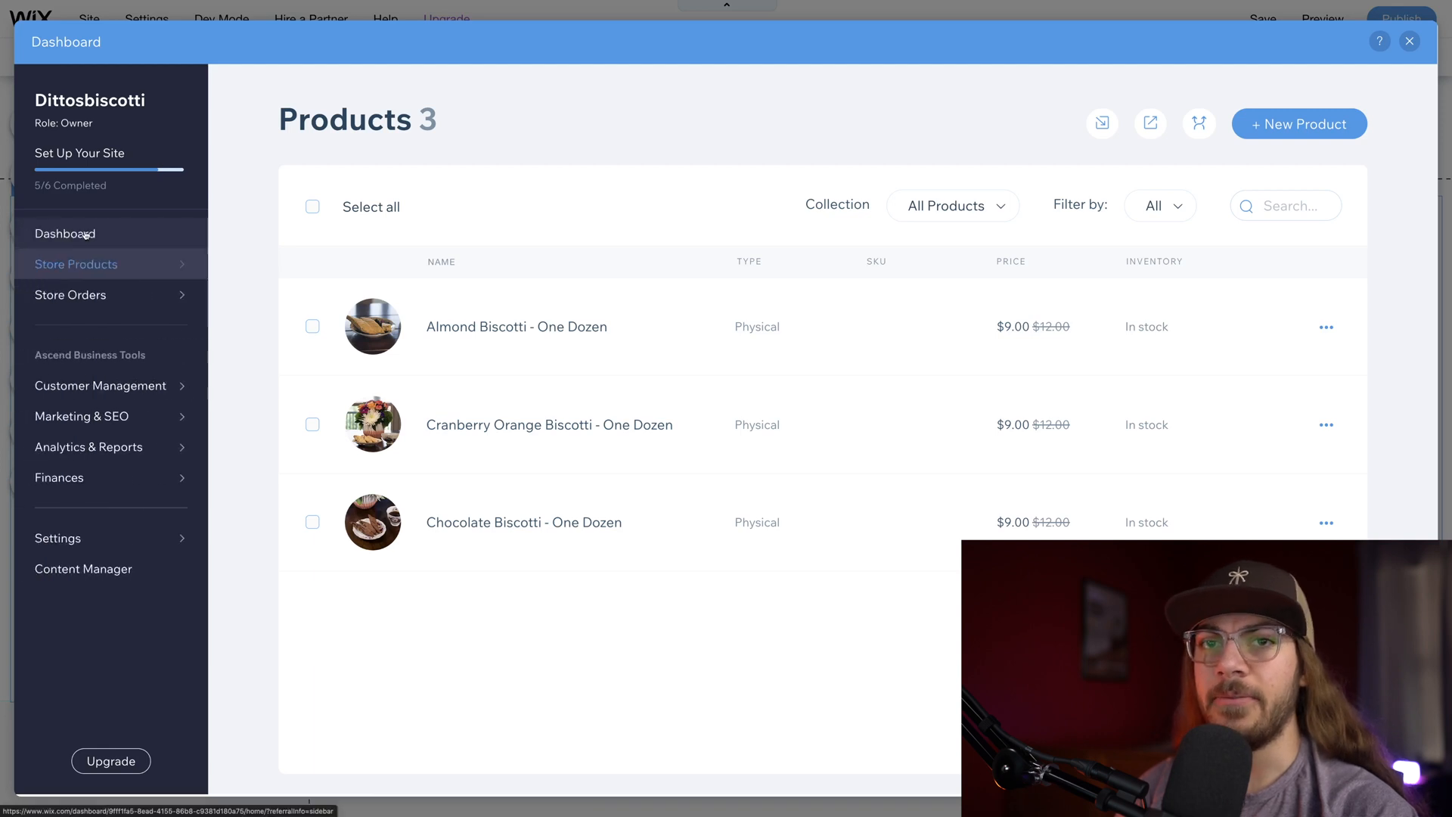
mouse_move(111, 538)
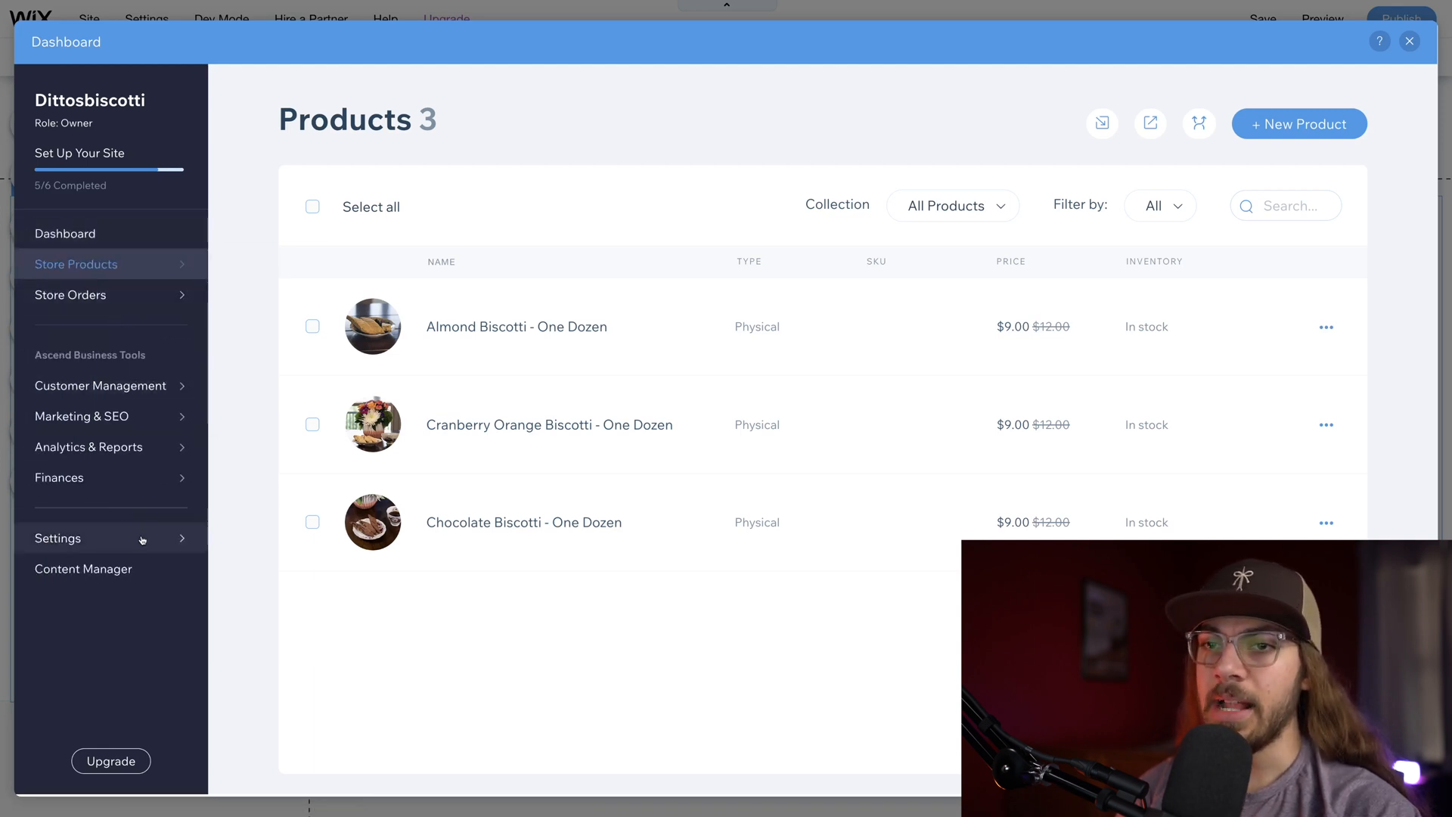
left_click(58, 538)
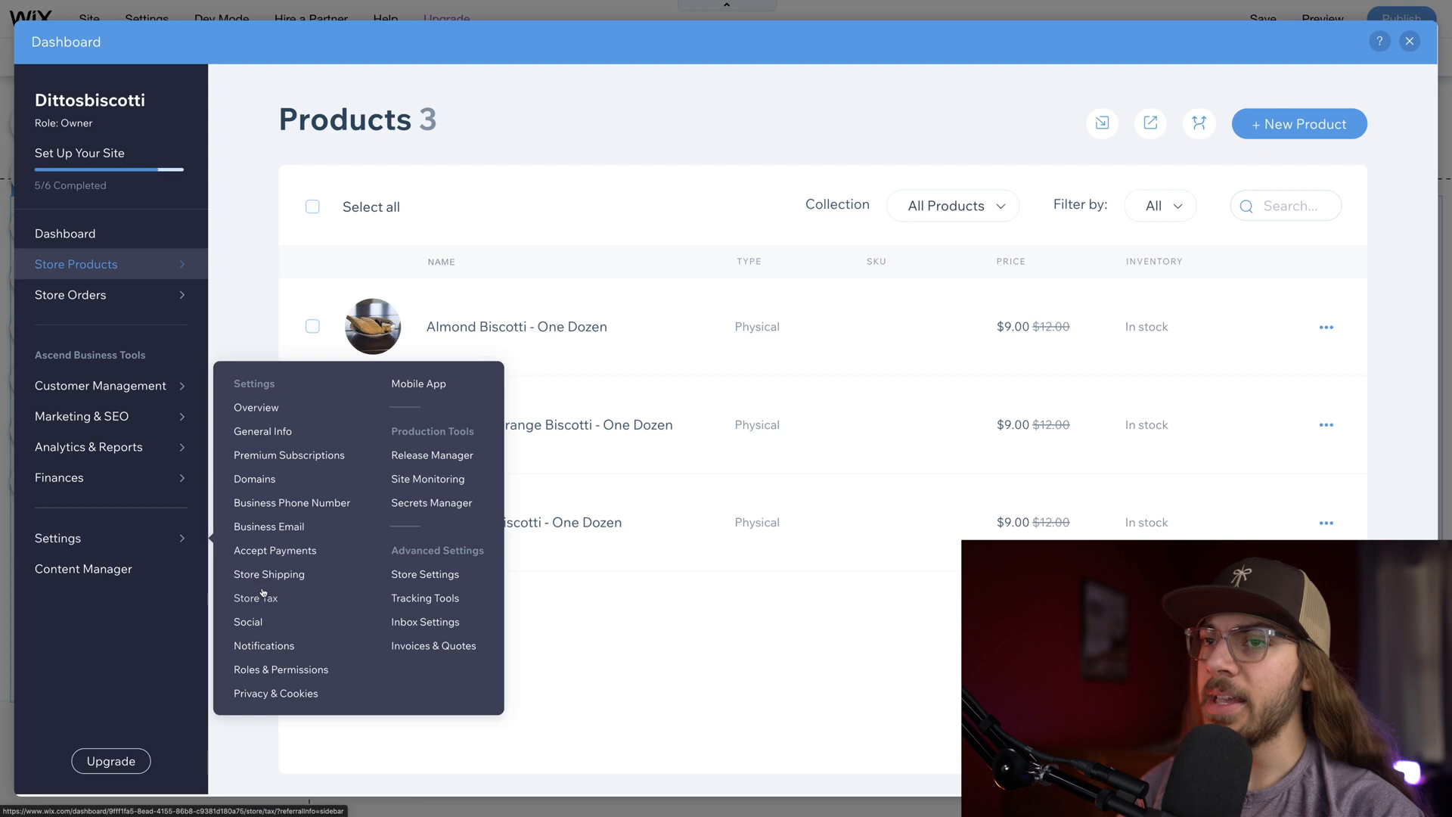
left_click(254, 597)
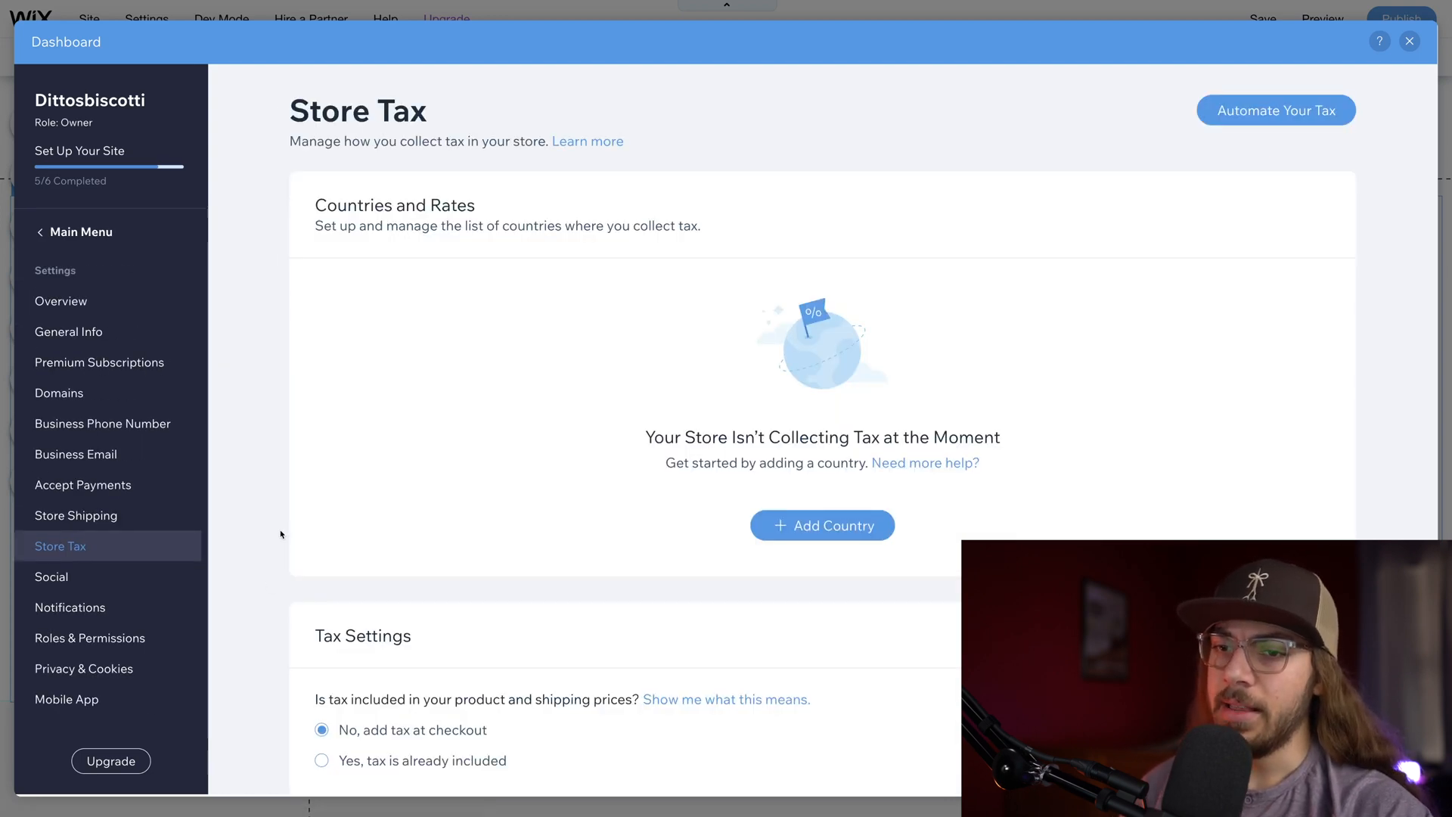
mouse_move(520, 604)
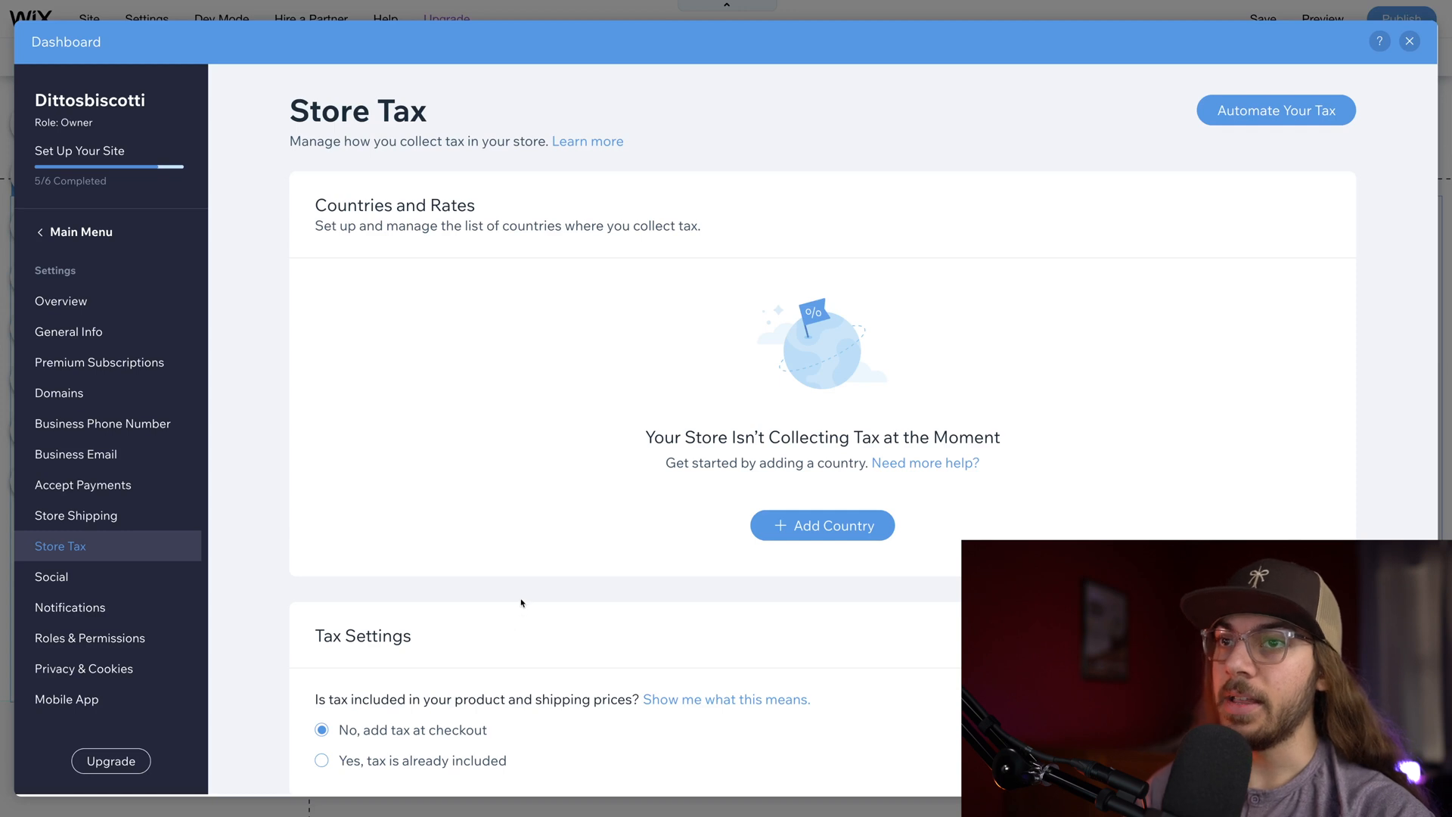
scroll("down", 3)
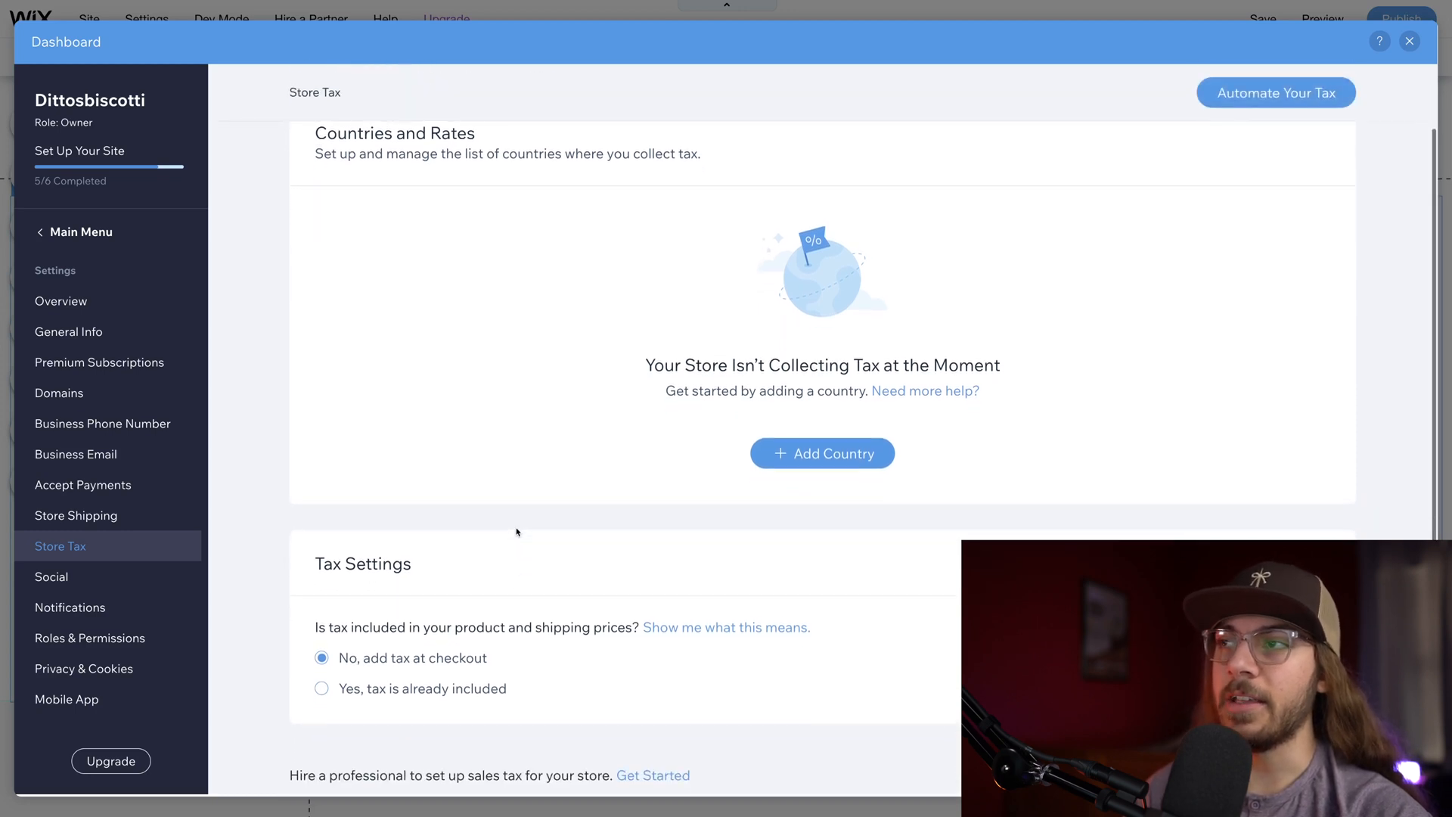
scroll("down", 3)
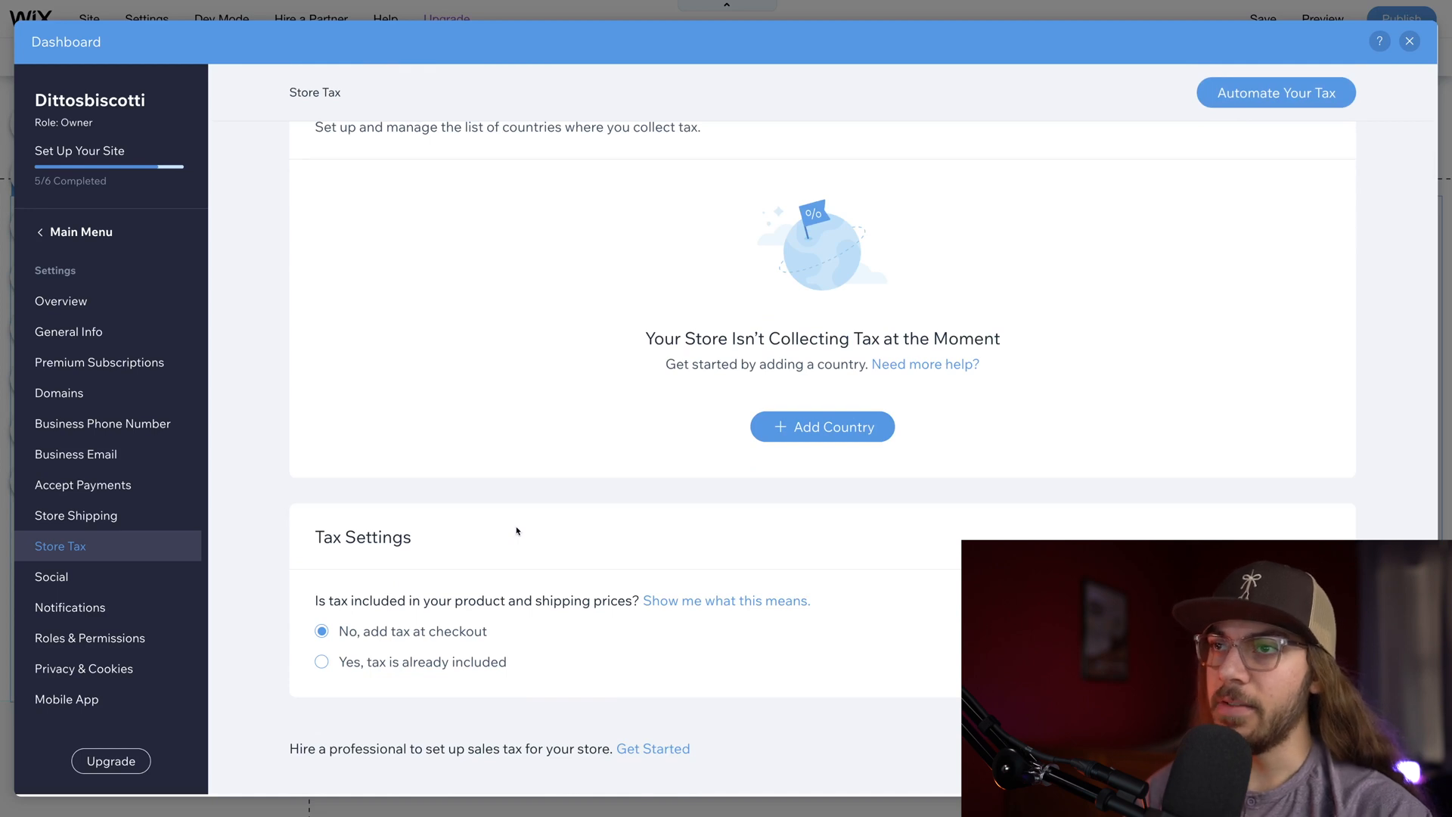
scroll("up", 3)
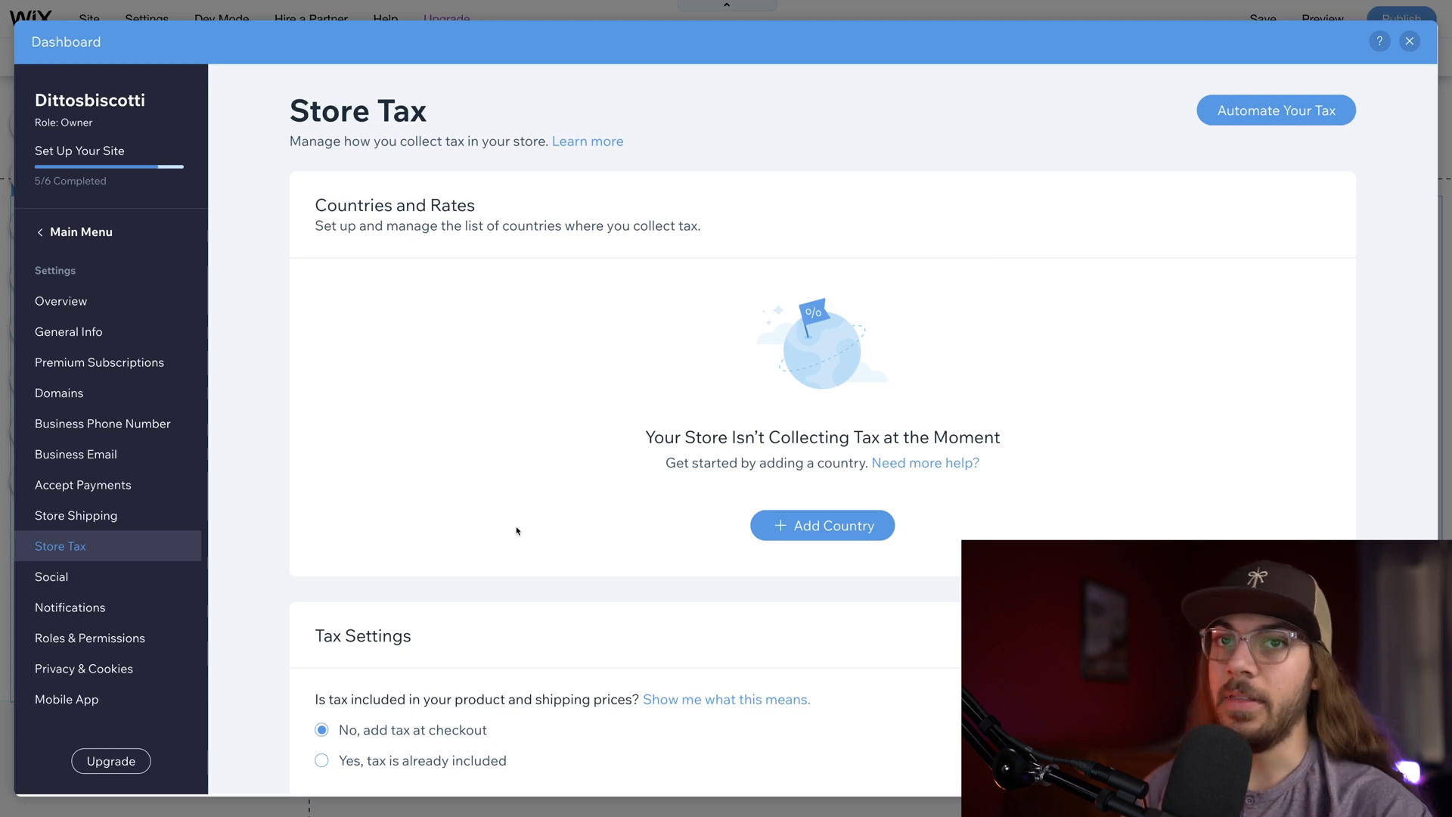
mouse_move(515, 590)
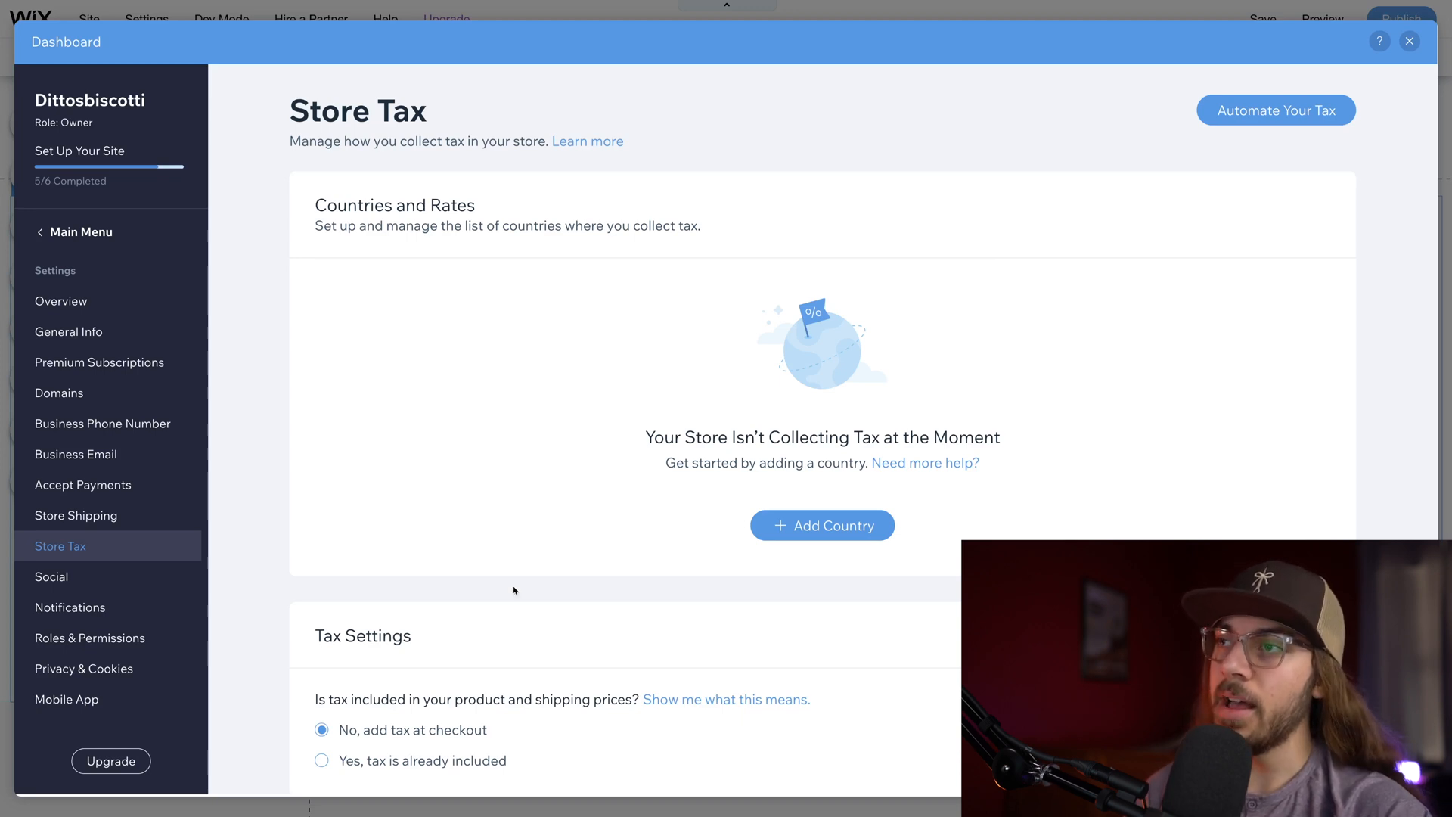
mouse_move(1153, 233)
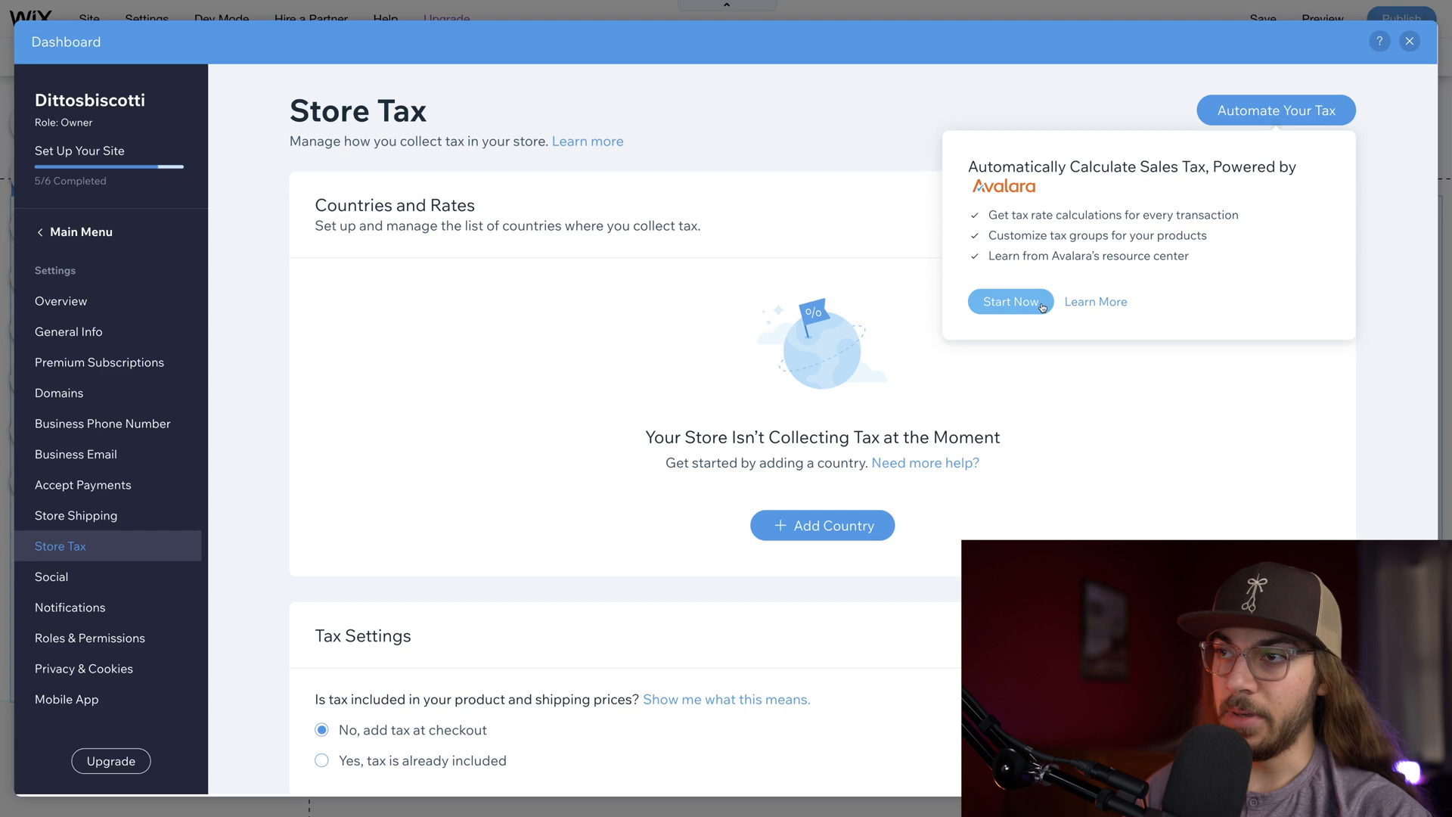
Step: Accept the Avalara terms and create the automated tax account with the business details
left_click(1009, 301)
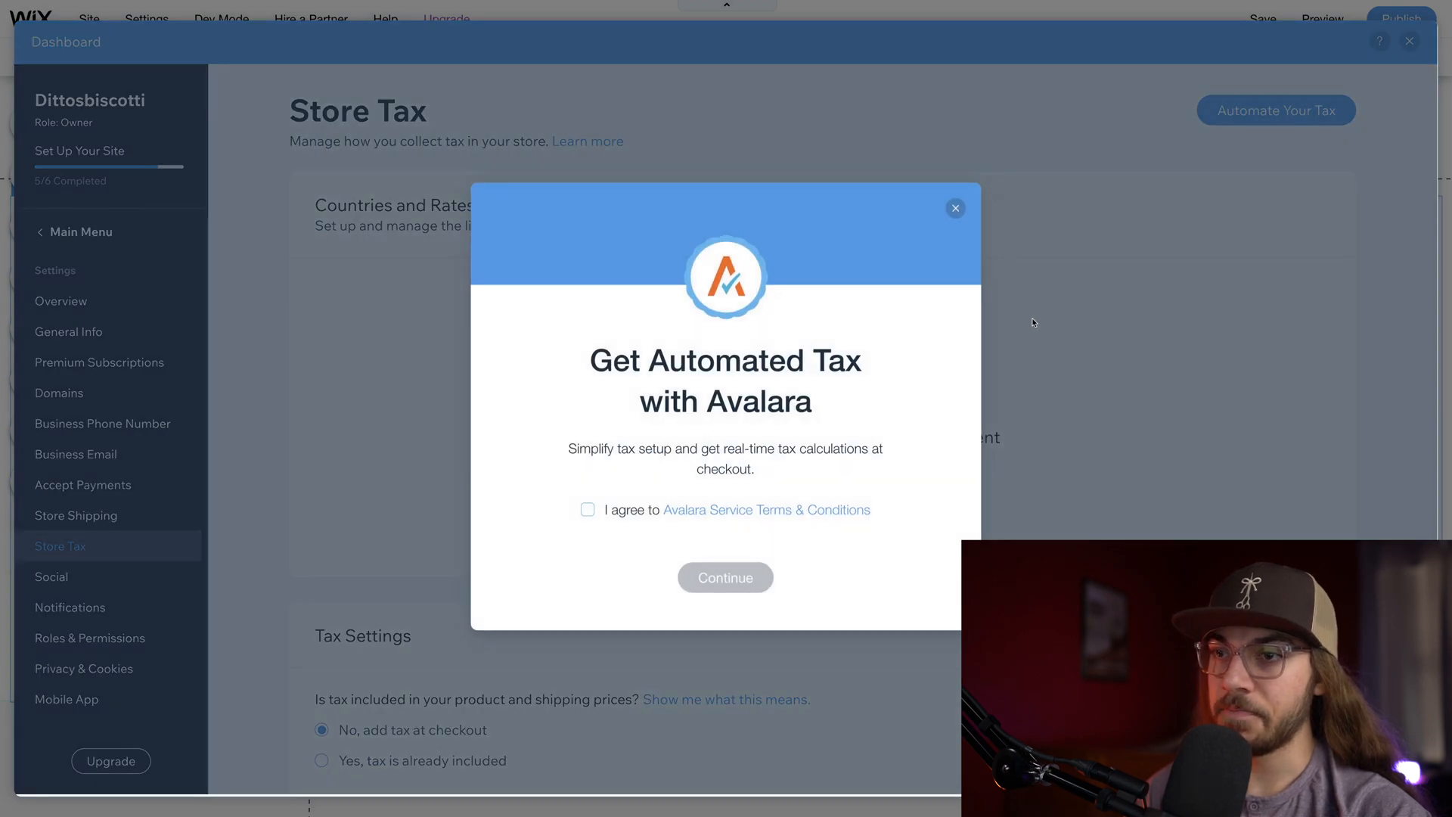
mouse_move(637, 504)
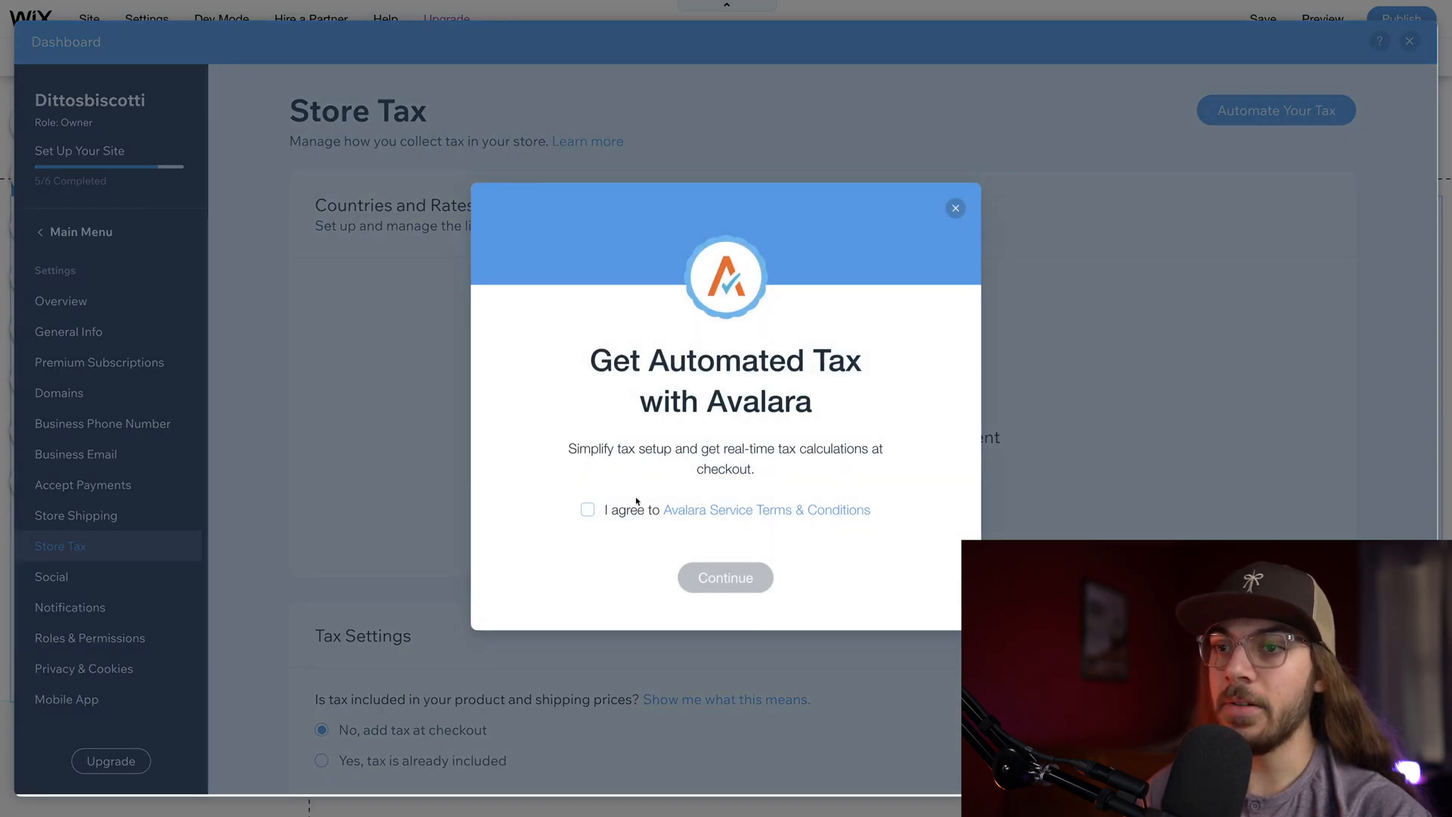
left_click(587, 509)
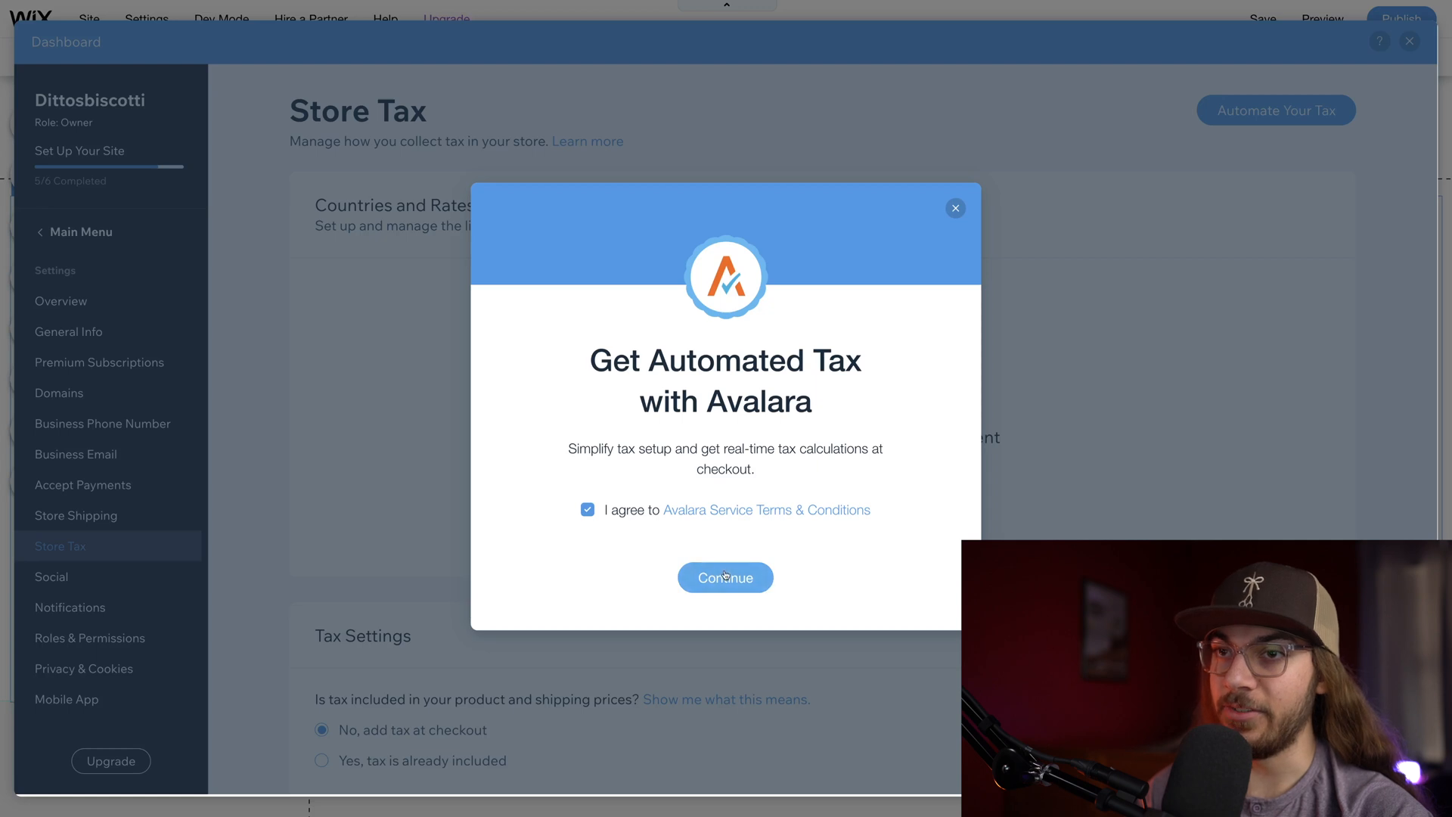
left_click(725, 576)
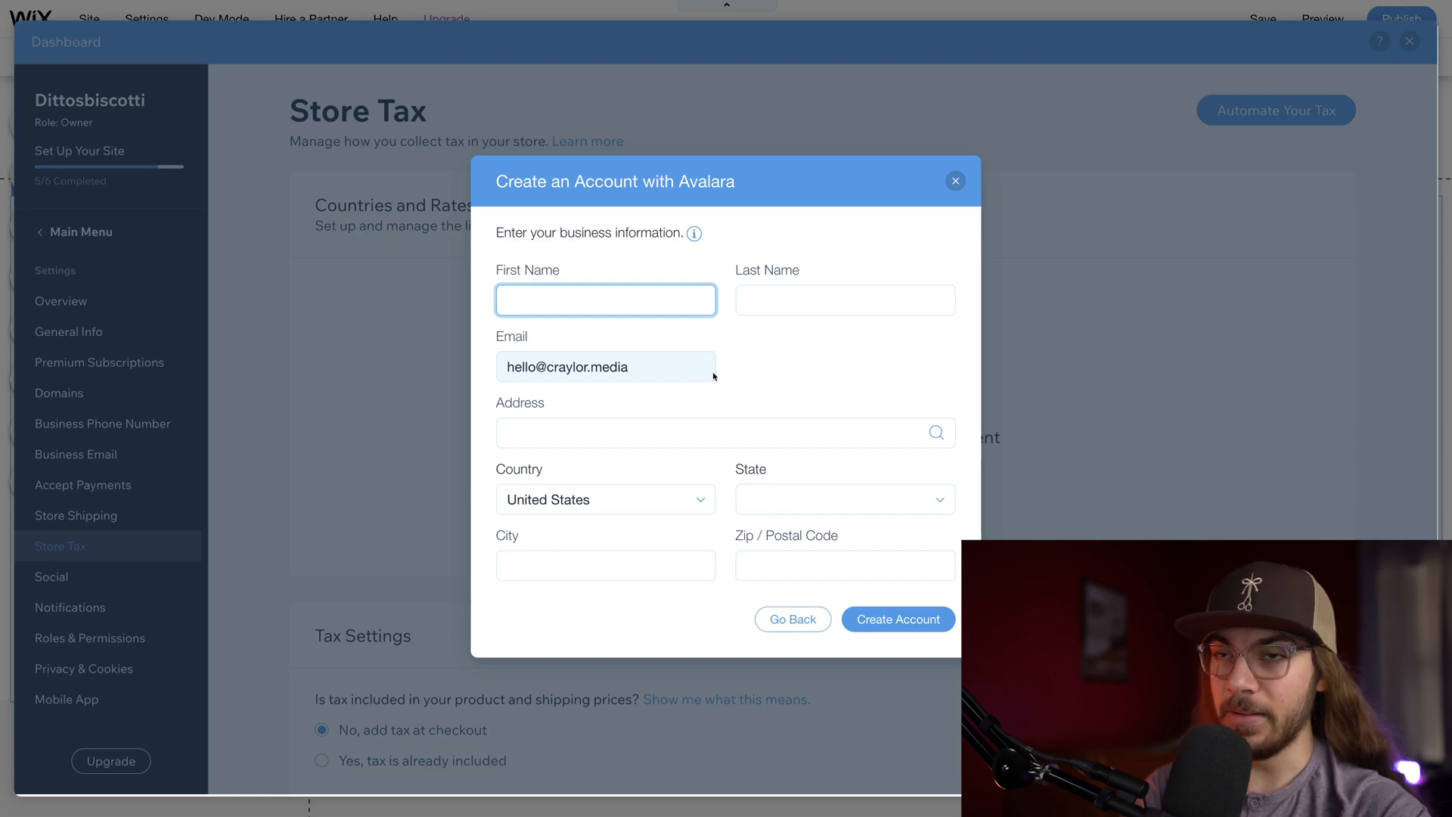
left_click(896, 619)
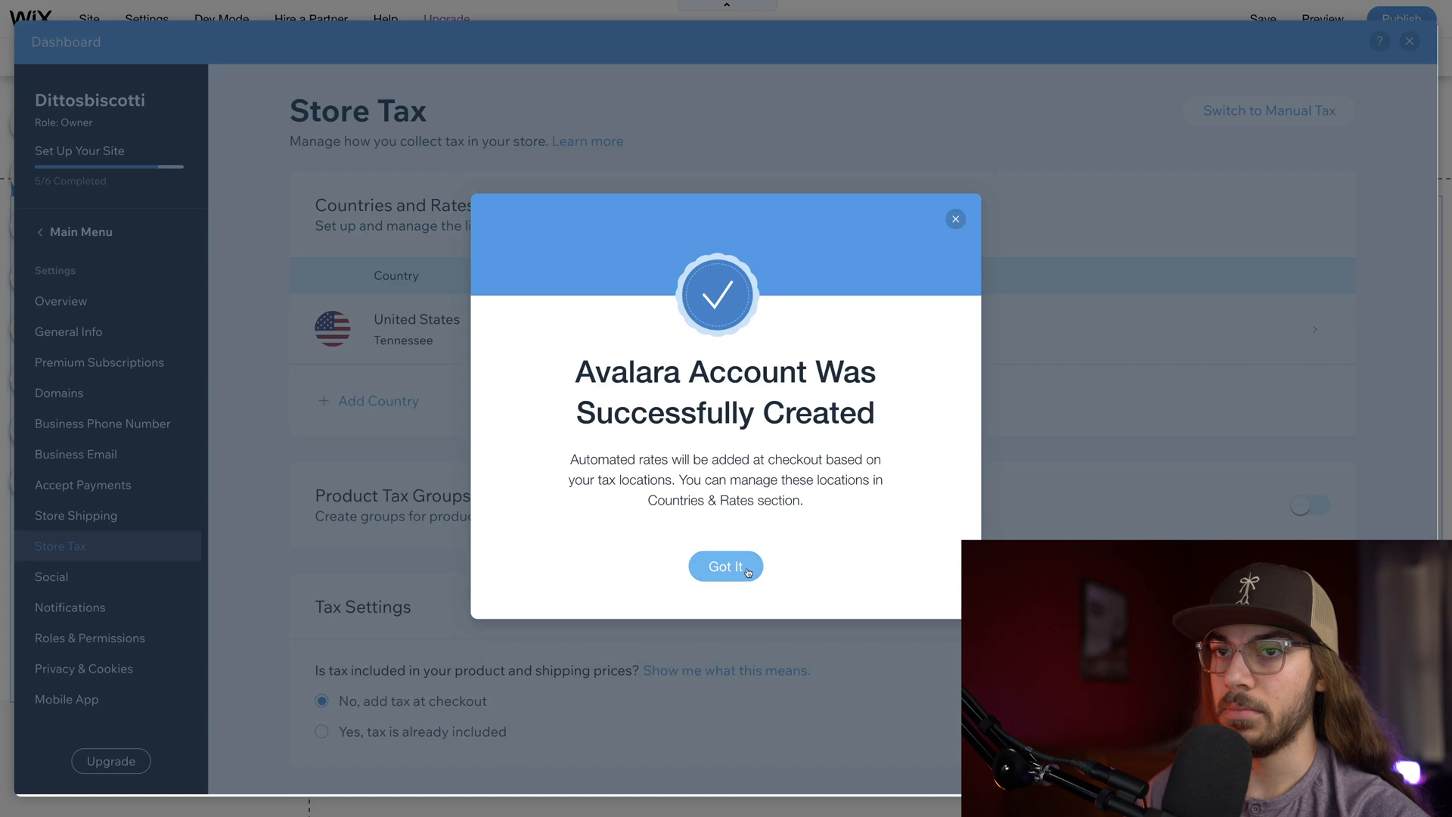
left_click(724, 566)
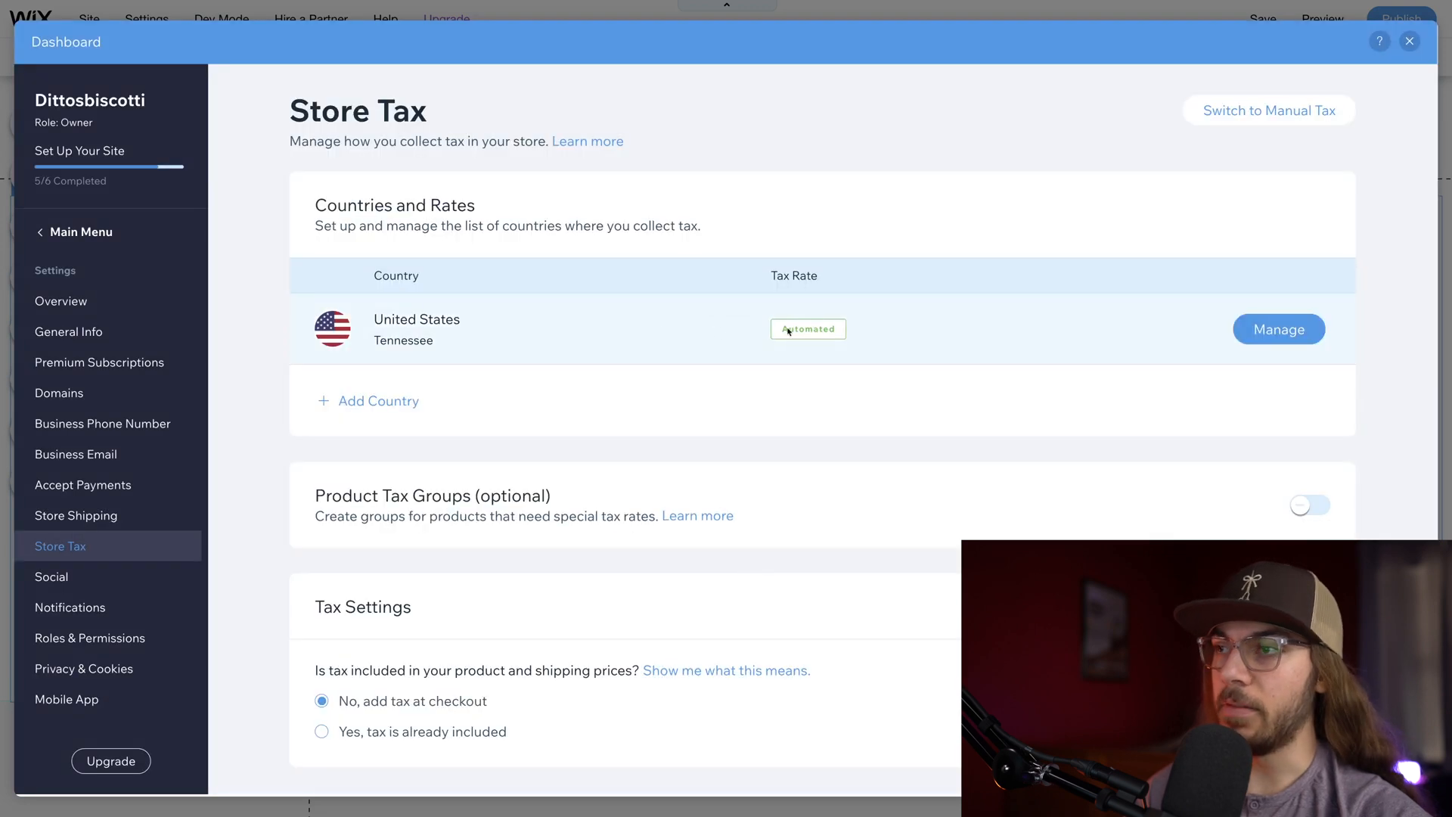
Step: Add all remaining US states to the United States tax list from Manage
left_click(1277, 328)
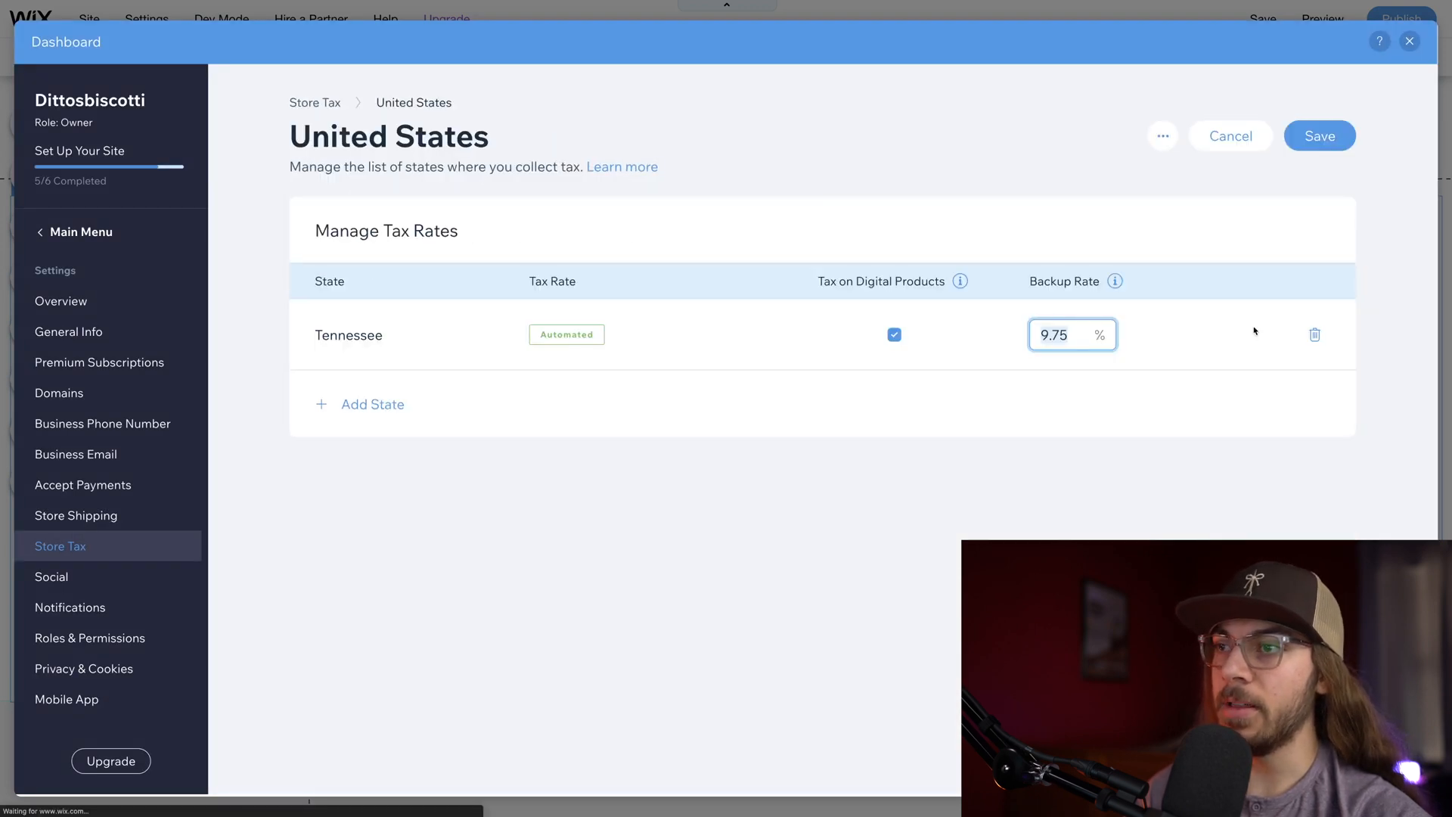
mouse_move(657, 341)
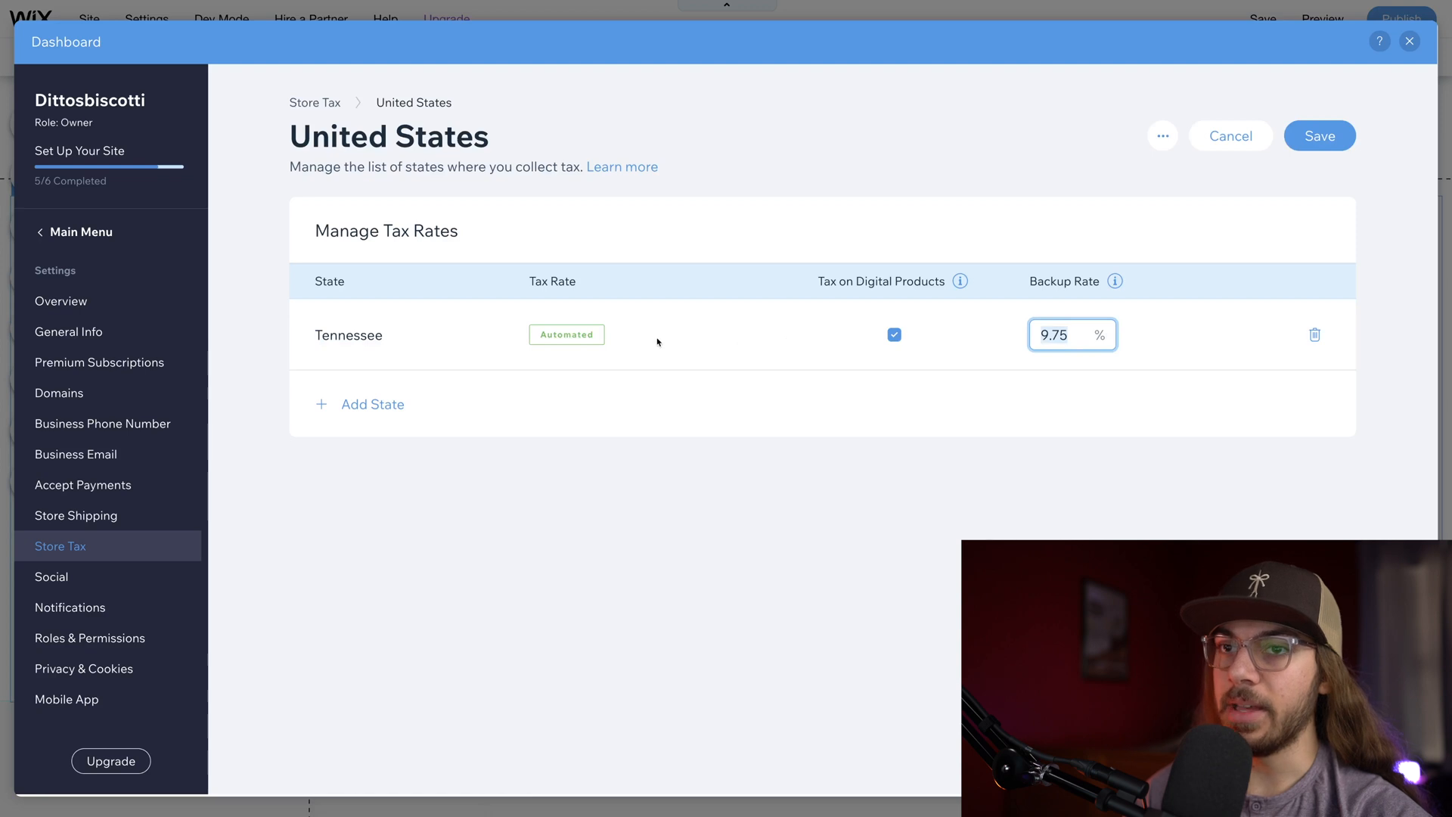
mouse_move(1079, 314)
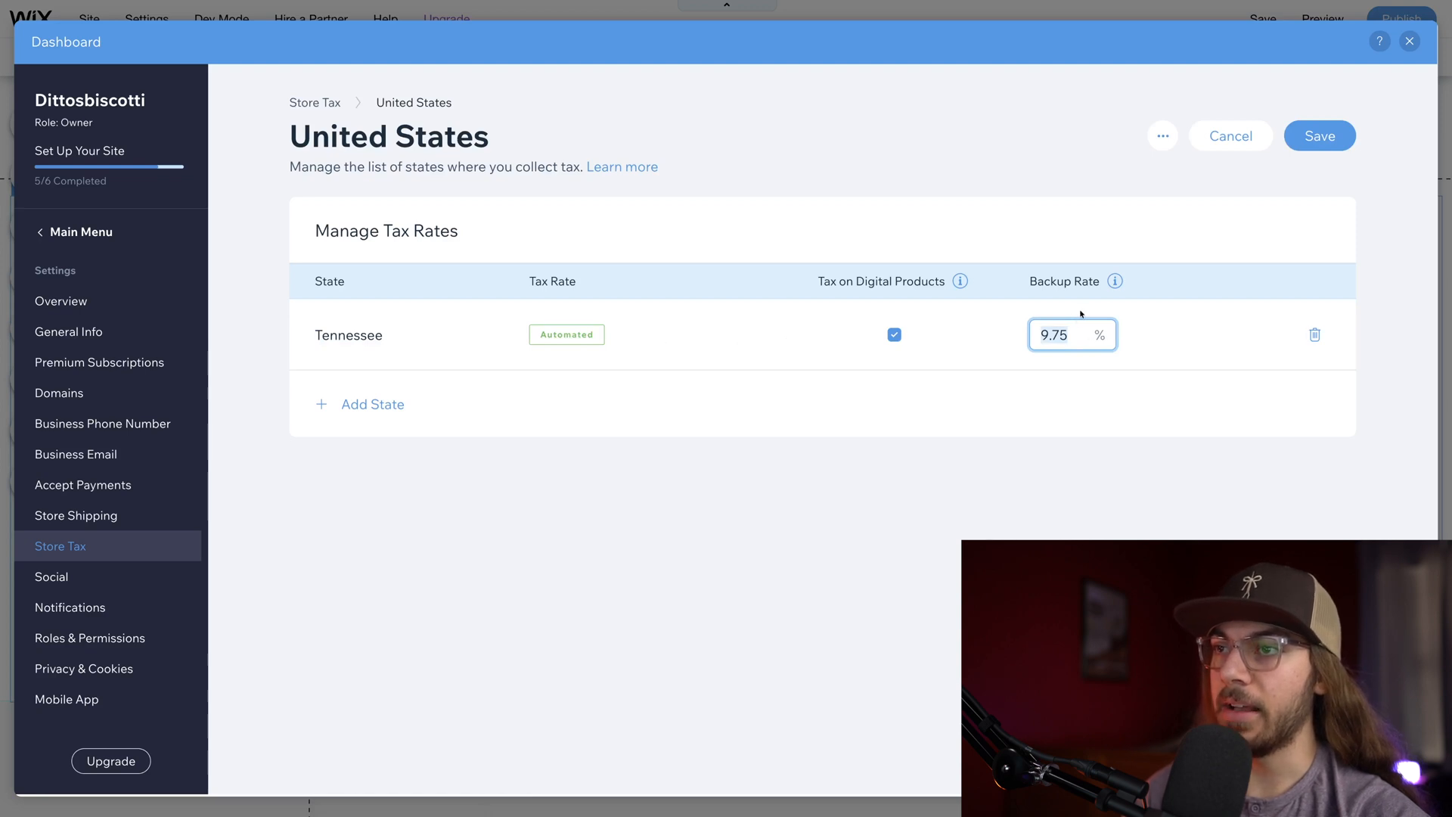
mouse_move(1115, 322)
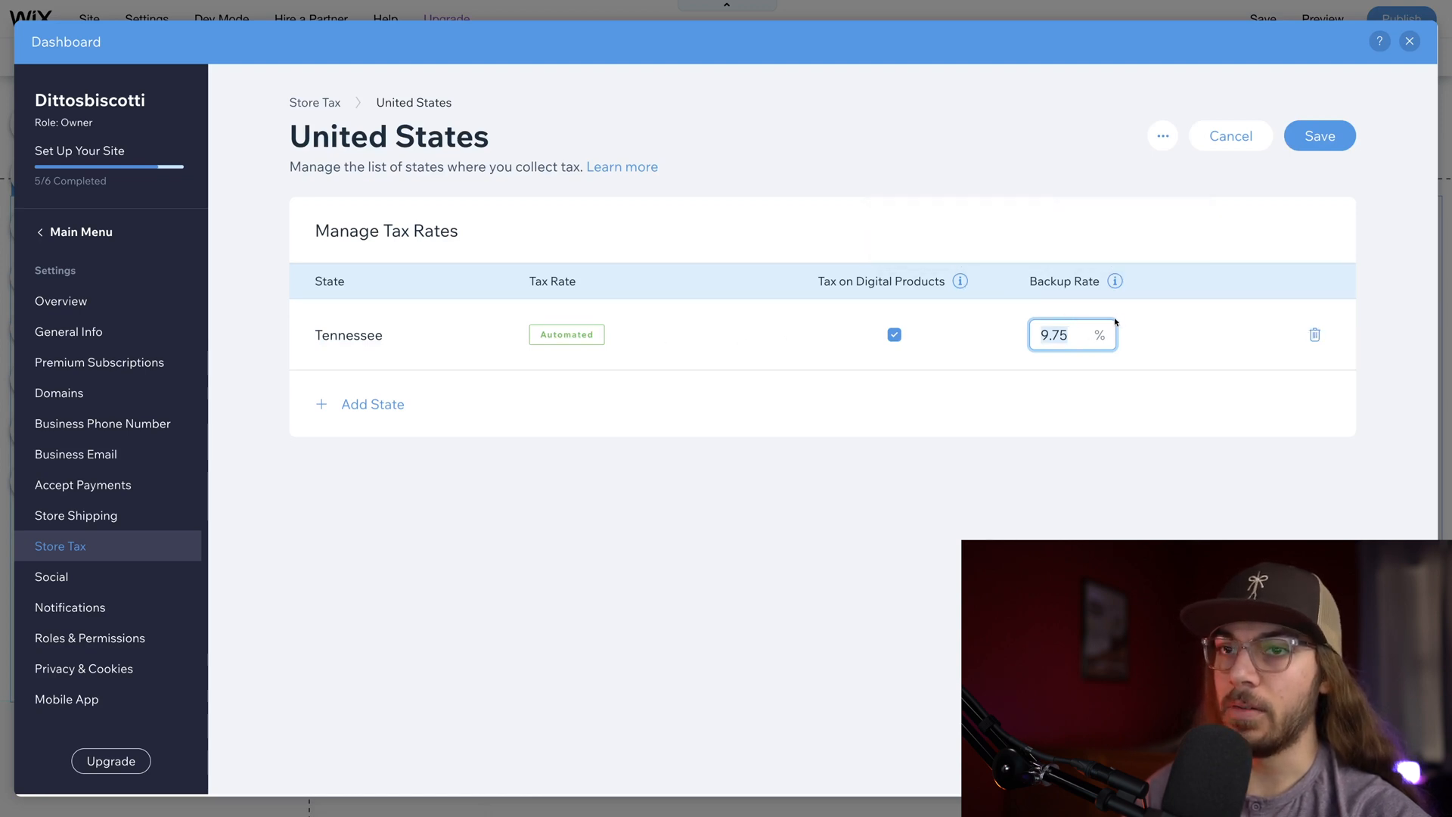
left_click(373, 403)
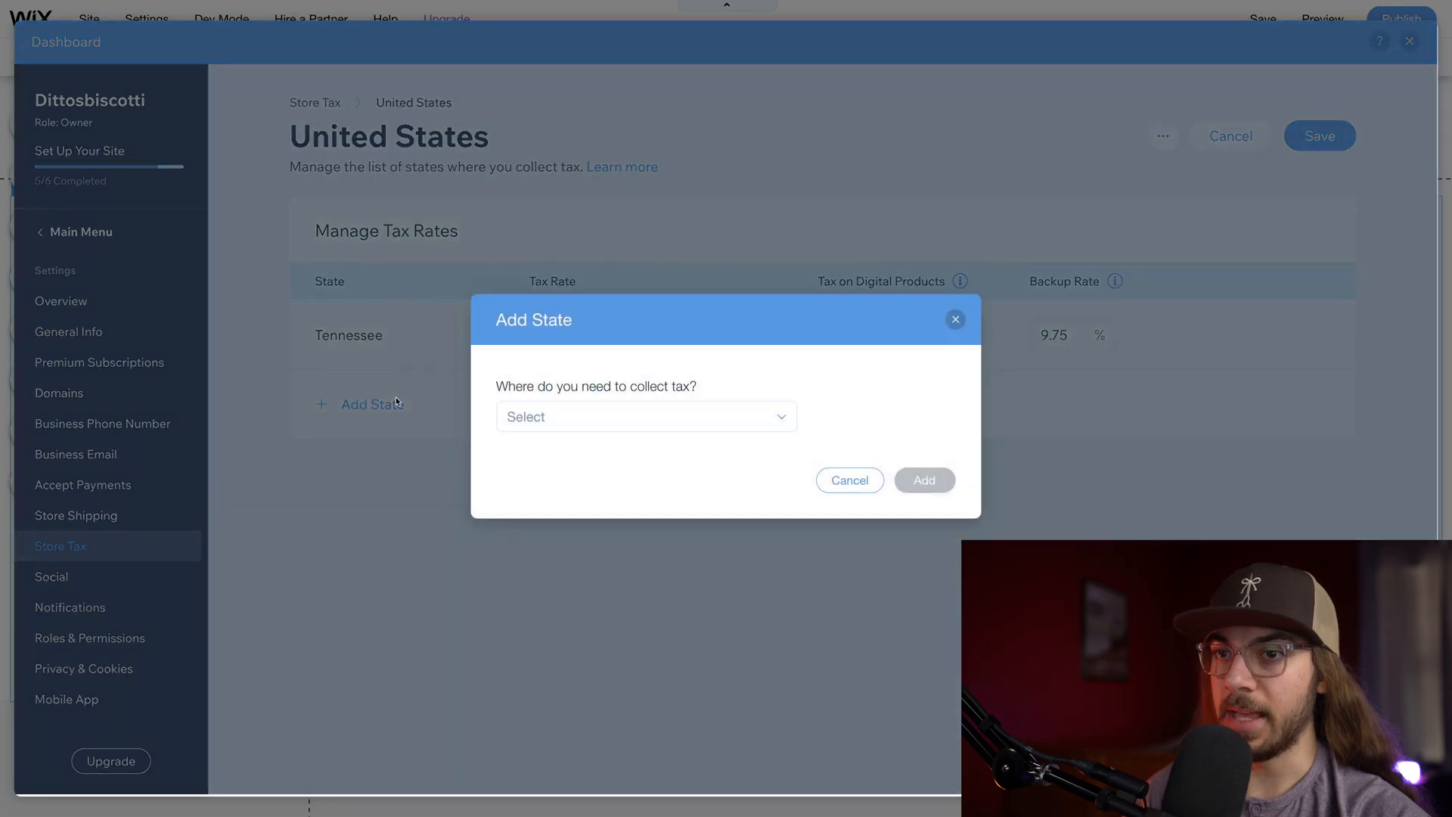
left_click(646, 416)
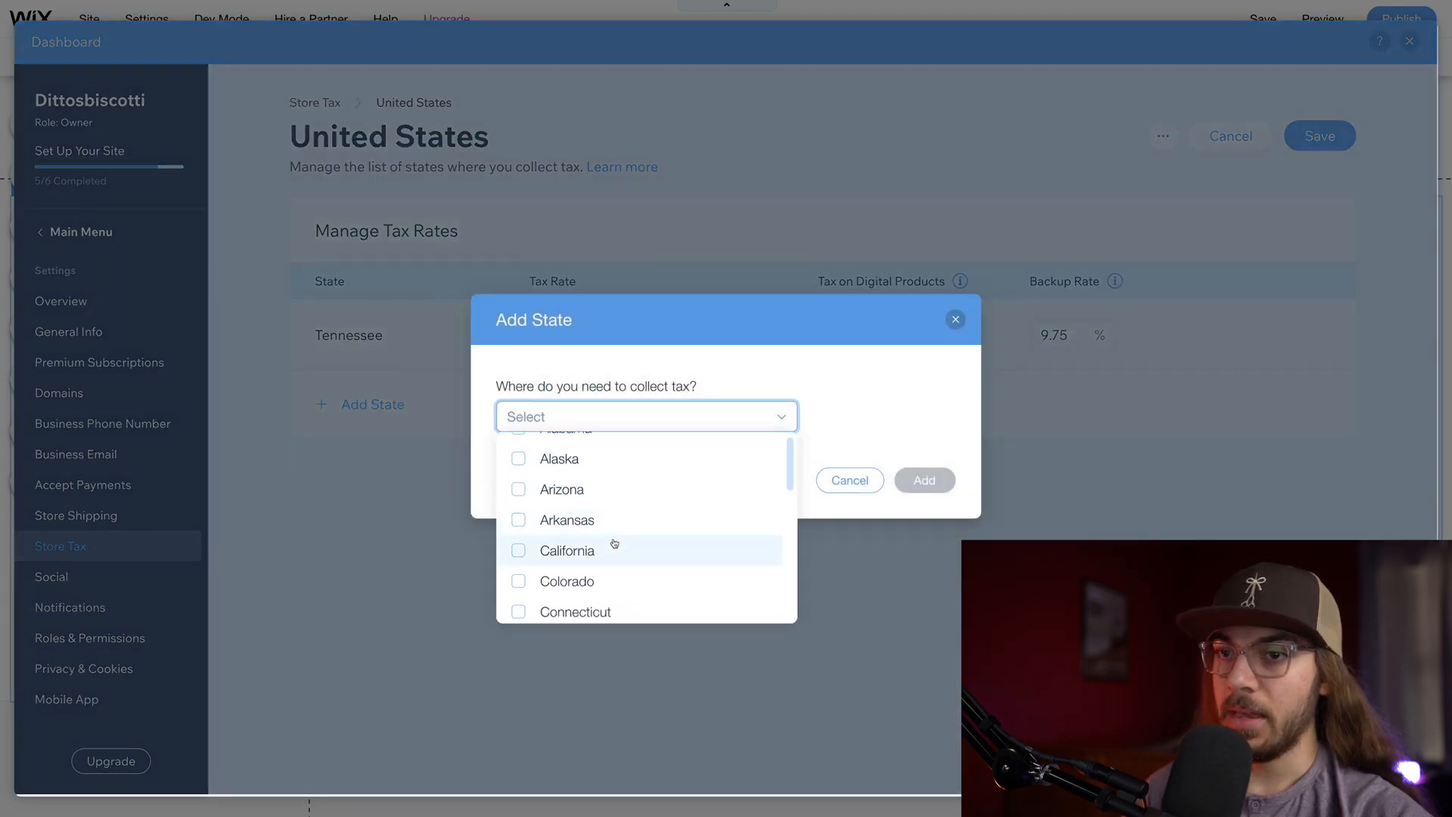
scroll("down", 3)
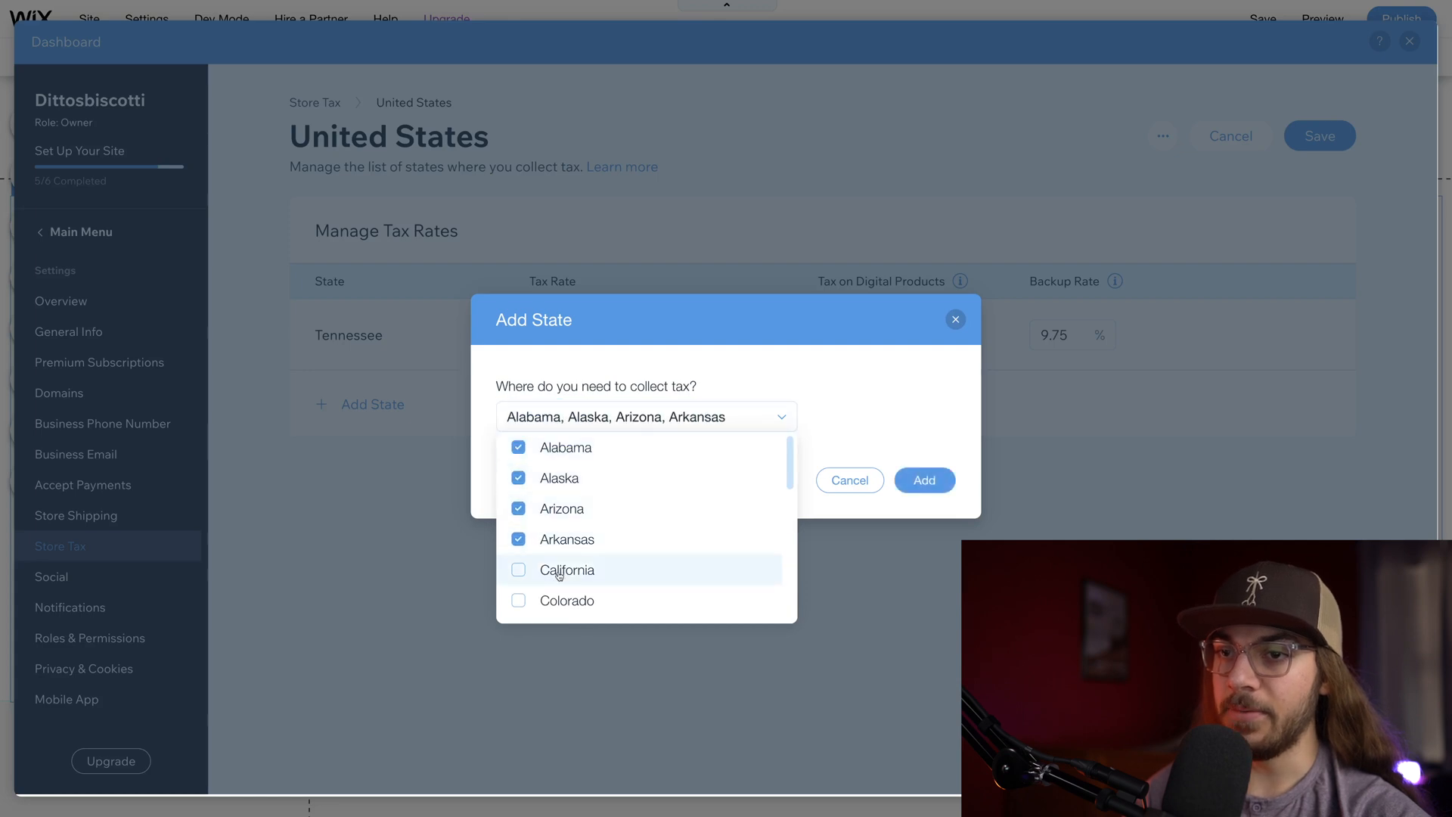
scroll("down", 3)
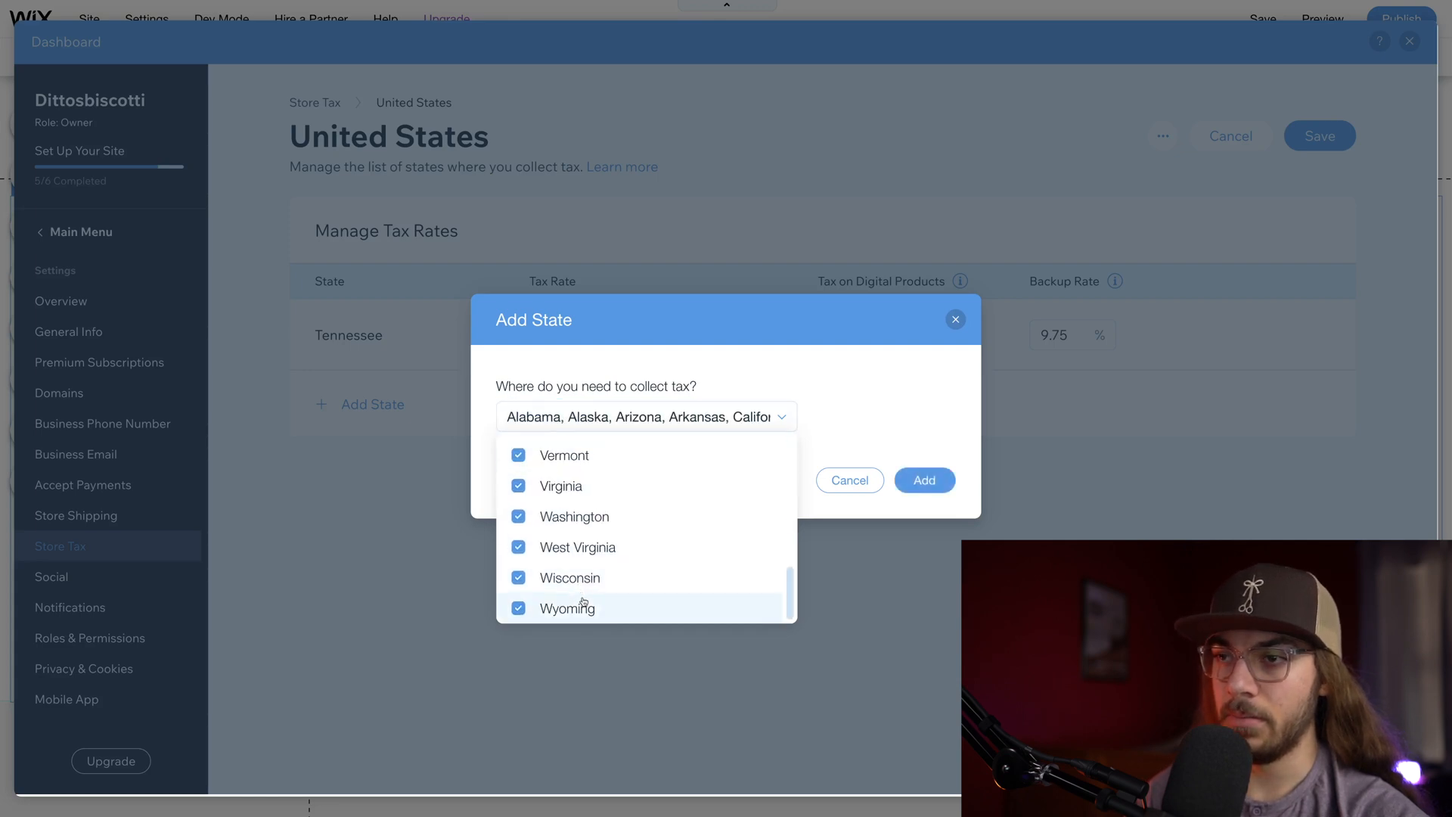
left_click(923, 479)
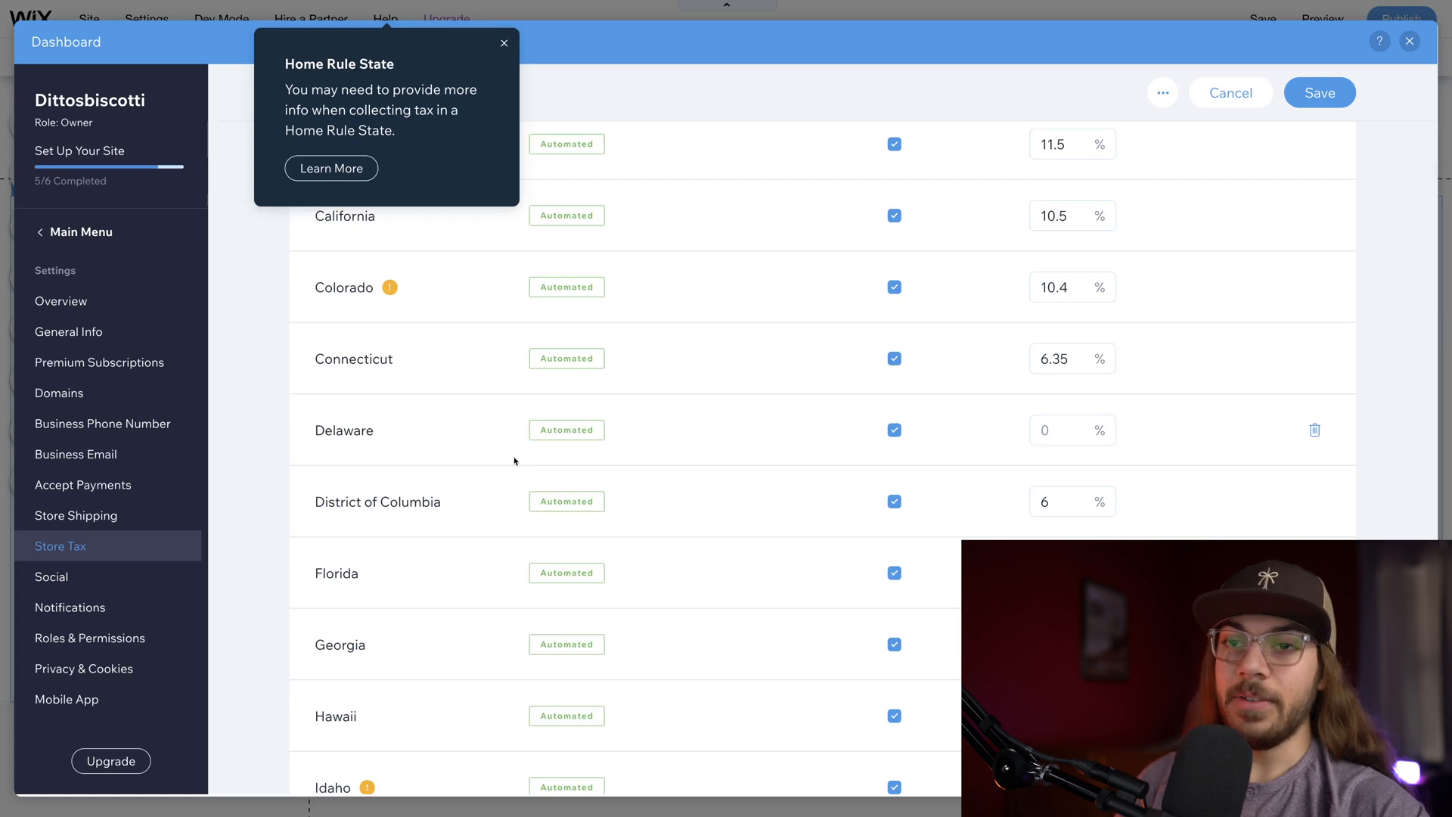
mouse_move(861, 266)
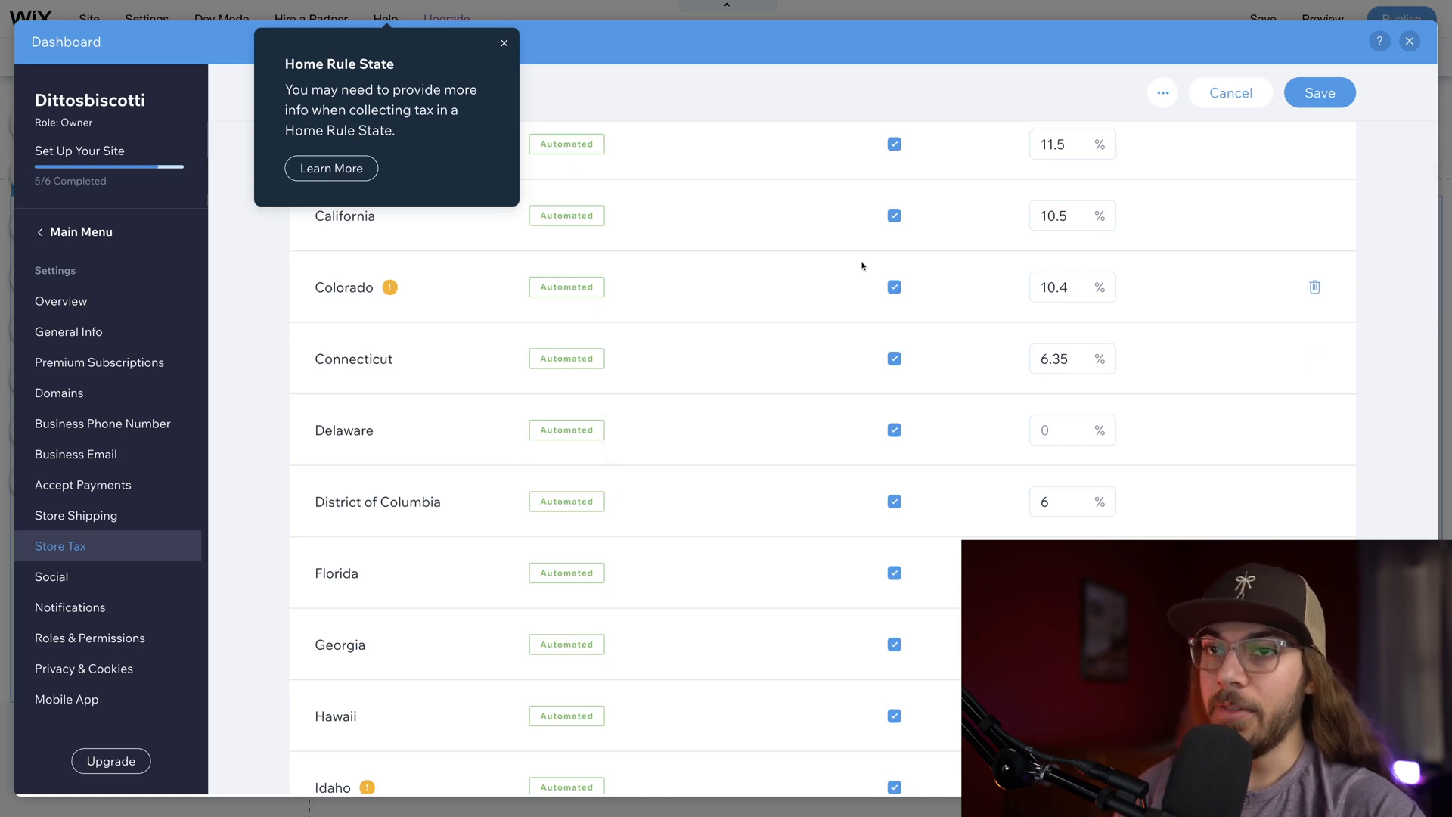
Step: Review the states' automated and backup rates and save the United States tax settings
scroll("up", 3)
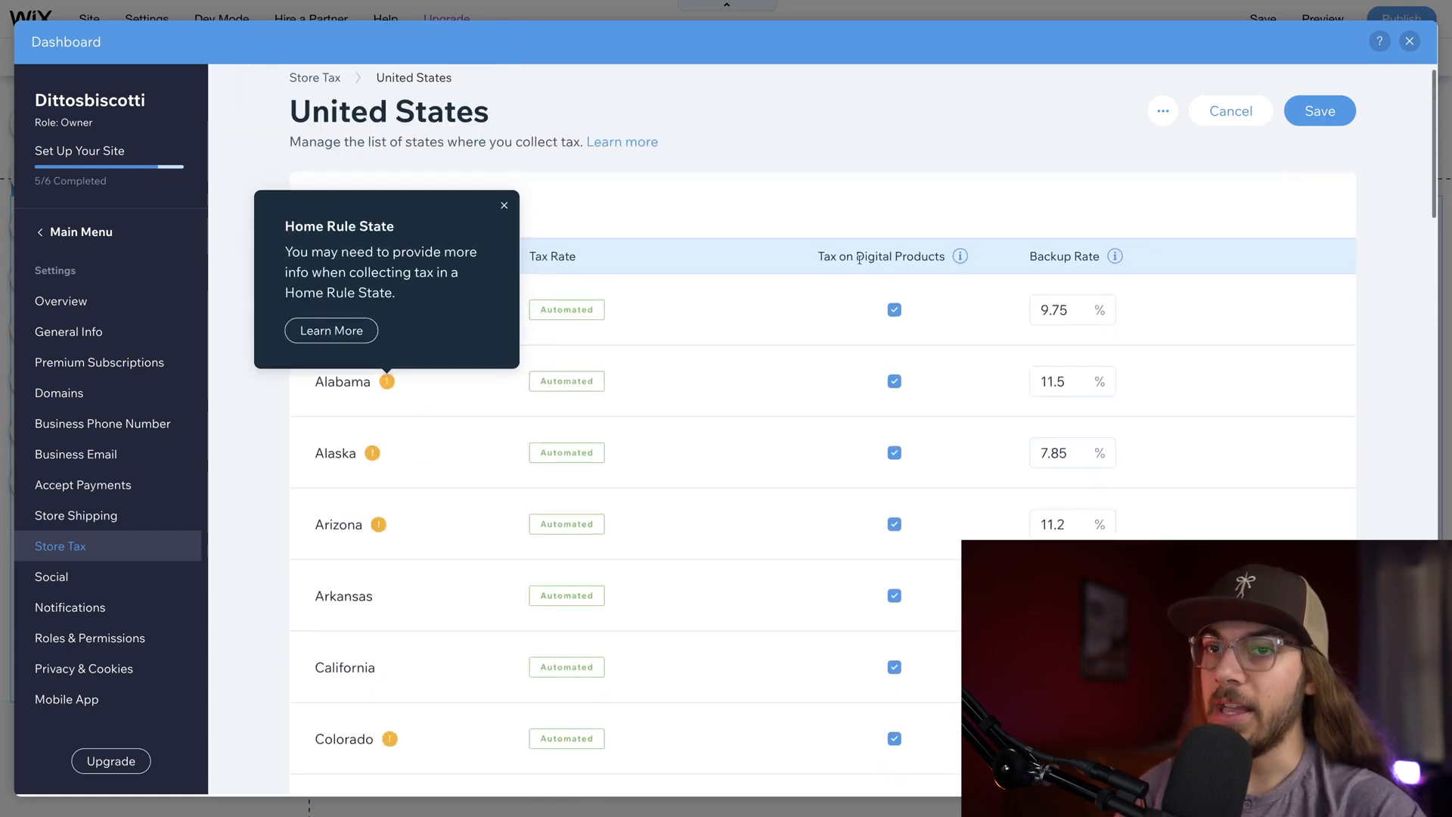
scroll("down", 3)
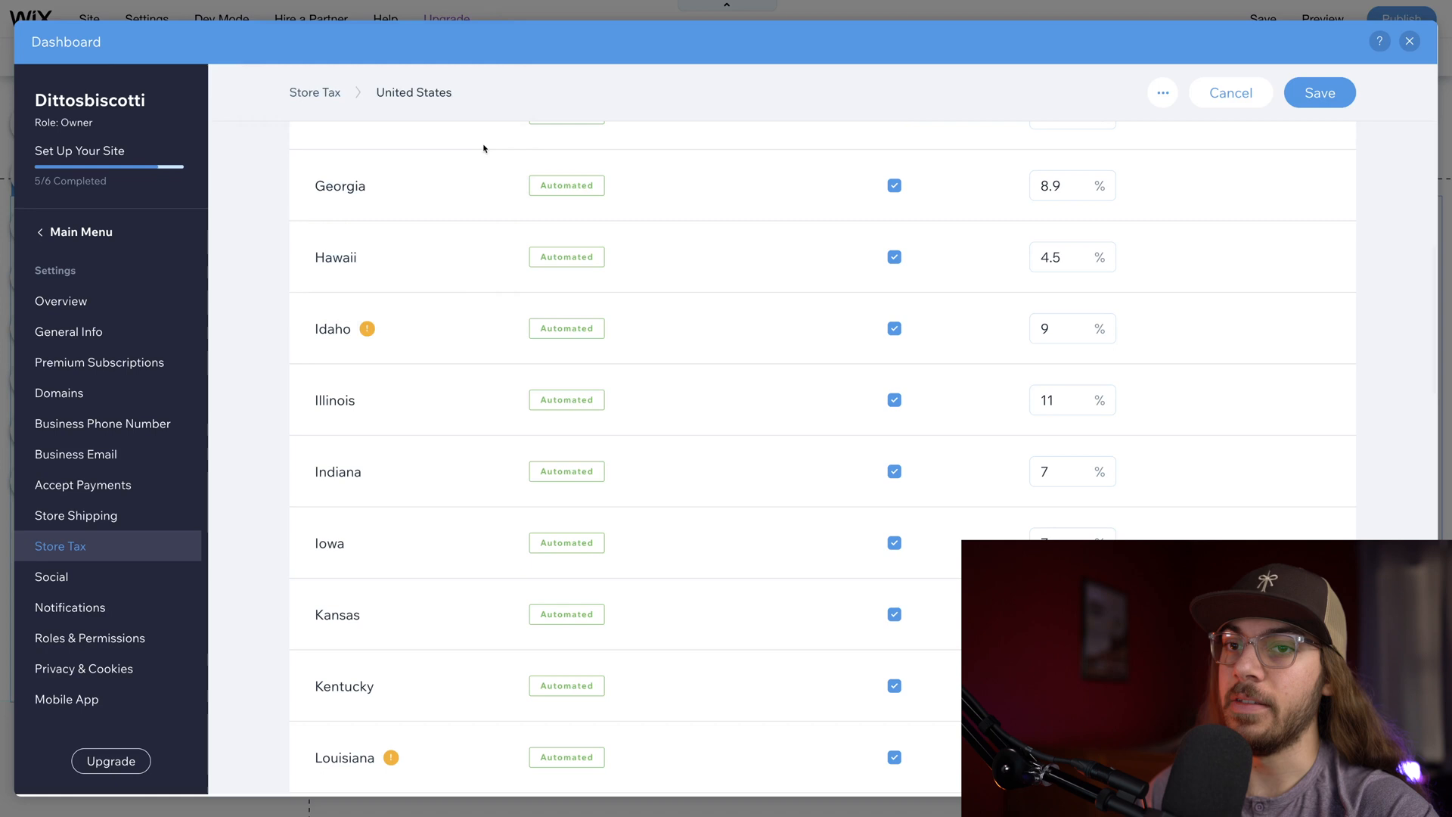
scroll("down", 3)
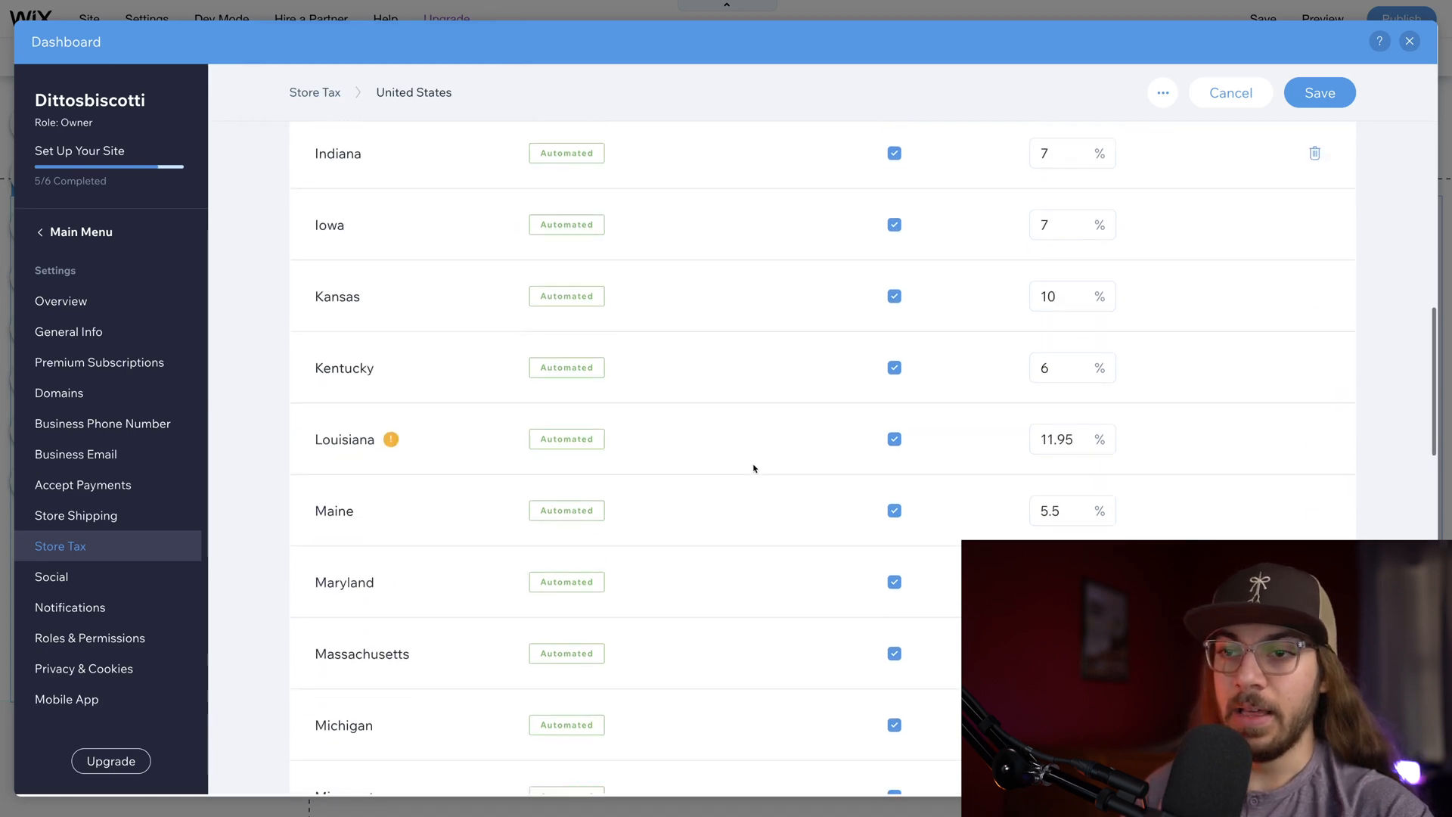
scroll("down", 3)
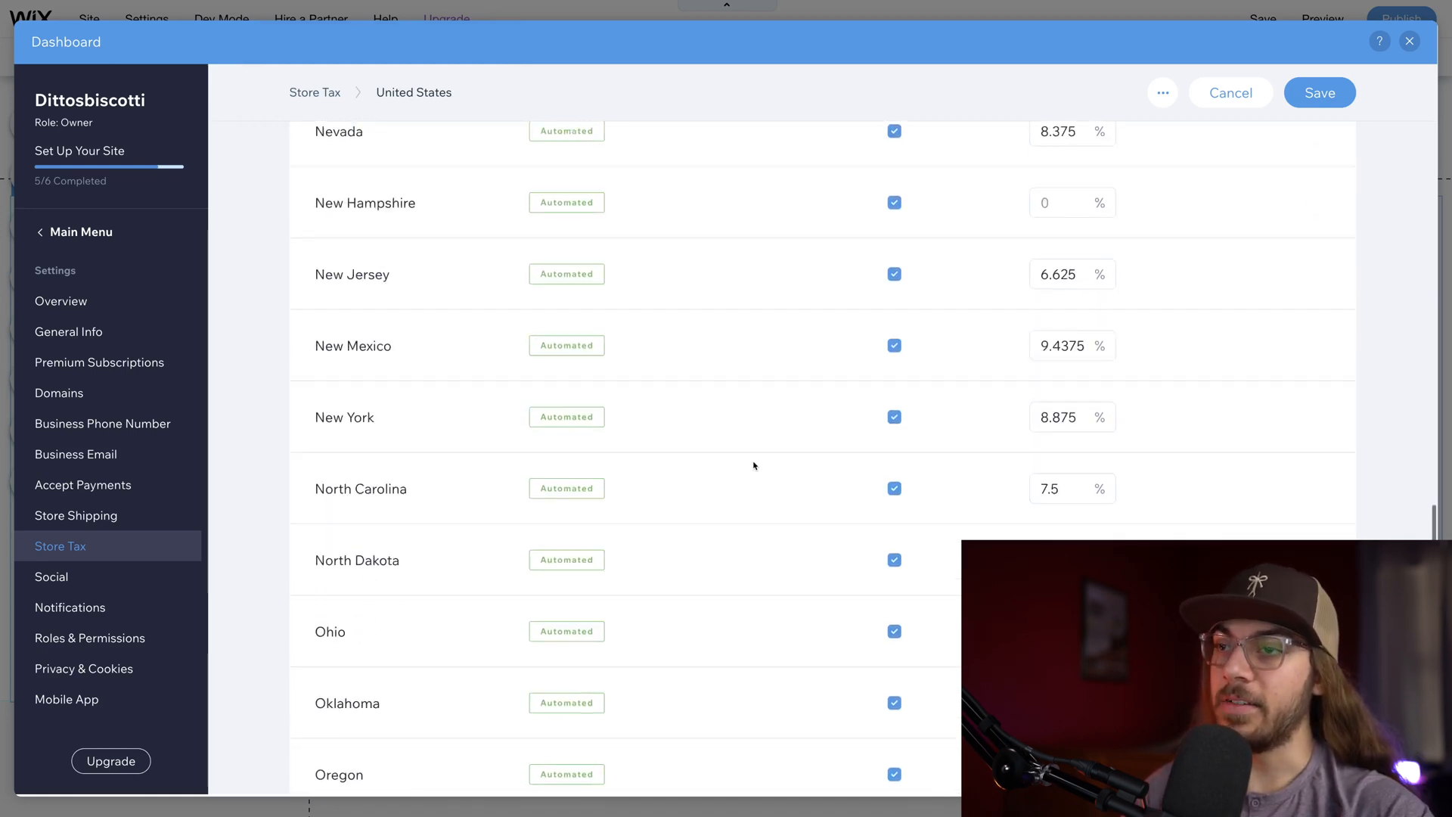
scroll("down", 3)
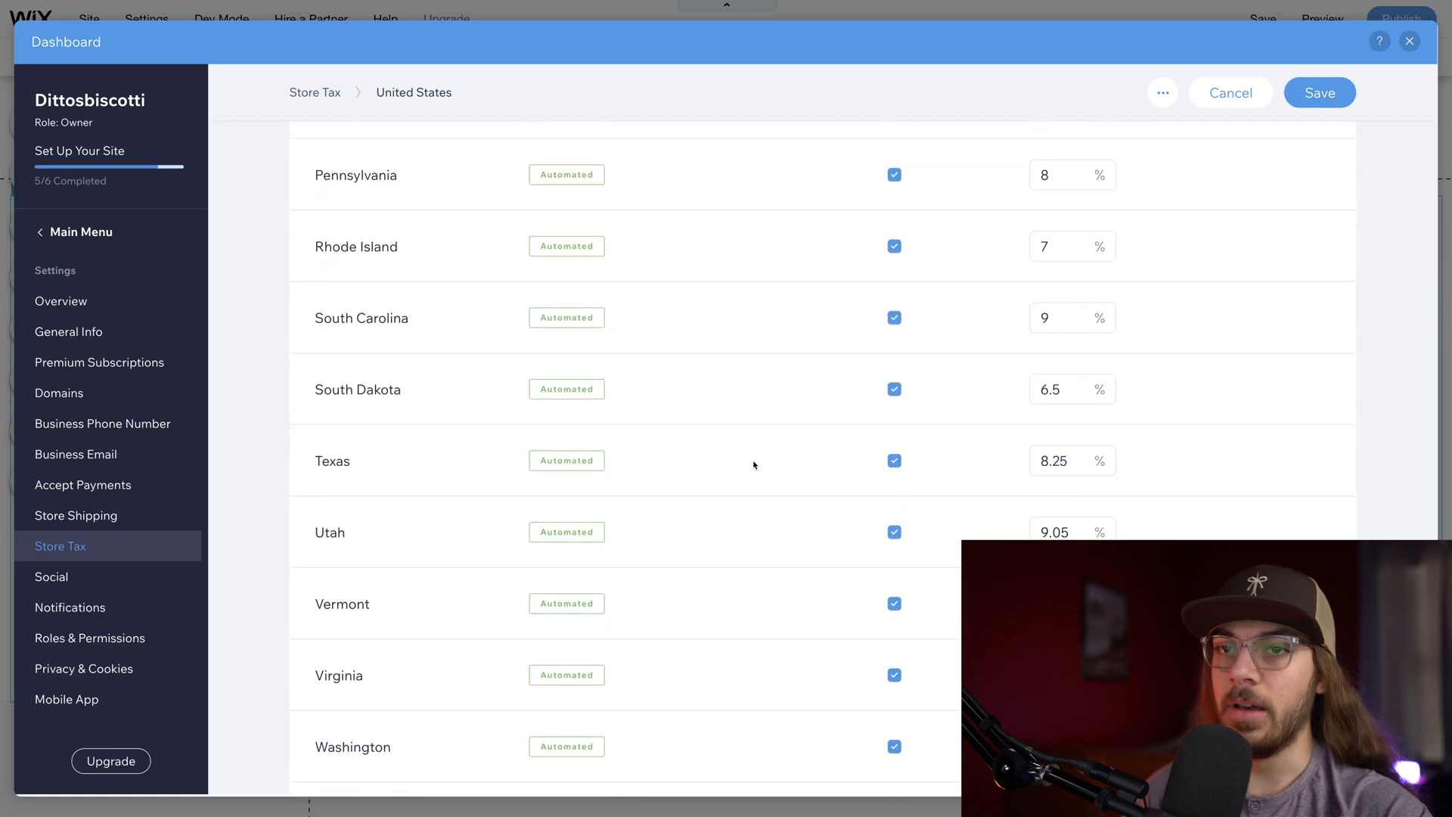
scroll("down", 3)
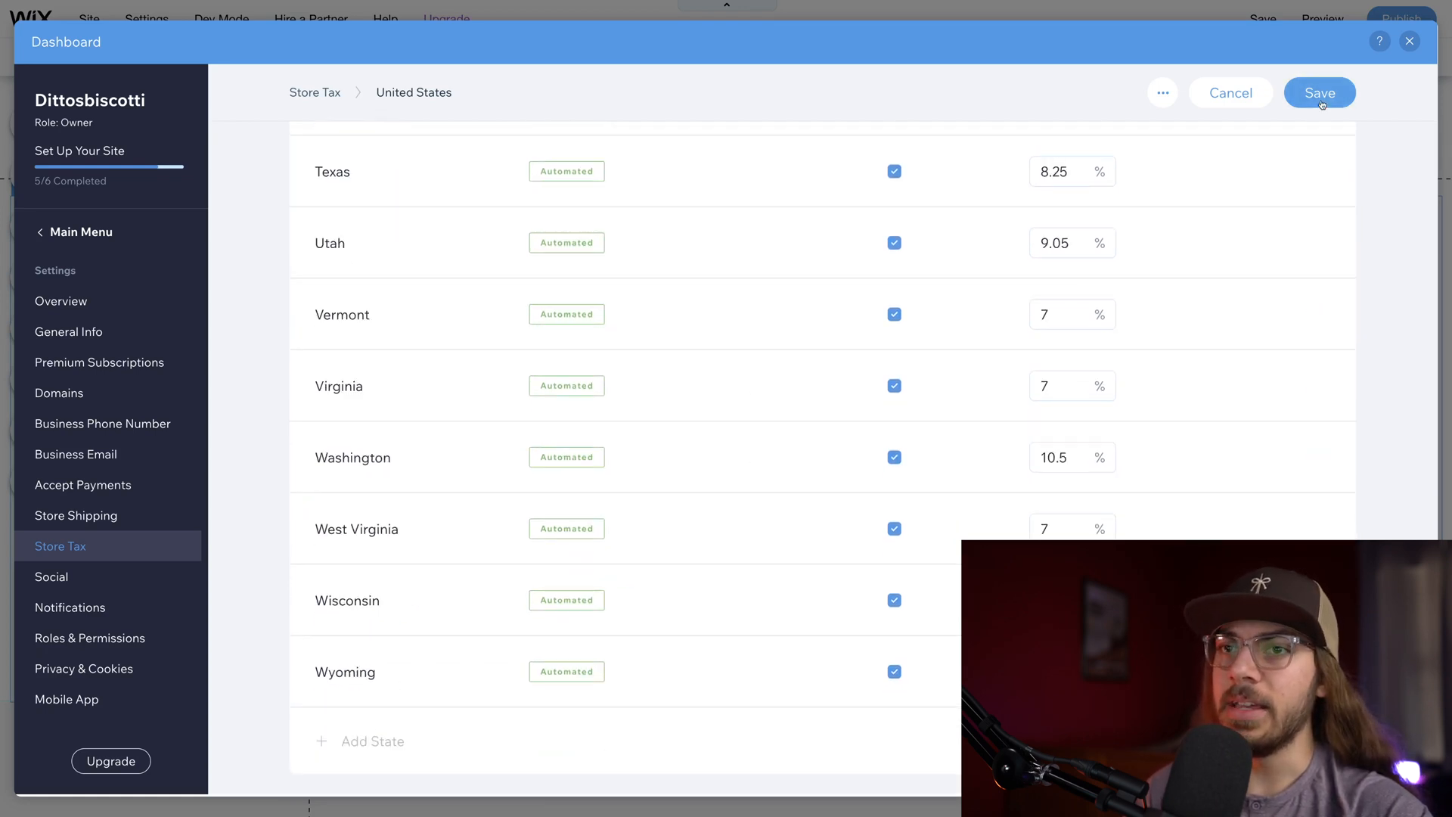
left_click(1319, 92)
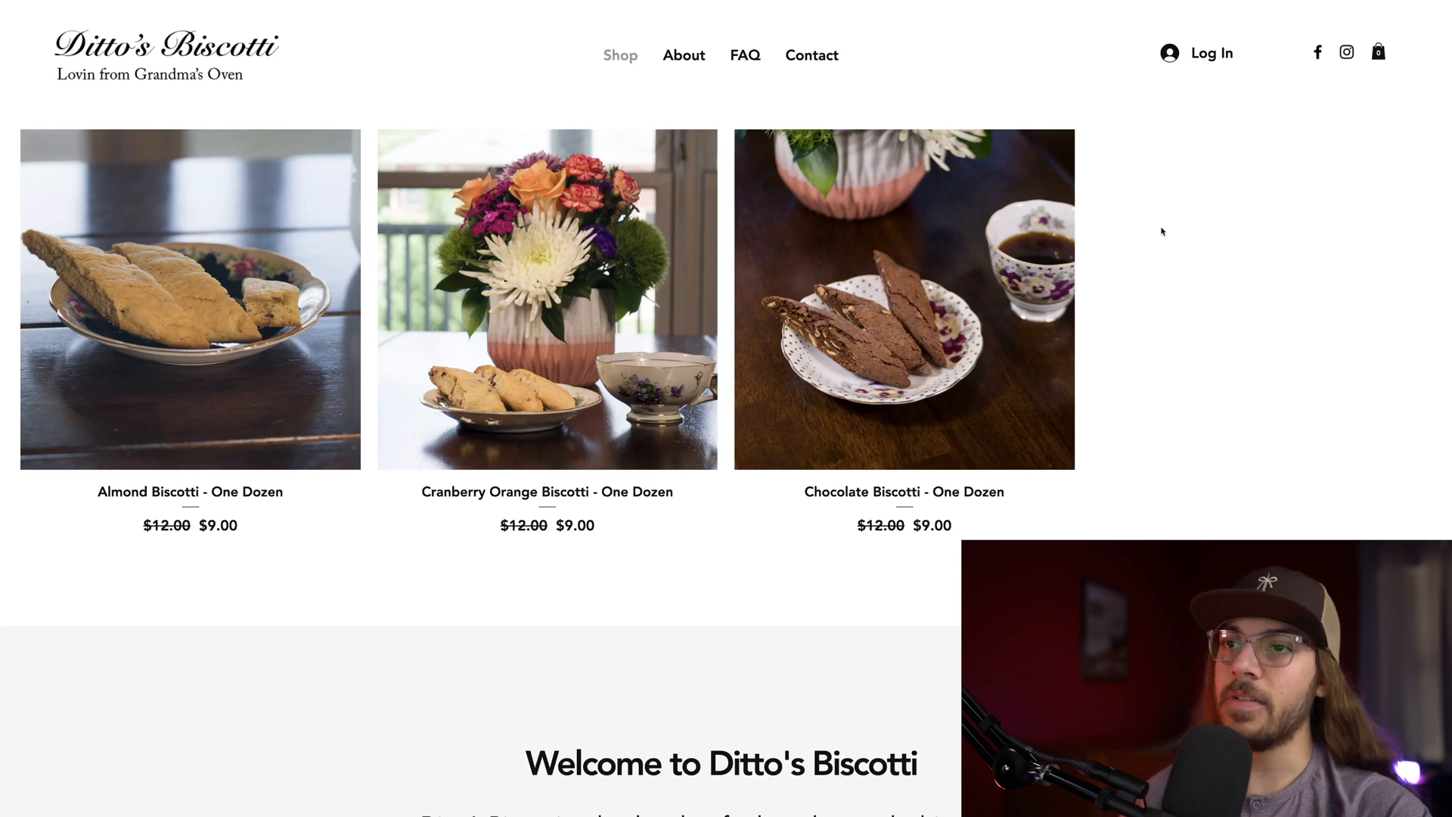
mouse_move(905, 227)
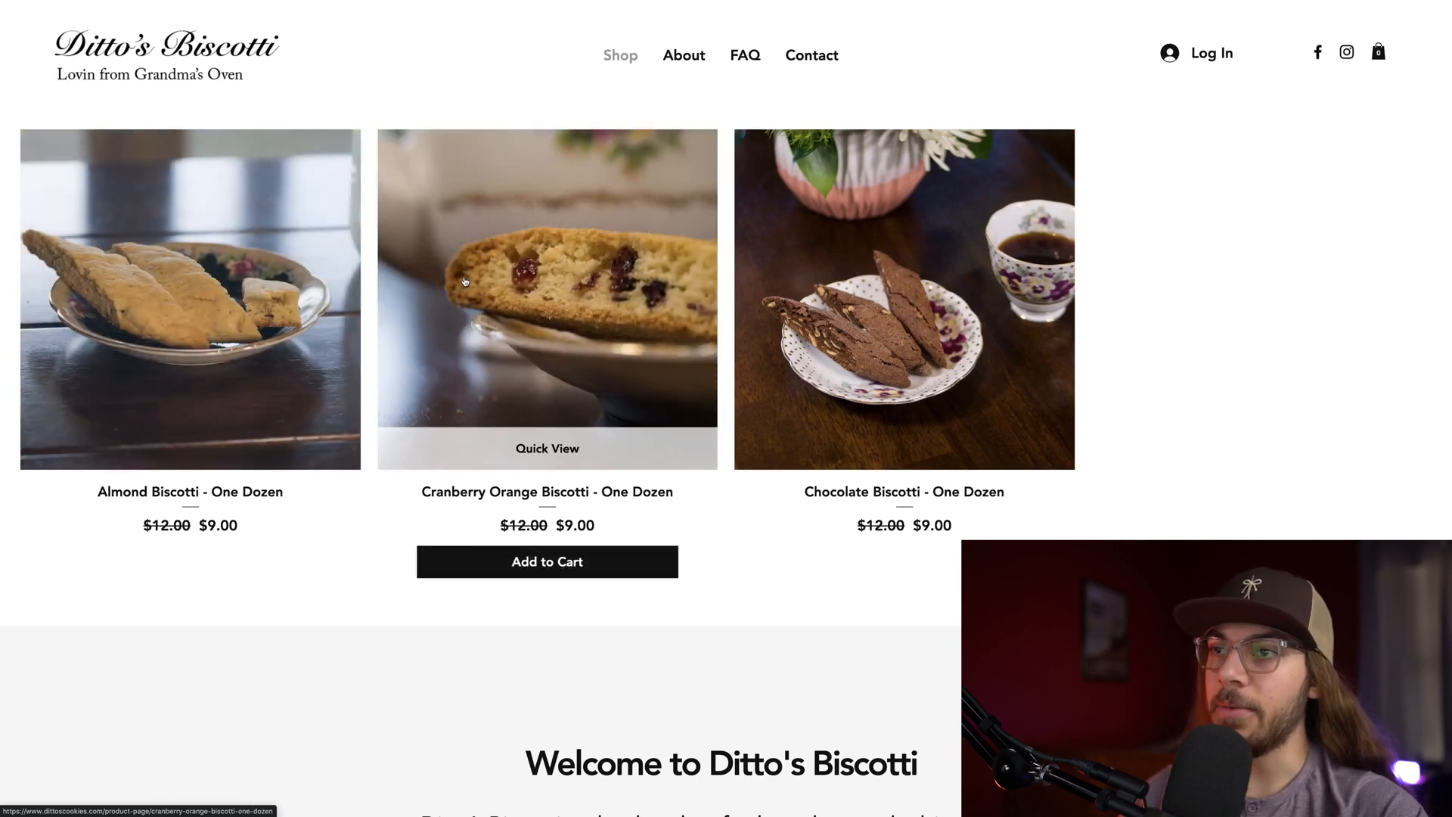
mouse_move(808, 274)
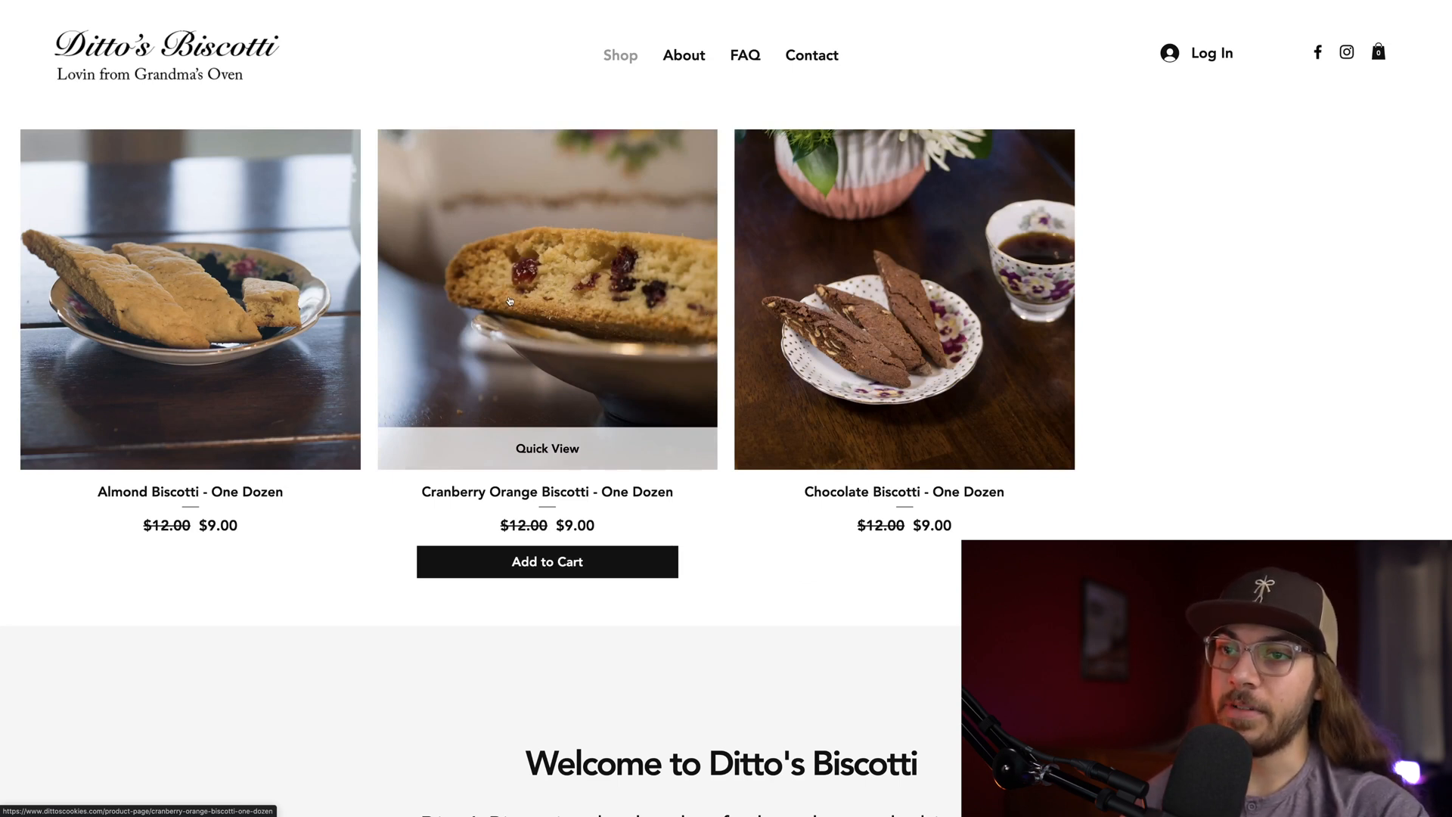
Step: Add Cranberry Orange Biscotti to the cart, try Local Pickup, return to Free Shipping and start checkout
left_click(546, 561)
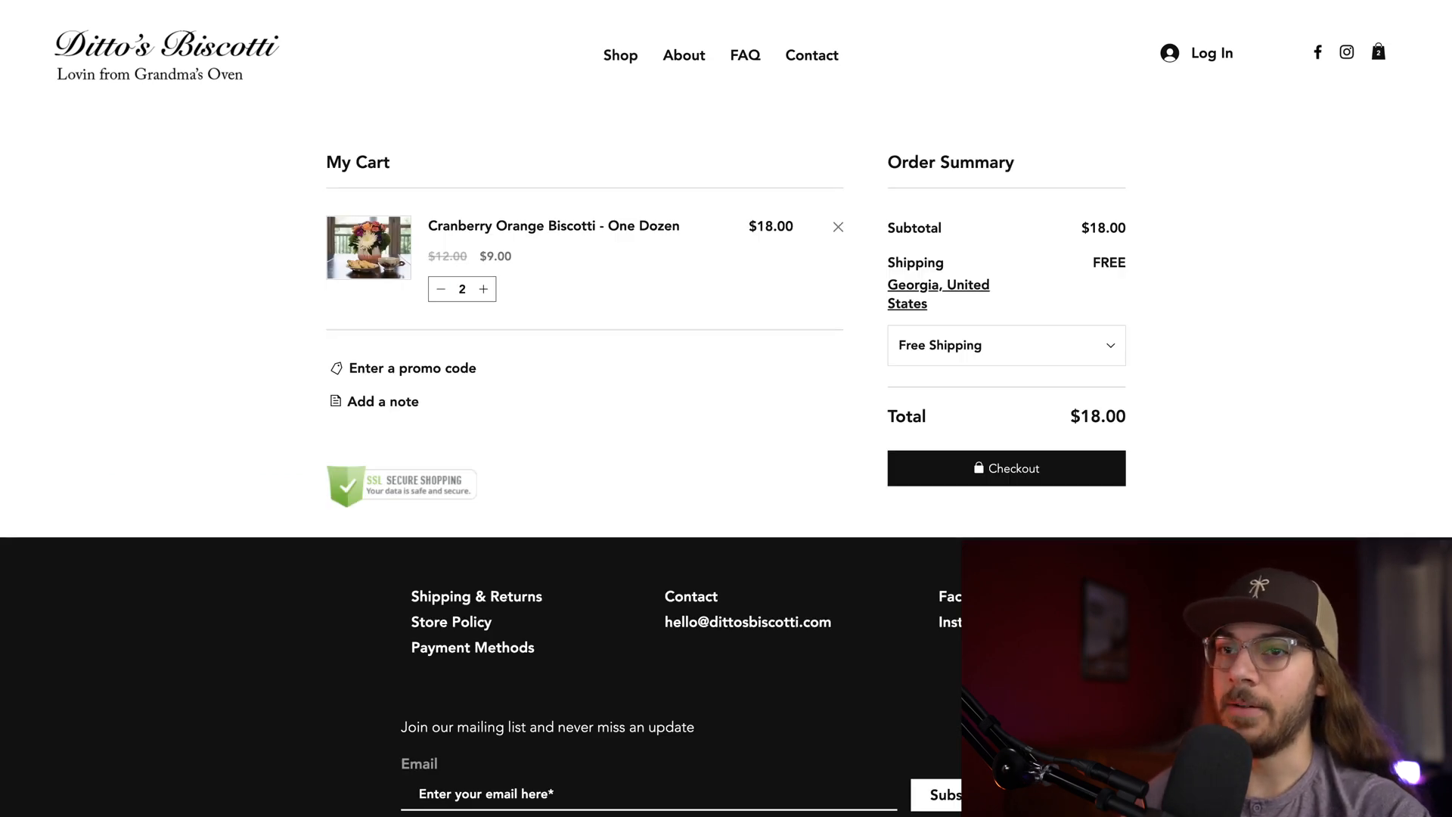
mouse_move(451, 389)
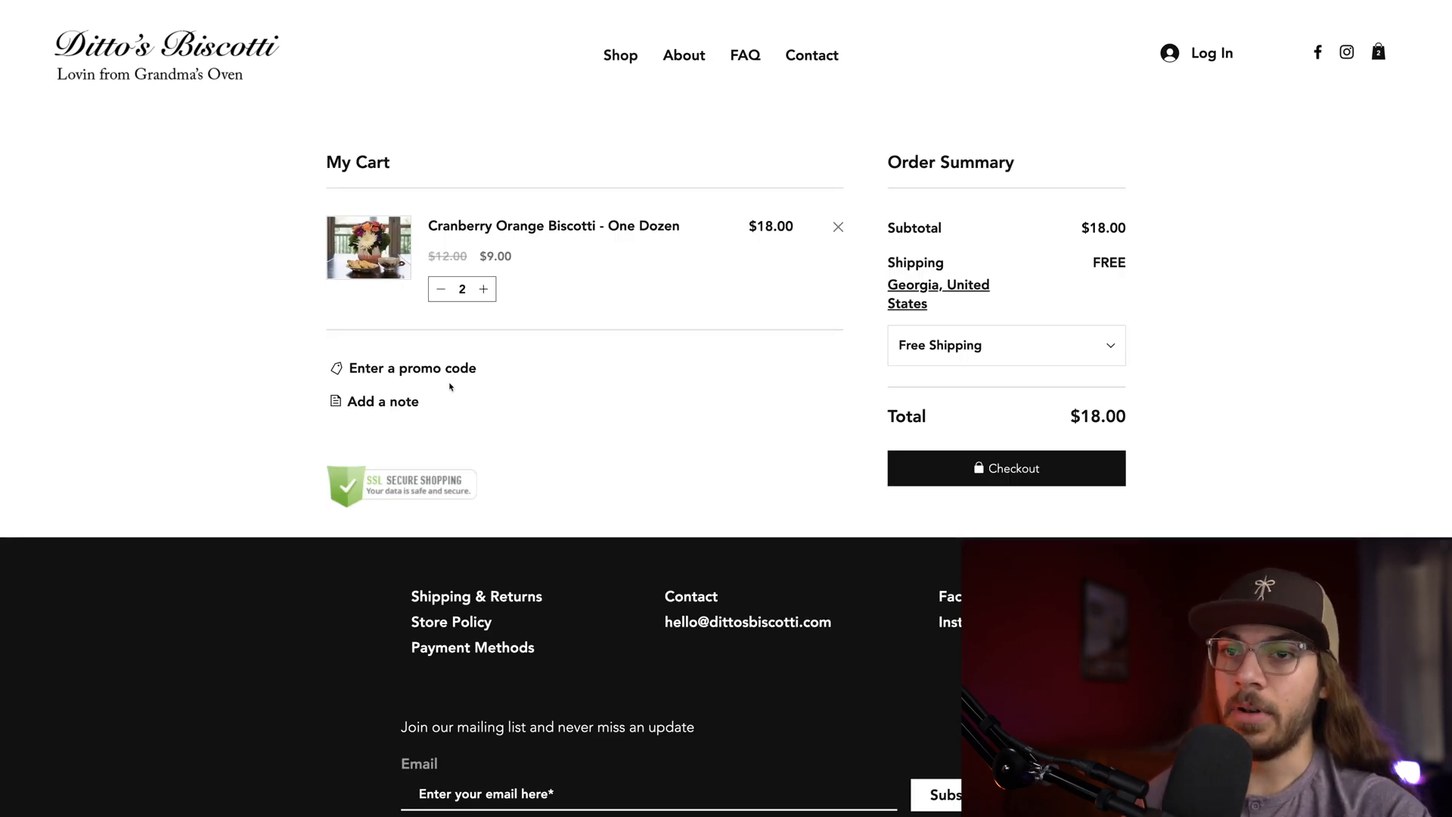
mouse_move(443, 414)
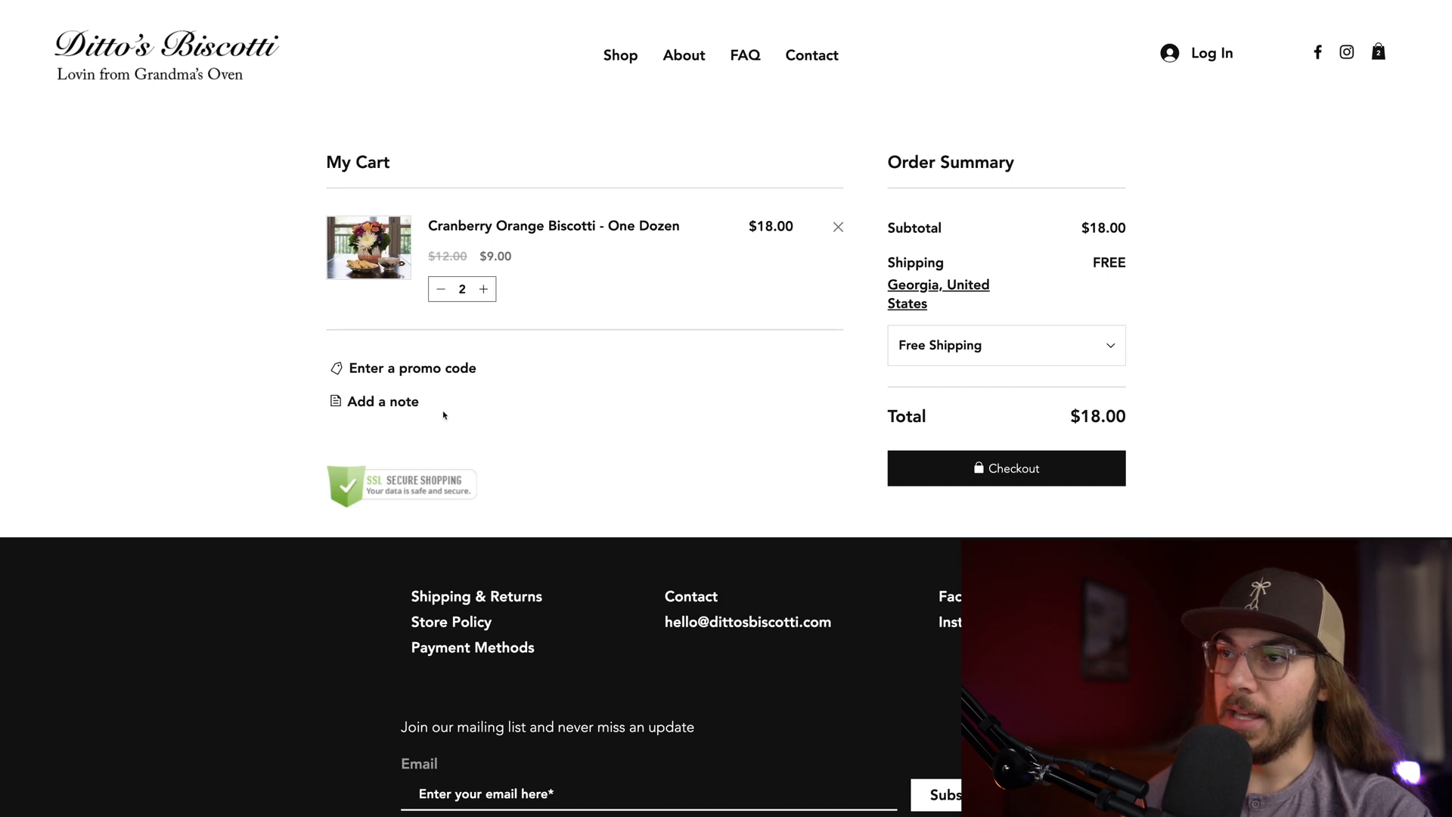
mouse_move(935, 302)
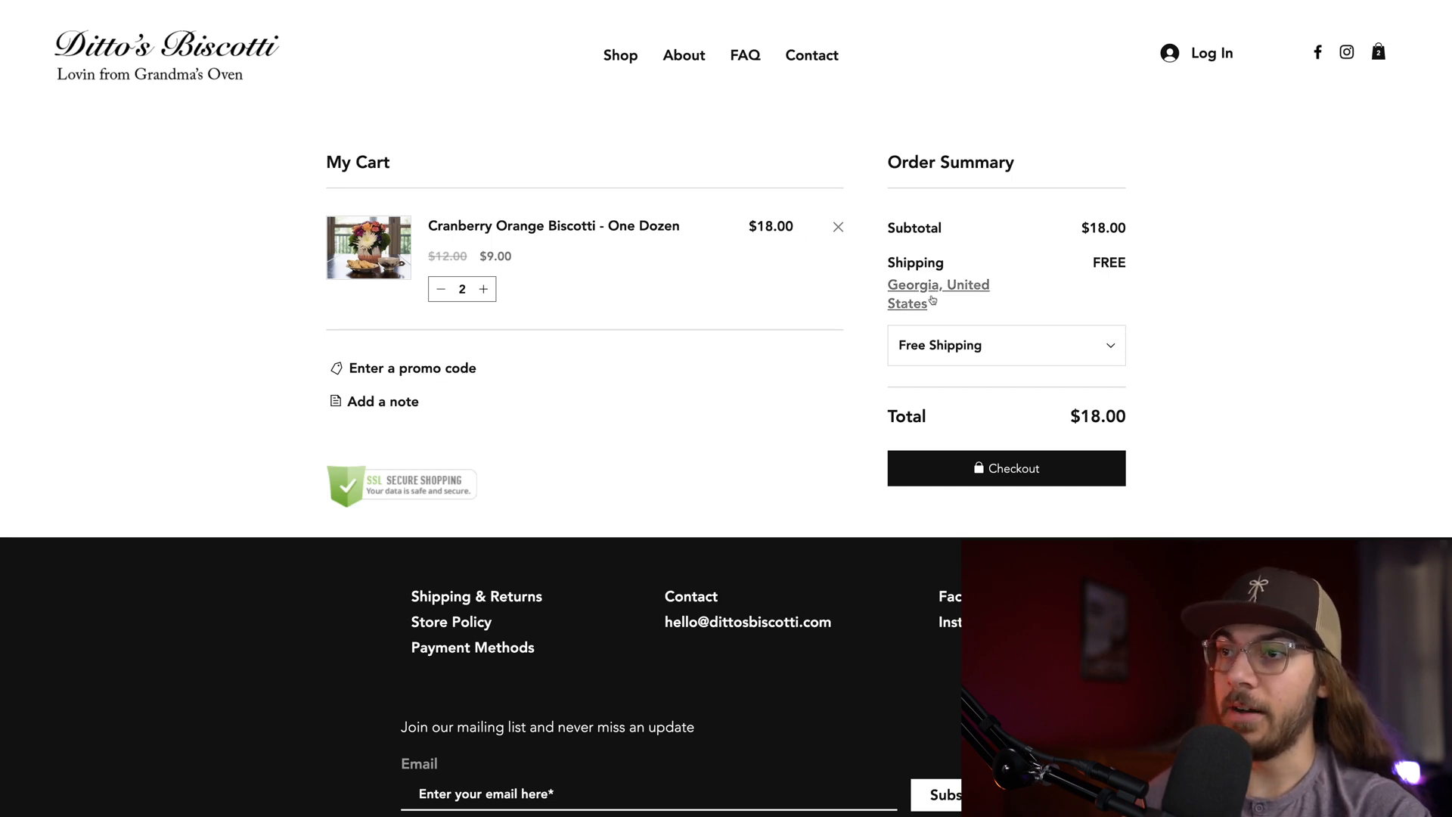
left_click(990, 345)
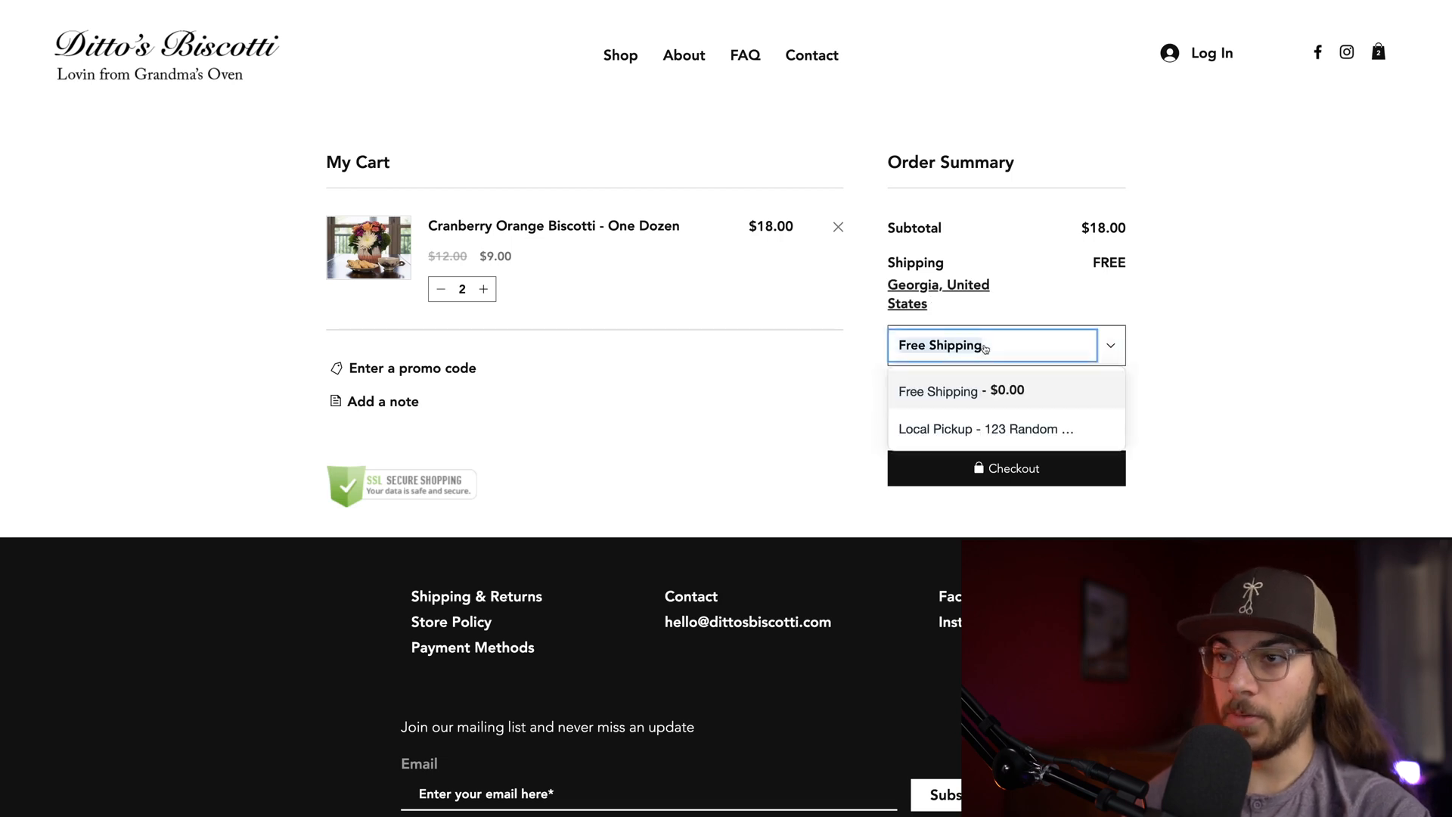
mouse_move(985, 451)
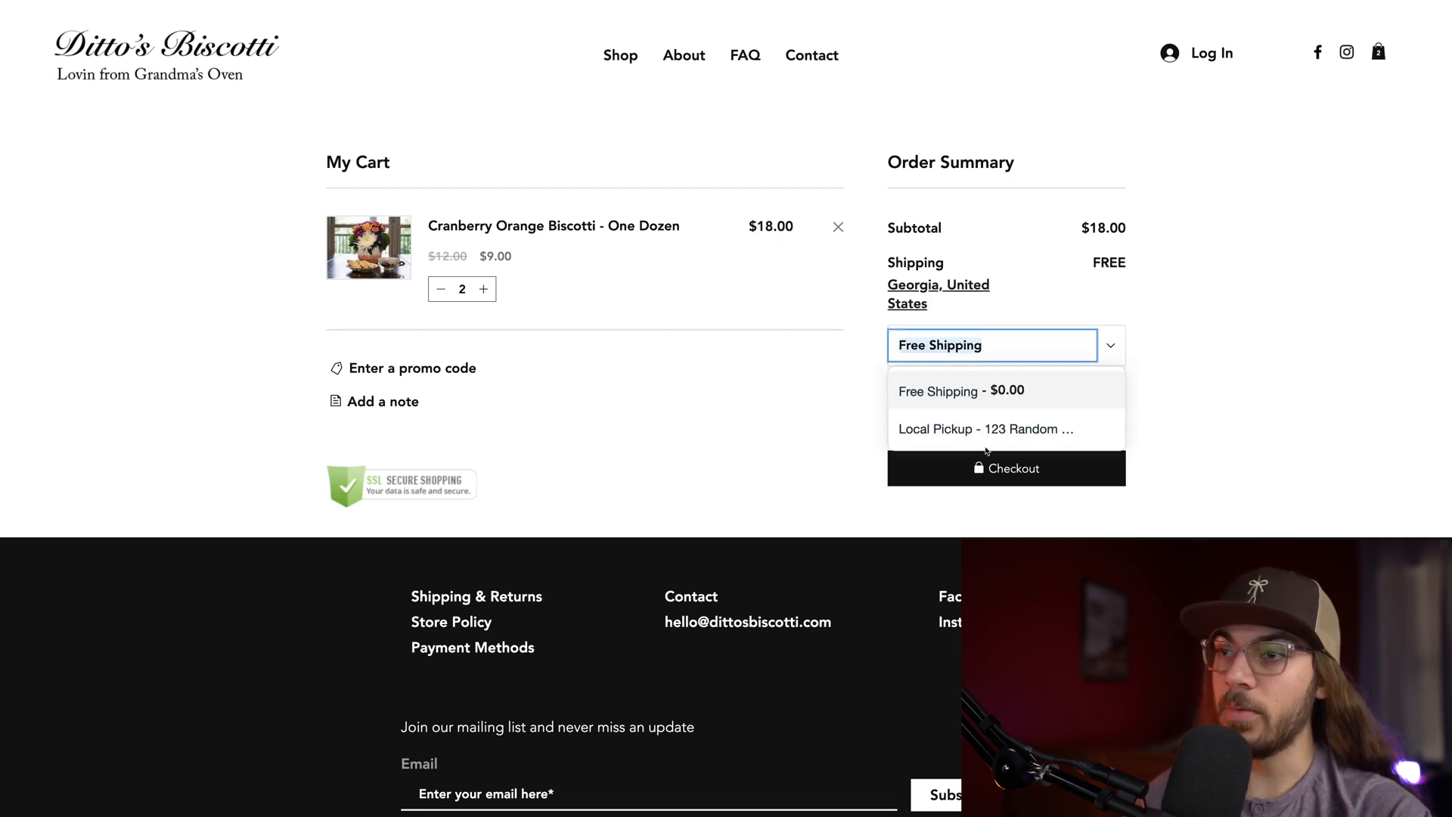
left_click(983, 428)
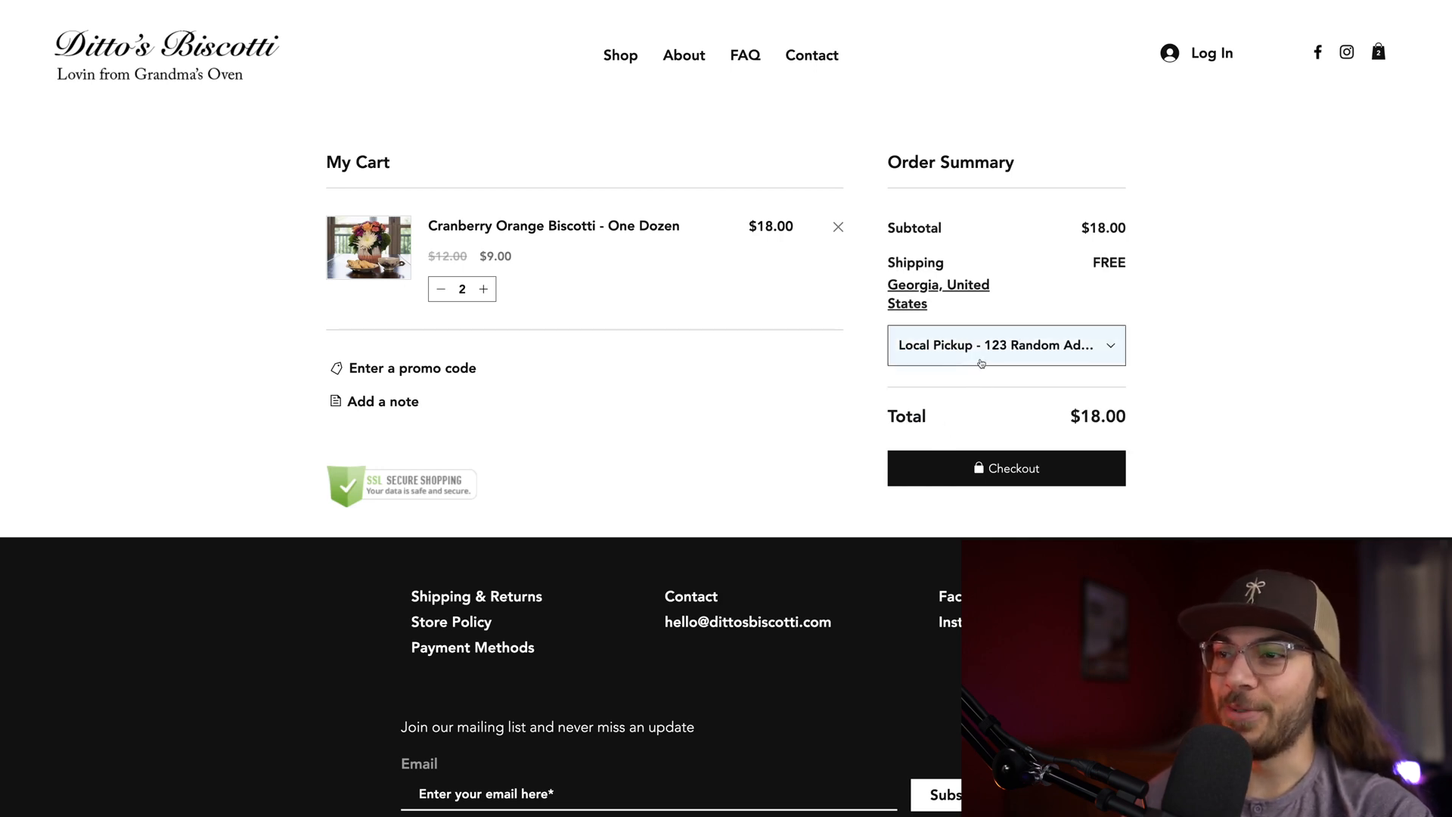
left_click(1004, 345)
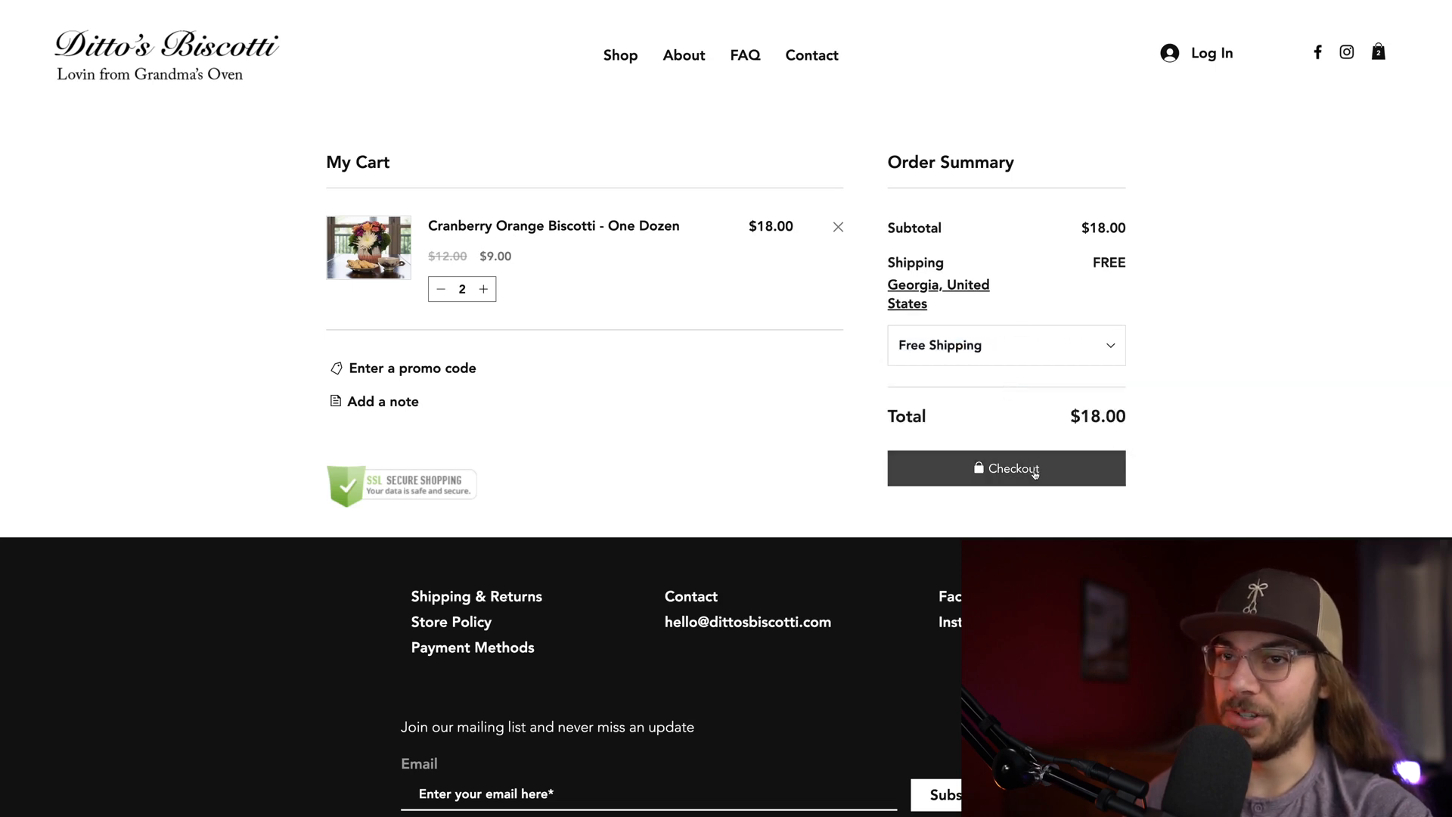
left_click(1006, 467)
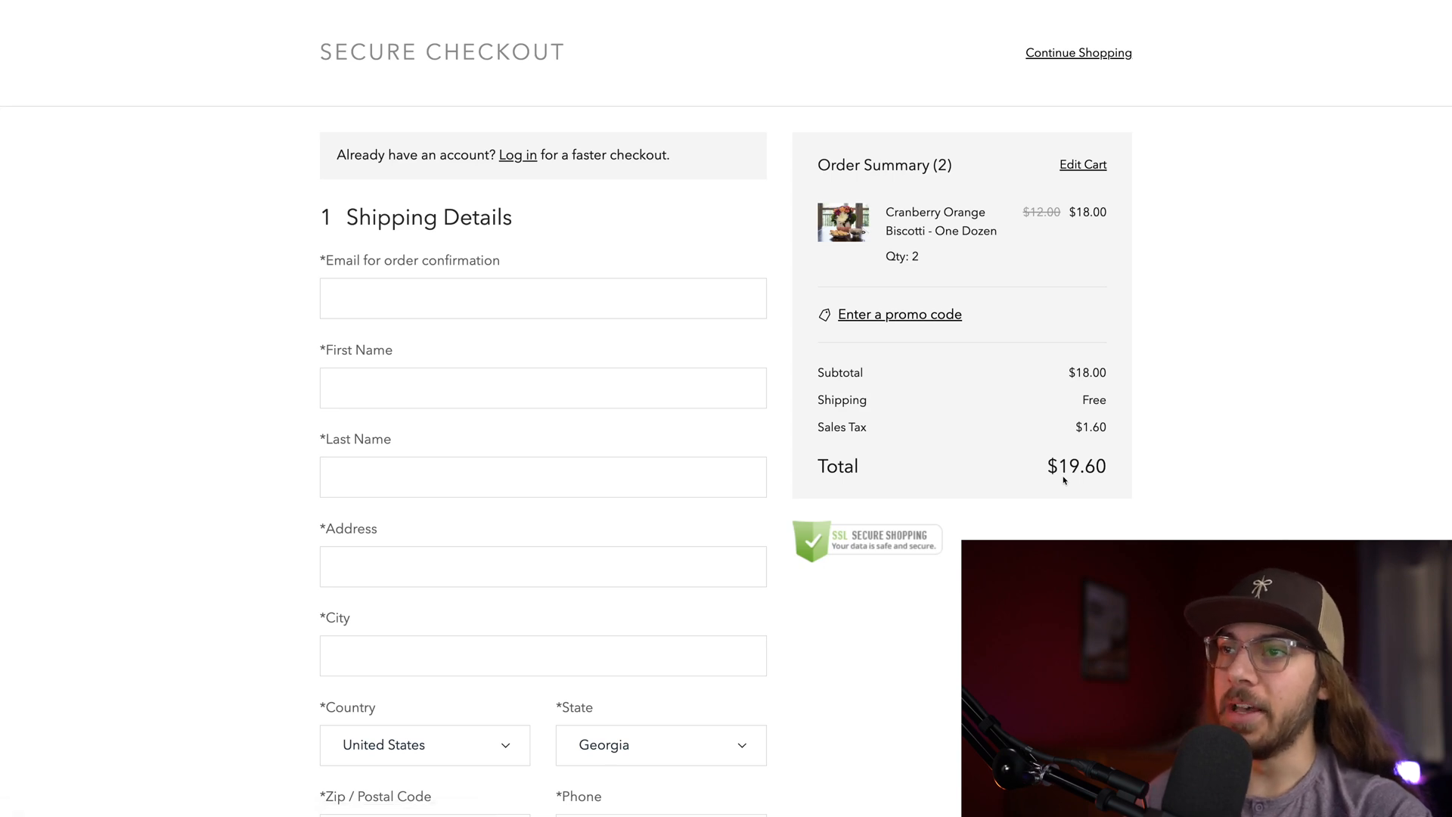
mouse_move(1066, 426)
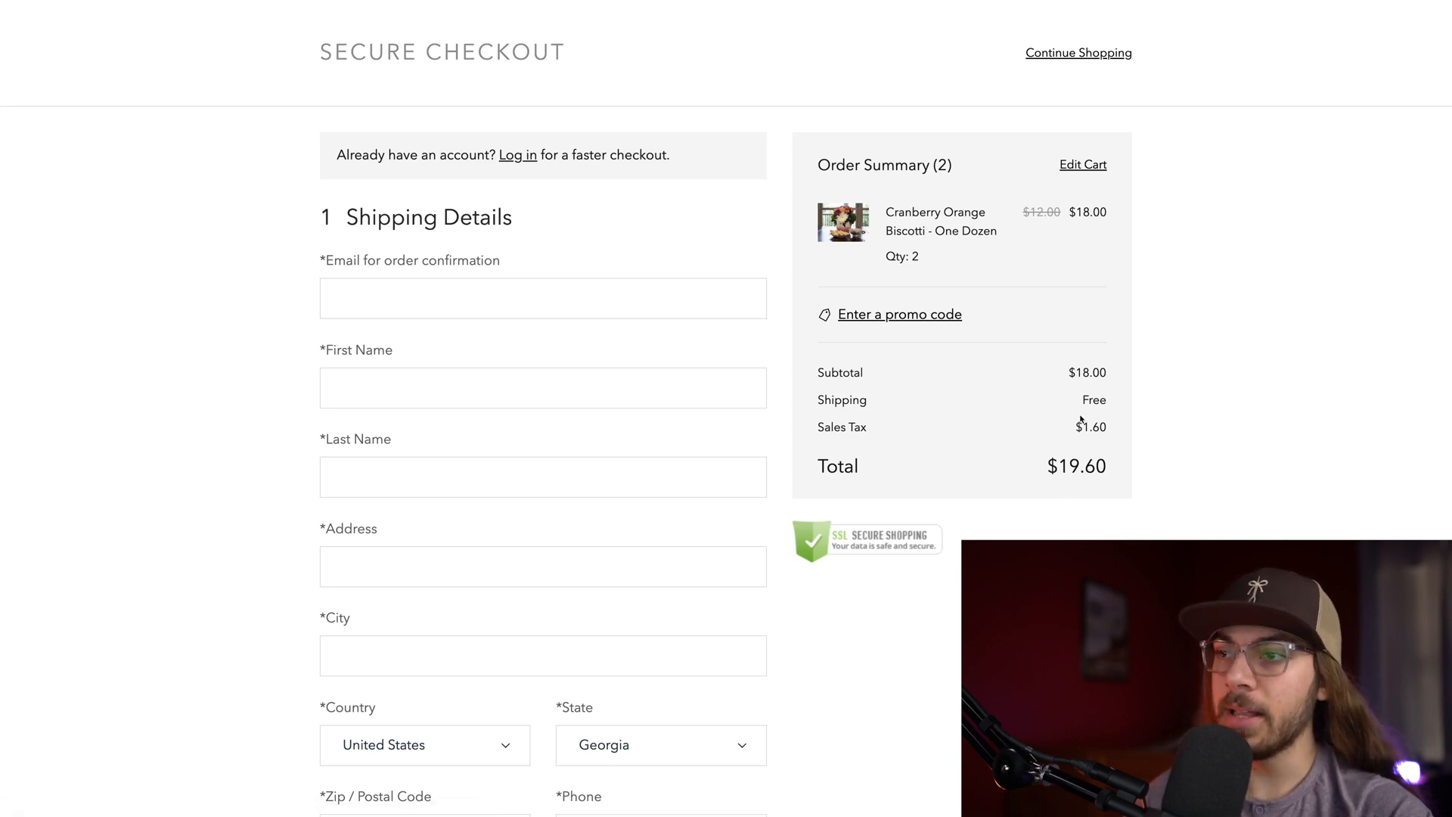
mouse_move(1035, 432)
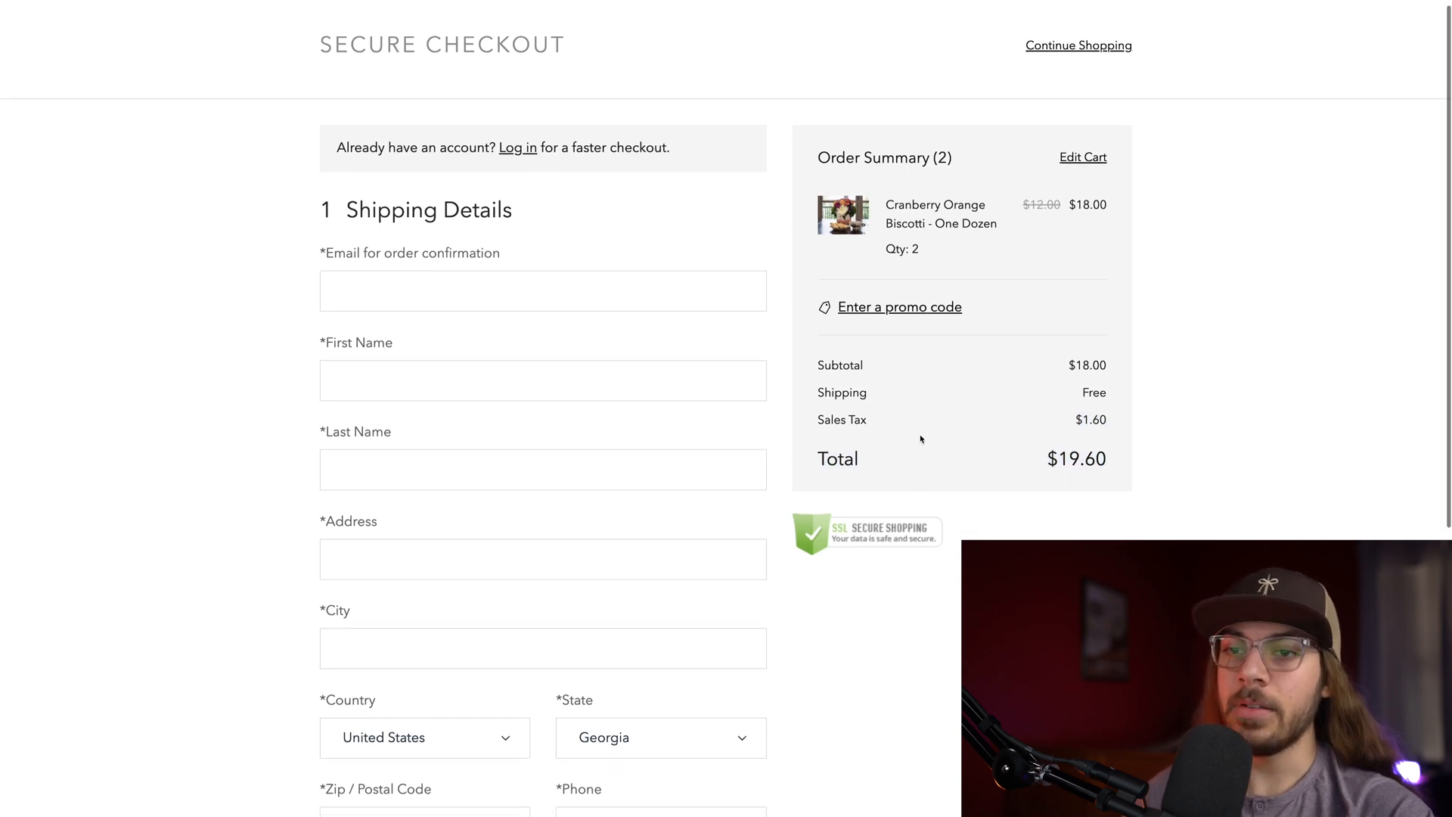
Step: Review the checkout order summary showing $1.60 sales tax and a $19.60 total
scroll("down", 3)
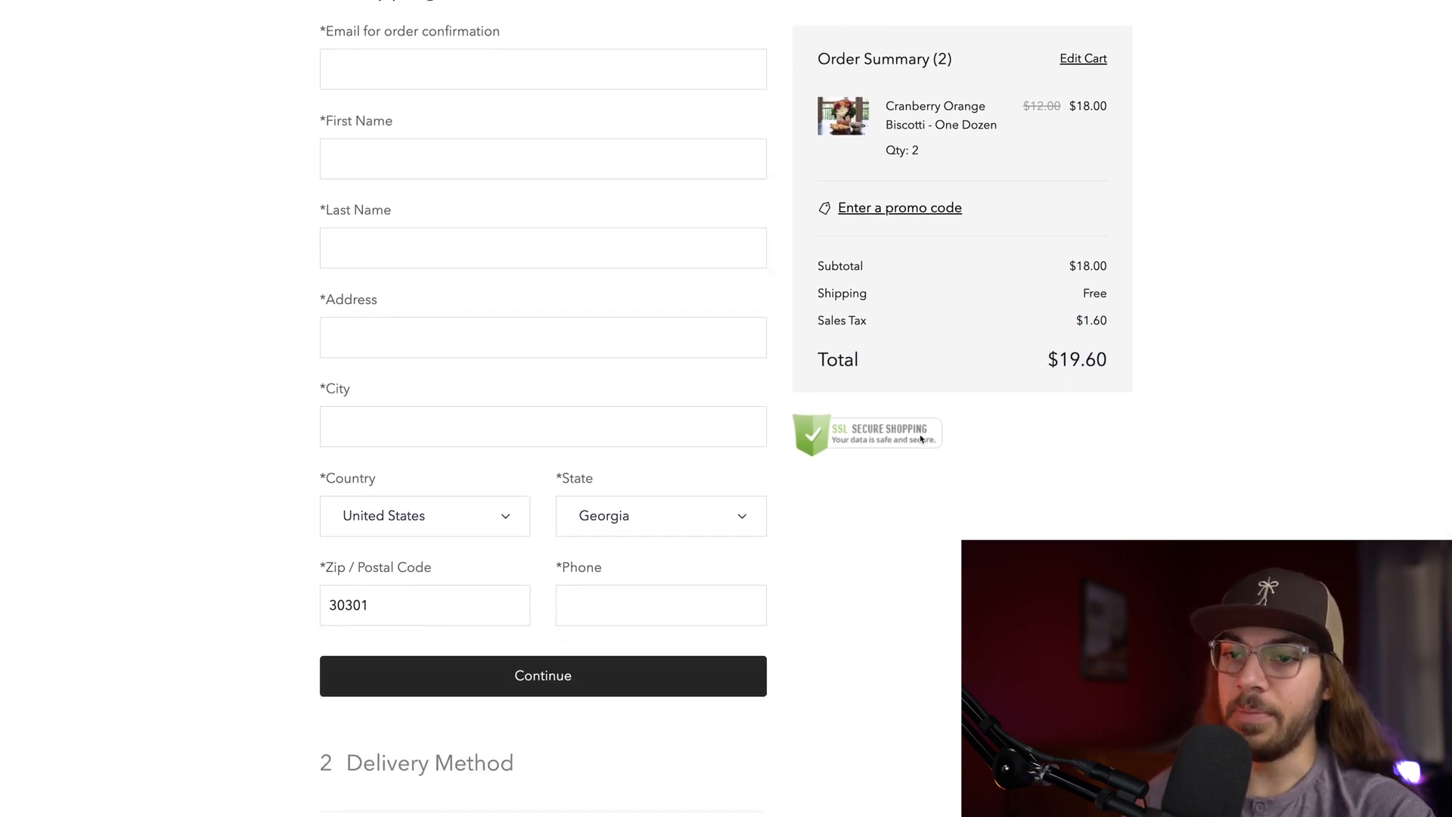
scroll("down", 3)
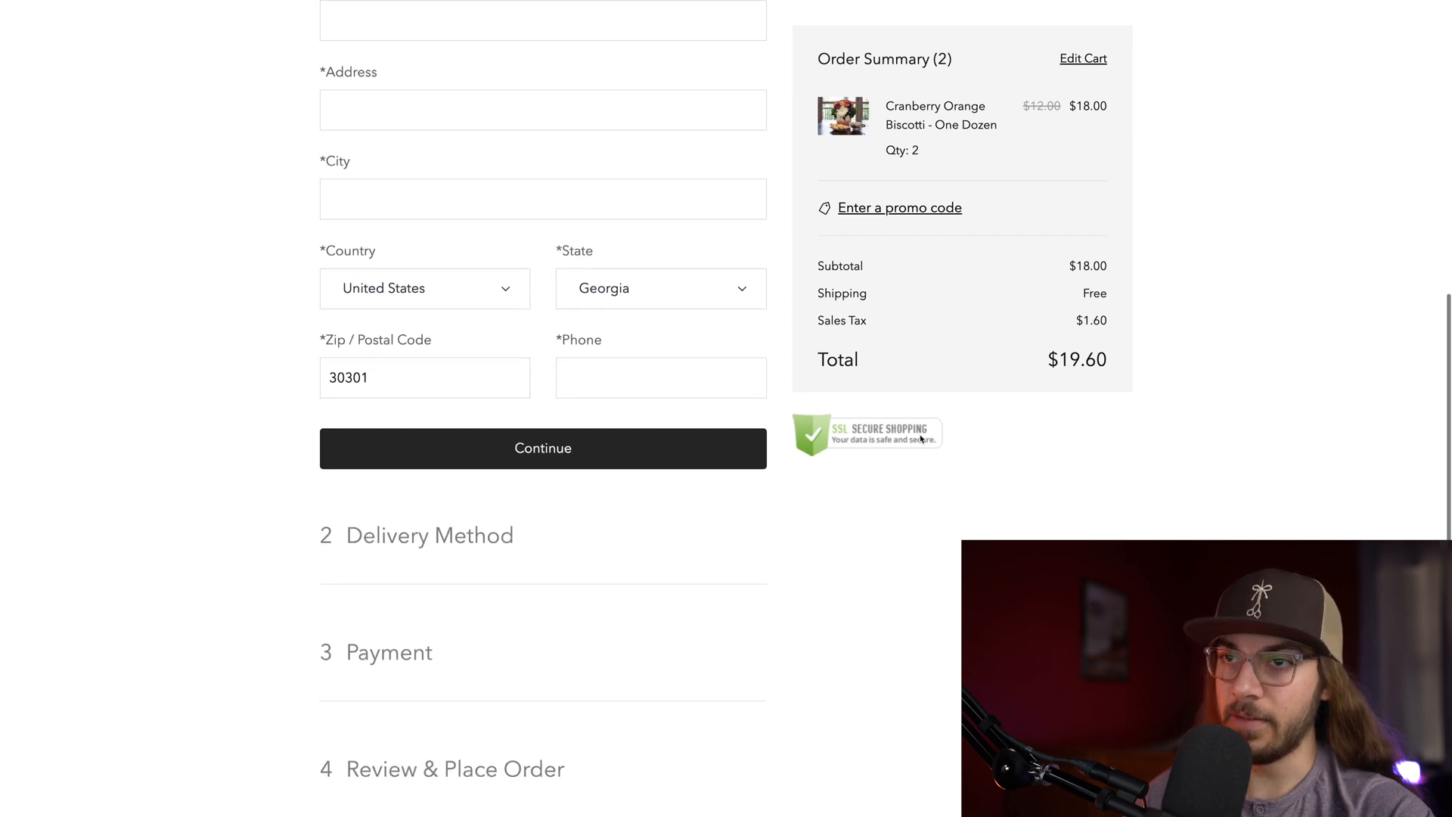
scroll("up", 3)
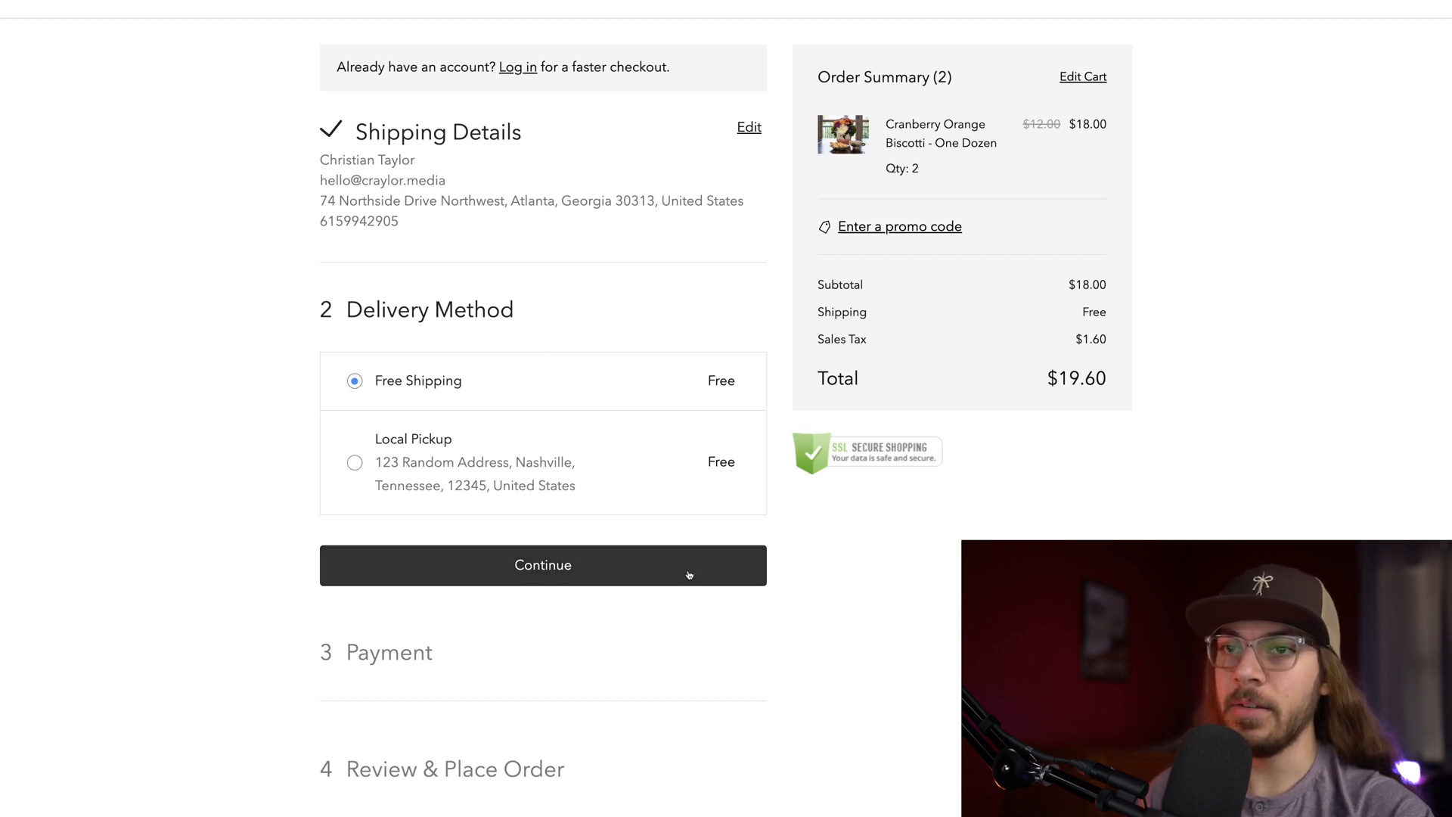
Step: Confirm Free Shipping as the delivery method and reach the Payment step
left_click(543, 564)
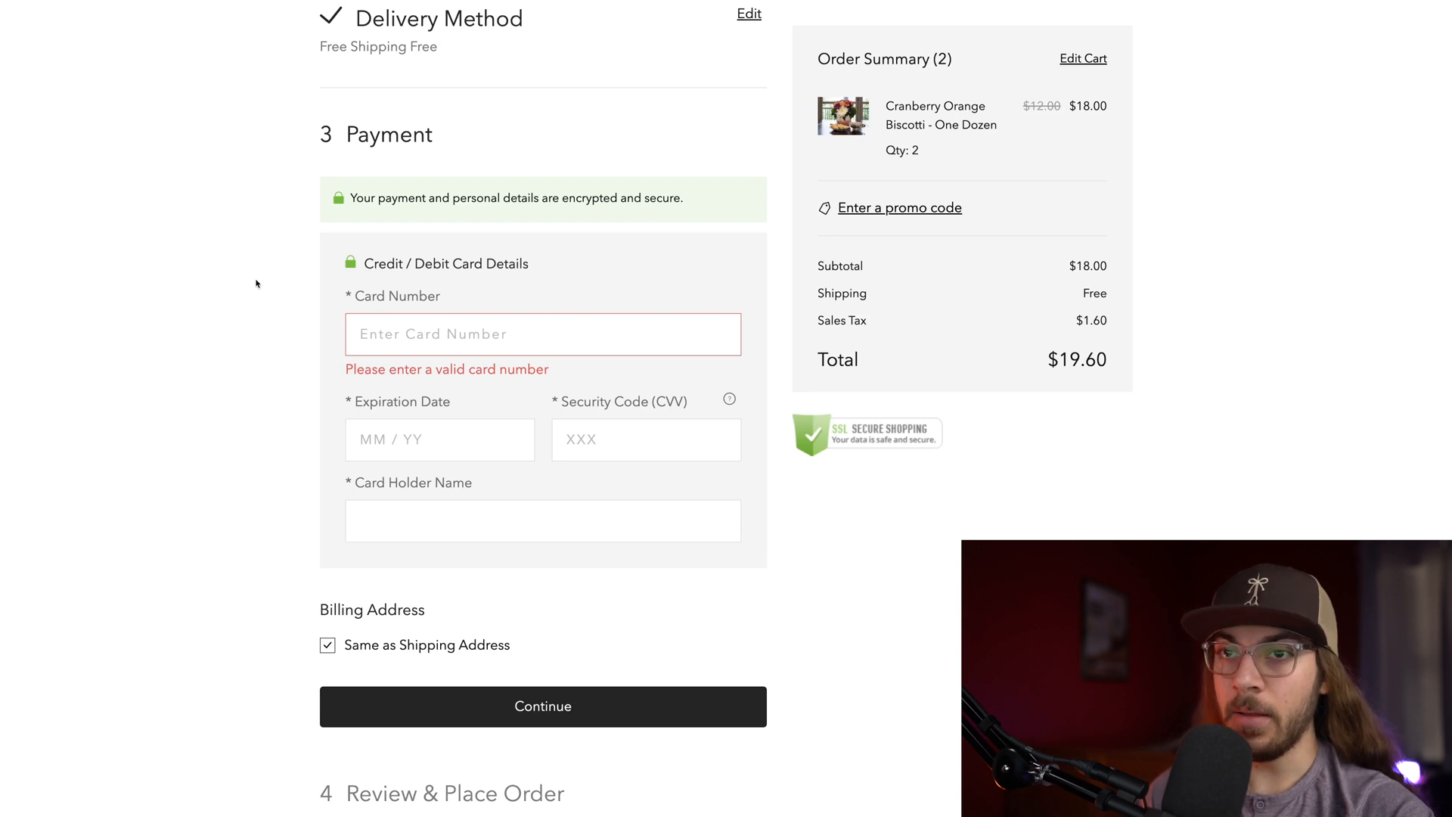
scroll("down", 3)
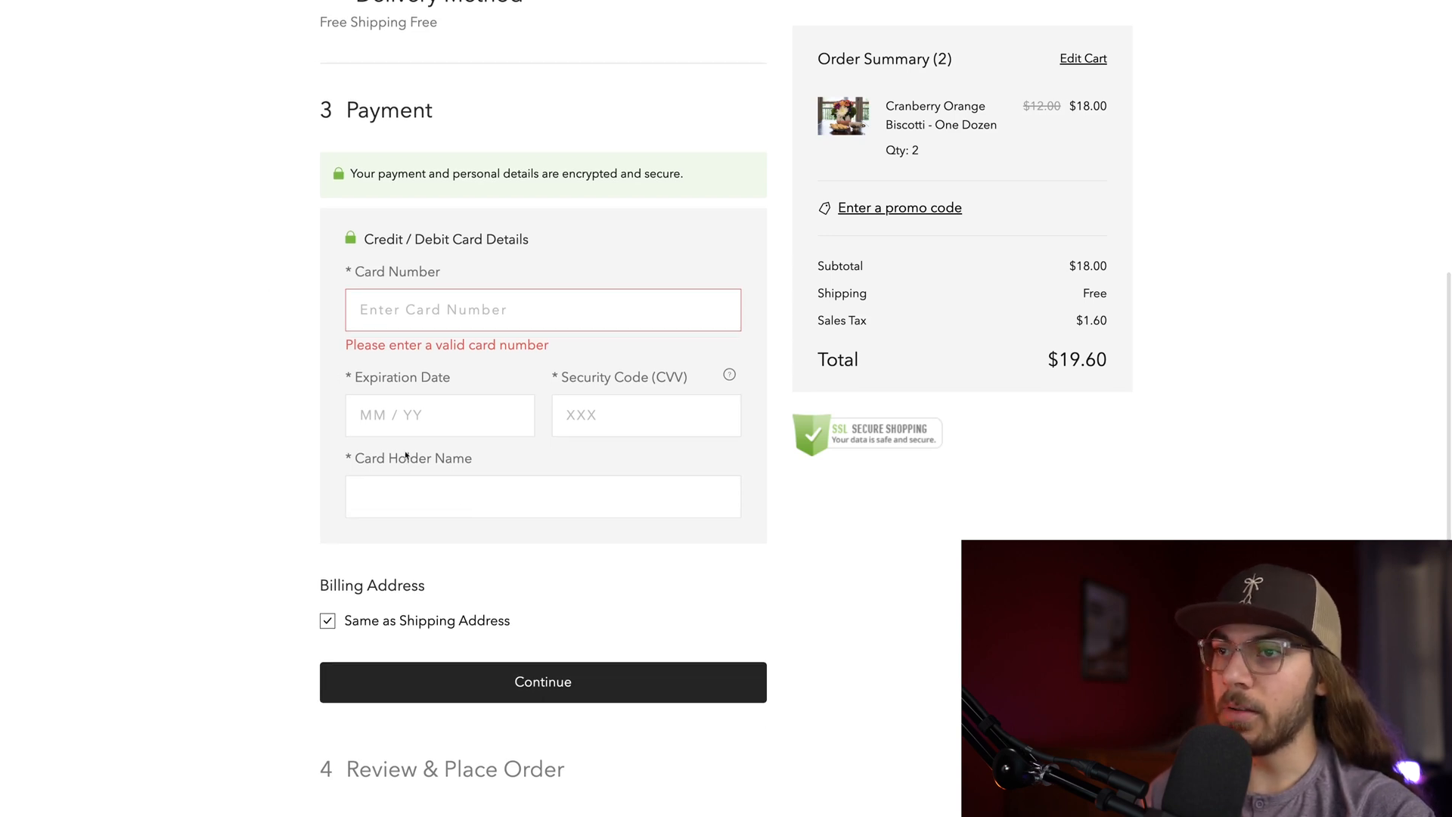
scroll("up", 3)
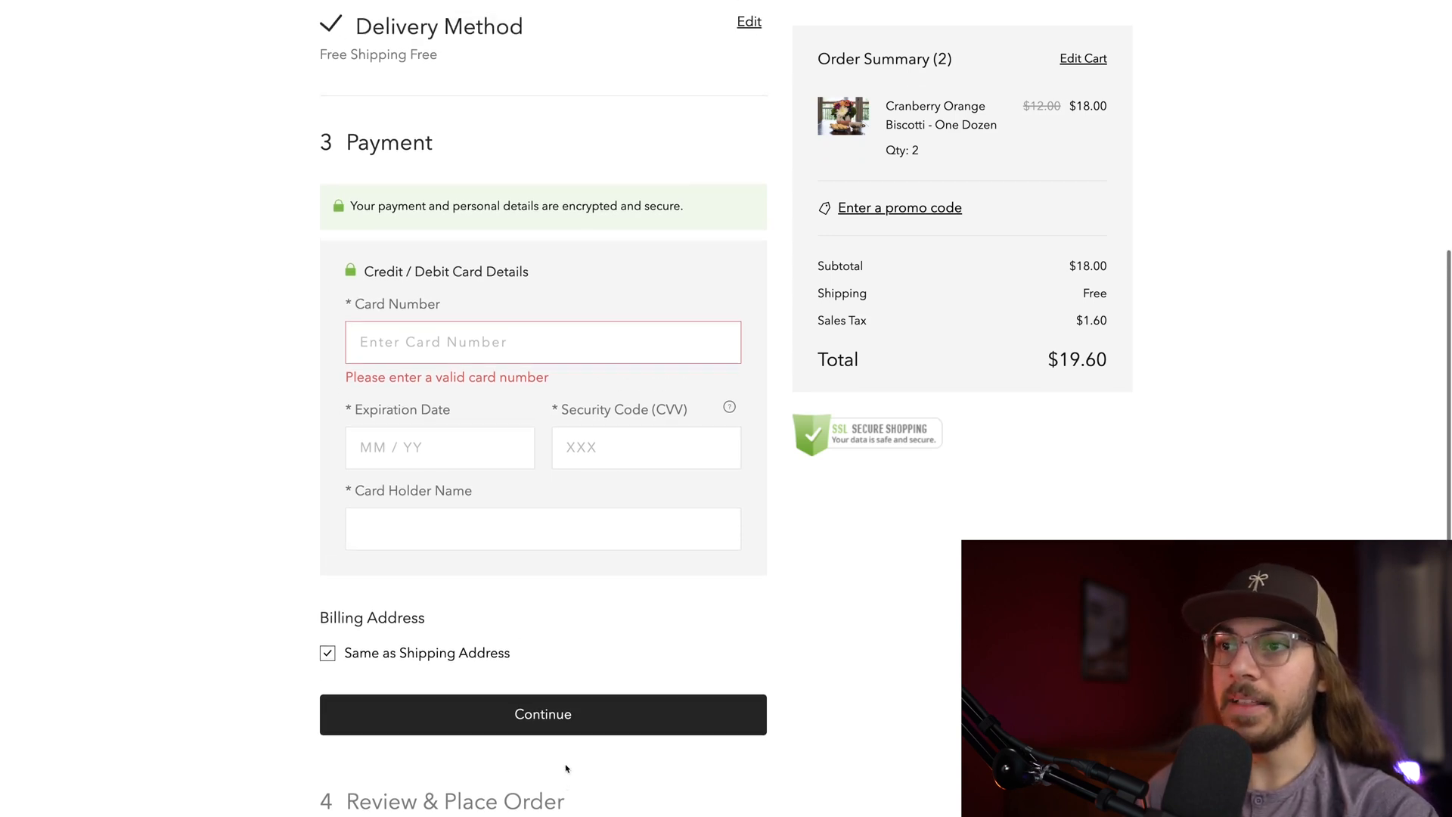
scroll("down", 3)
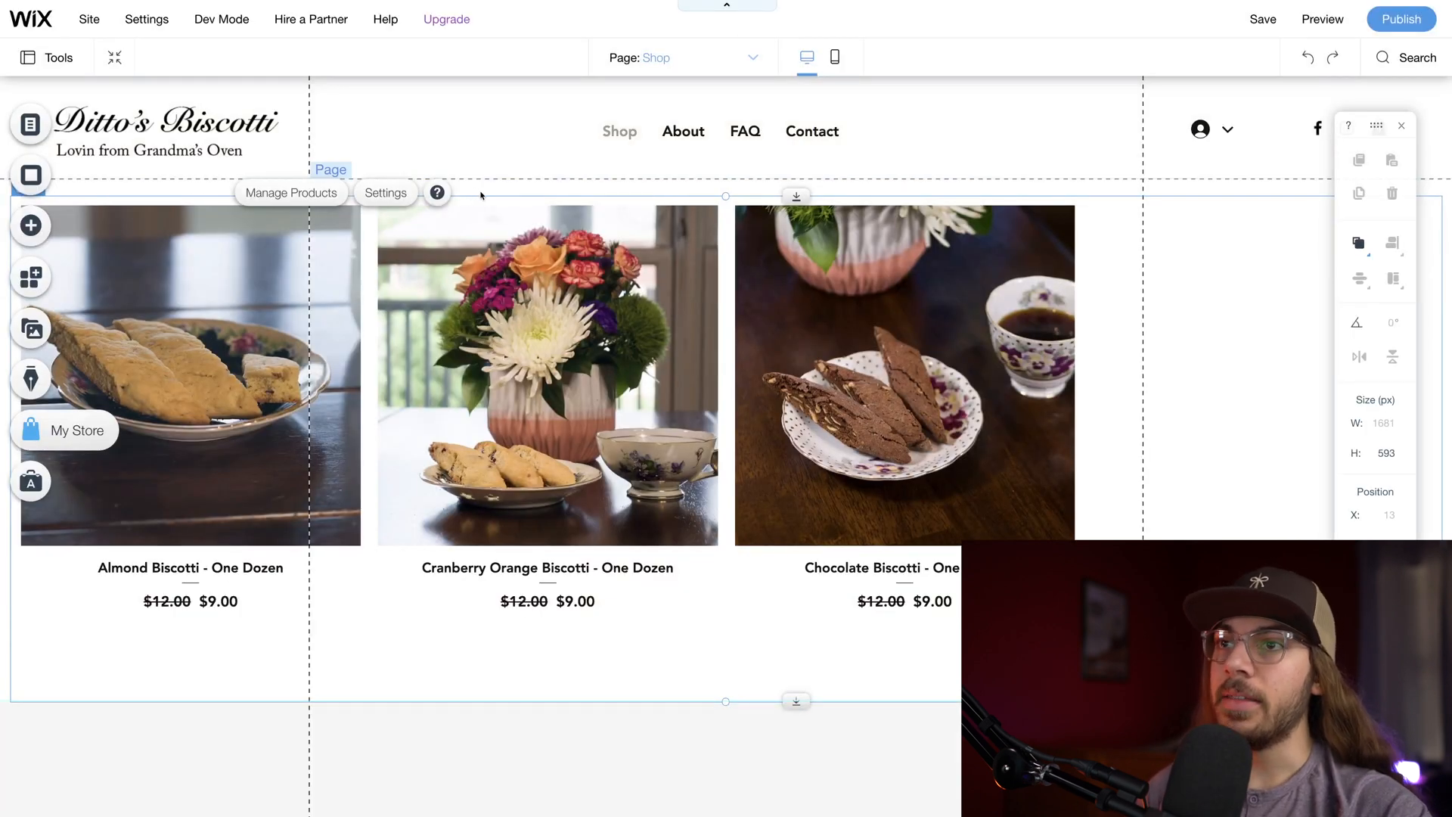
mouse_move(498, 183)
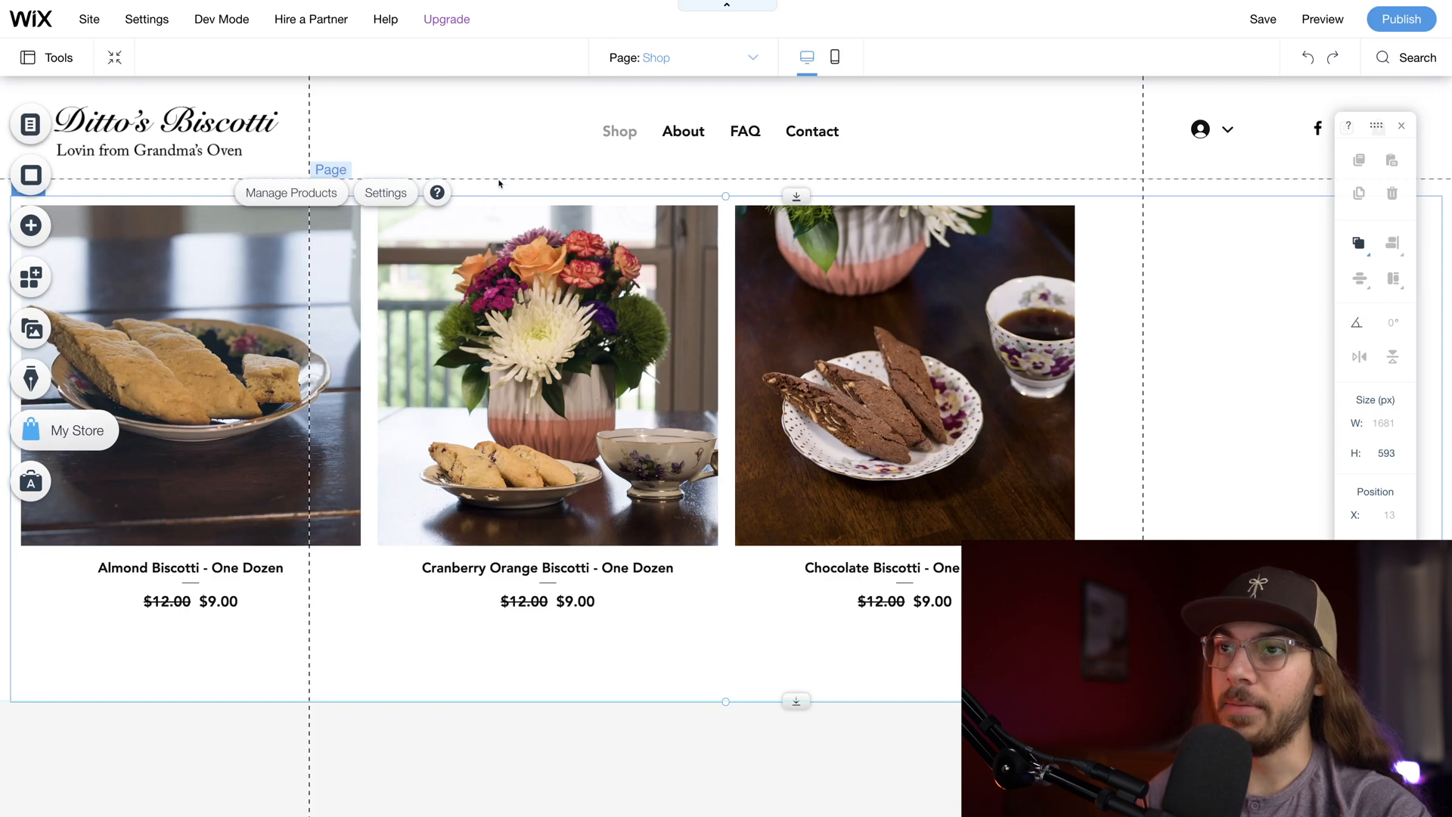
Step: Navigate the site menu to the FAQ page with its shipping and ingredient questions
left_click(683, 130)
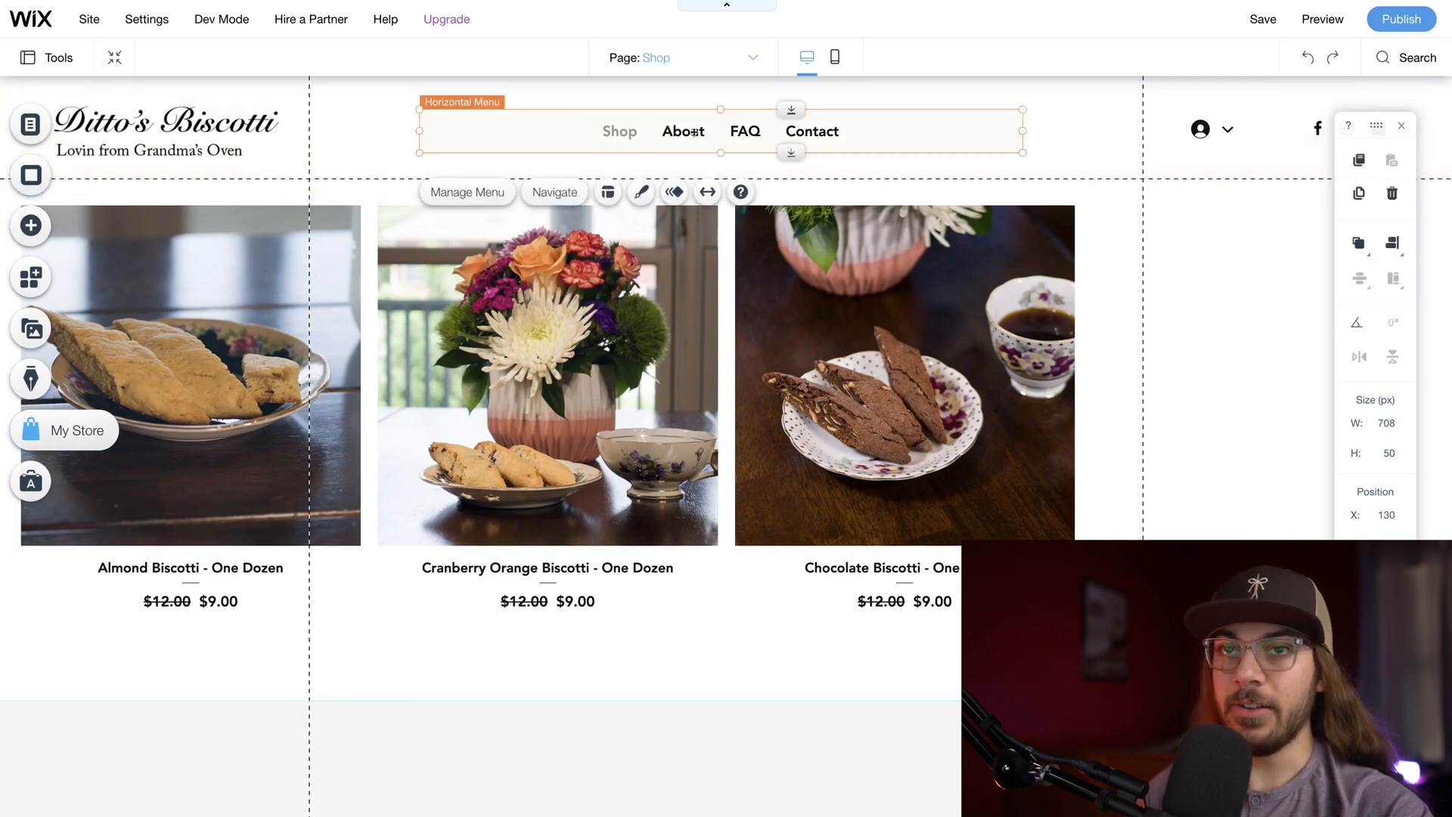
left_click(467, 192)
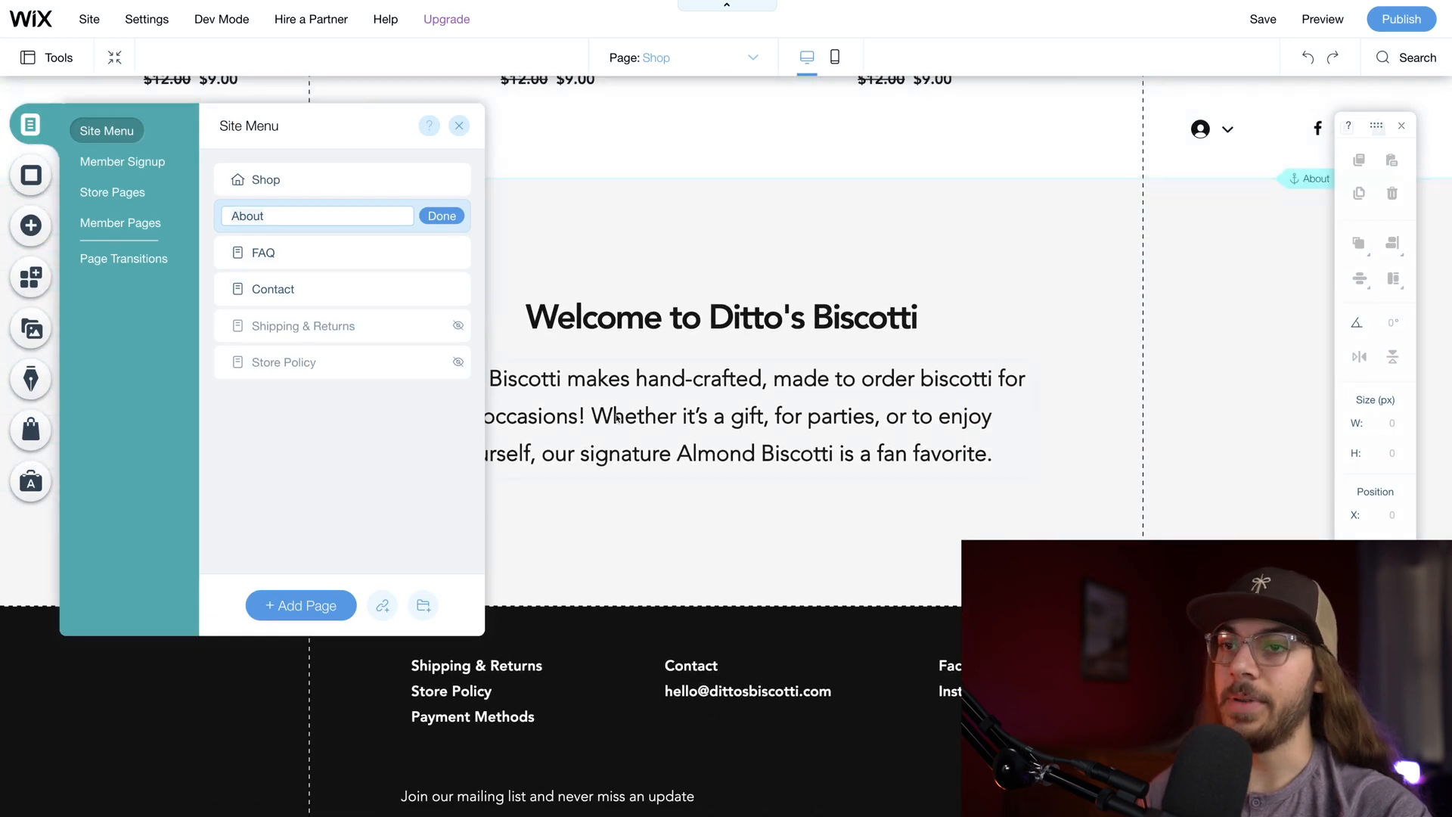
mouse_move(637, 477)
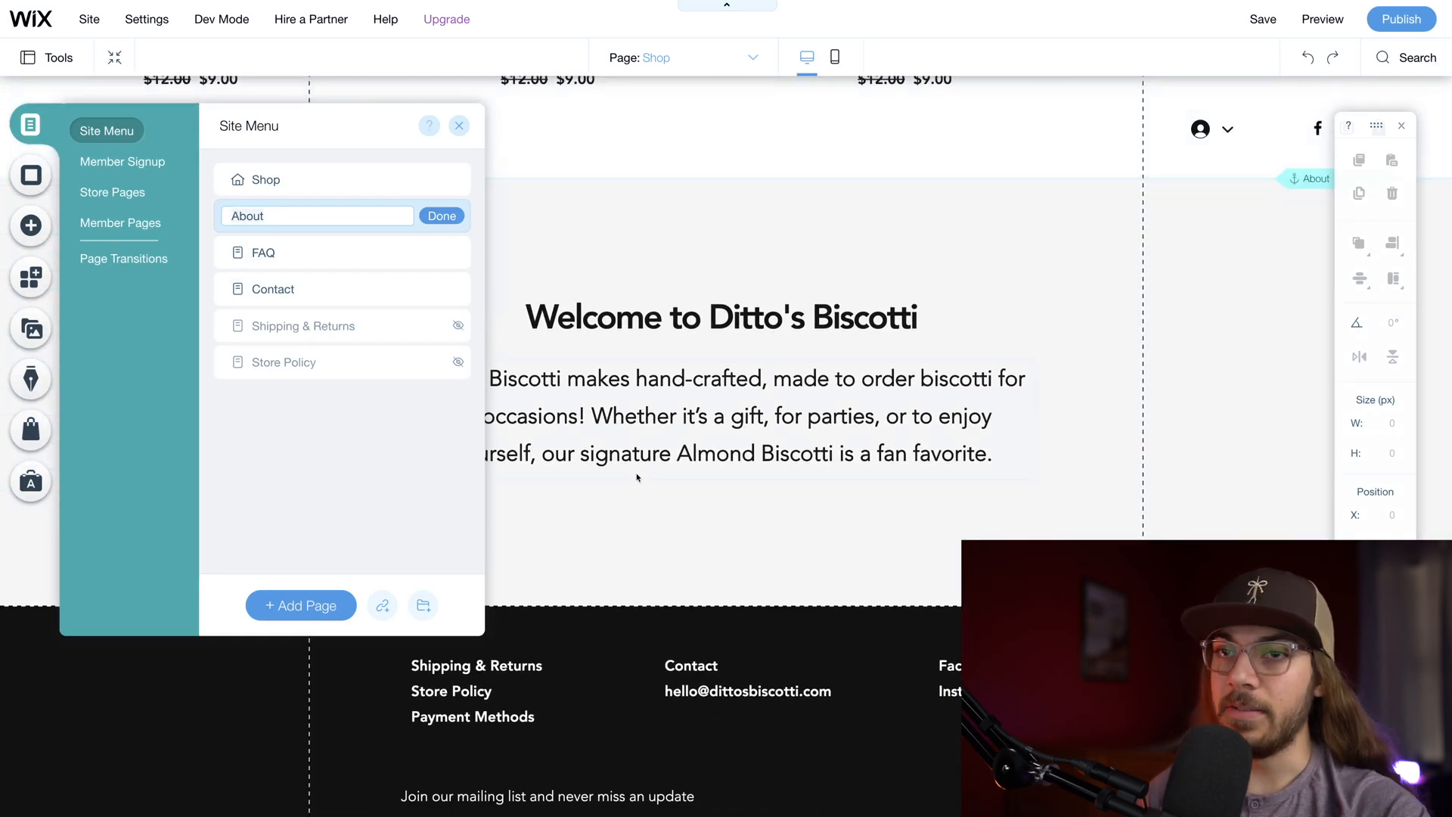
mouse_move(261, 252)
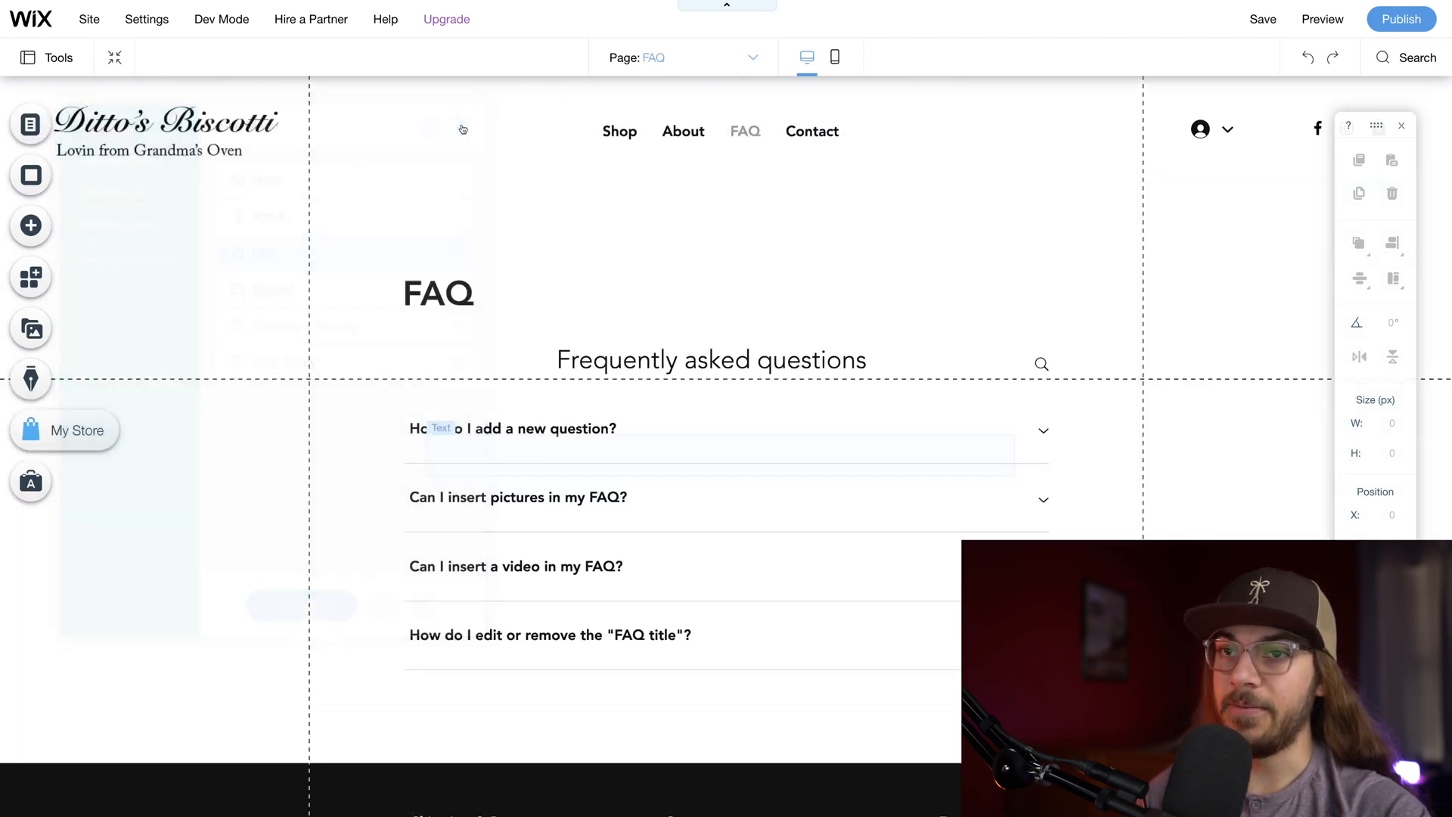
scroll("down", 3)
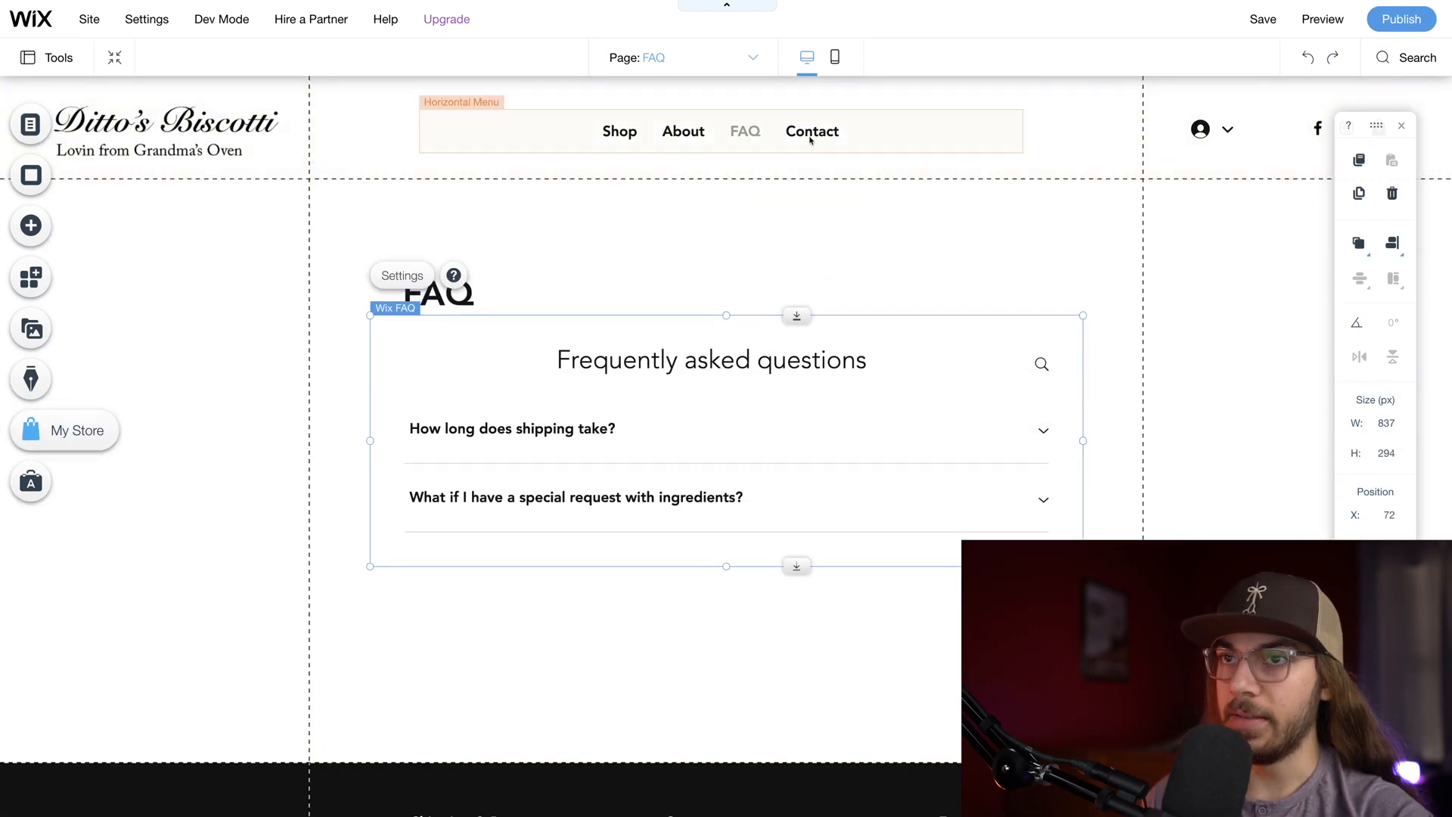
left_click(811, 130)
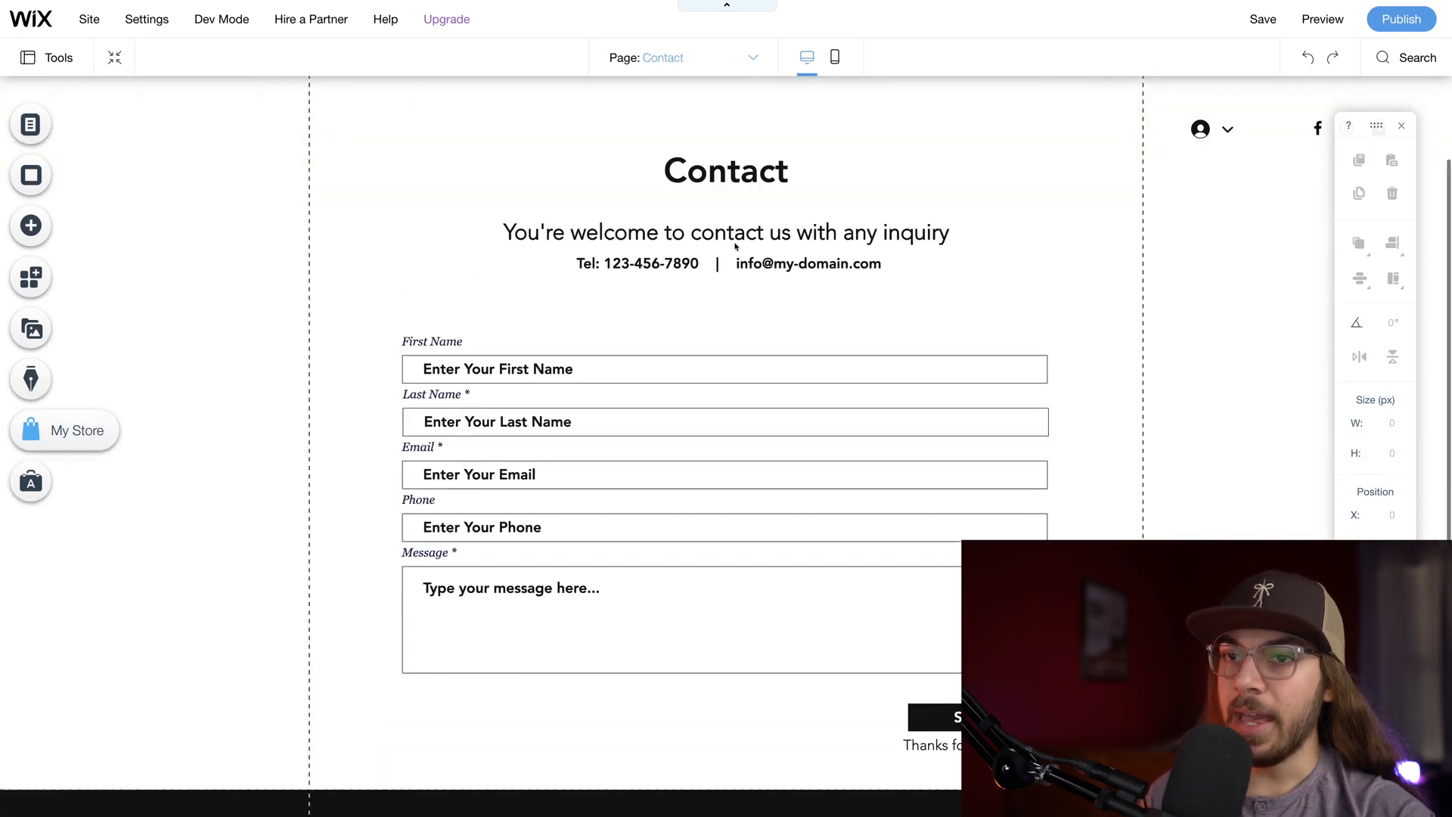
scroll("down", 3)
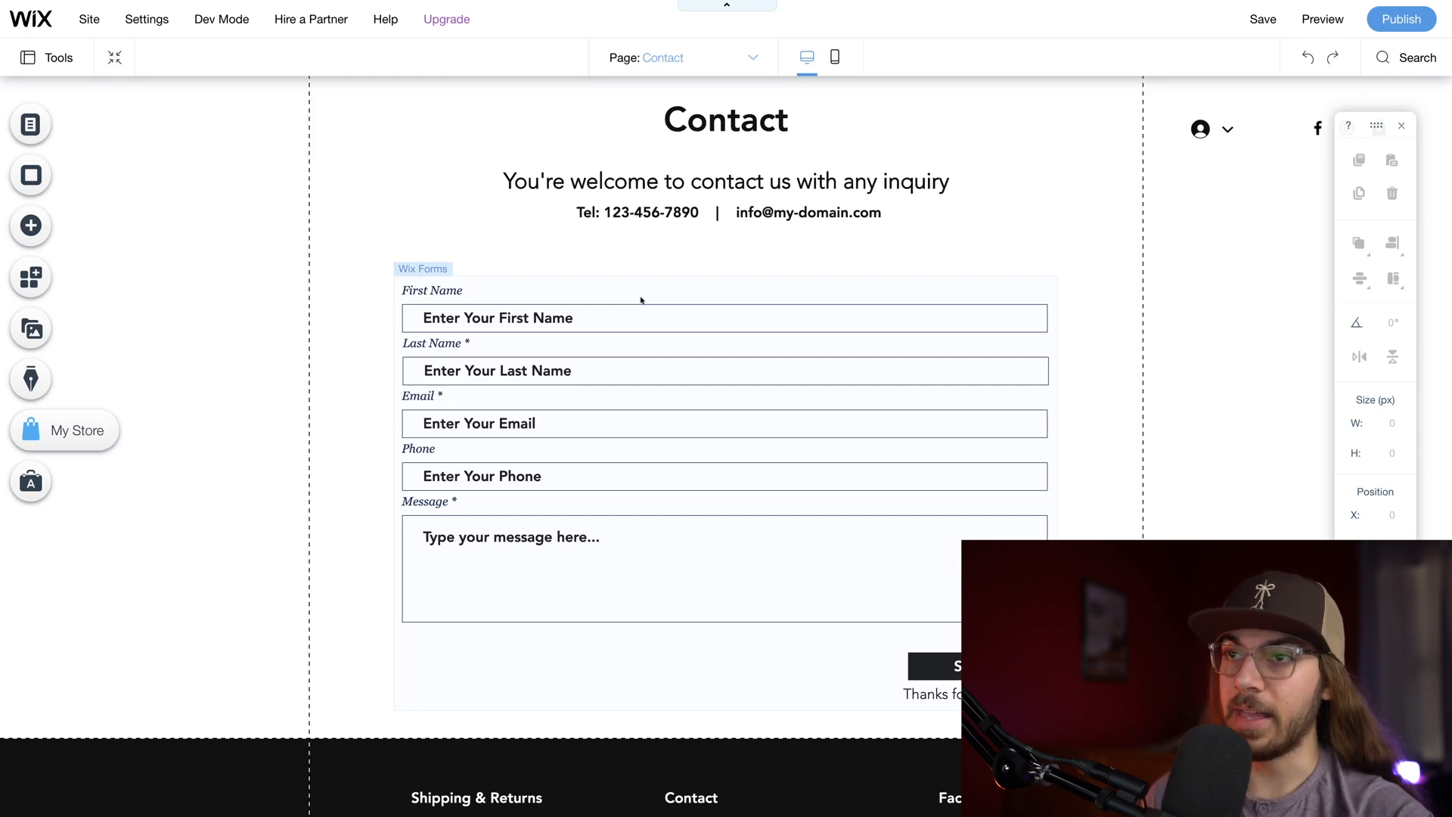
scroll("down", 3)
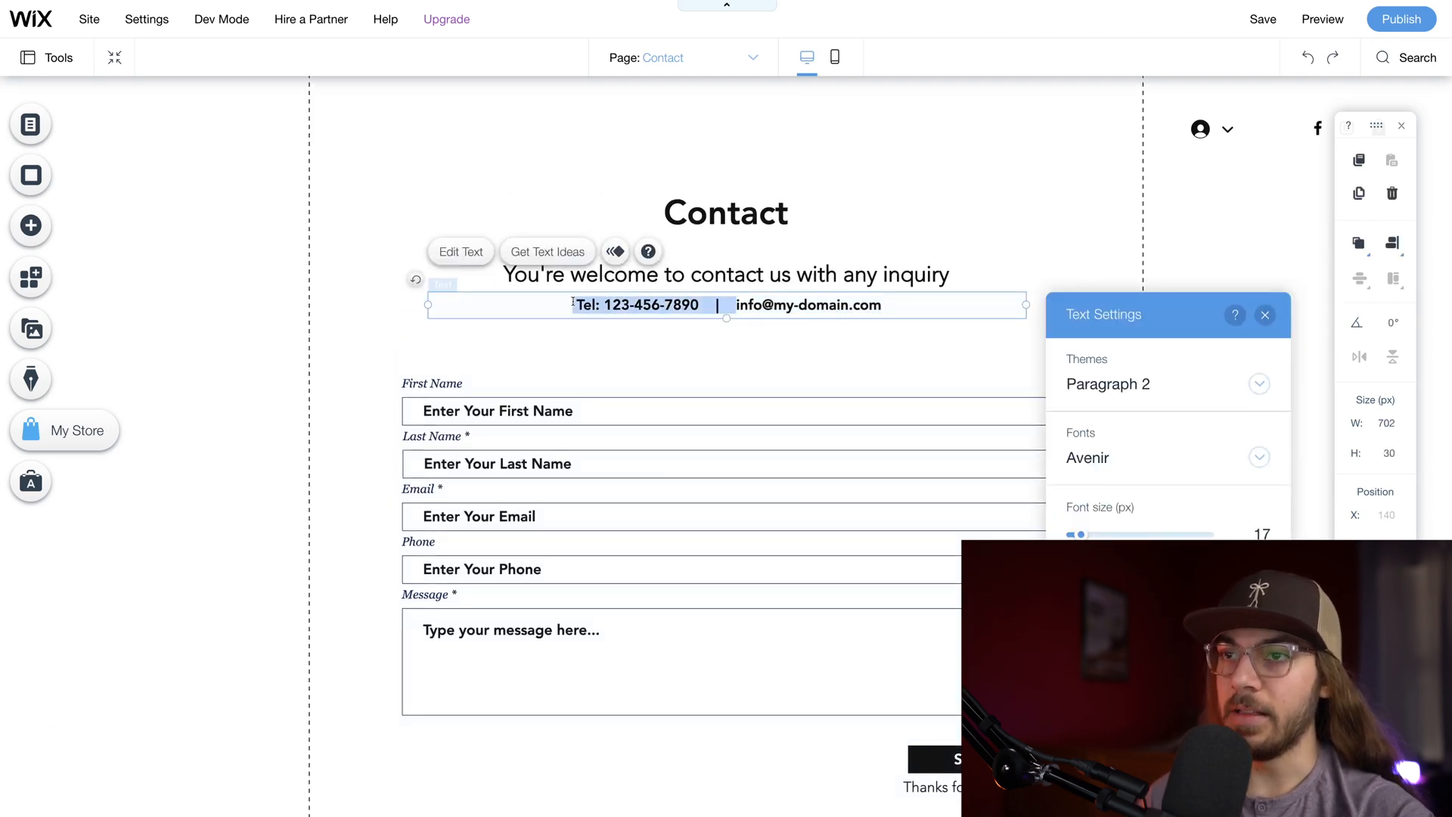
key("Delete")
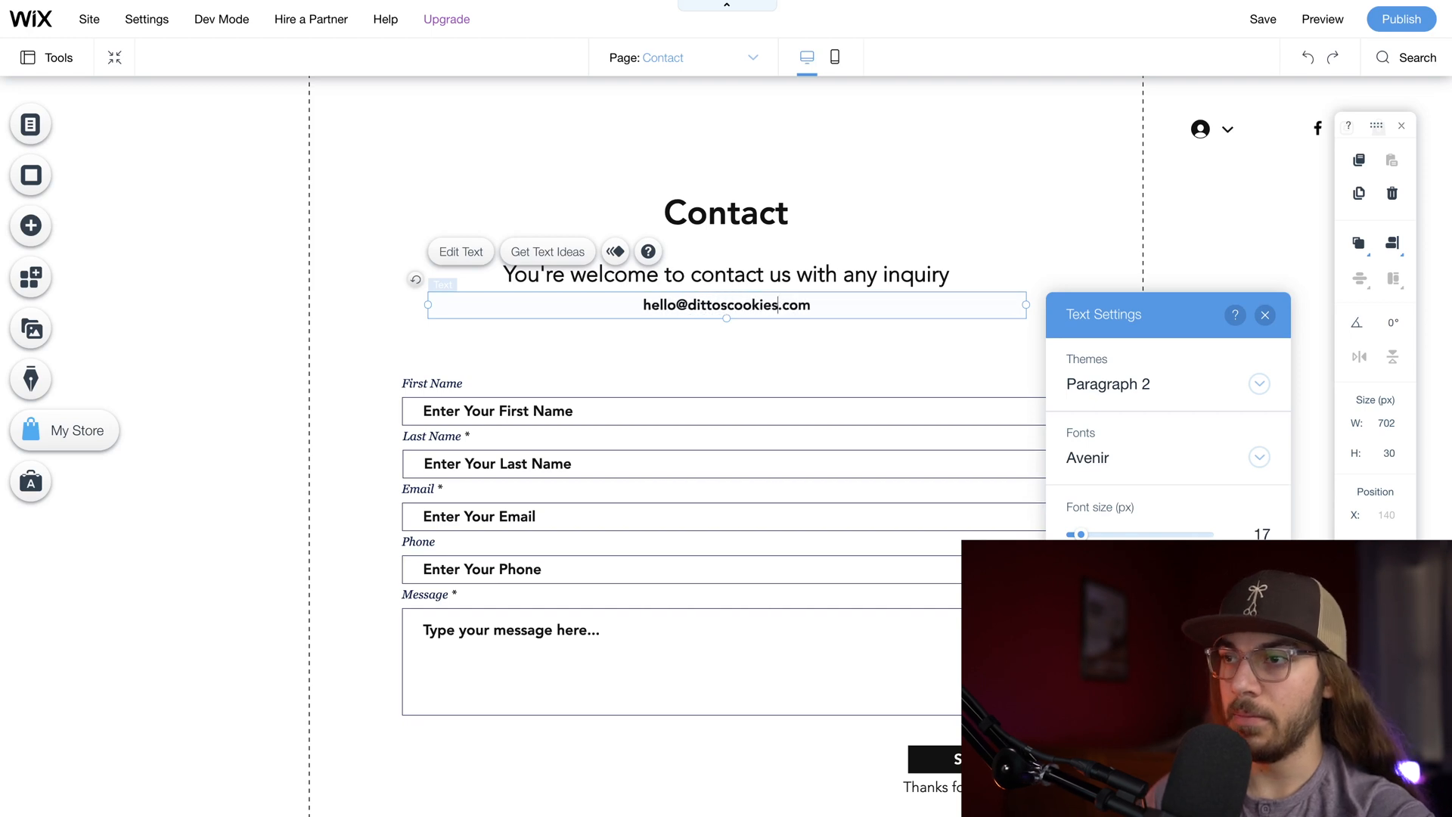
left_click(1263, 315)
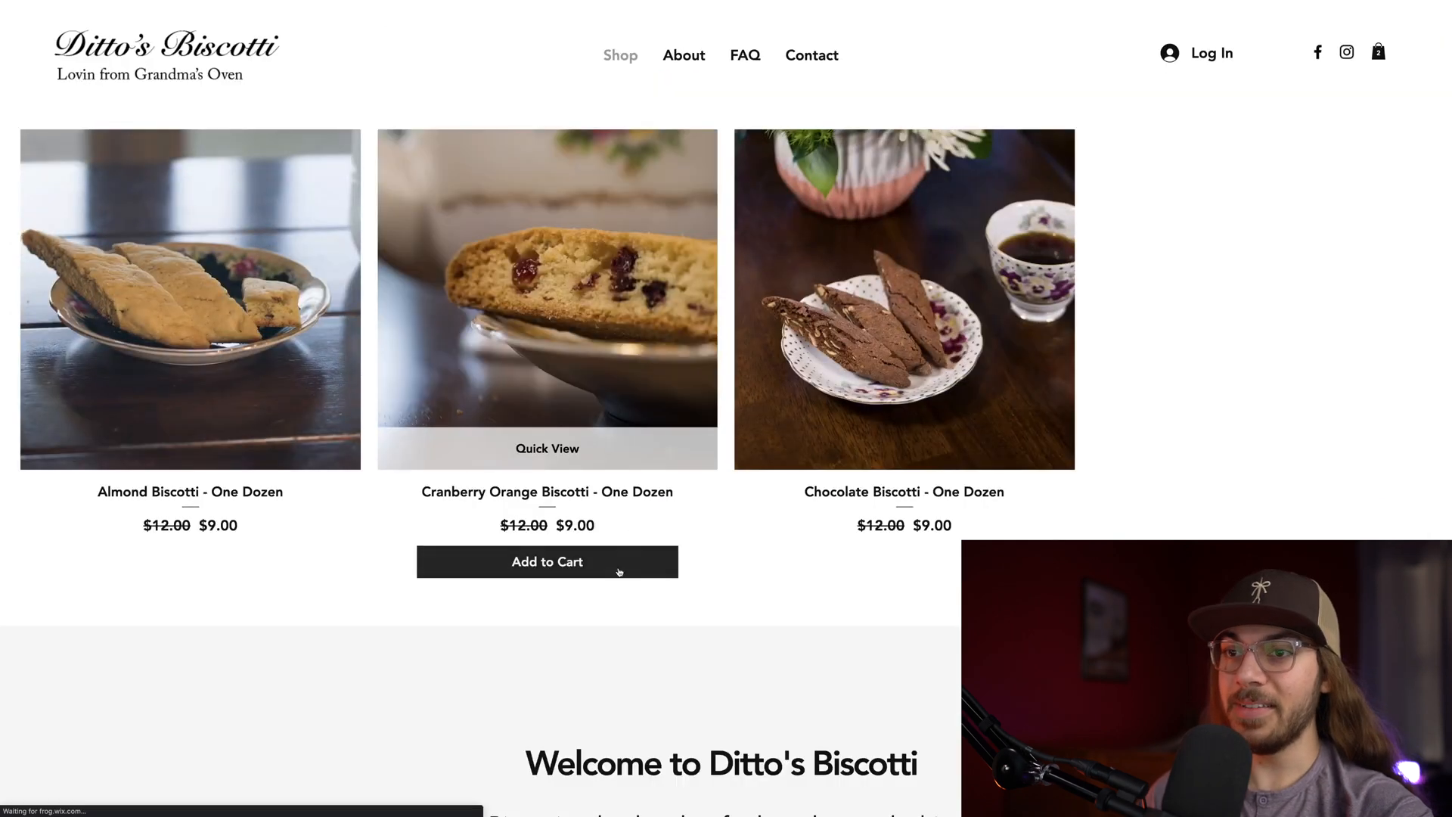
mouse_move(728, 572)
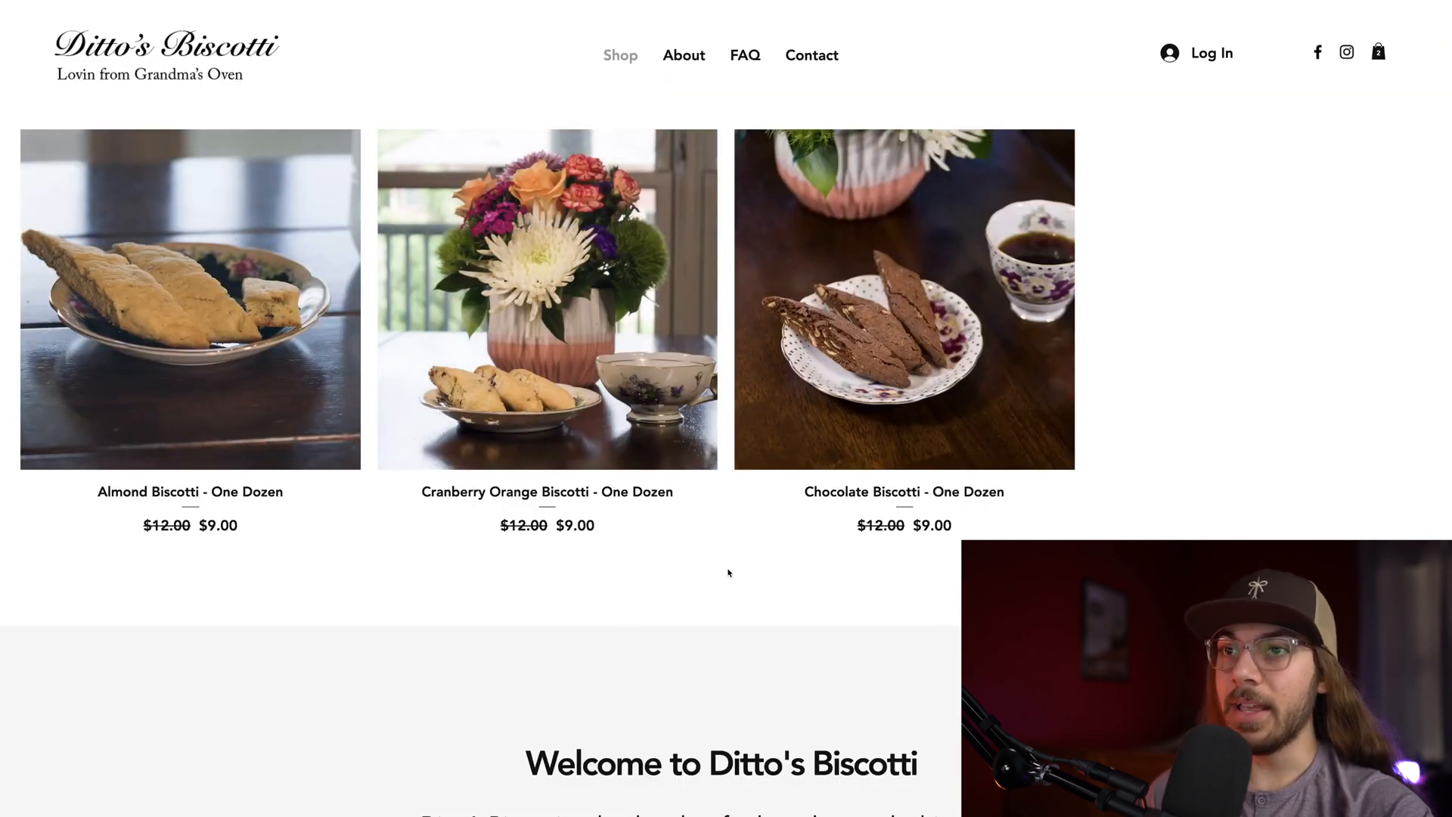